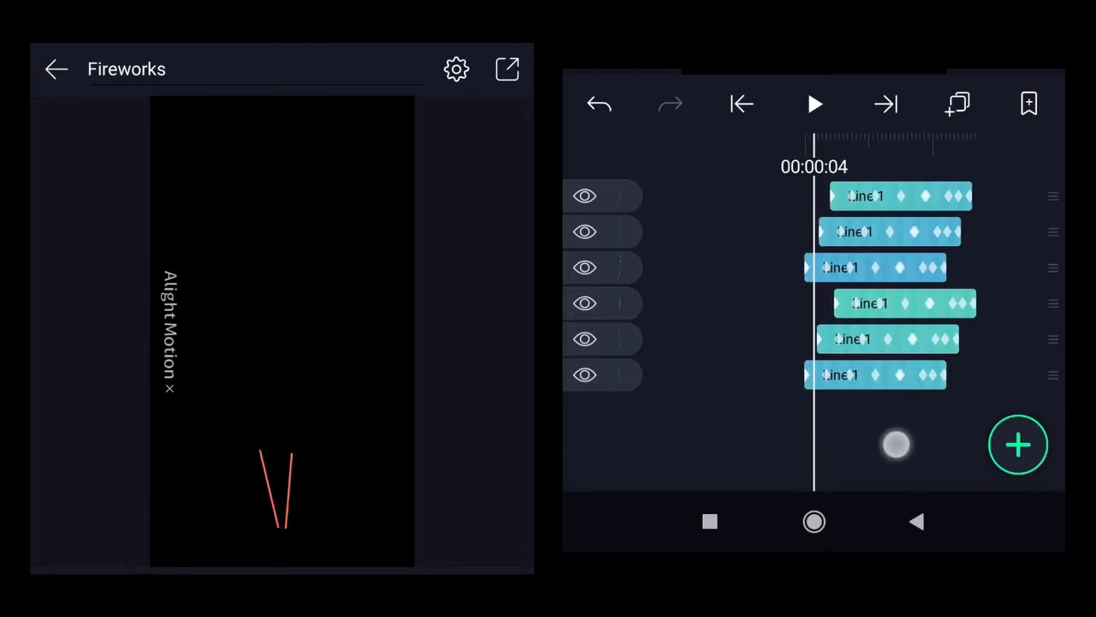
- Preview the rising lines, rewind, and reach the Download Elements catalogue from the Elements tab
left_click_drag(898, 443, 802, 443)
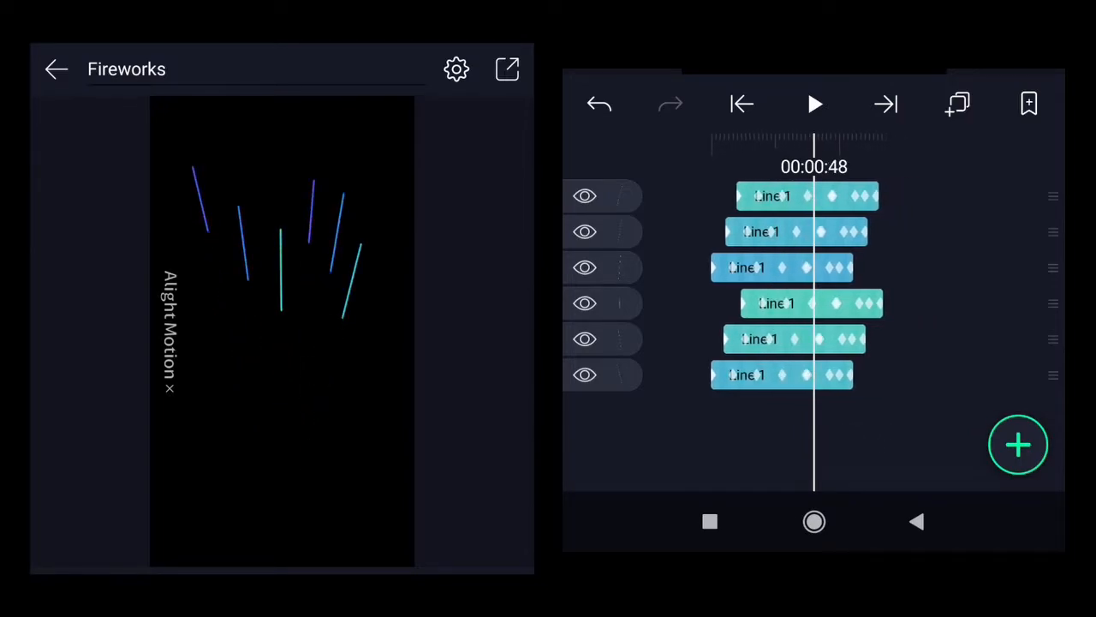
left_click(740, 105)
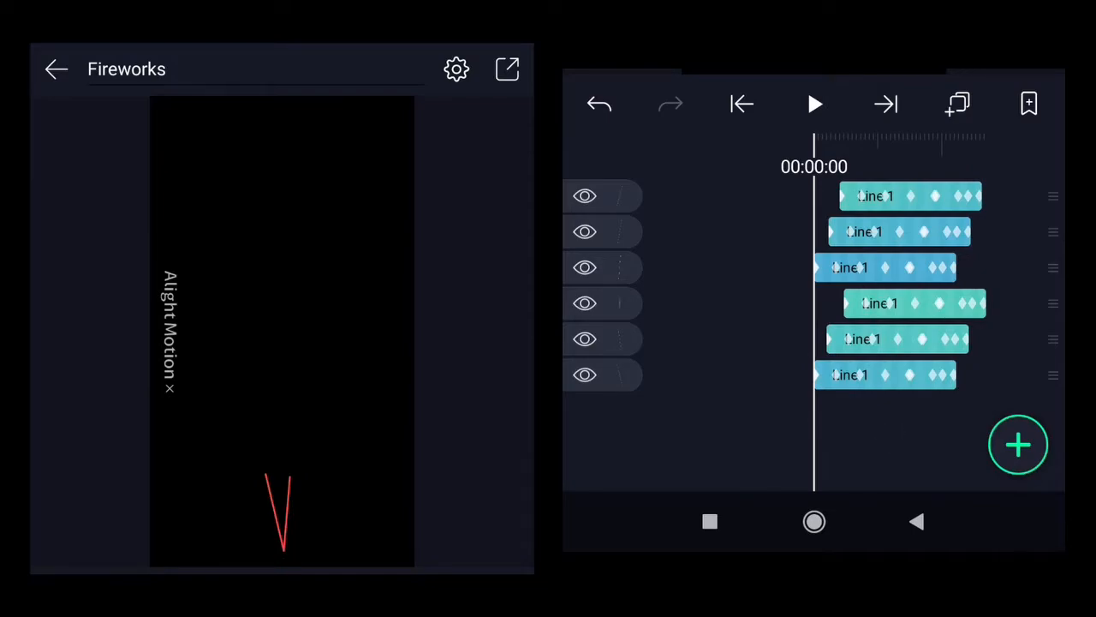
left_click(1017, 445)
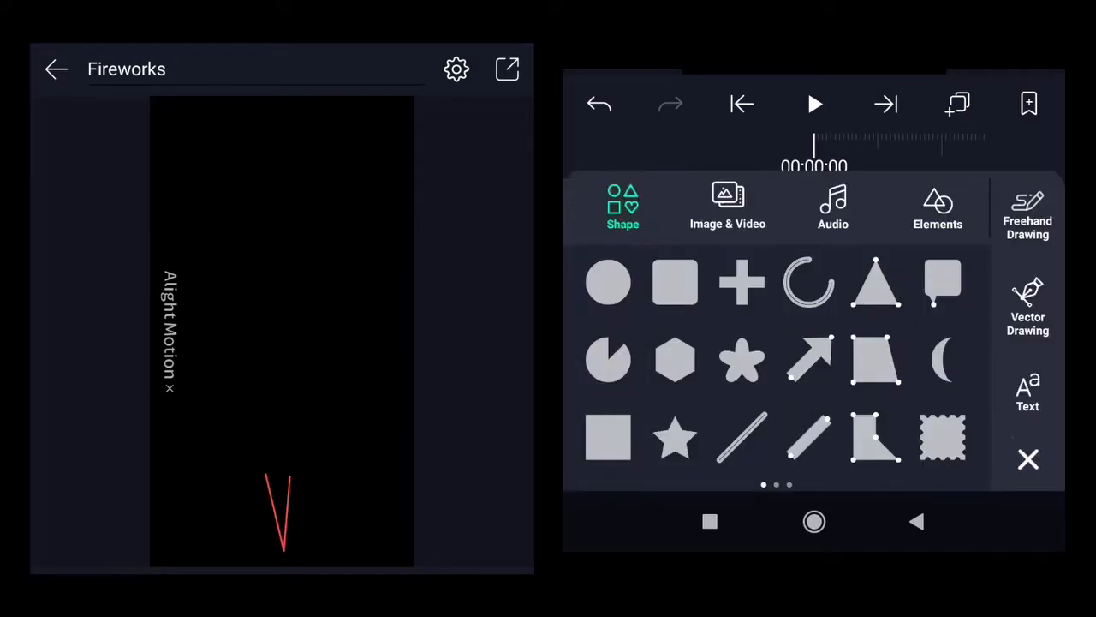
left_click(937, 205)
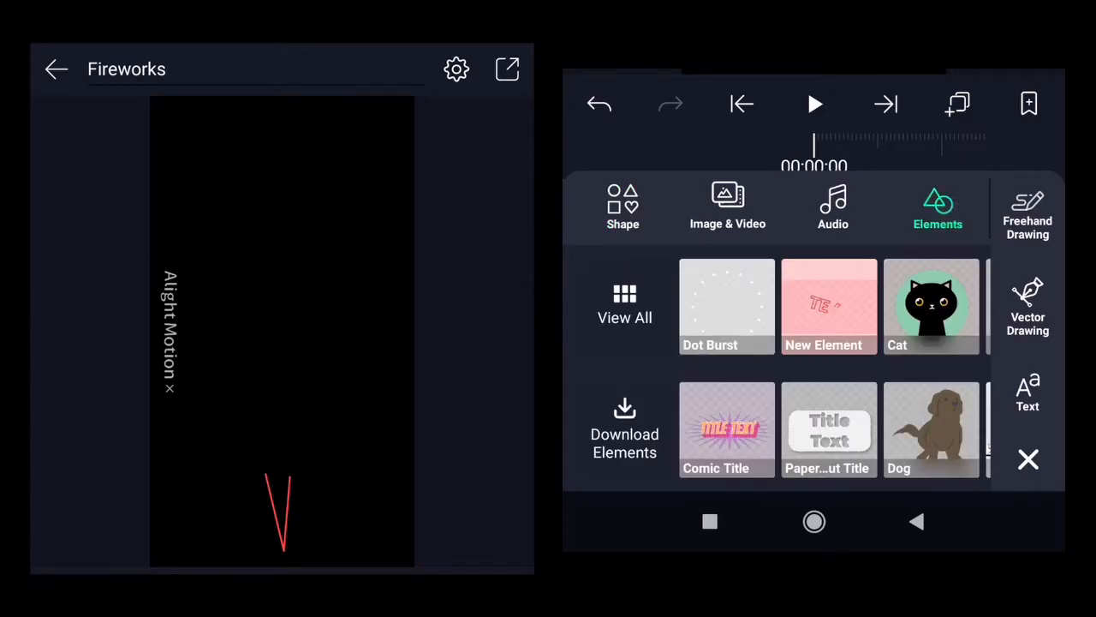
left_click(623, 429)
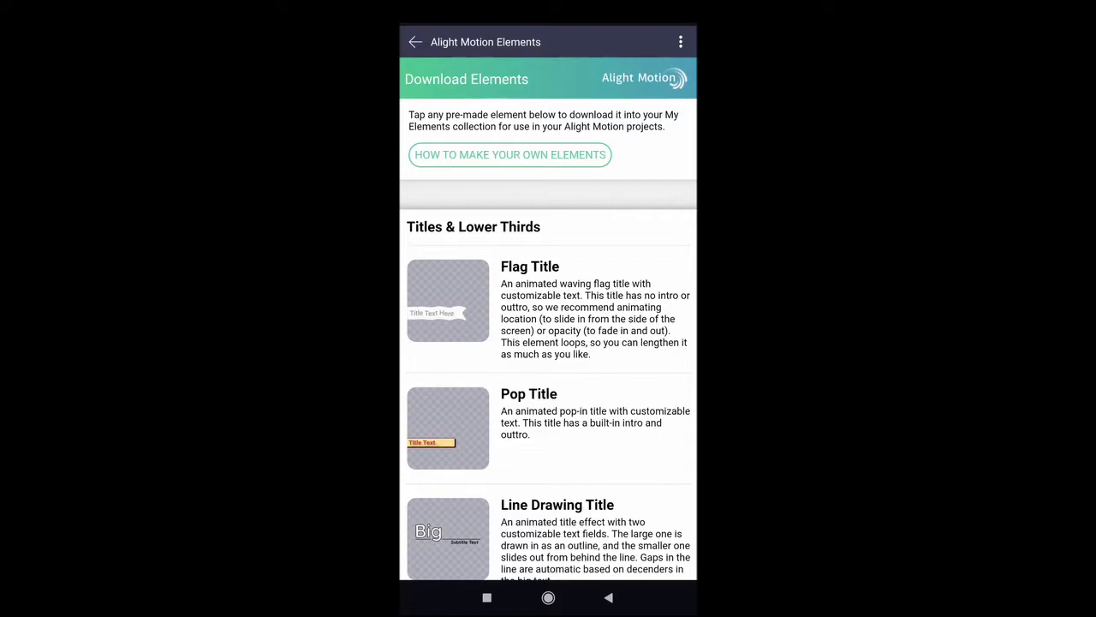
- Scroll the catalogue and import Line Burst 1 and Double Dot Burst, confirming each import
scroll("down", 3)
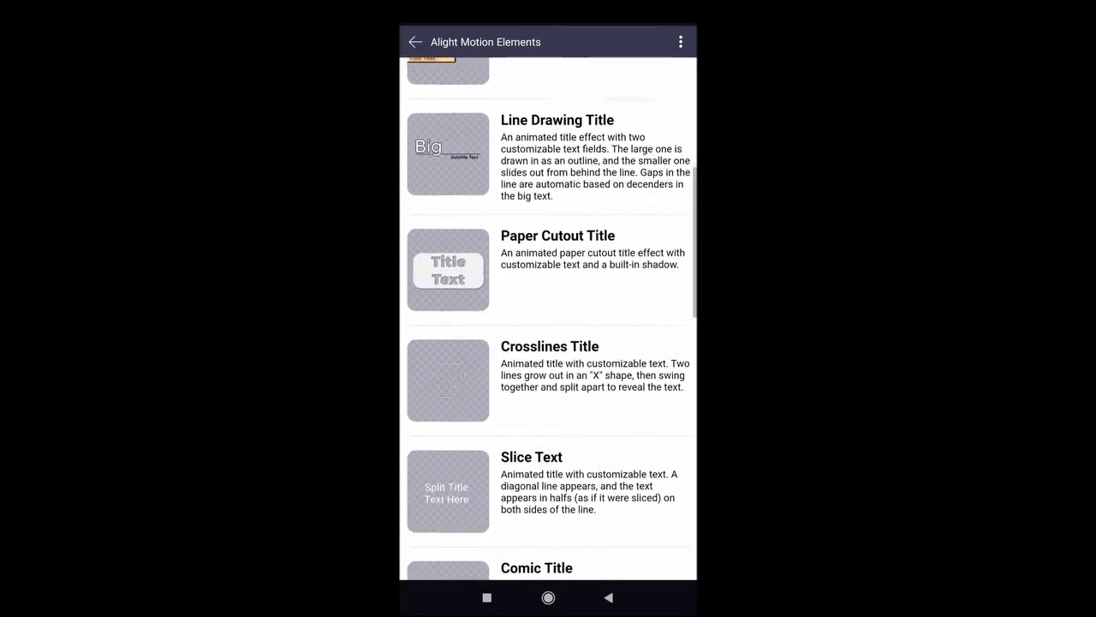
scroll("down", 3)
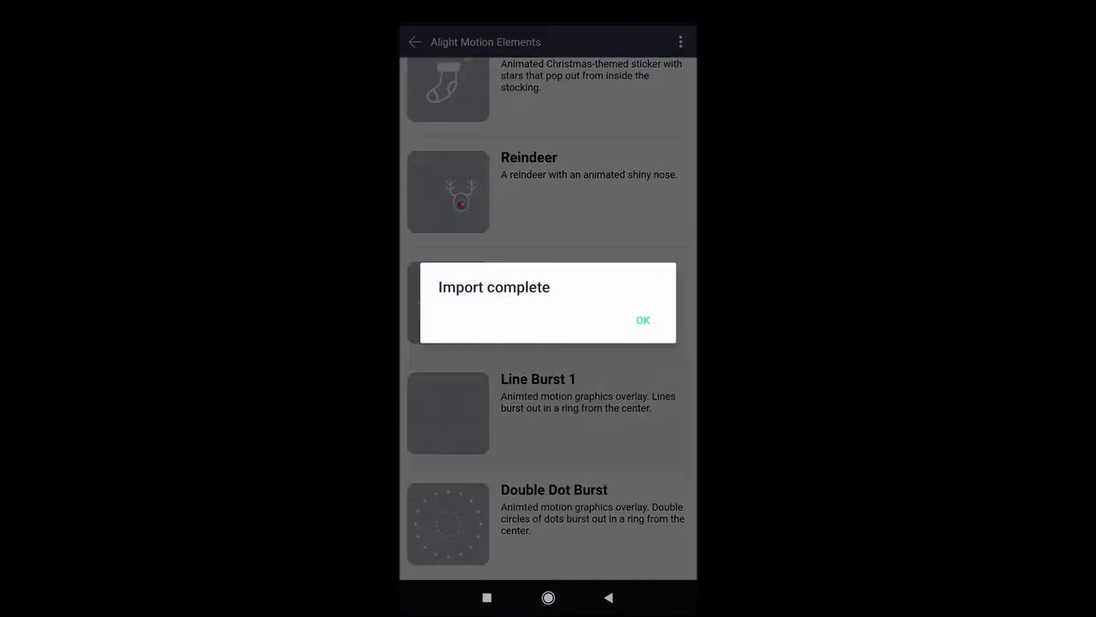
left_click(644, 320)
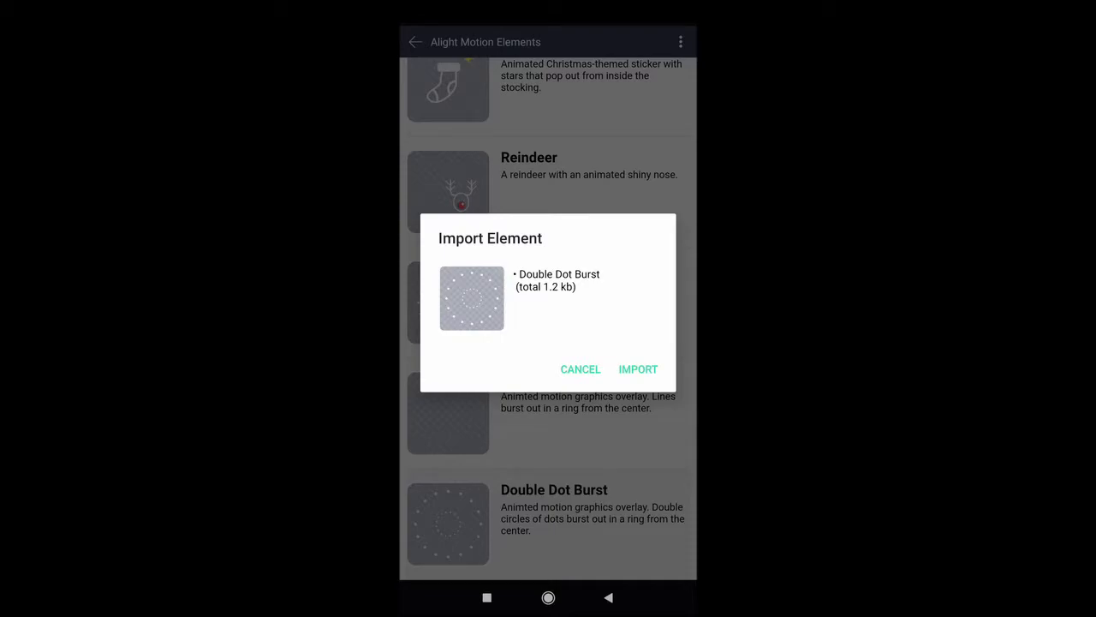
left_click(637, 369)
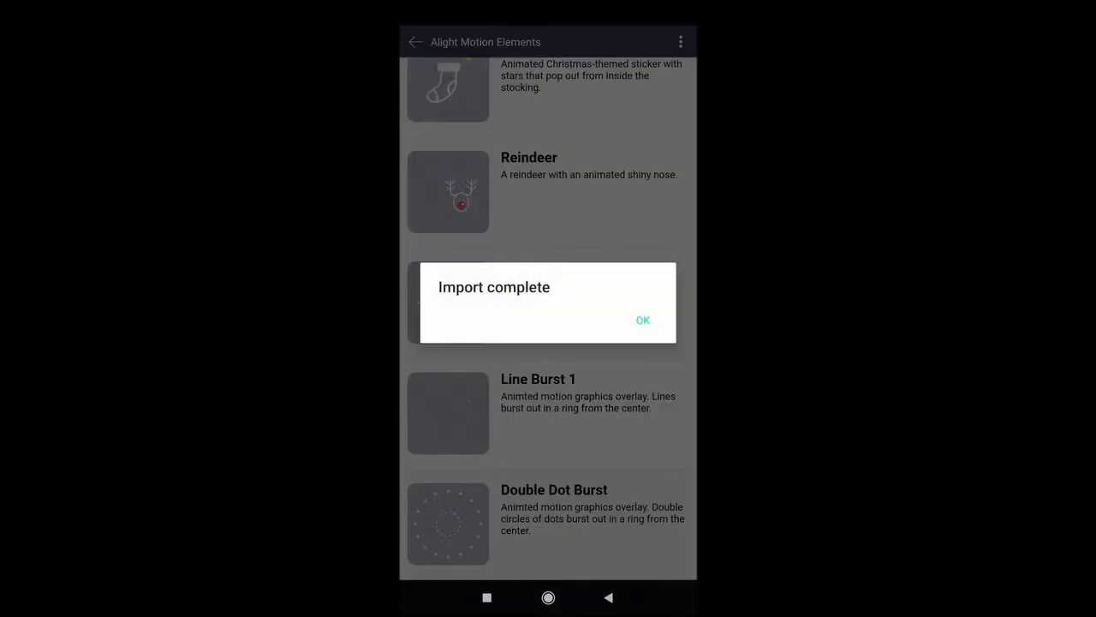
left_click(642, 320)
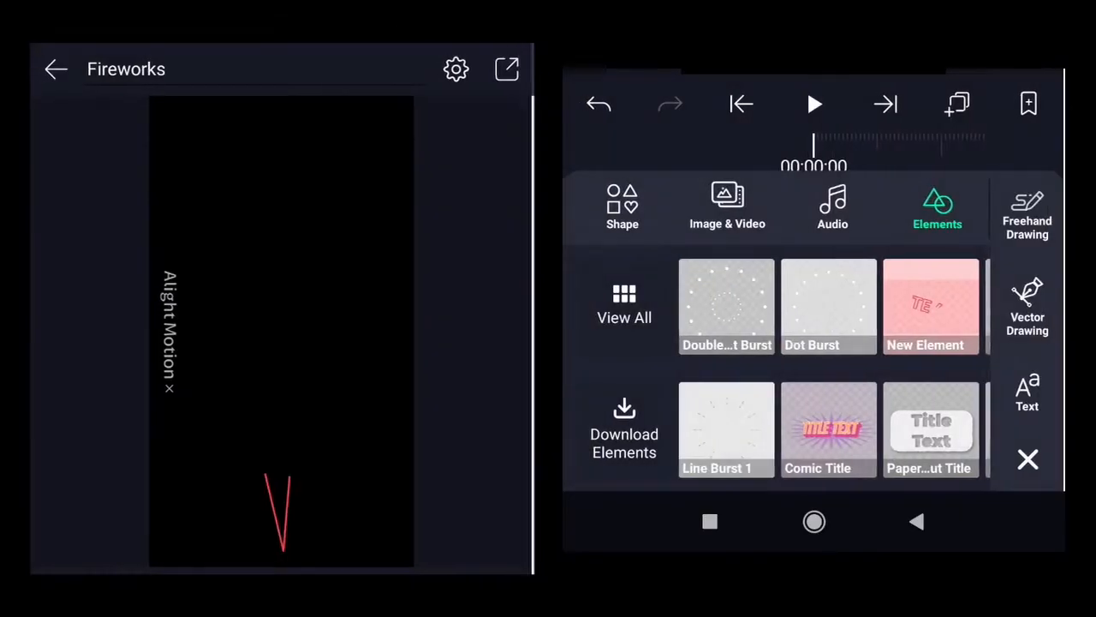
left_click(1027, 459)
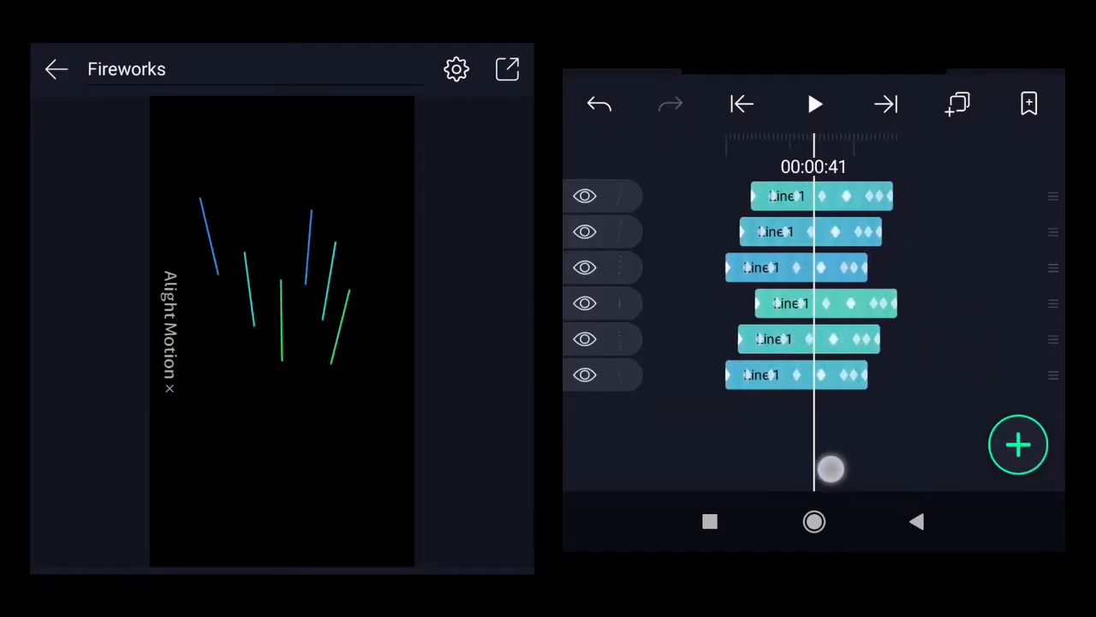
left_click_drag(831, 469, 803, 469)
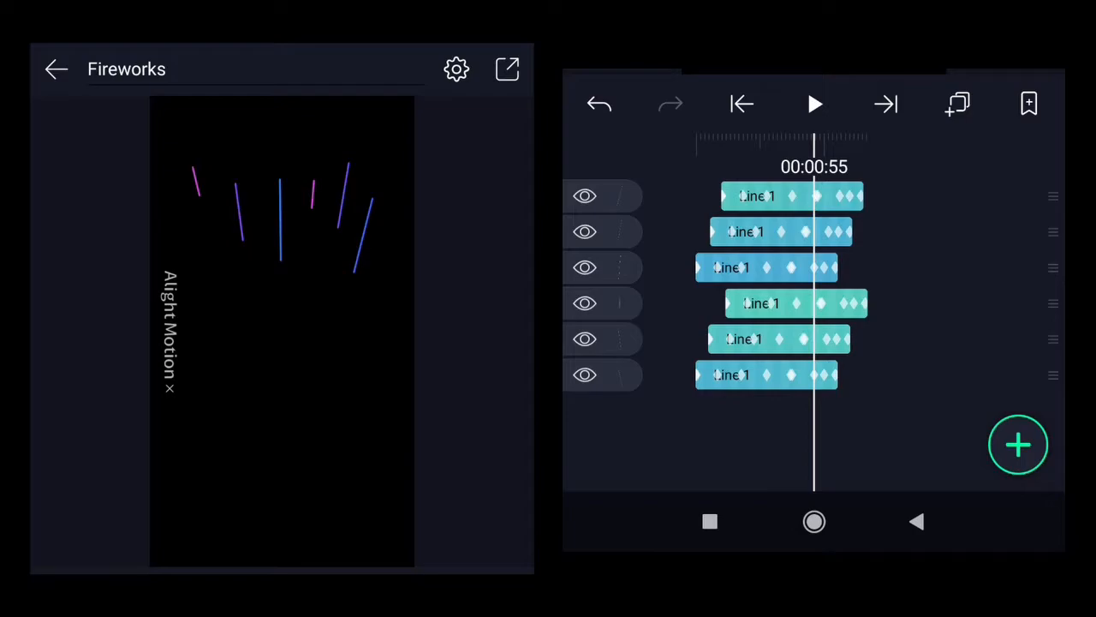
left_click(1017, 443)
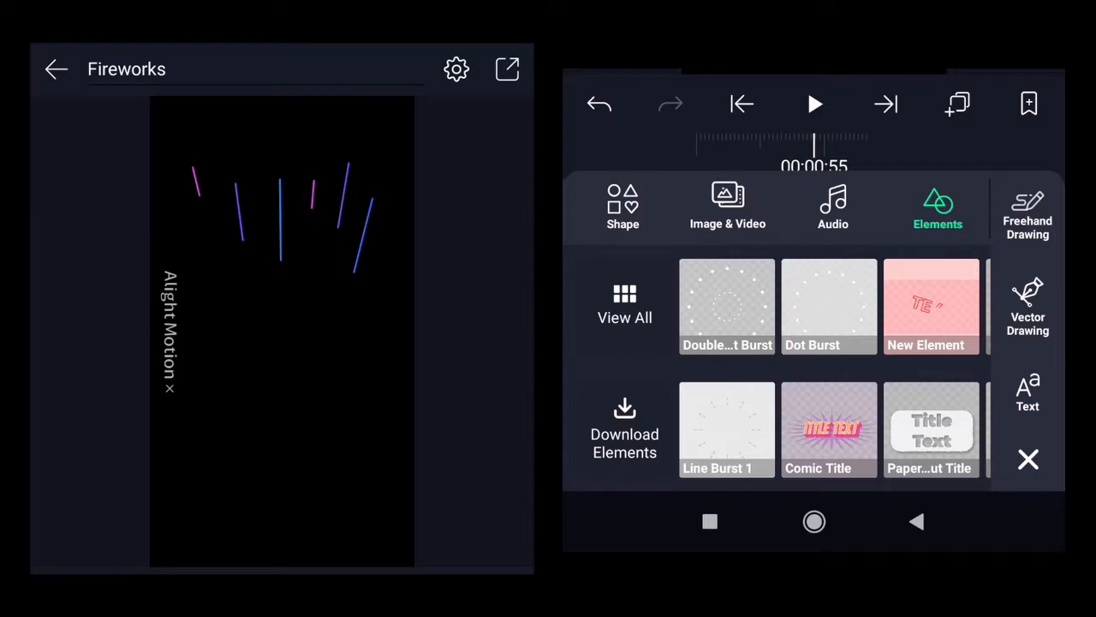
- Add Line Burst 1 as a new layer and scrub to where its starburst begins
left_click(727, 428)
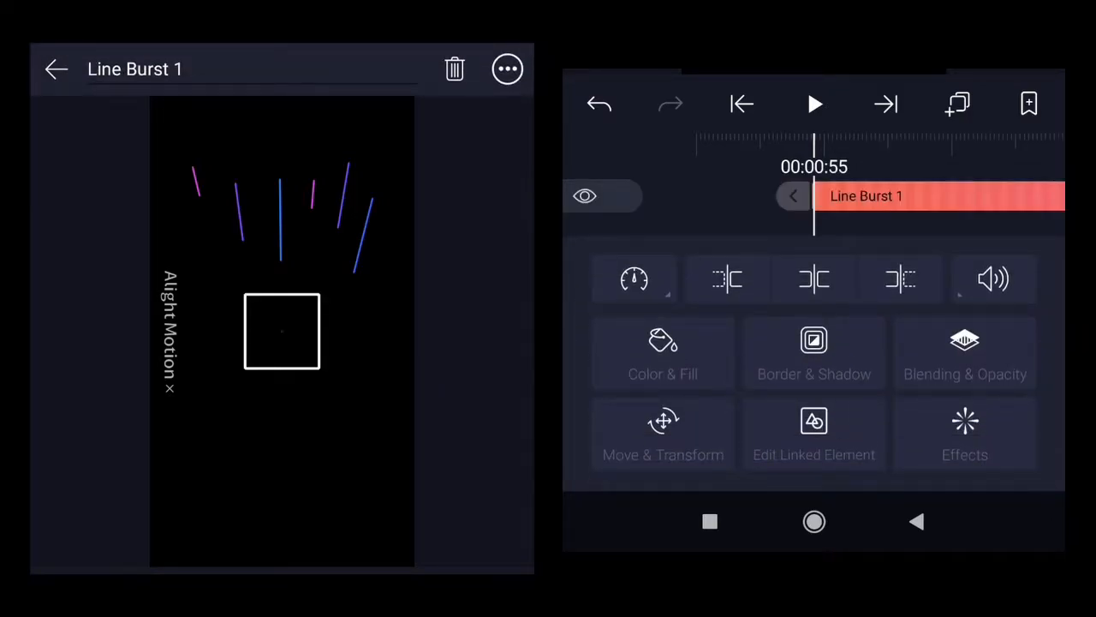
left_click_drag(814, 145, 976, 146)
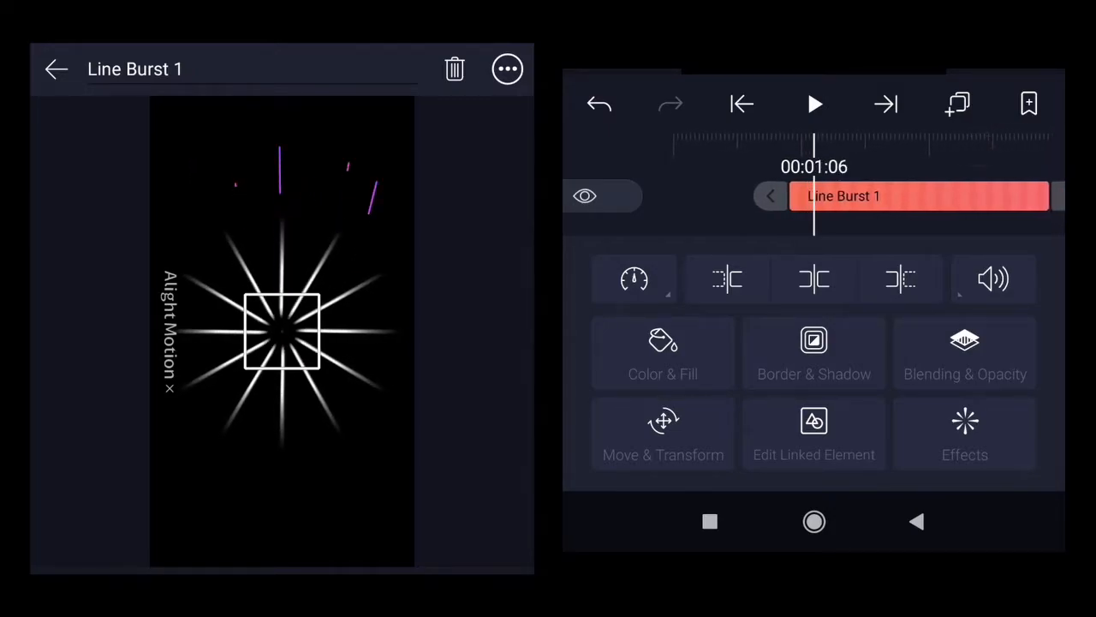
left_click_drag(813, 151, 921, 151)
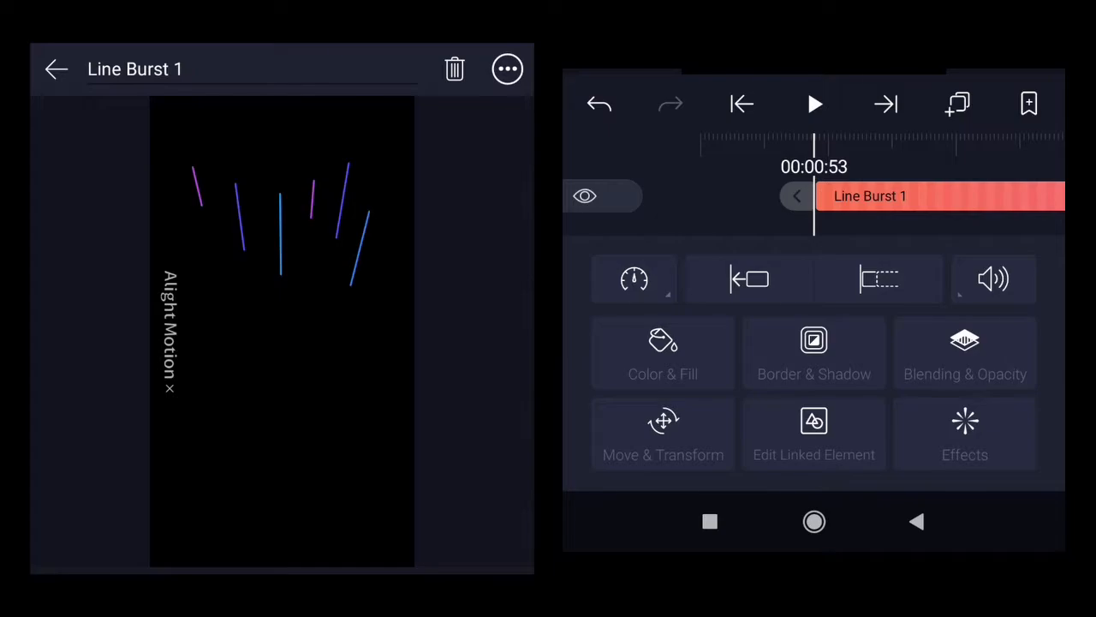
- Return to the full layer list and reselect the Line Burst 1 layer for editing
left_click(795, 196)
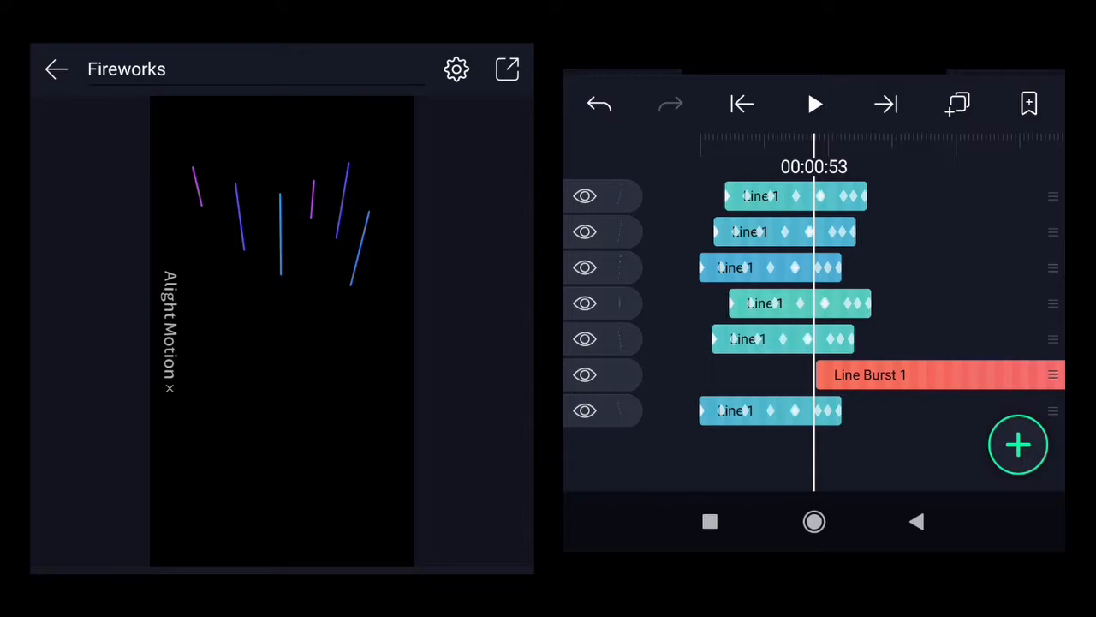
left_click(586, 411)
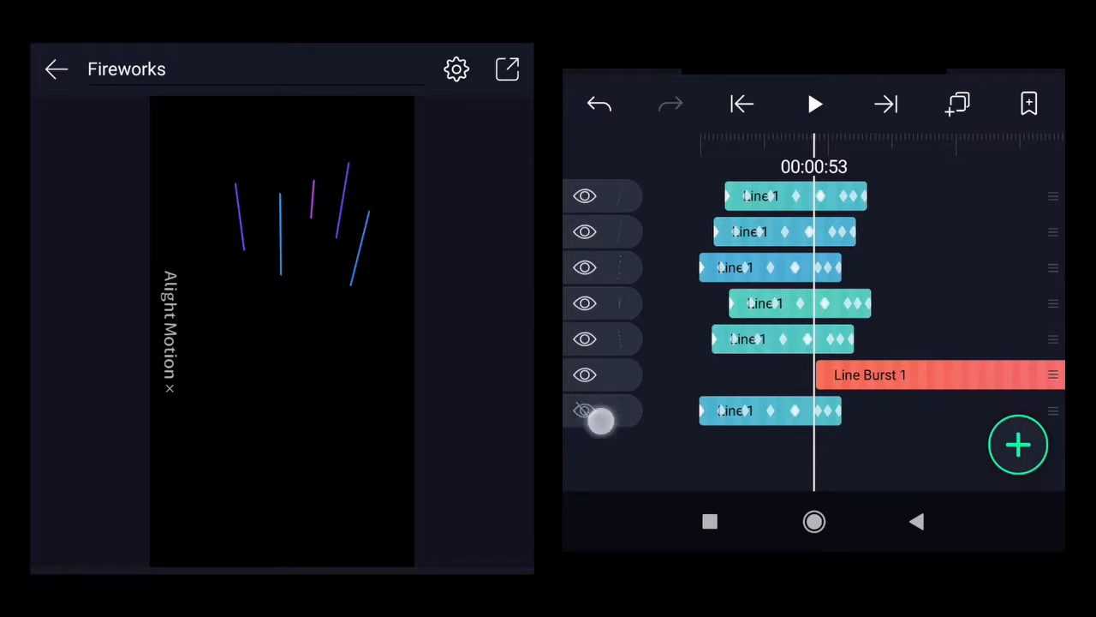
left_click(585, 411)
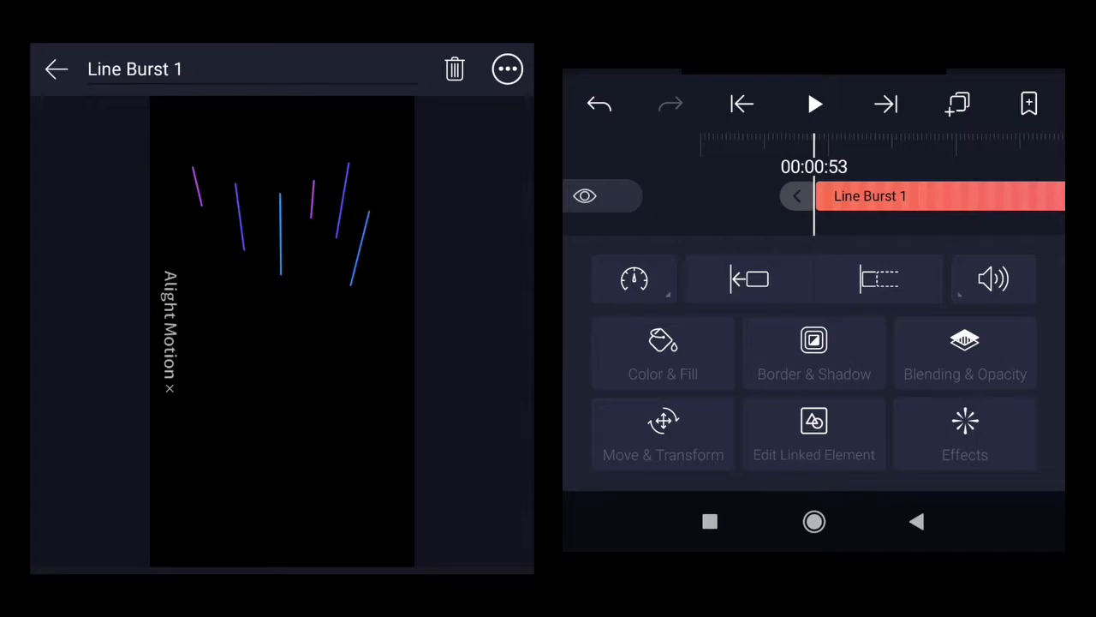
- In Move & Transform, place the burst at upper left, about X 118.84 and Y 195.26
left_click(663, 432)
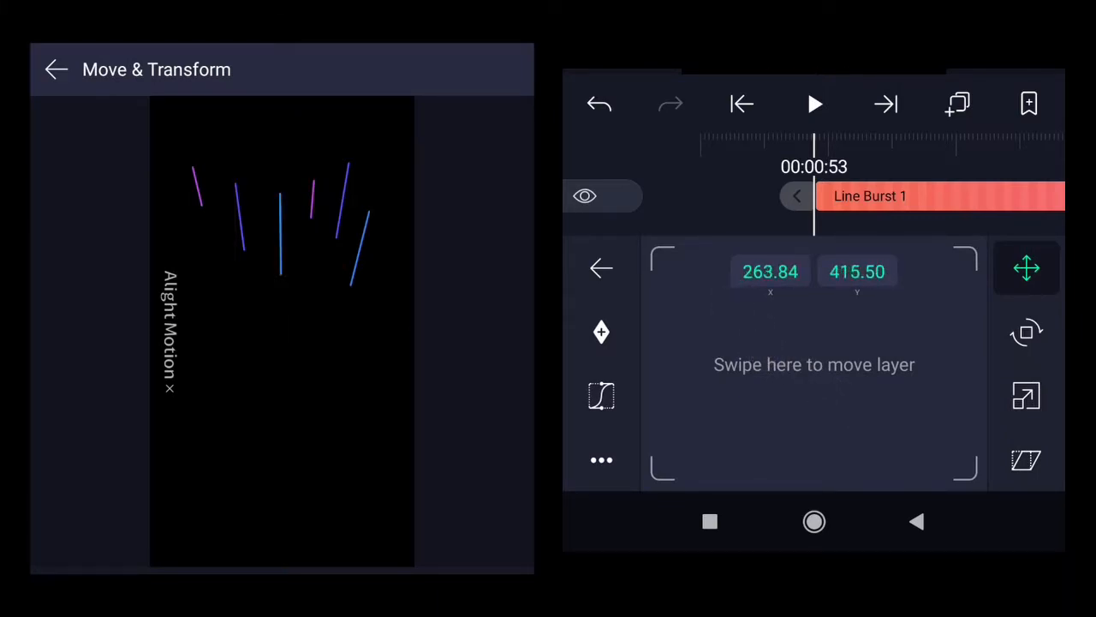
left_click_drag(814, 359, 730, 312)
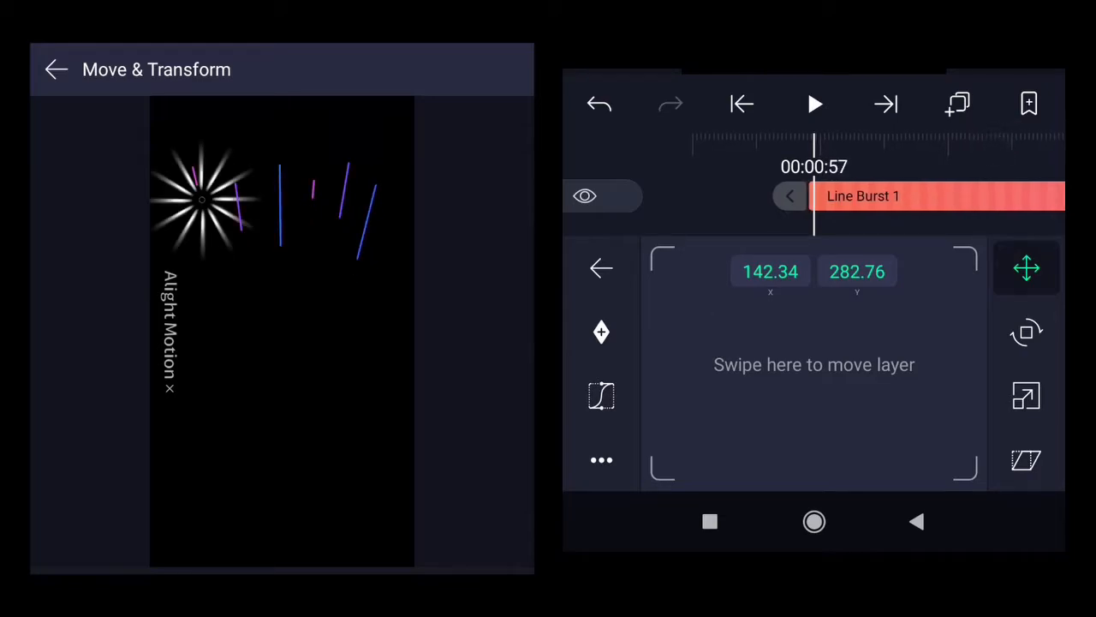
left_click_drag(813, 363, 805, 322)
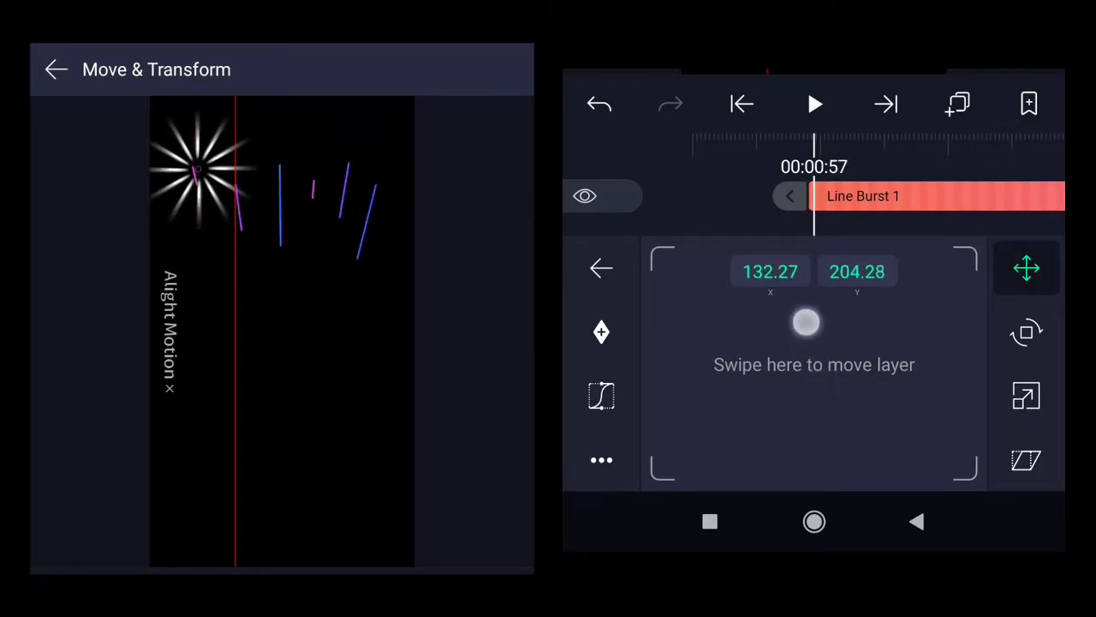
left_click_drag(805, 324, 795, 320)
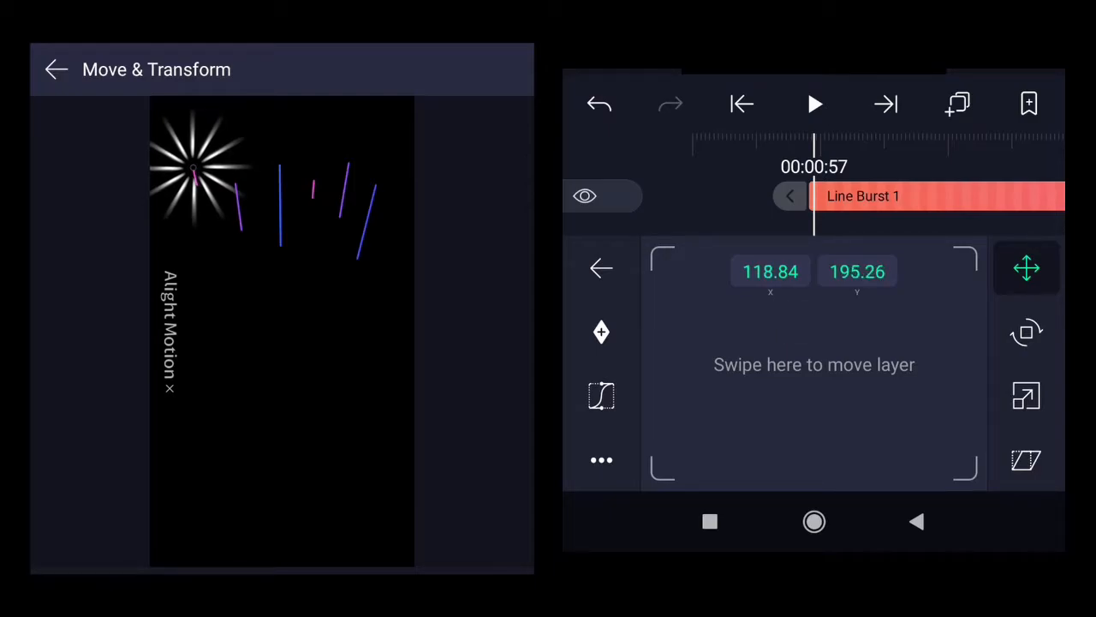
left_click(1026, 459)
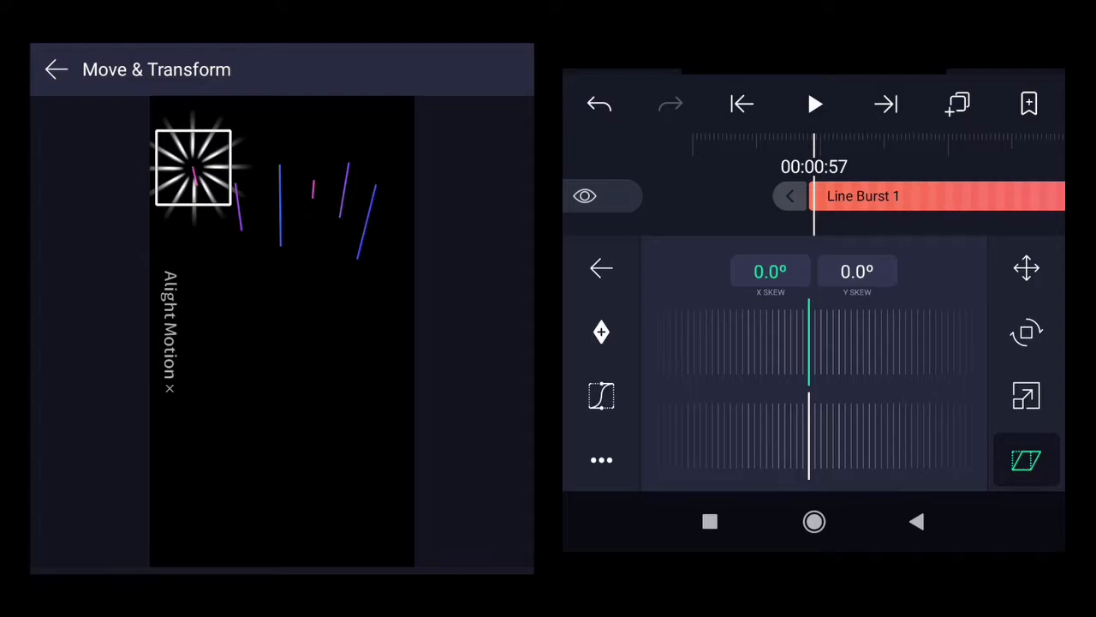
- Skew the burst horizontally to about -35°
left_click_drag(809, 341, 891, 341)
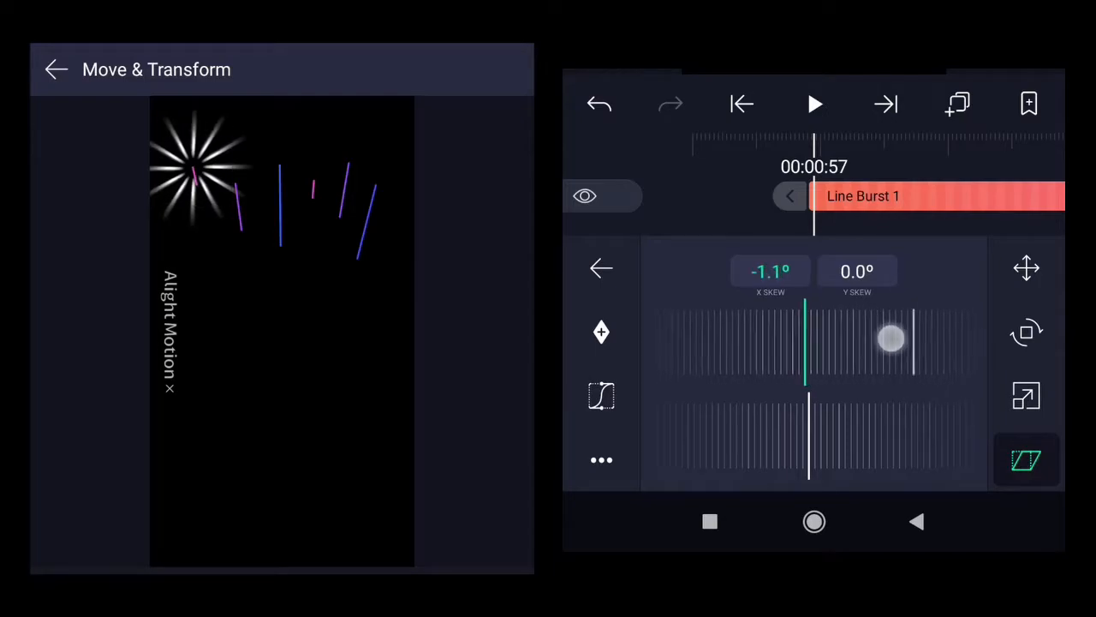
left_click_drag(891, 337, 808, 338)
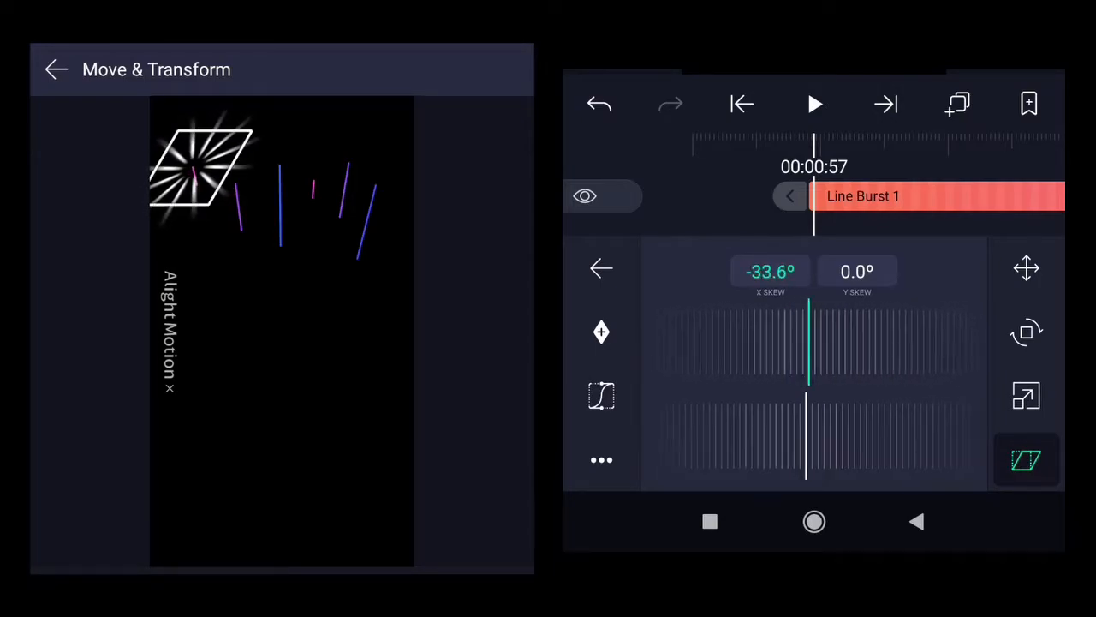
left_click_drag(808, 346, 872, 350)
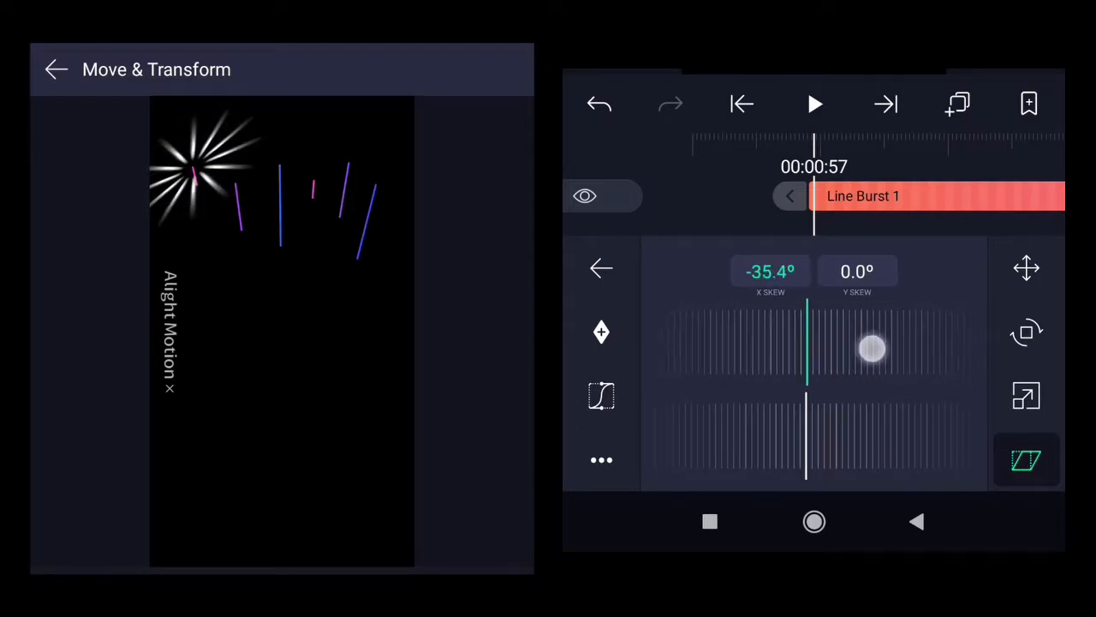
left_click_drag(870, 349, 808, 349)
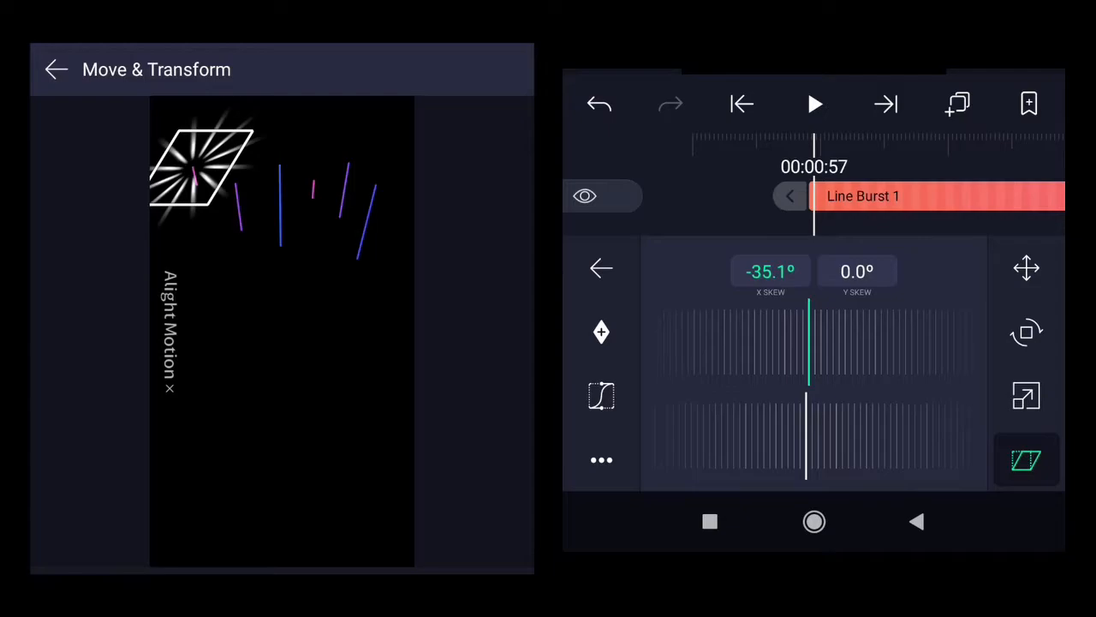
- Add a vertical skew of about -5° so the burst forms a slanted diamond
left_click_drag(805, 442, 856, 442)
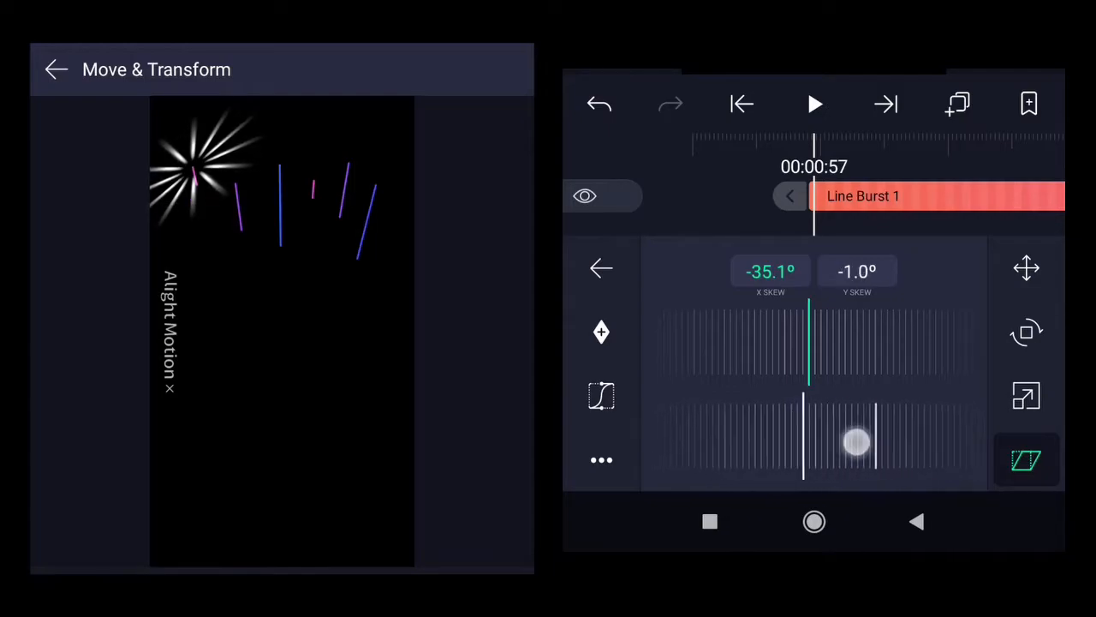
left_click_drag(856, 442, 753, 435)
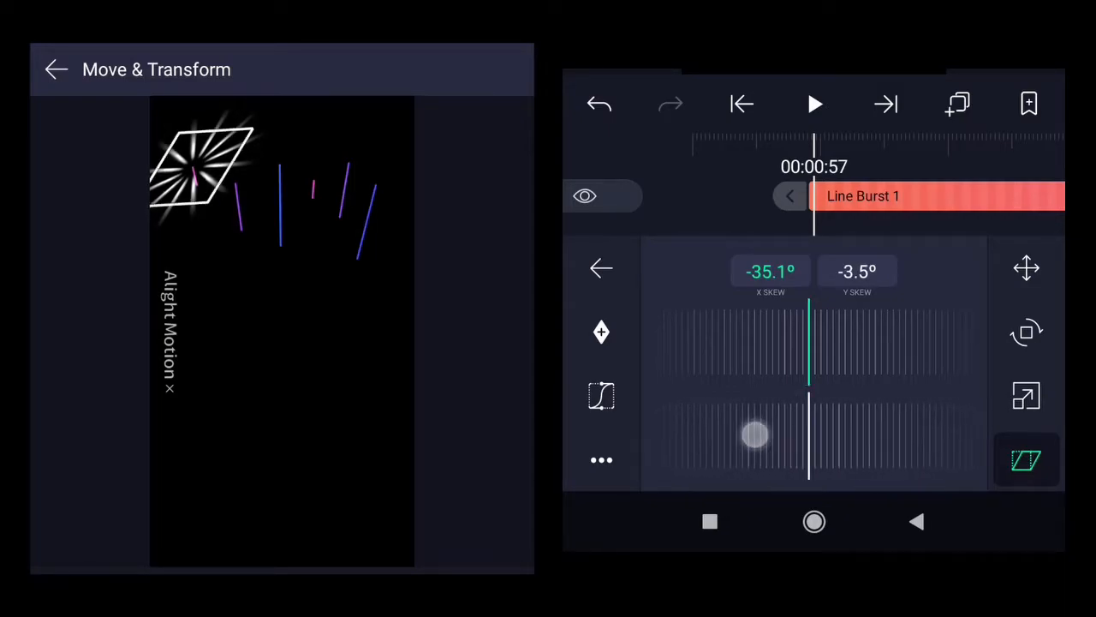
left_click_drag(754, 435, 866, 432)
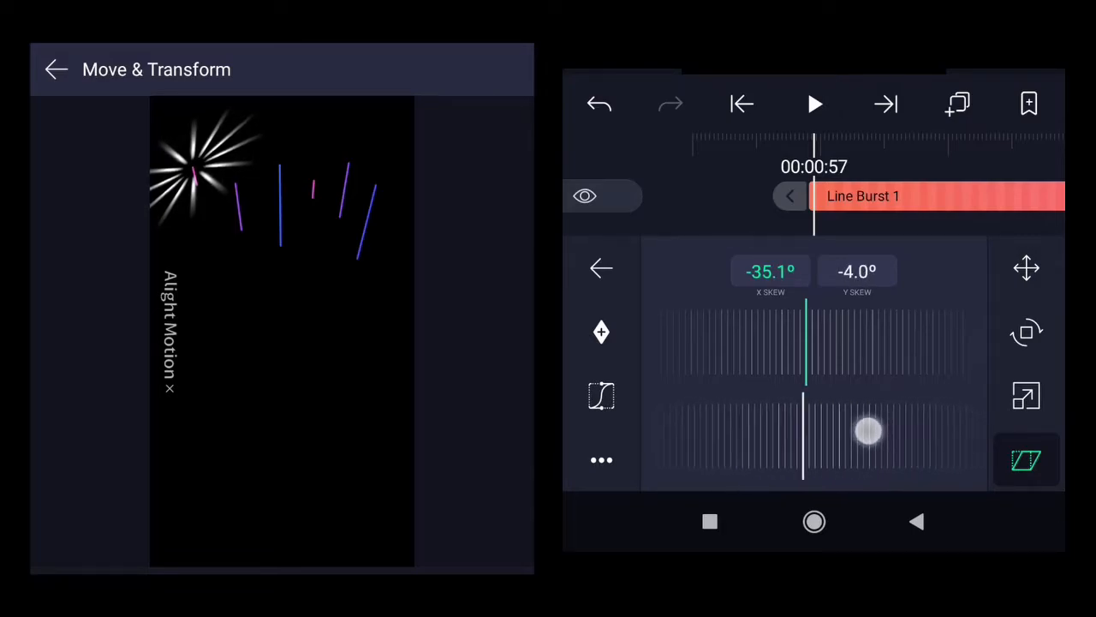
left_click_drag(867, 430, 928, 430)
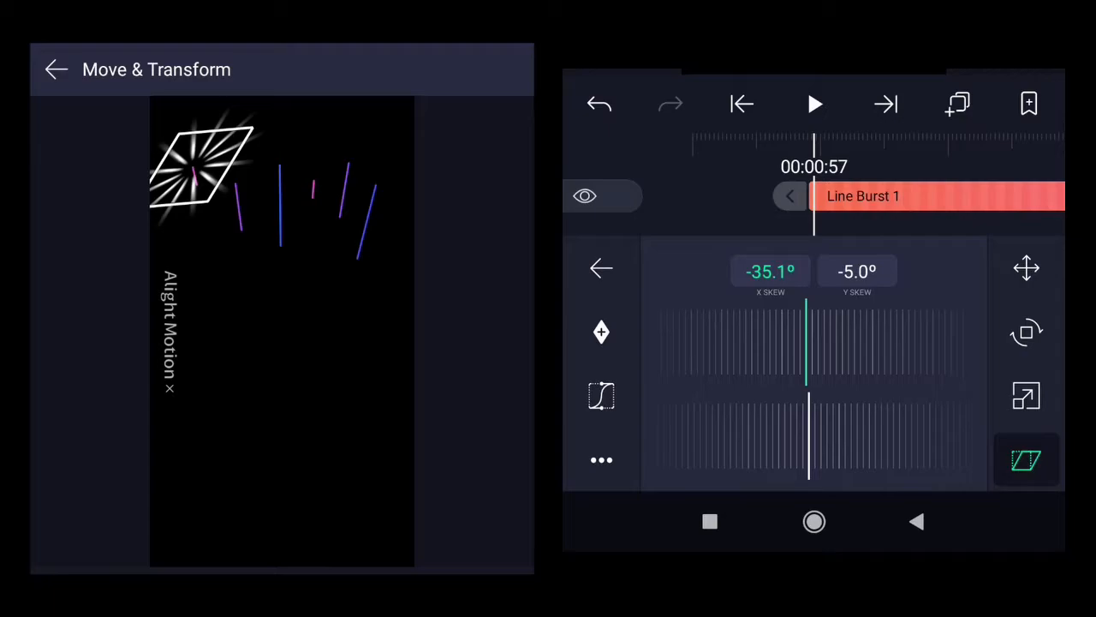
left_click_drag(814, 140, 972, 151)
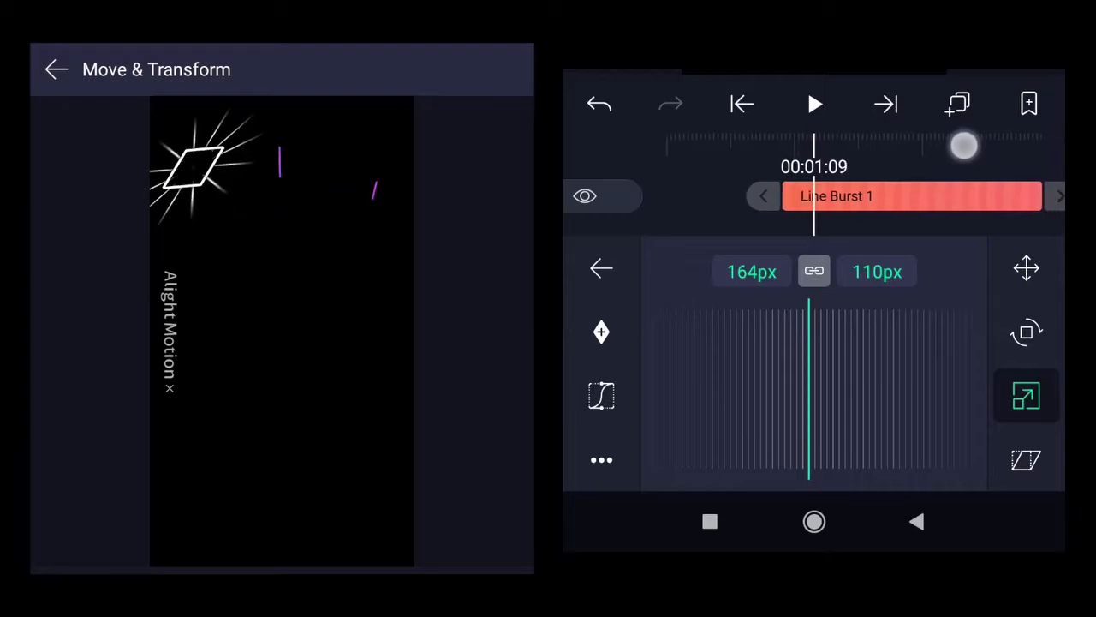
- Scale the burst down to about 106 × 71 px and return to the full layer timeline
left_click_drag(959, 145, 830, 377)
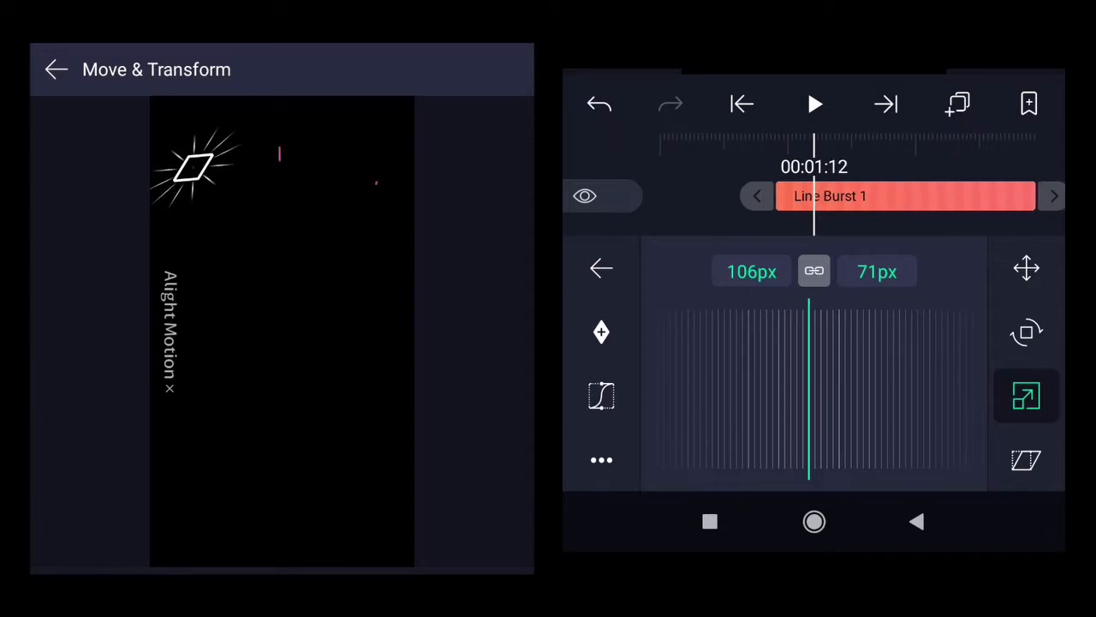
left_click_drag(813, 141, 939, 146)
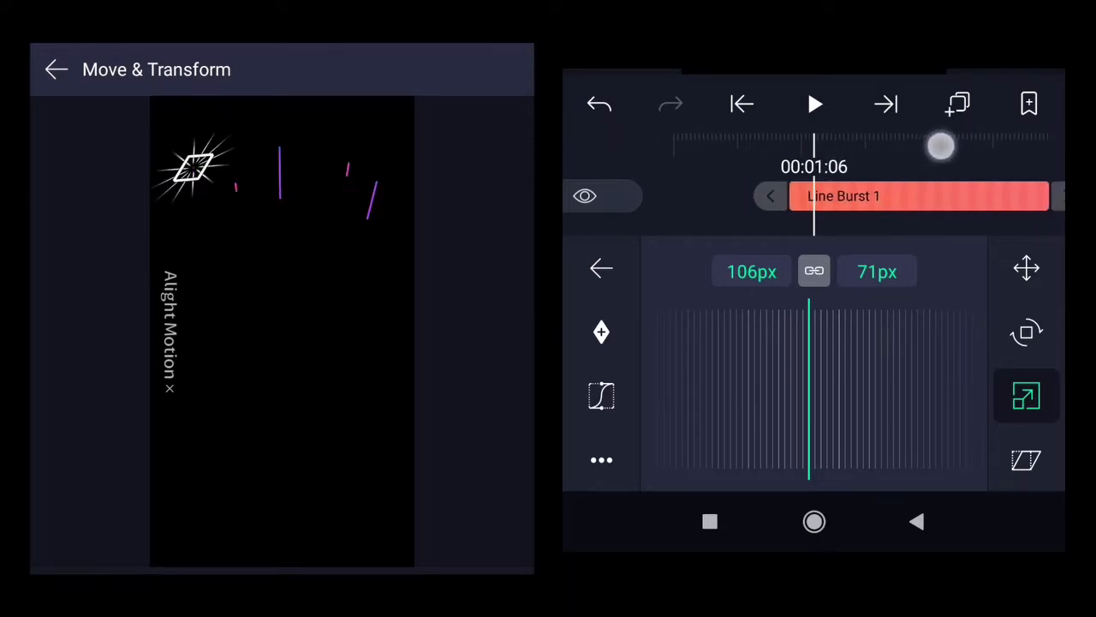
left_click(54, 69)
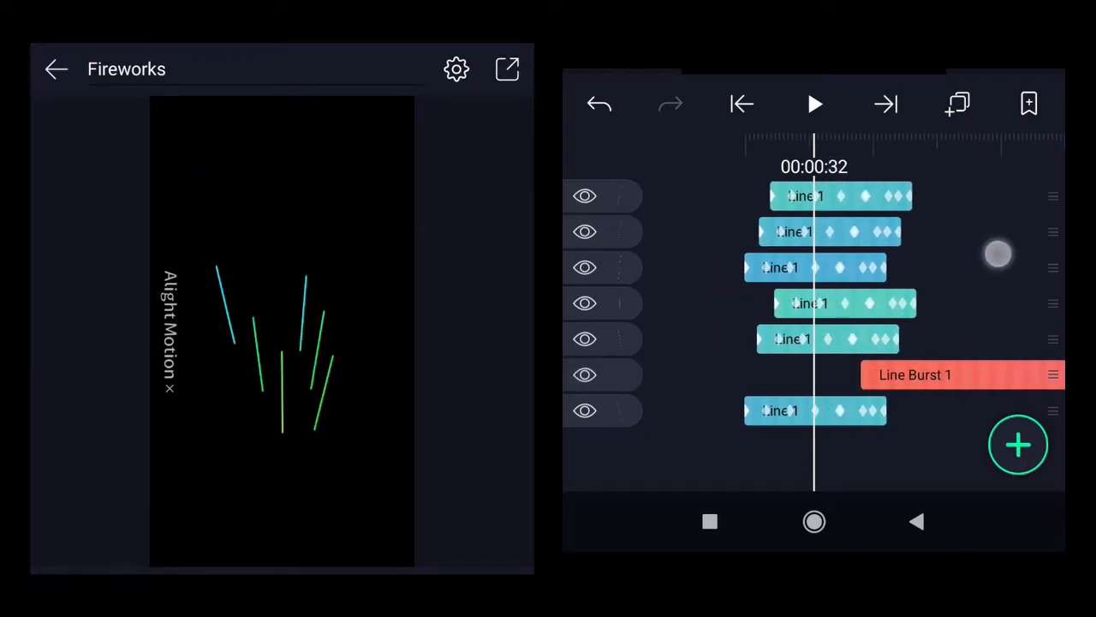
- Play back the fireworks to check the burst, then reopen Line Burst 1's layer settings
left_click(814, 104)
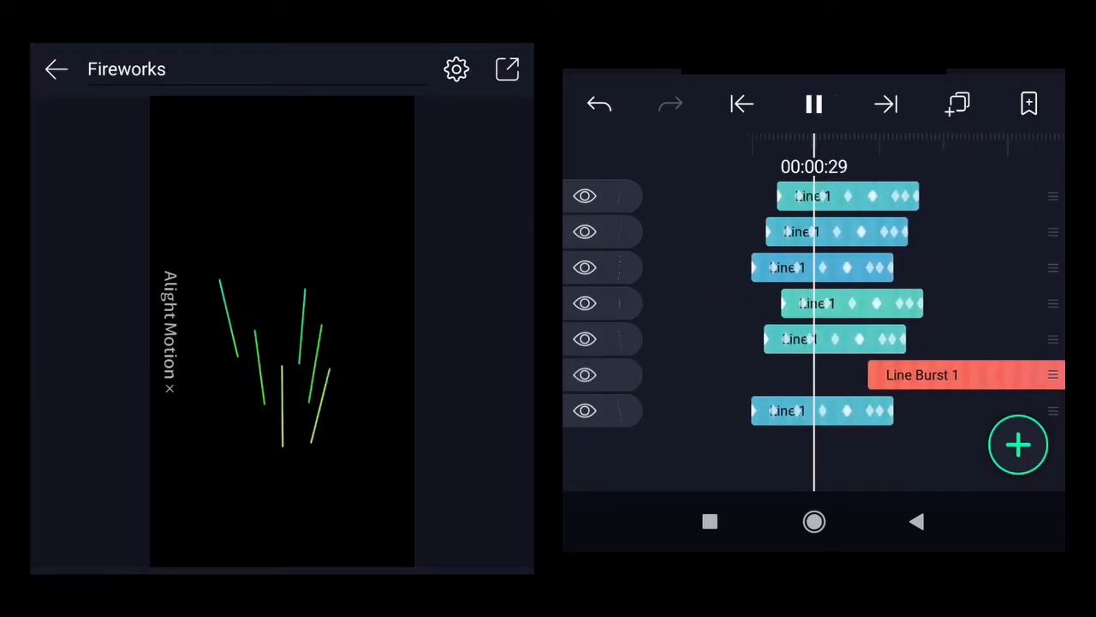
left_click(811, 105)
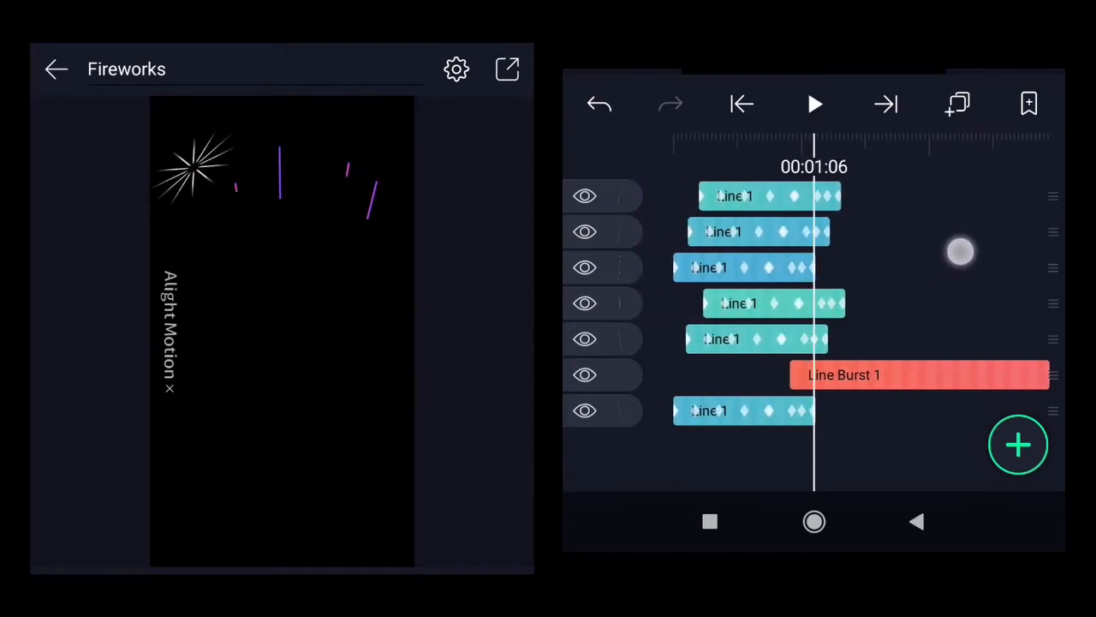
left_click(918, 374)
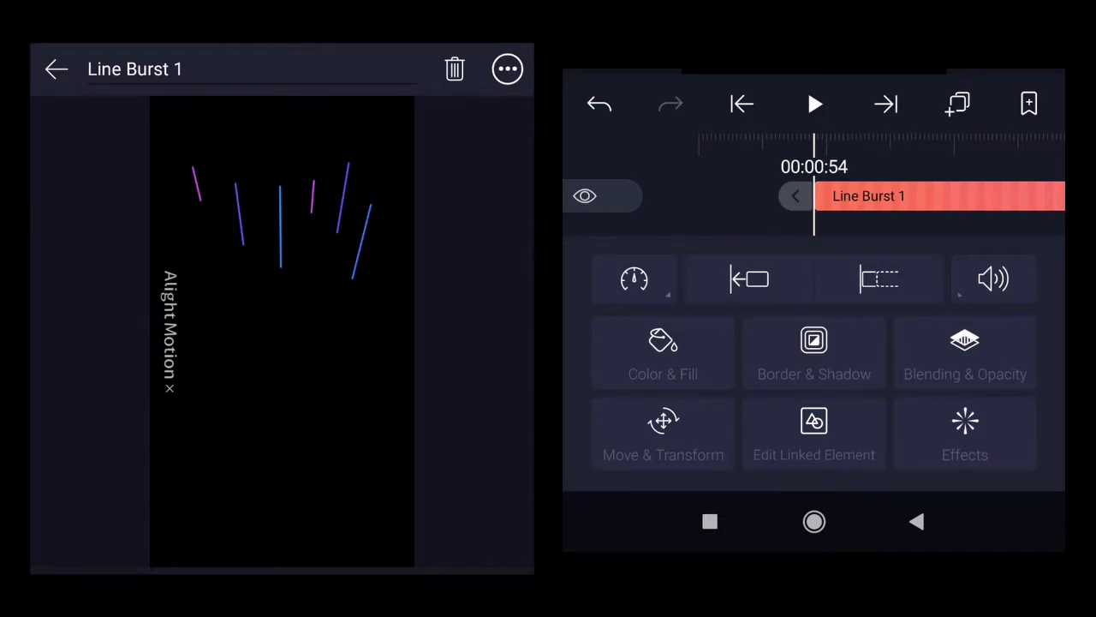
- Apply a Solid Color effect from Color & Light to Line Burst 1, starting red
left_click(966, 432)
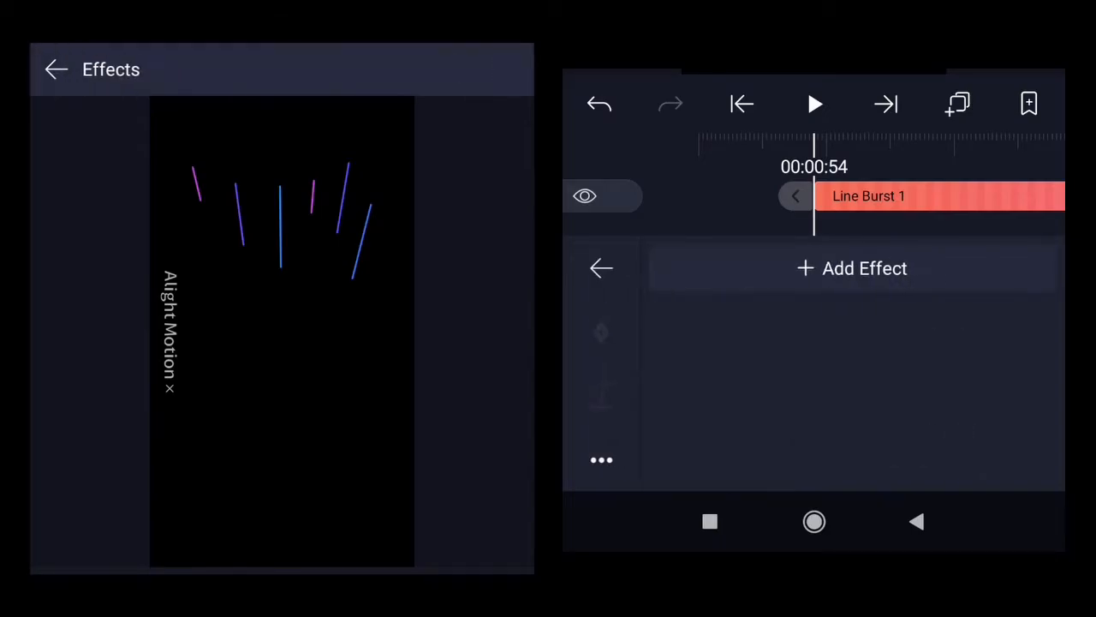
left_click(851, 267)
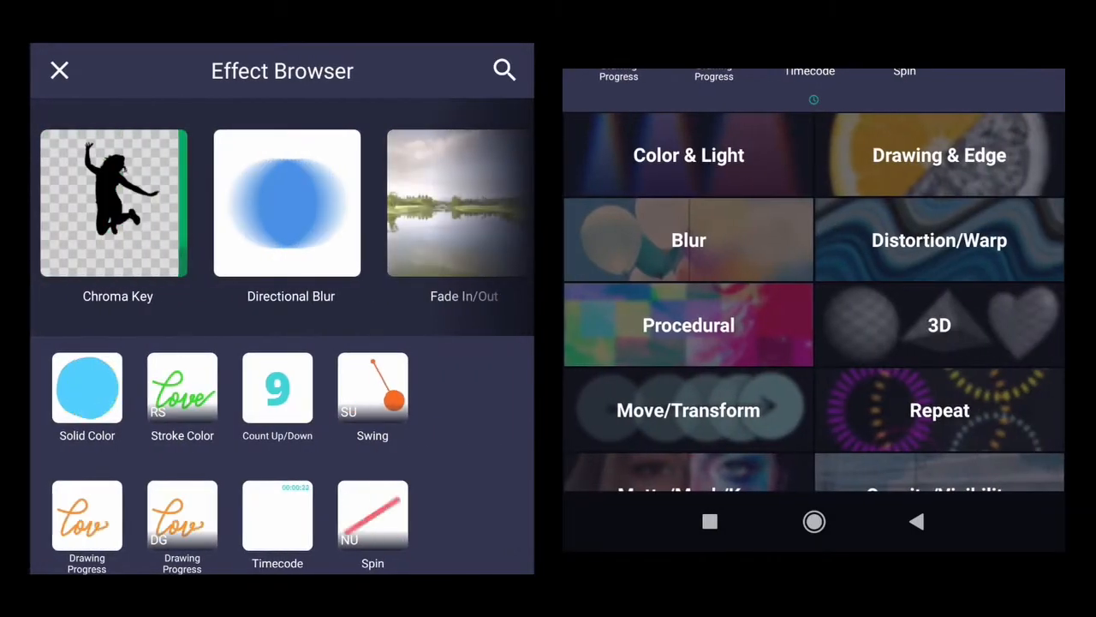
left_click(688, 154)
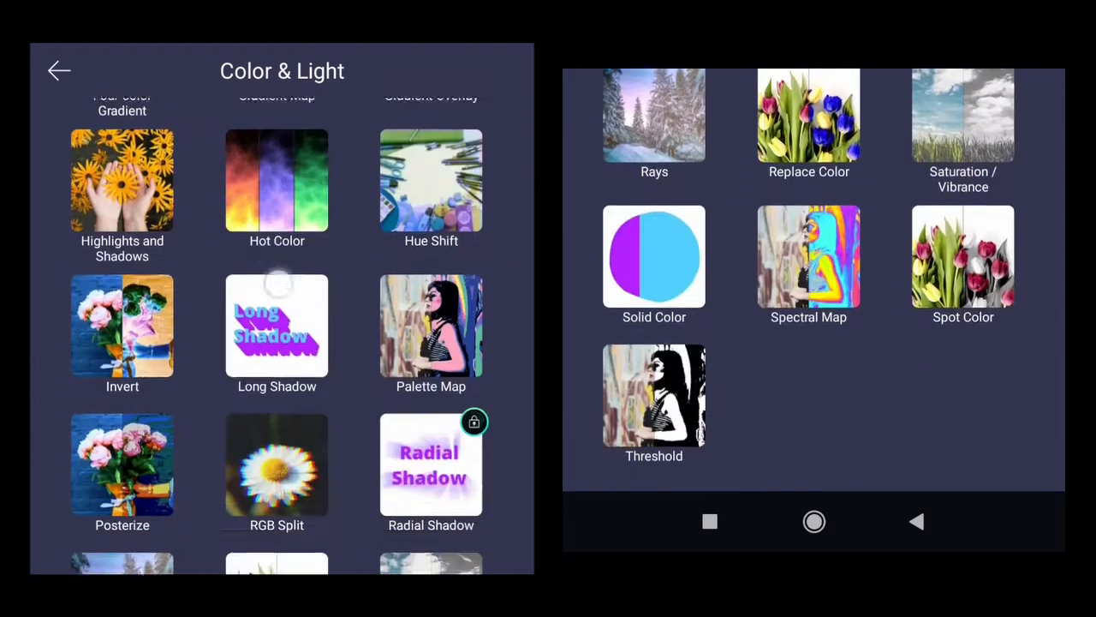
left_click(654, 257)
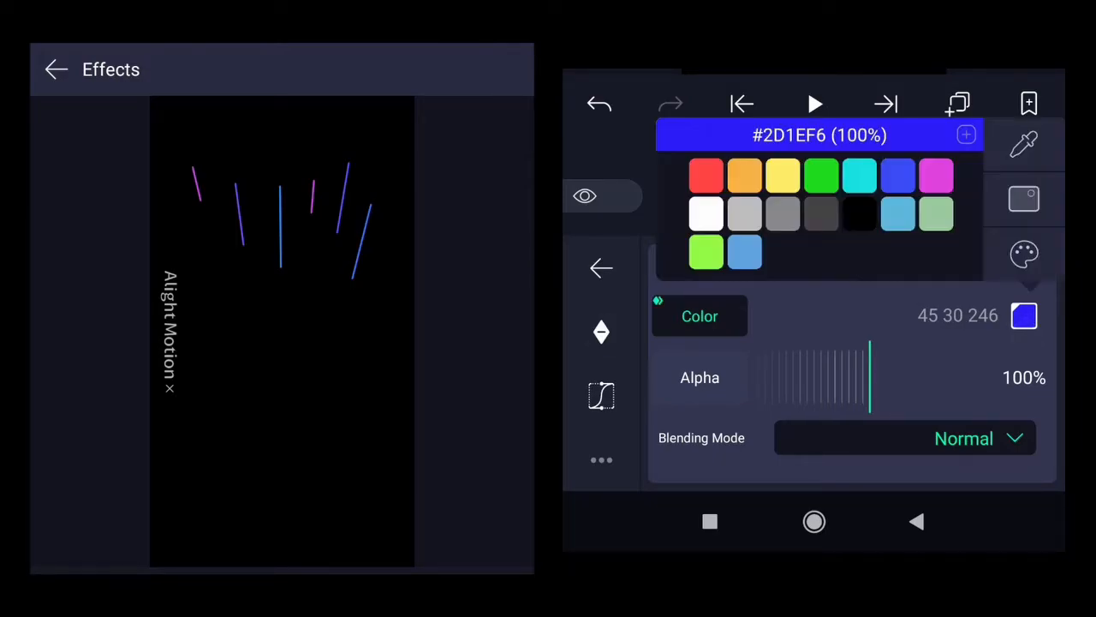
left_click(706, 175)
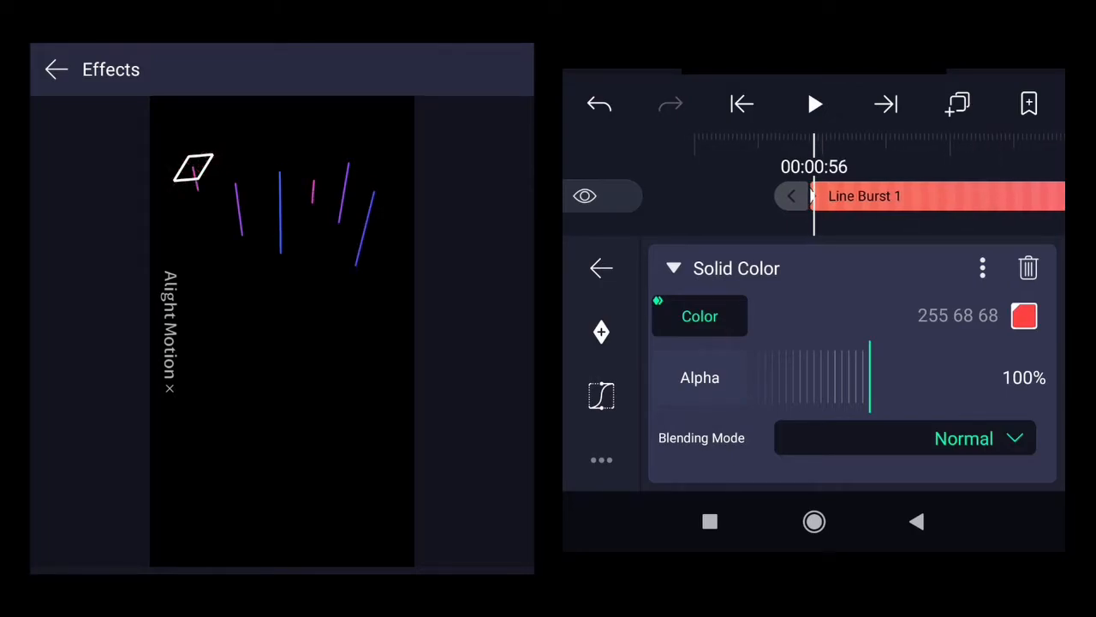
- Keyframe the colour later in the clip through orange, green, magenta and light blue
left_click_drag(814, 153, 979, 152)
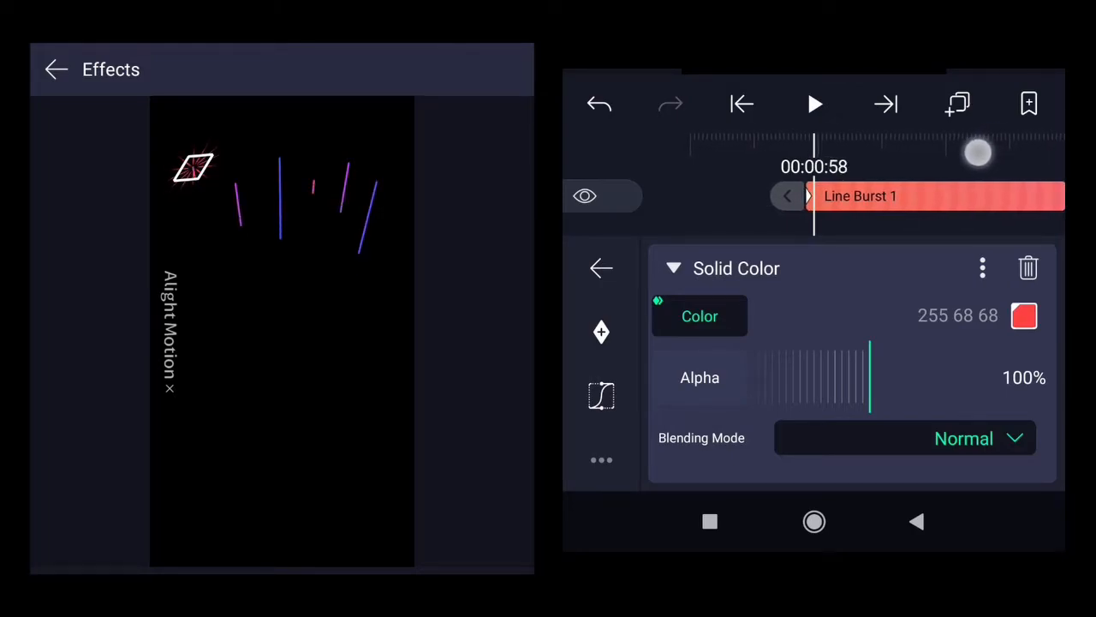
left_click(1024, 316)
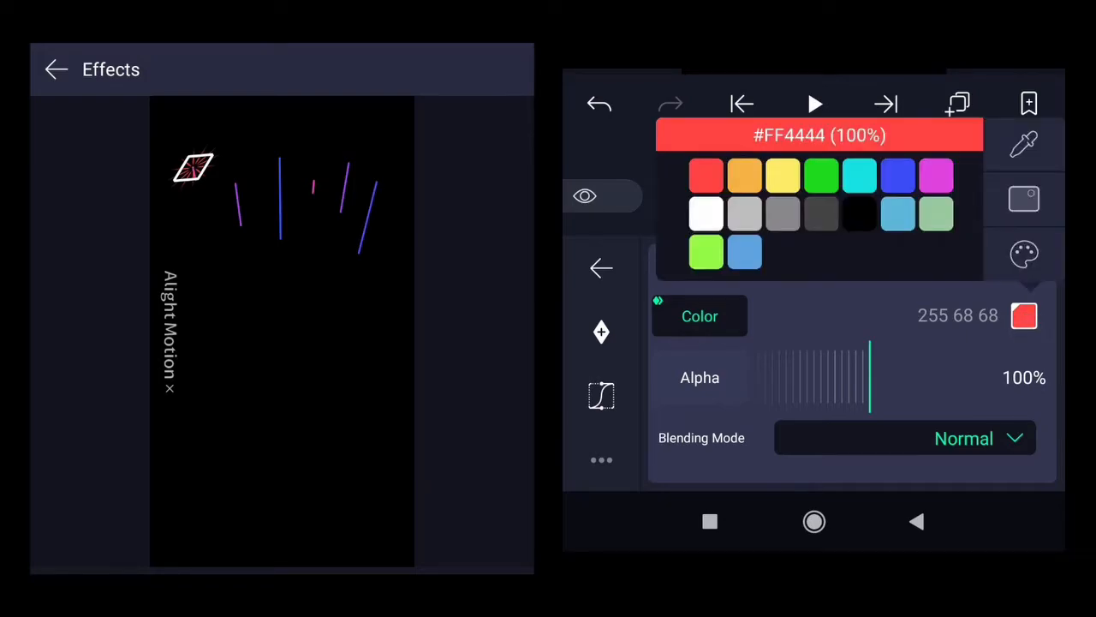
left_click(744, 174)
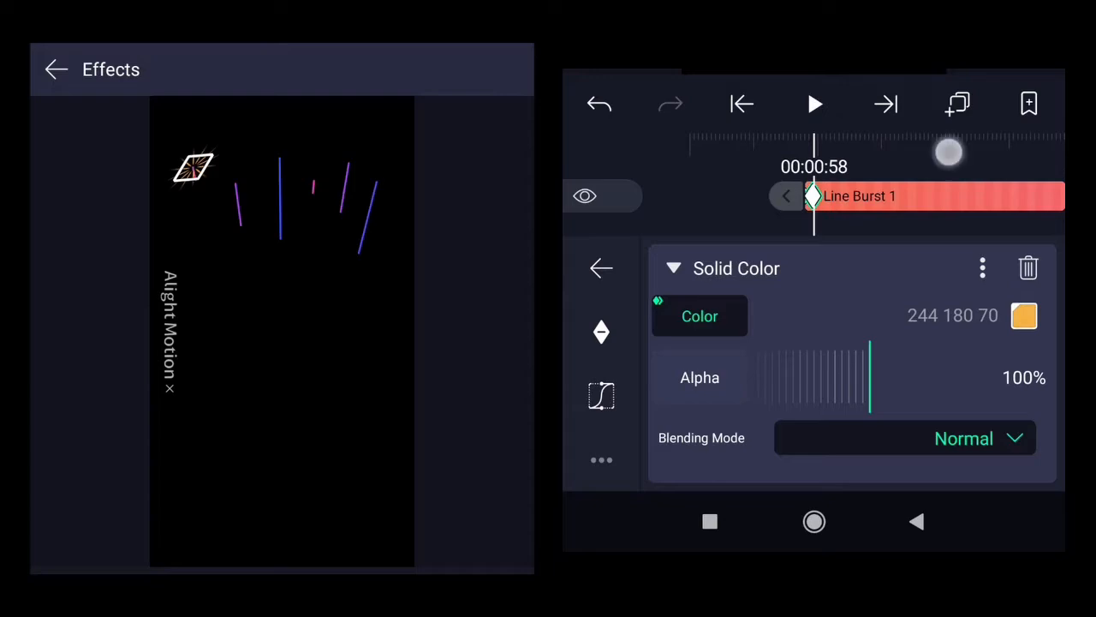
left_click_drag(949, 152, 933, 152)
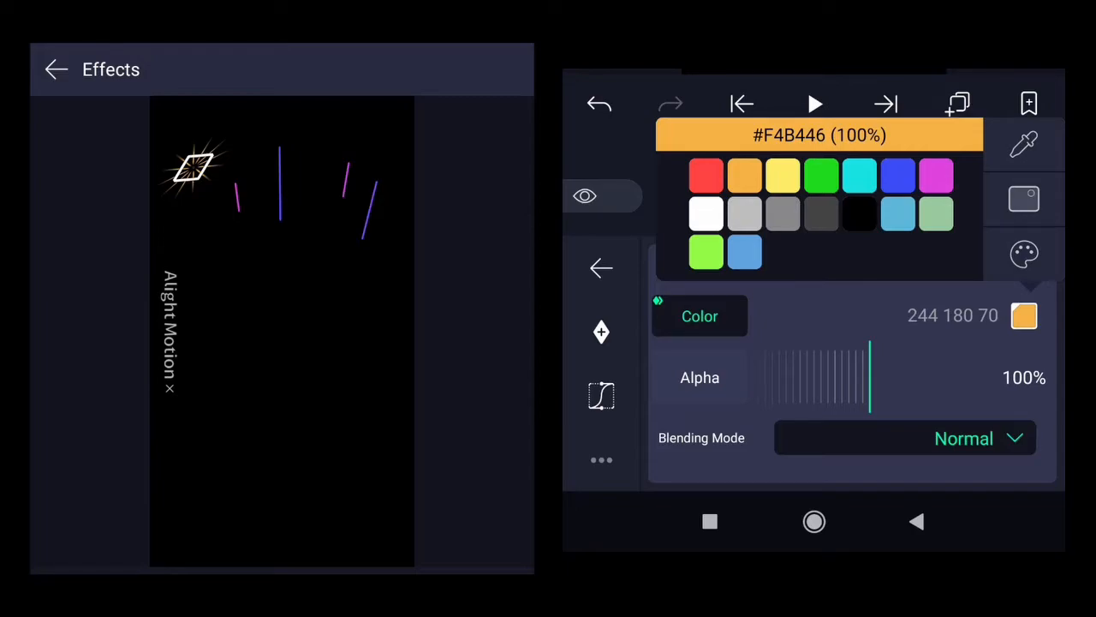
left_click(781, 174)
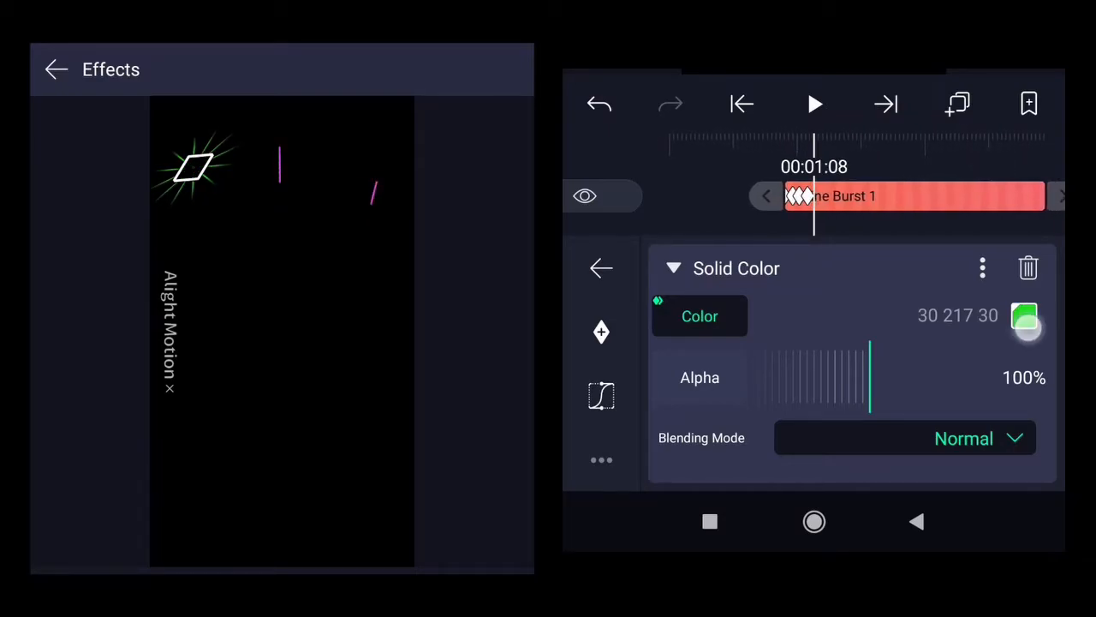
left_click(1025, 315)
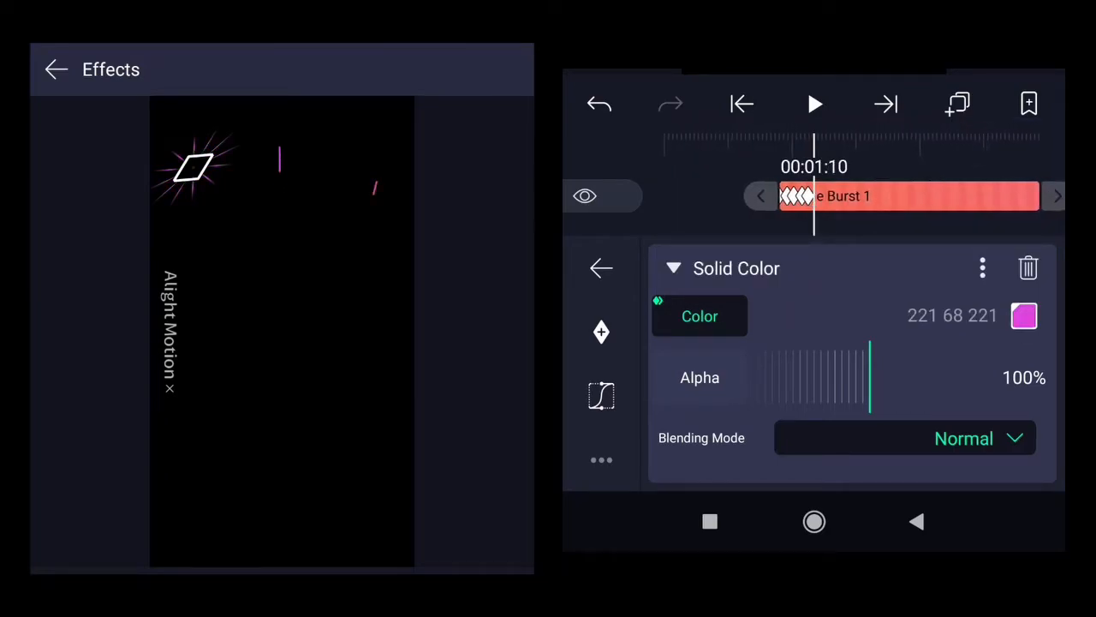
left_click(1024, 315)
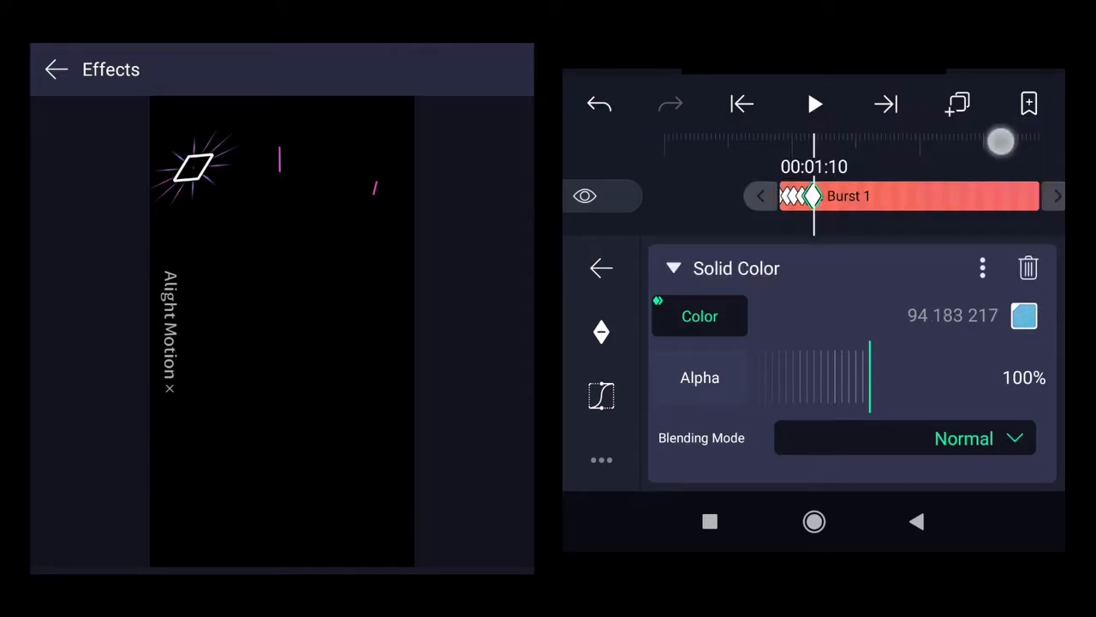
left_click_drag(1002, 140, 983, 153)
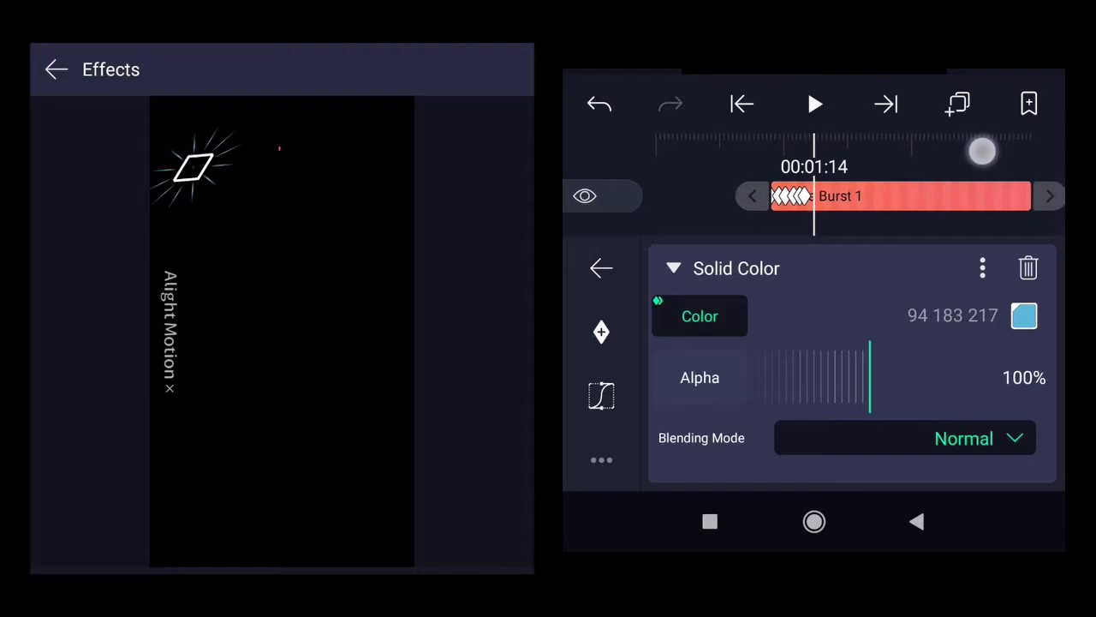
- Continue the colour keyframes later in the clip with red and yellow
left_click(1024, 316)
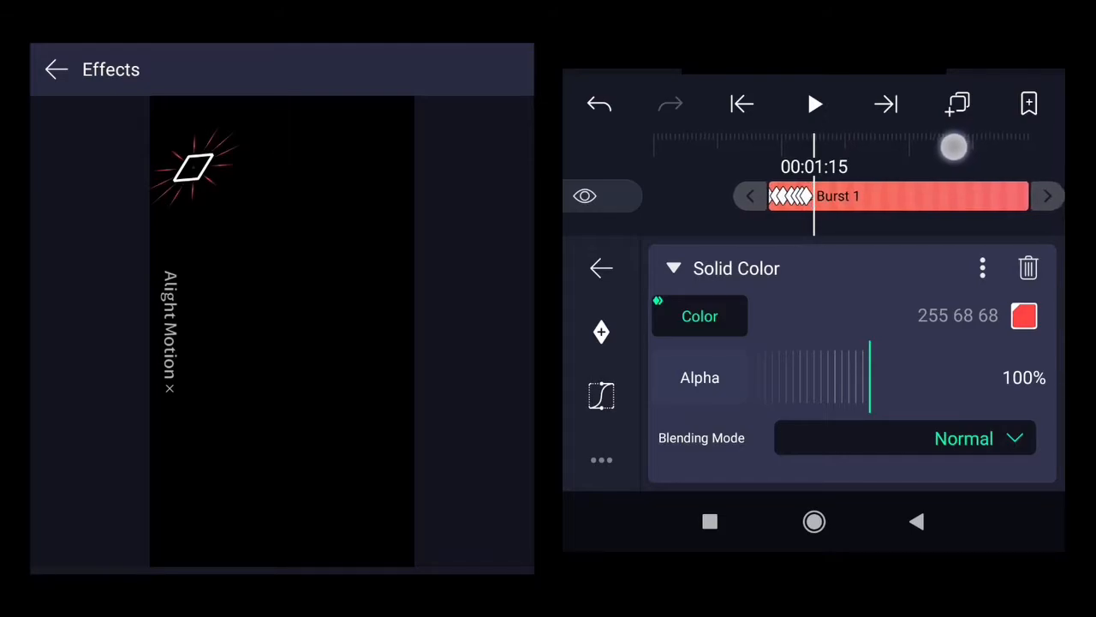
left_click(1025, 315)
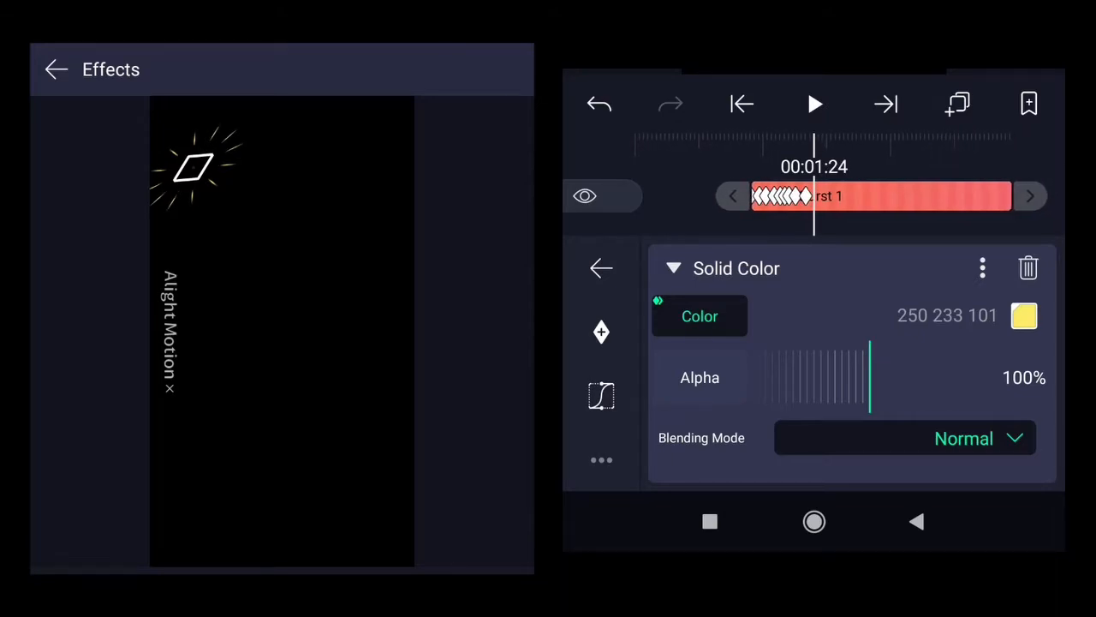
left_click(1024, 316)
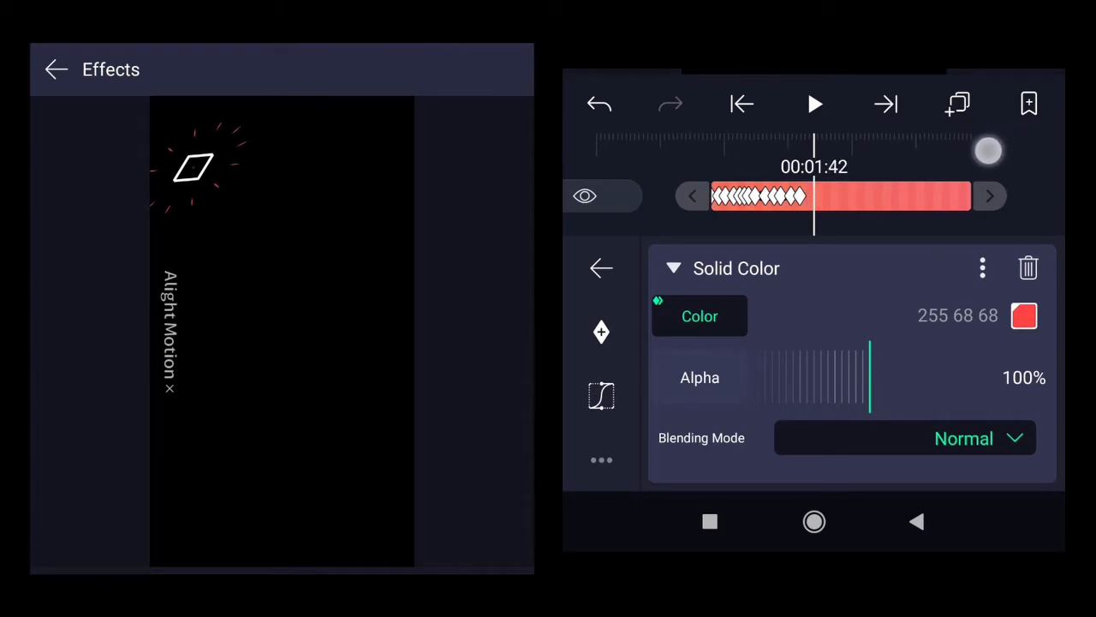
left_click_drag(990, 150, 995, 148)
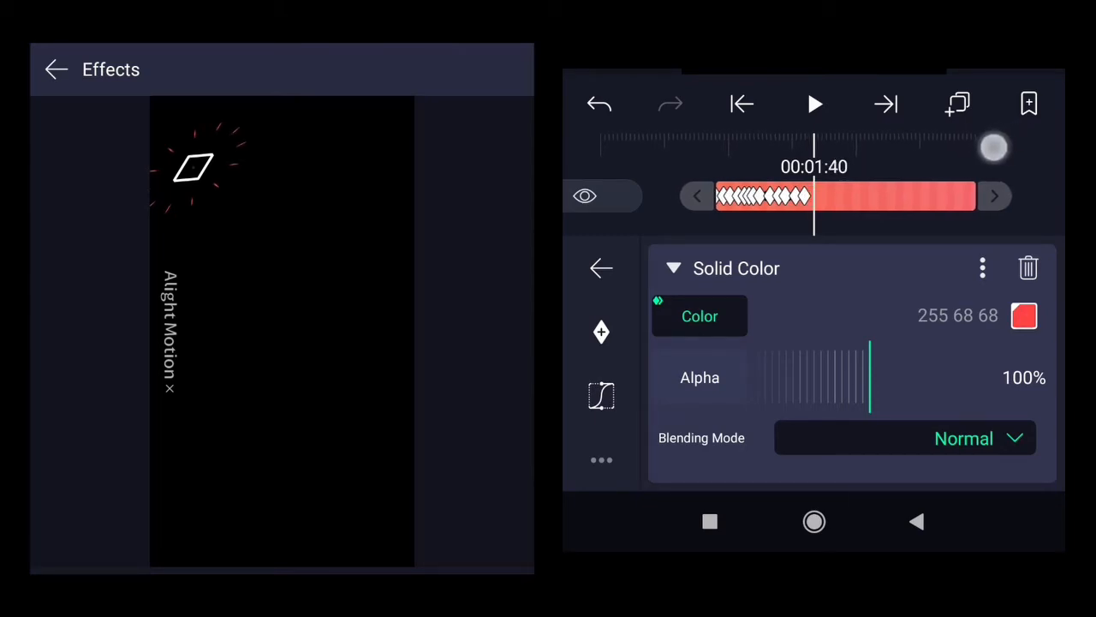
- Add orange and yellow keyframes and close the colour choices
left_click(1024, 315)
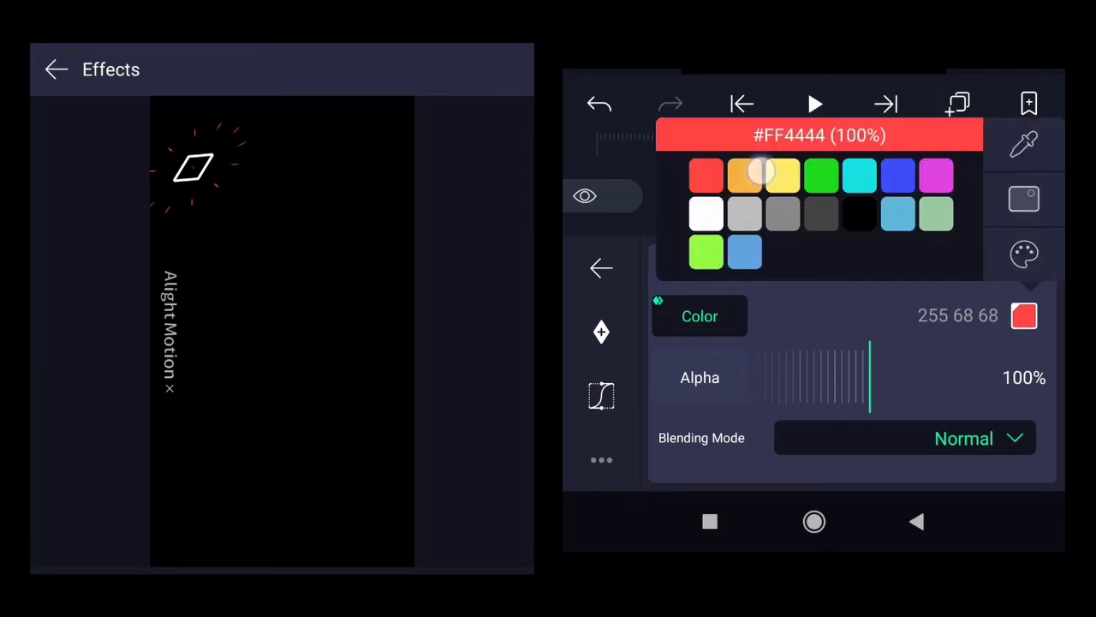
left_click(743, 175)
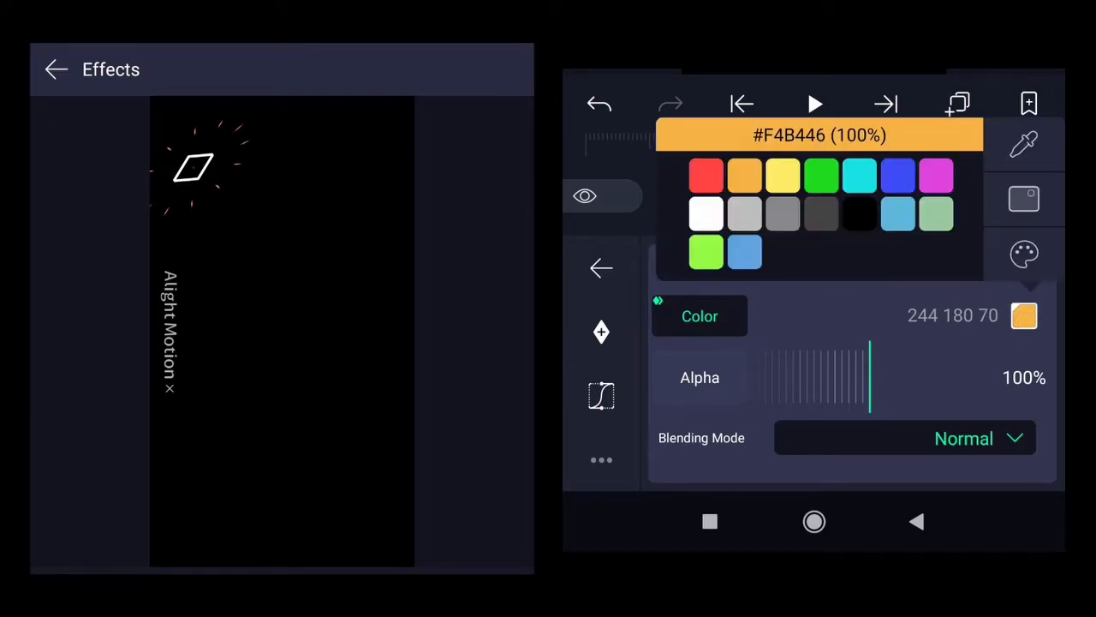
left_click(781, 174)
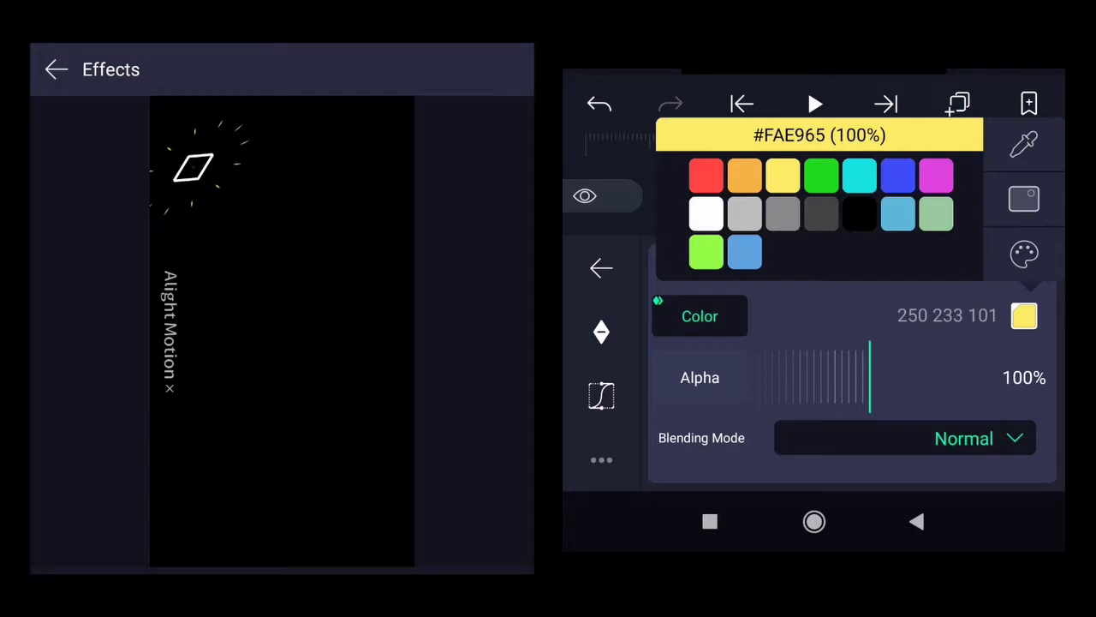
left_click(705, 252)
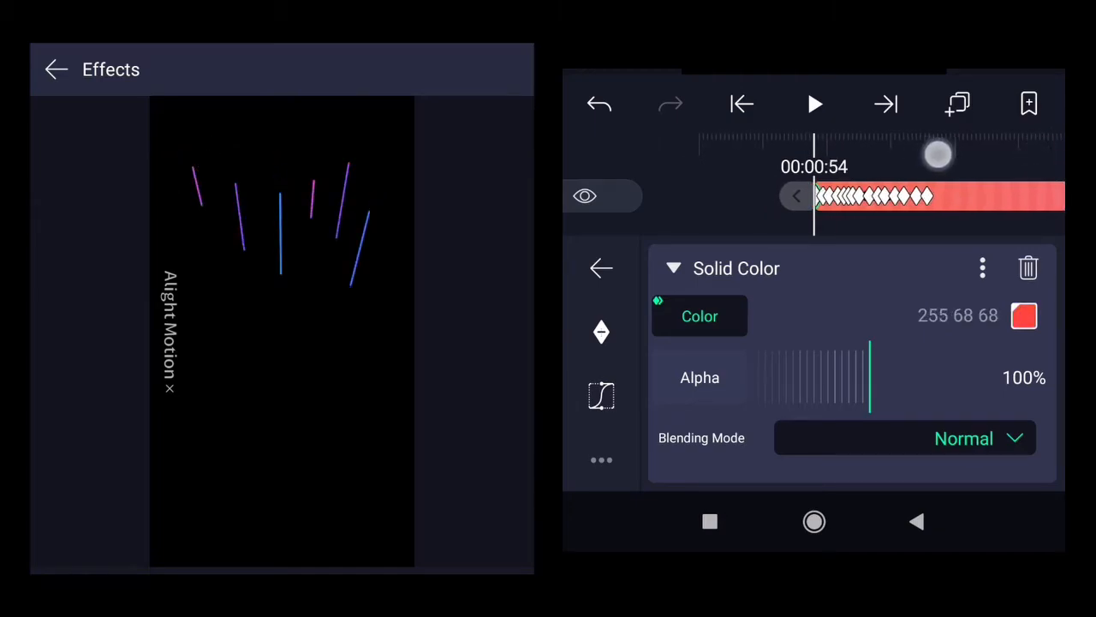
- Play back the flashing burst and set its Solid Color to green (30 217 30) at 100% alpha
left_click(812, 105)
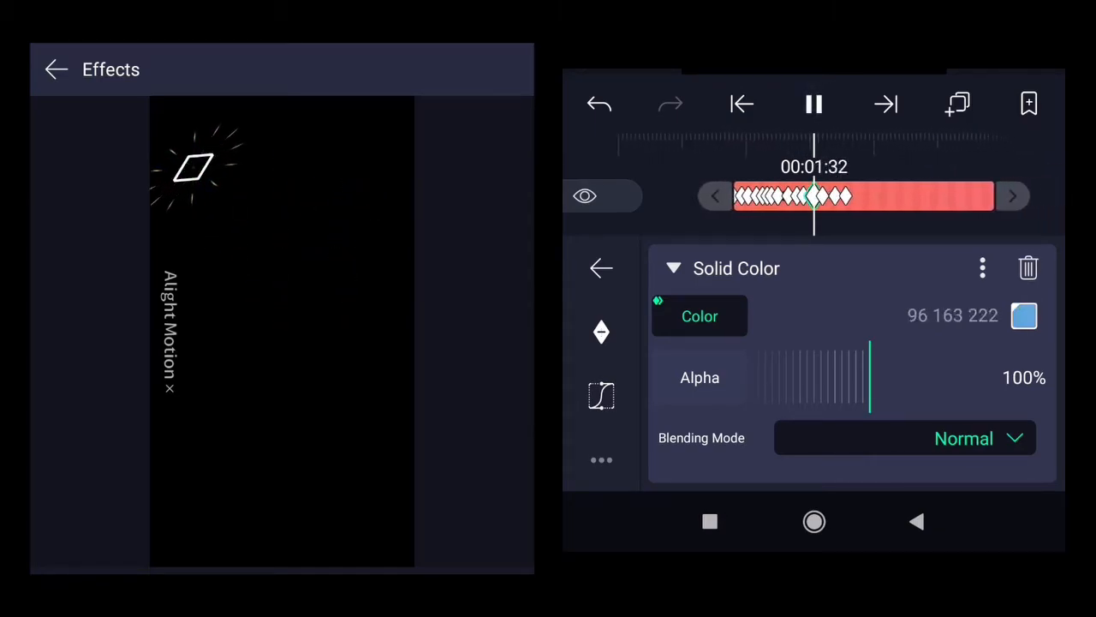
left_click(812, 104)
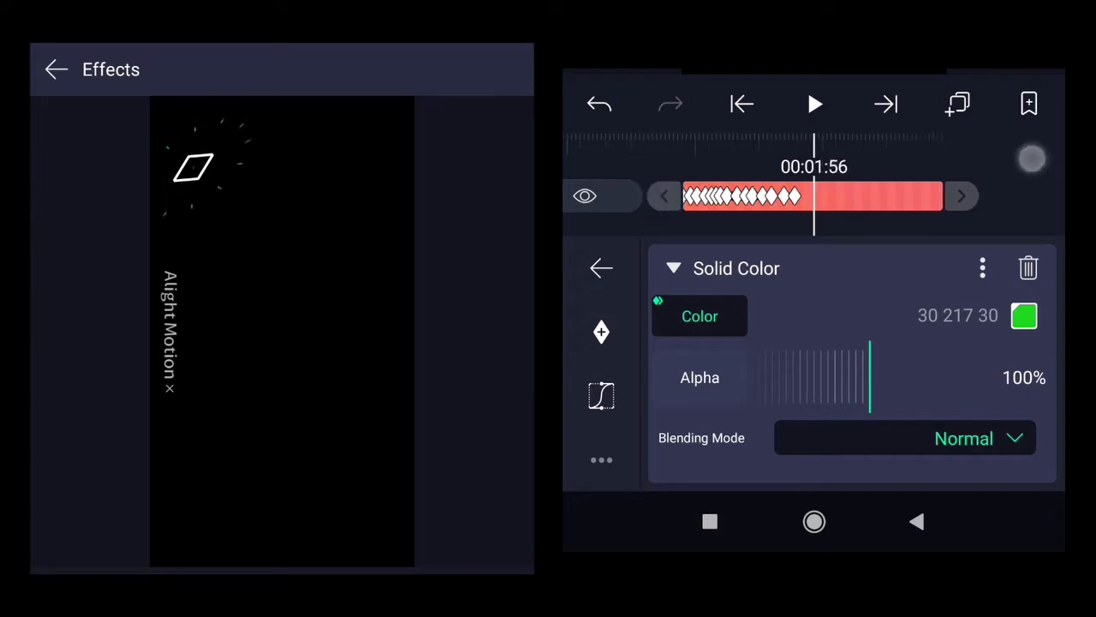
left_click(602, 267)
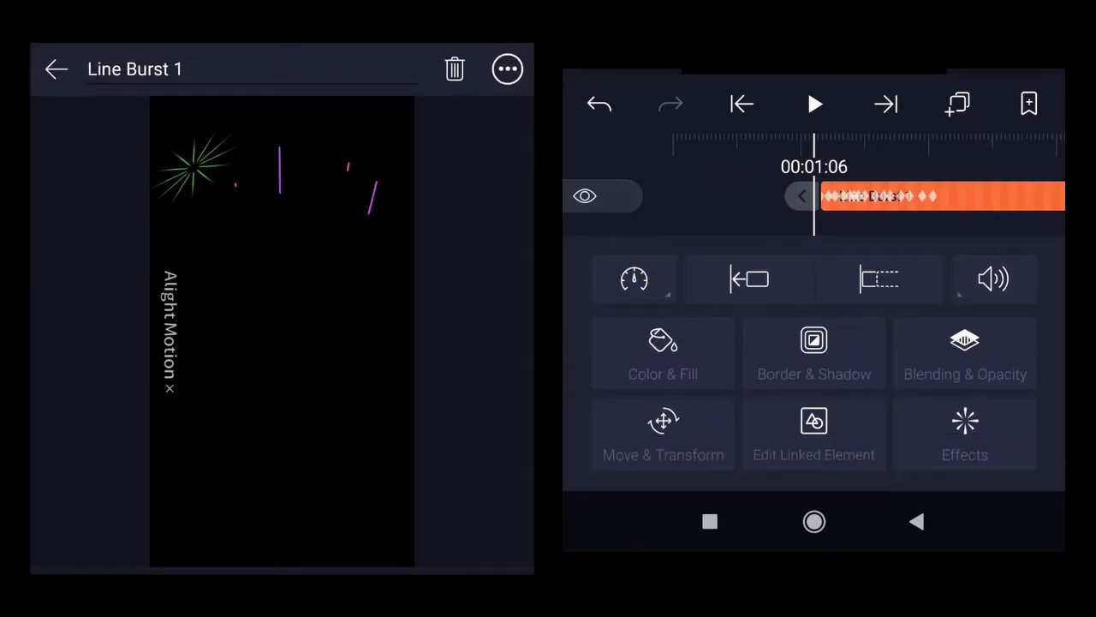
- Reposition the burst from 240.95, 175.22 up and right to about 359.06, 127.72
left_click(662, 435)
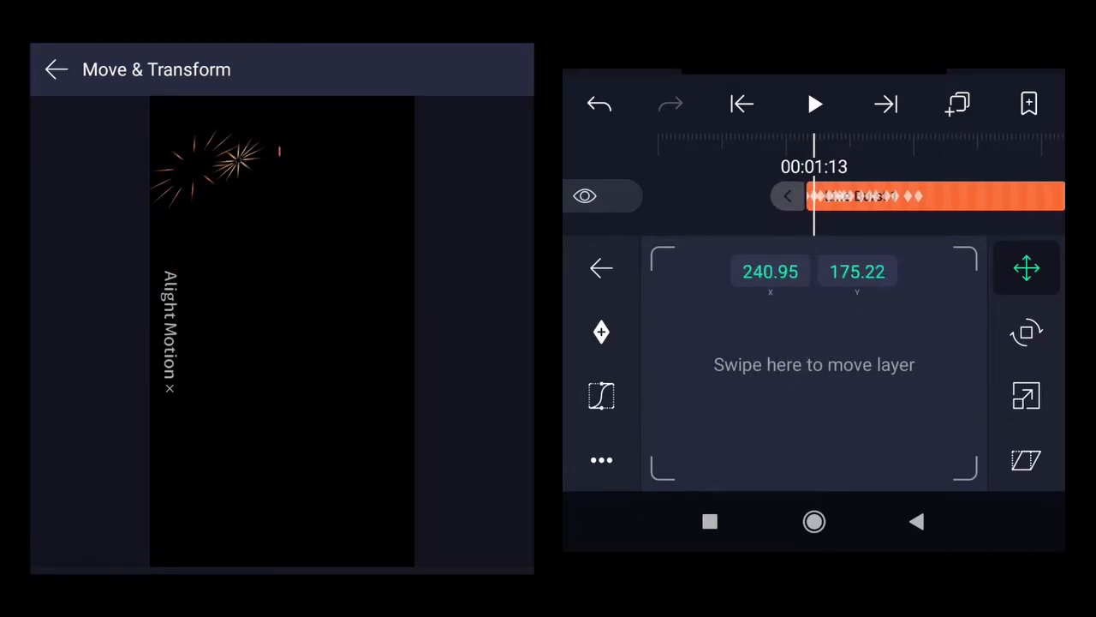
left_click_drag(813, 363, 839, 388)
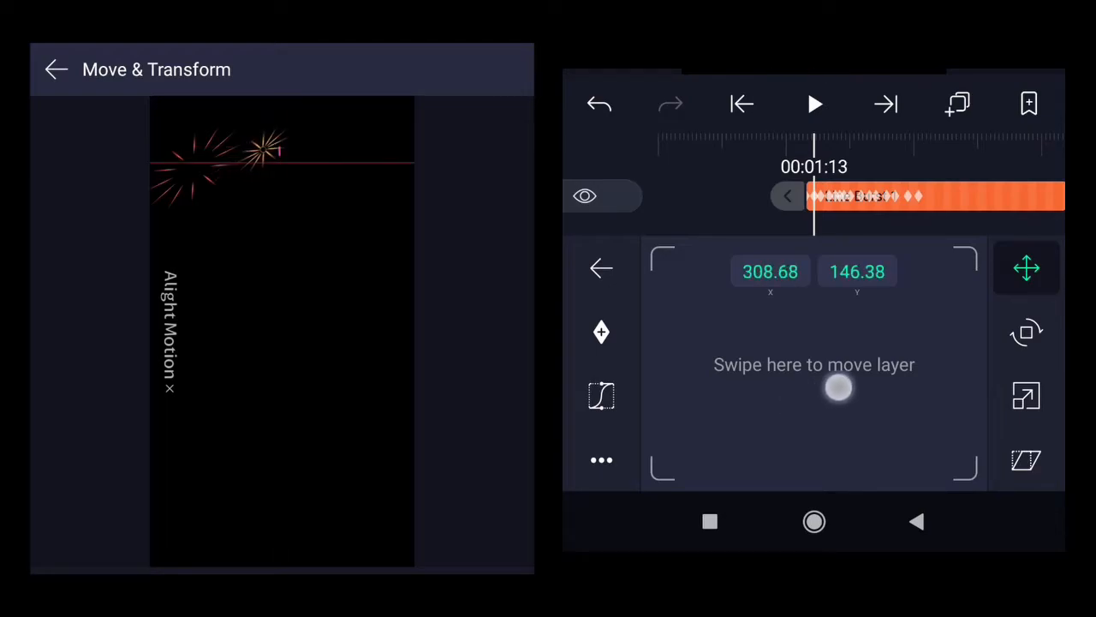
left_click_drag(840, 387, 894, 380)
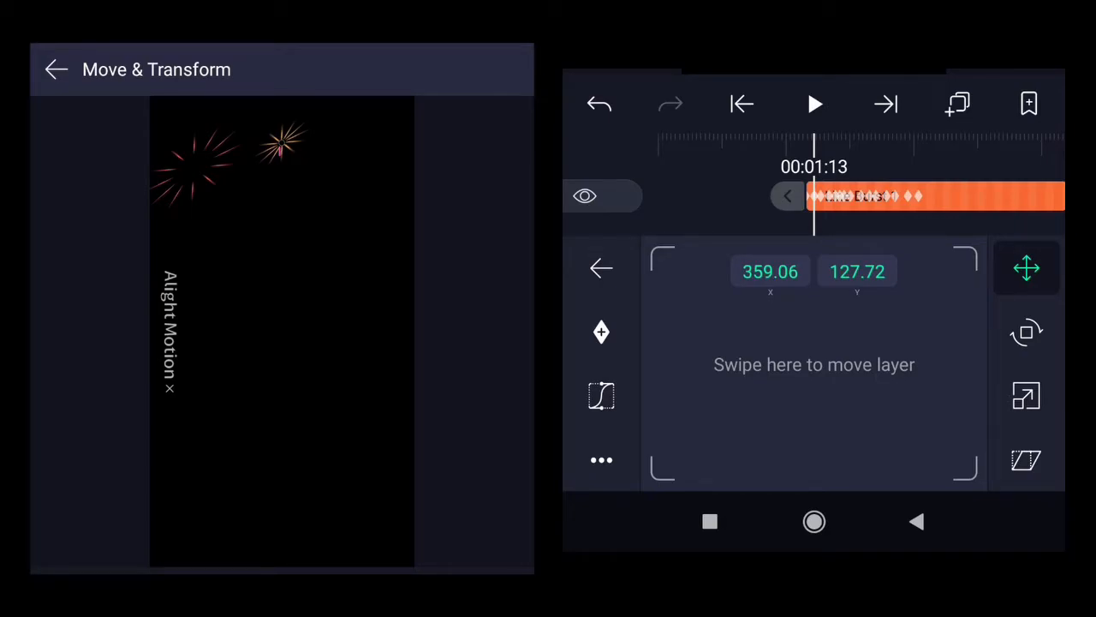
- Set the burst's X skew to -90.0° and Y skew to 0.0°
left_click(1026, 459)
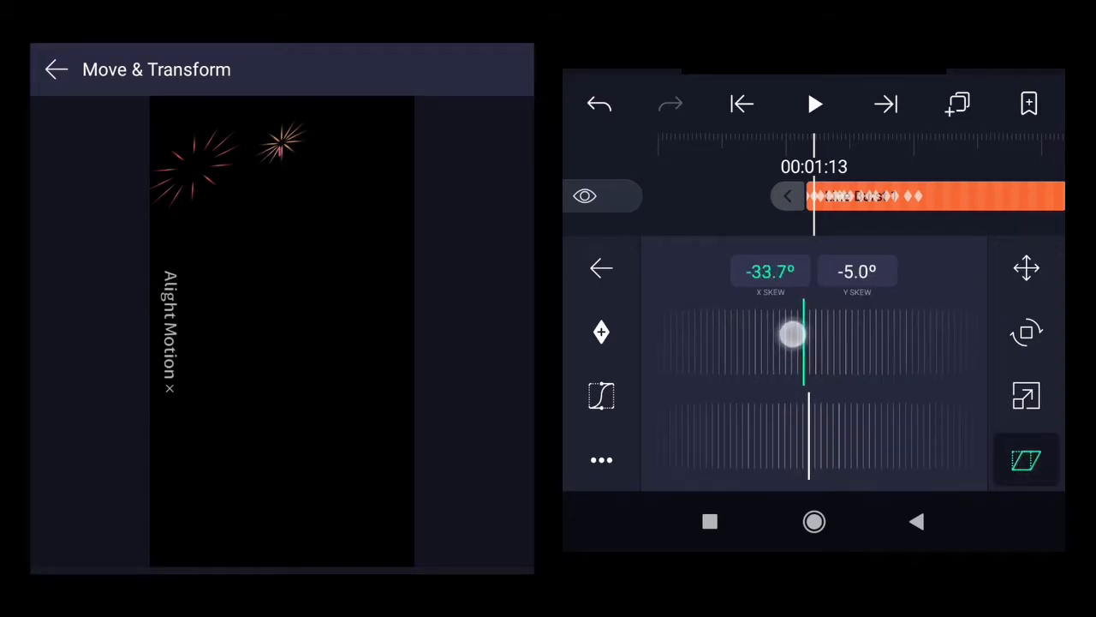
left_click_drag(791, 334, 822, 351)
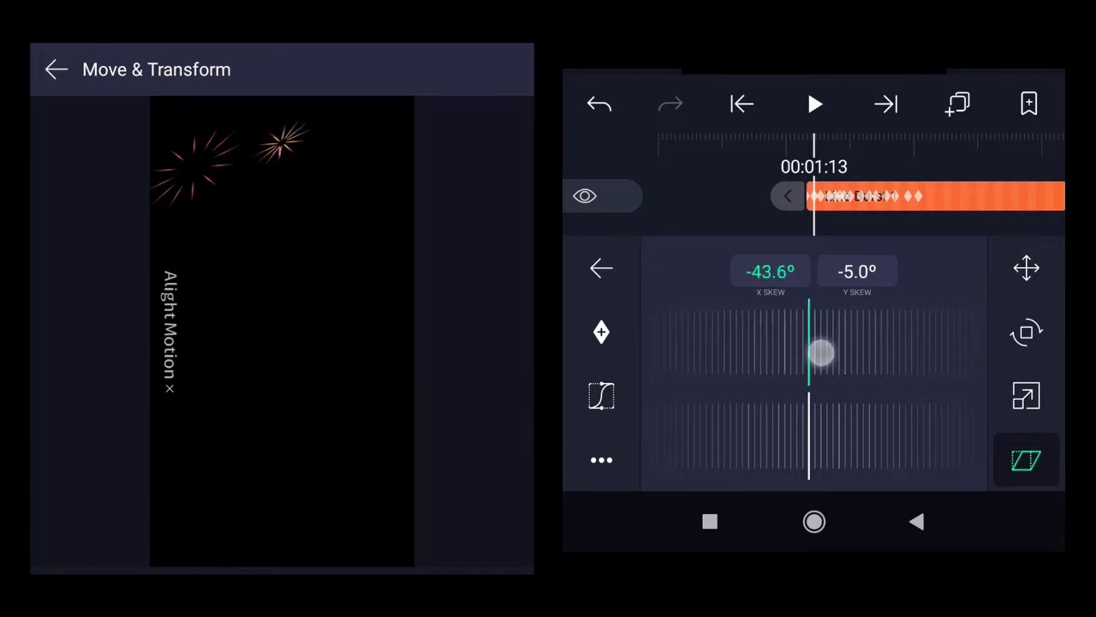
left_click_drag(820, 352, 809, 353)
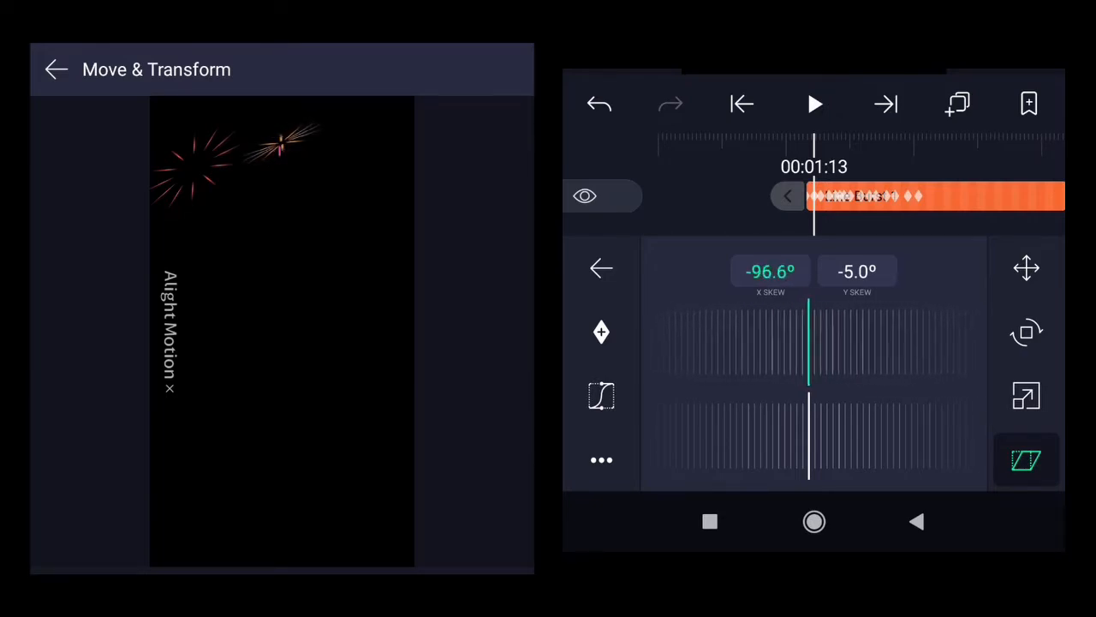
left_click_drag(809, 349, 723, 349)
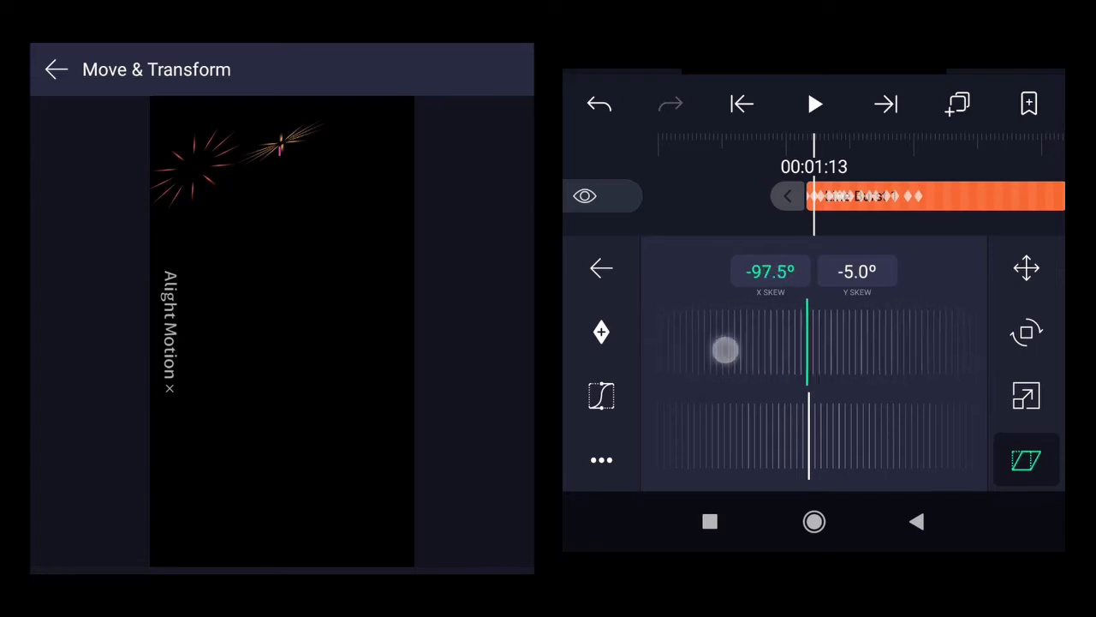
left_click_drag(723, 349, 752, 367)
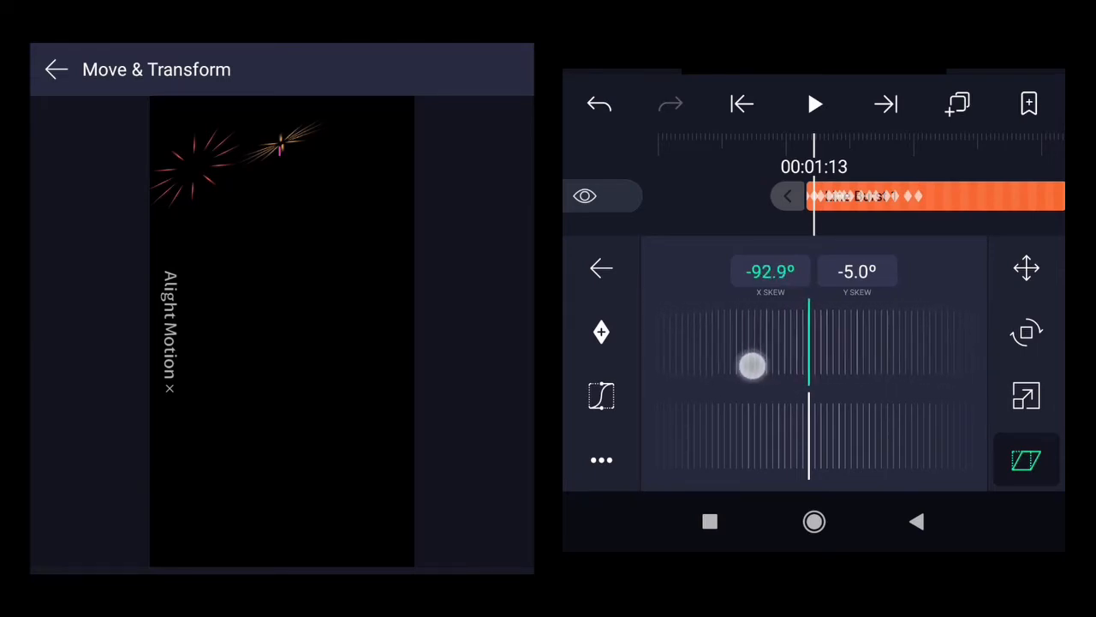
left_click_drag(751, 367, 709, 366)
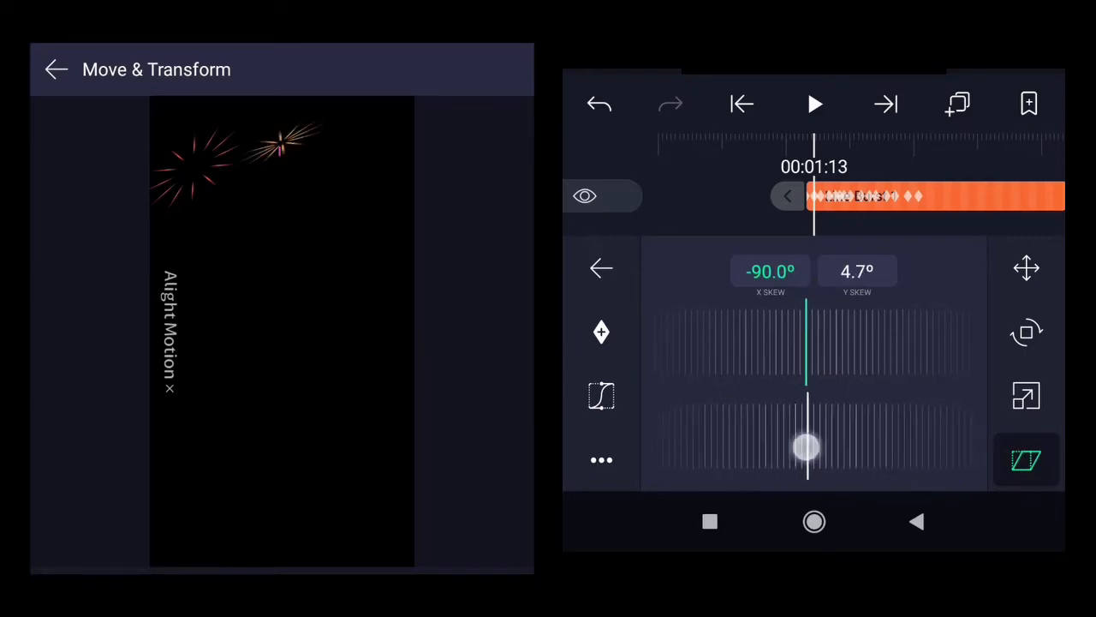
left_click_drag(807, 445, 807, 435)
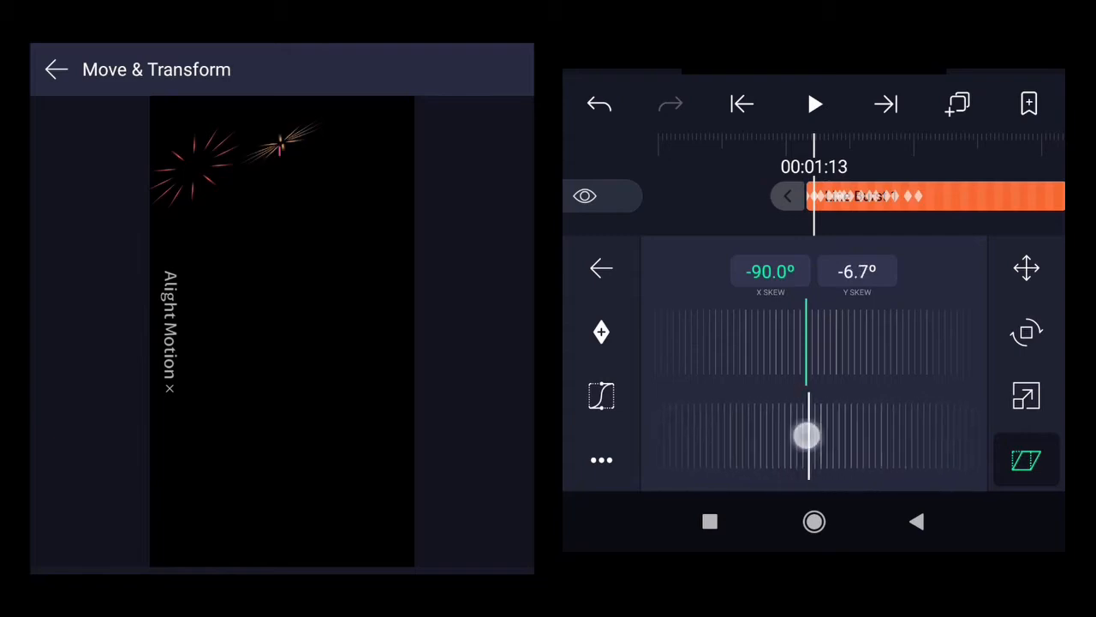
left_click_drag(805, 435, 864, 455)
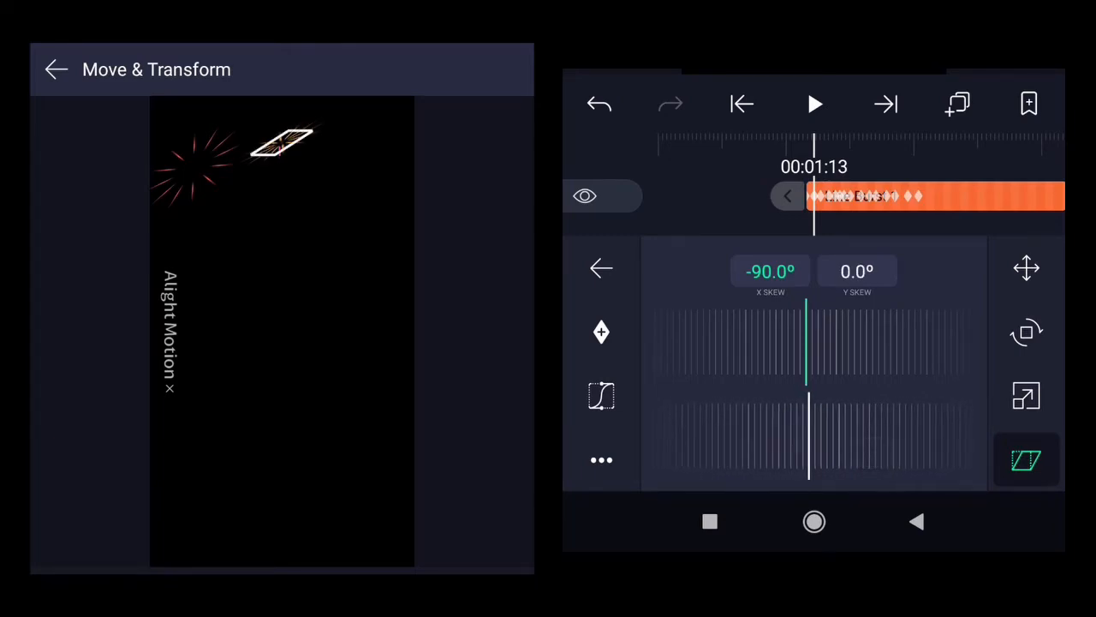
- Scrub the X skew dial further negative and start raising the Y skew
left_click_drag(809, 363, 921, 363)
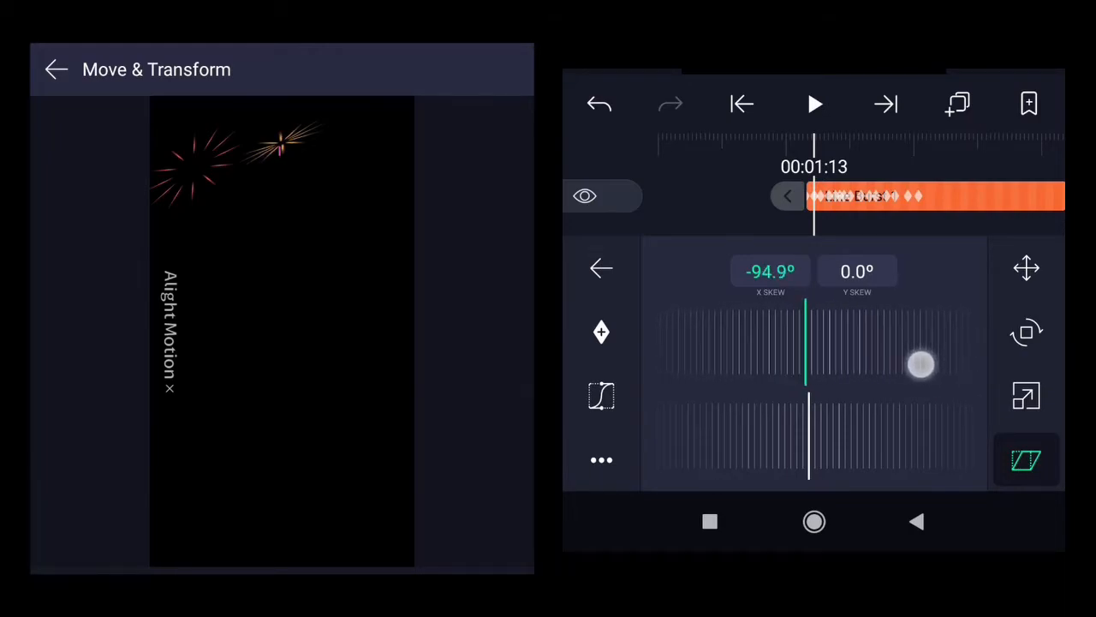
left_click_drag(921, 363, 805, 363)
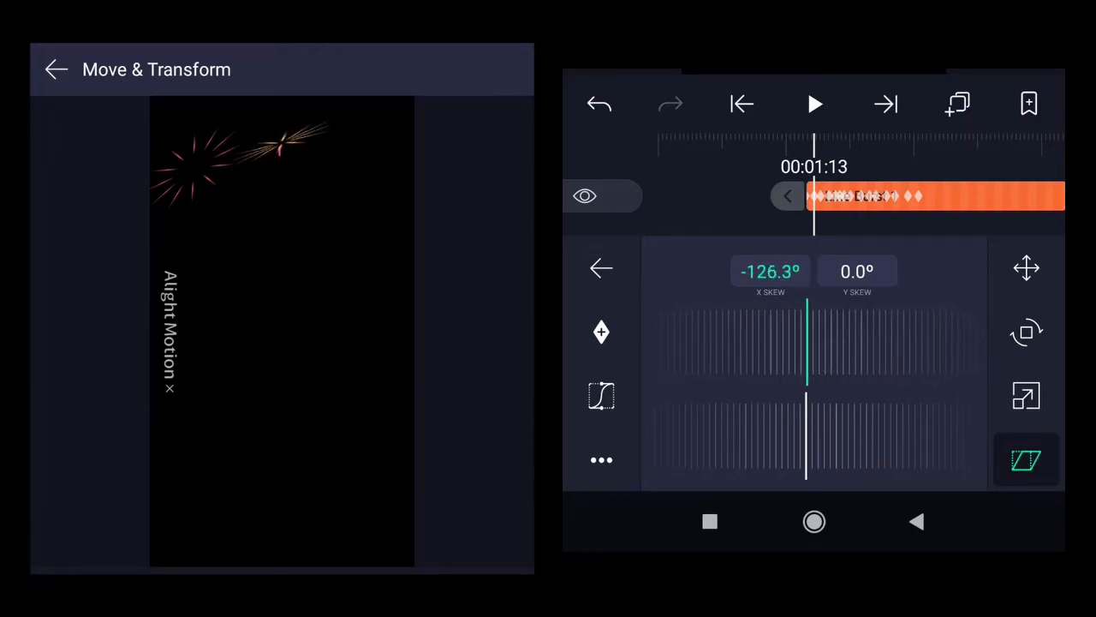
left_click_drag(814, 351, 877, 351)
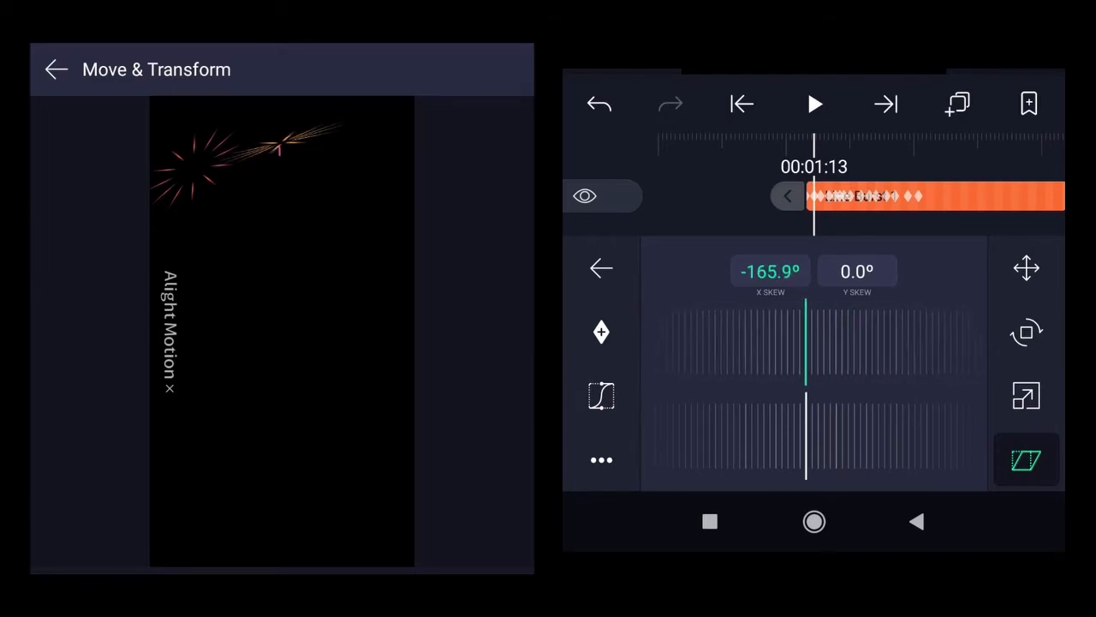
left_click_drag(805, 346, 894, 346)
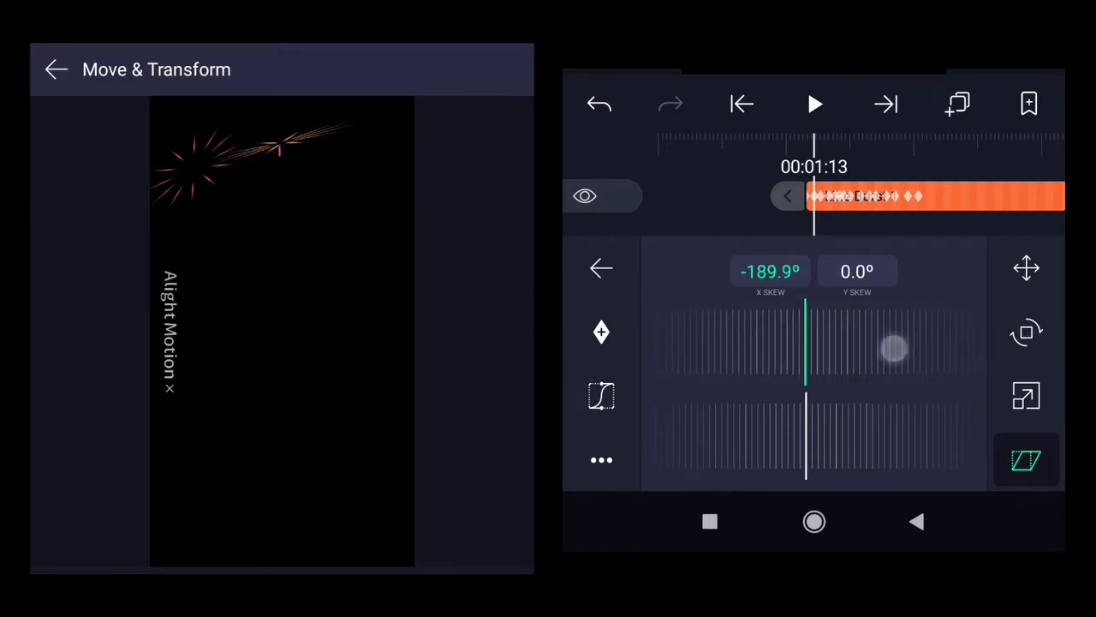
left_click_drag(894, 349, 830, 343)
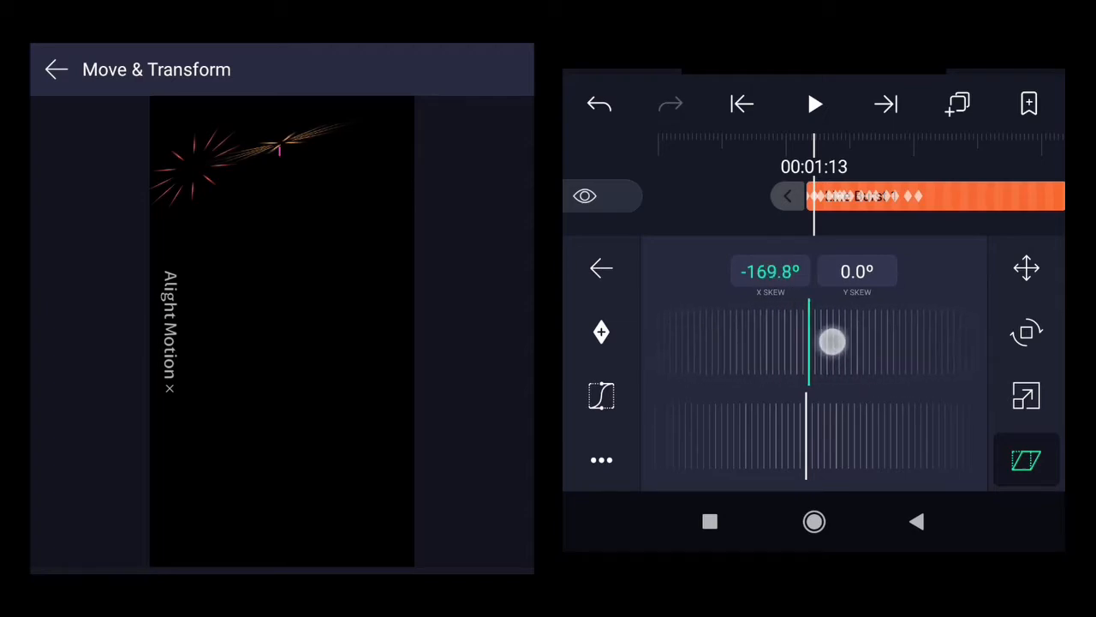
left_click_drag(831, 339, 857, 332)
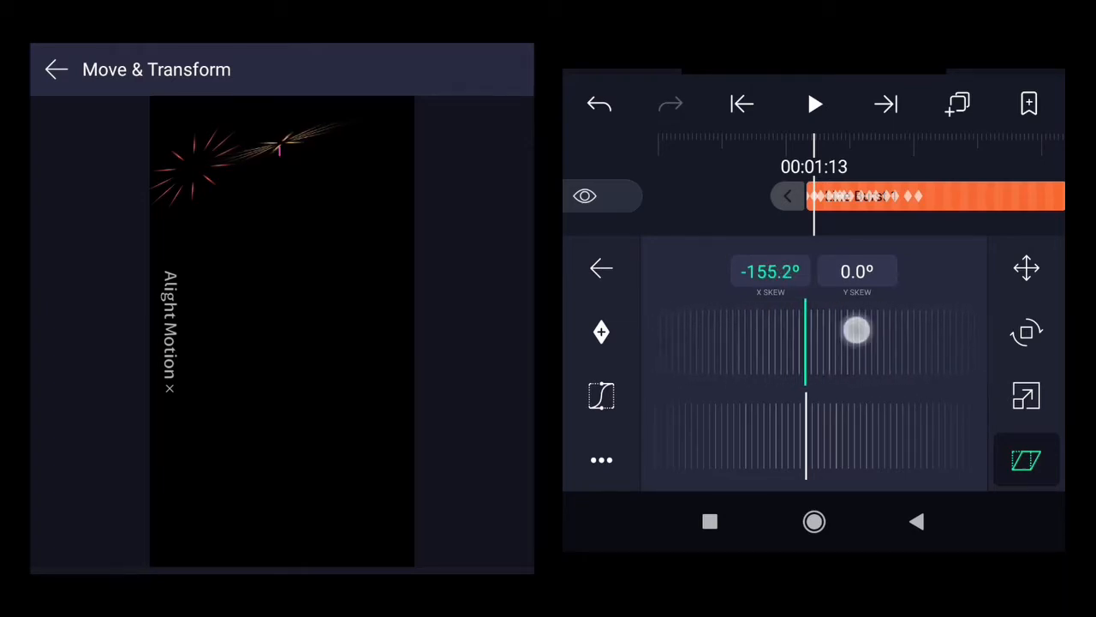
left_click_drag(857, 332, 819, 425)
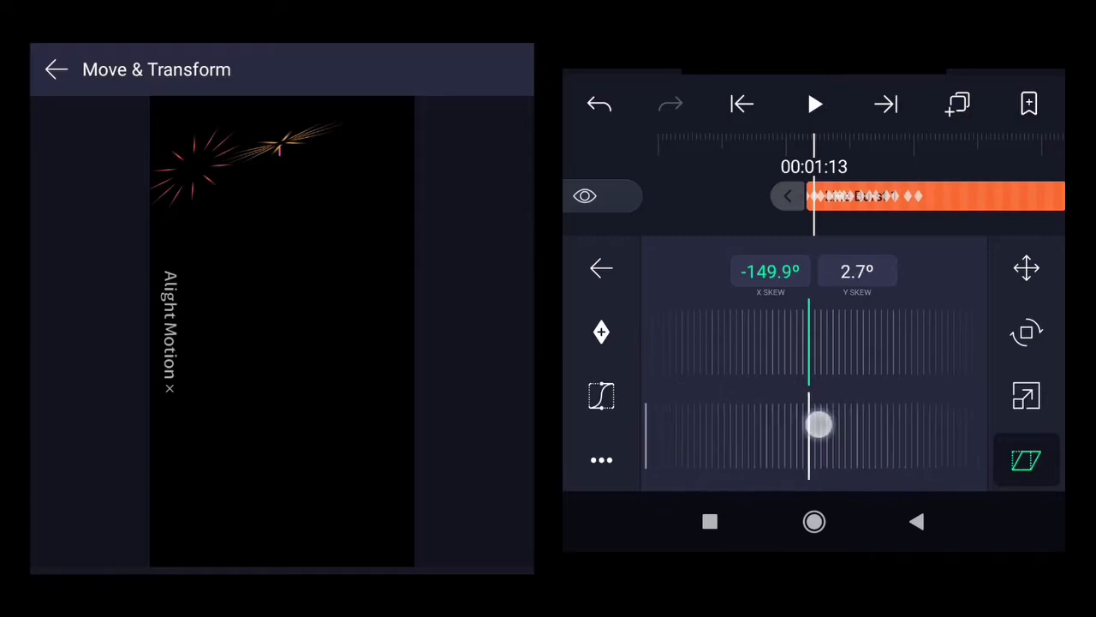
left_click_drag(815, 425, 808, 402)
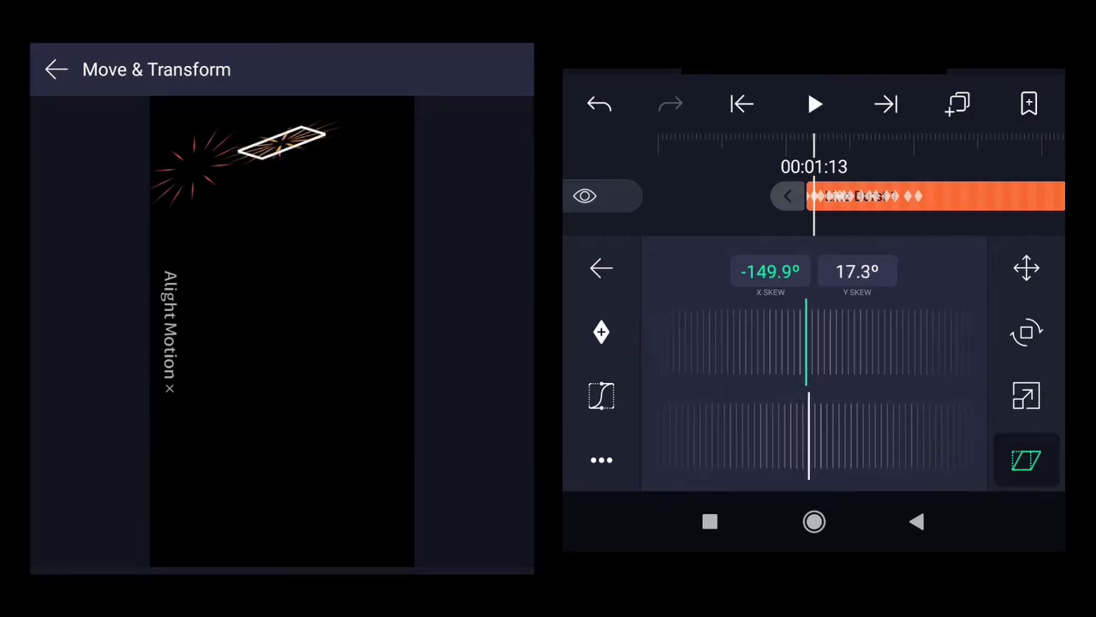
- Settle the burst's skew at about -132.6° X and 19.9° Y
left_click_drag(808, 442, 830, 442)
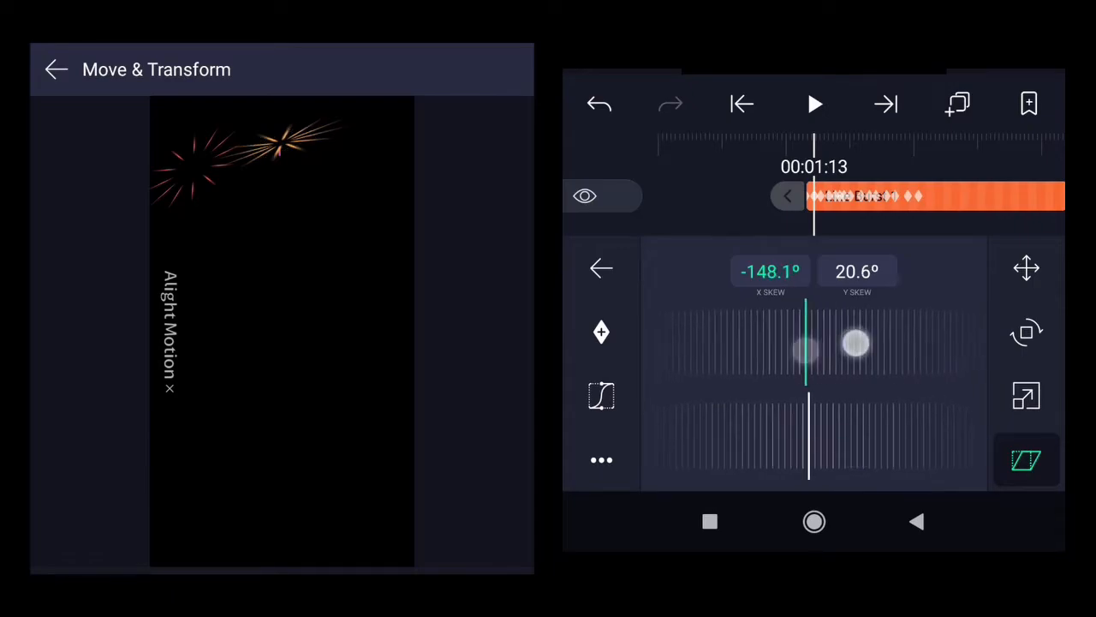
left_click_drag(856, 343, 805, 343)
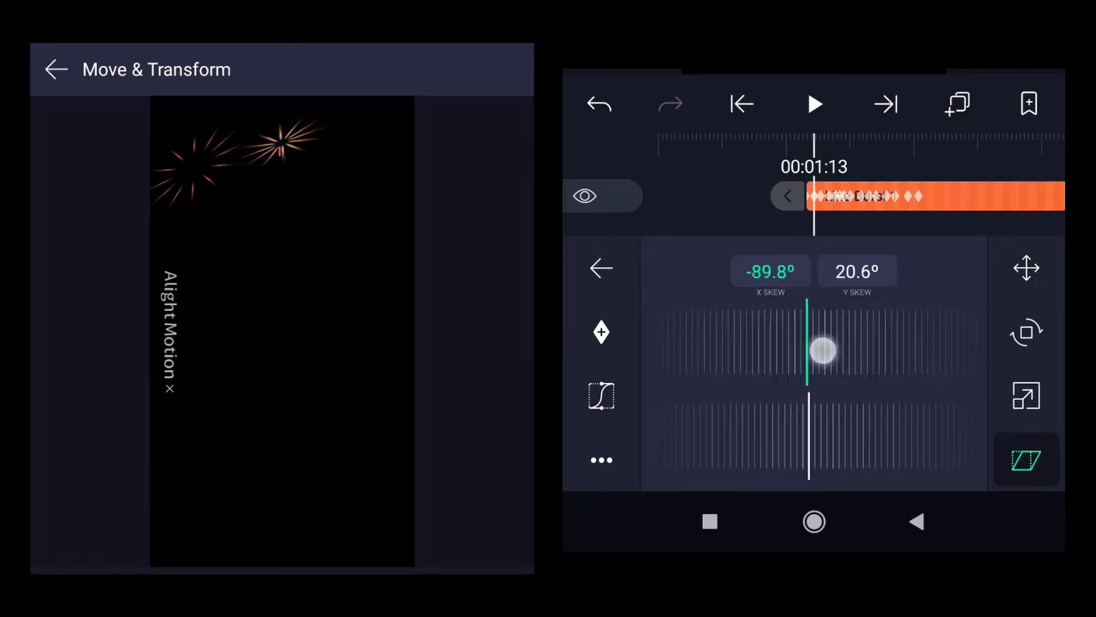
left_click_drag(822, 350, 905, 354)
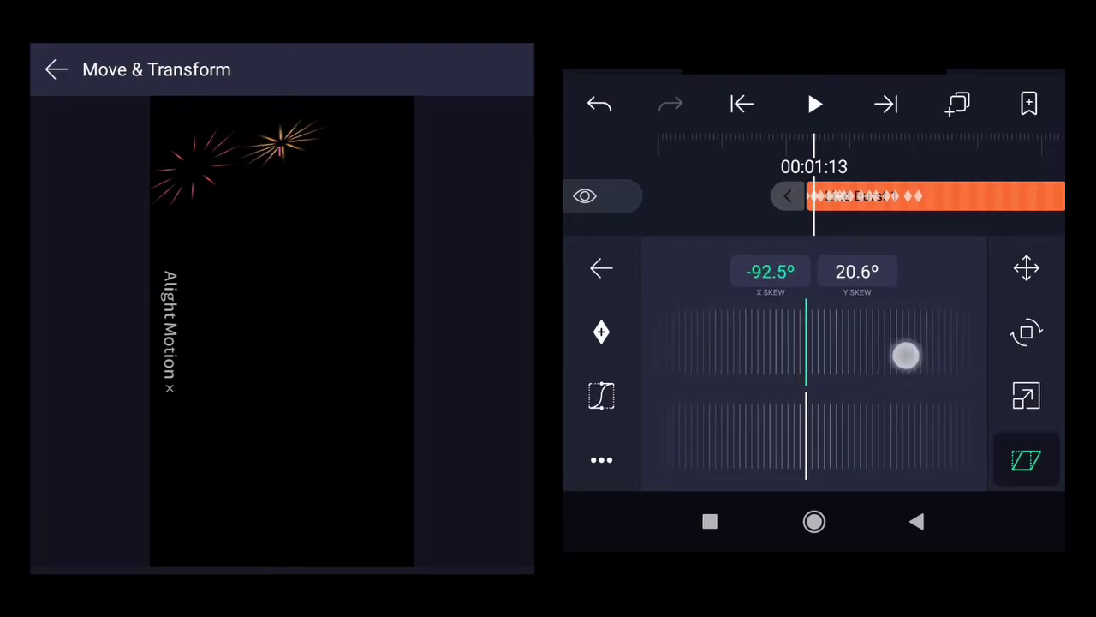
left_click_drag(906, 355, 761, 354)
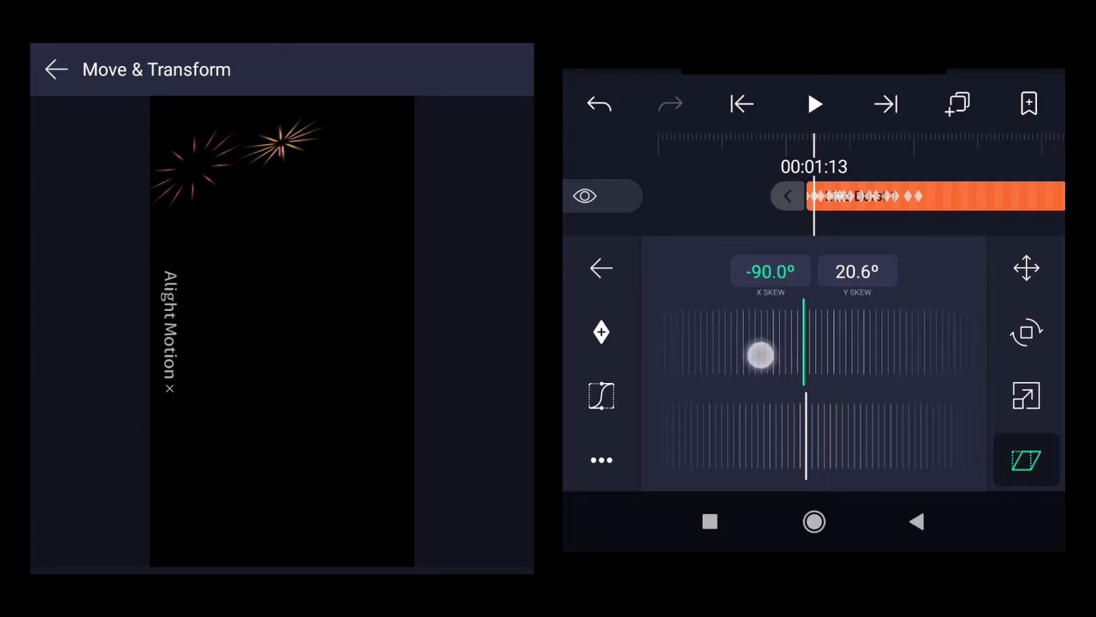
left_click_drag(761, 355, 889, 442)
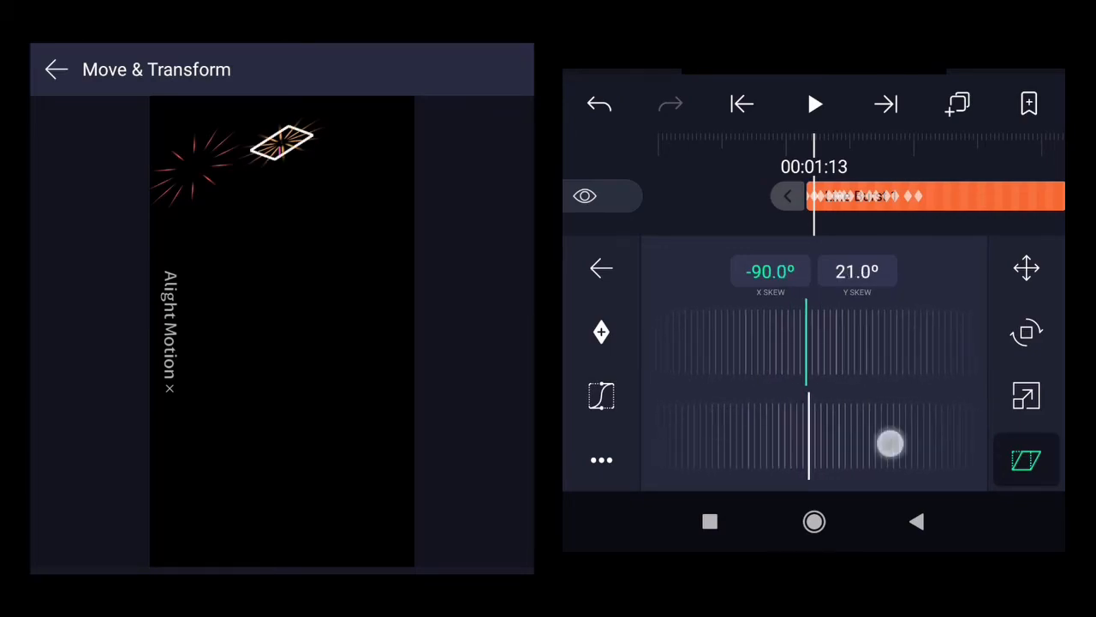
left_click_drag(889, 444, 792, 431)
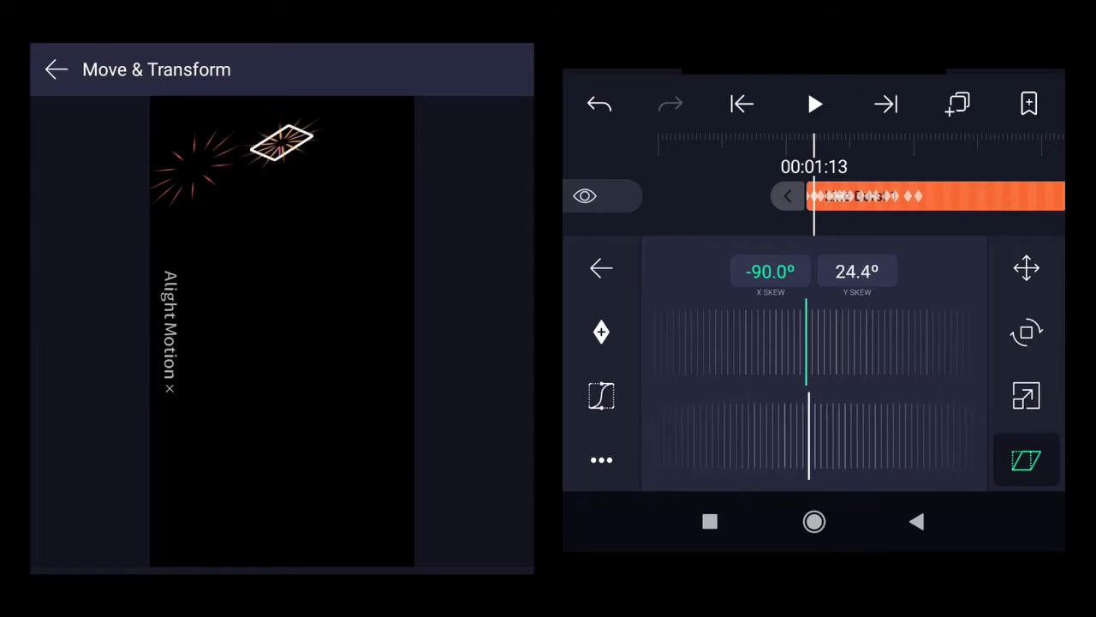
left_click_drag(831, 436, 831, 436)
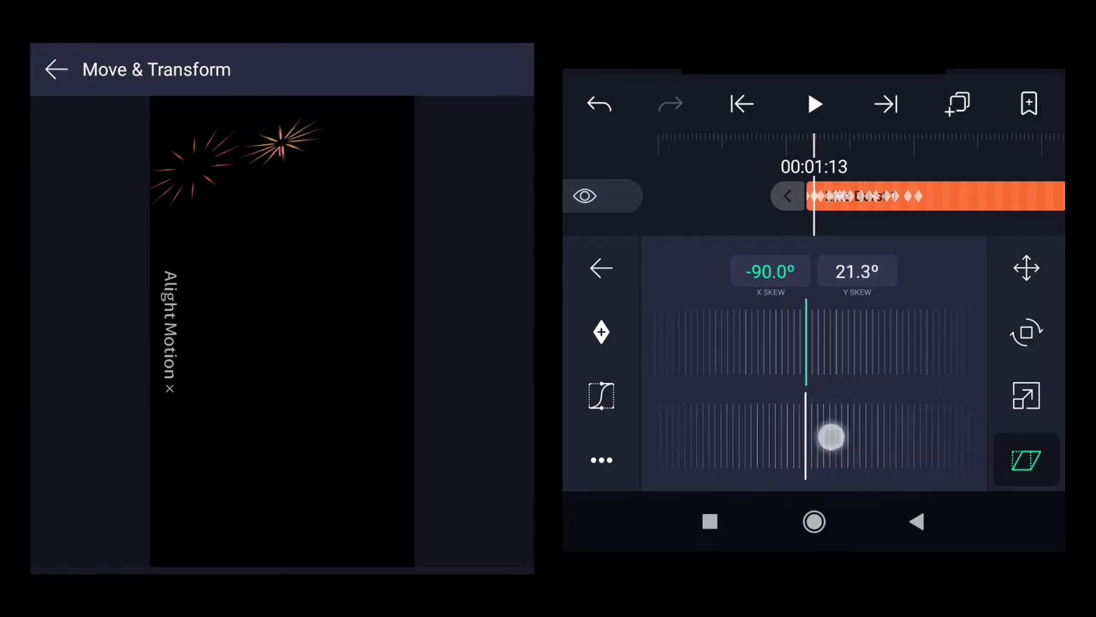
left_click_drag(831, 436, 899, 431)
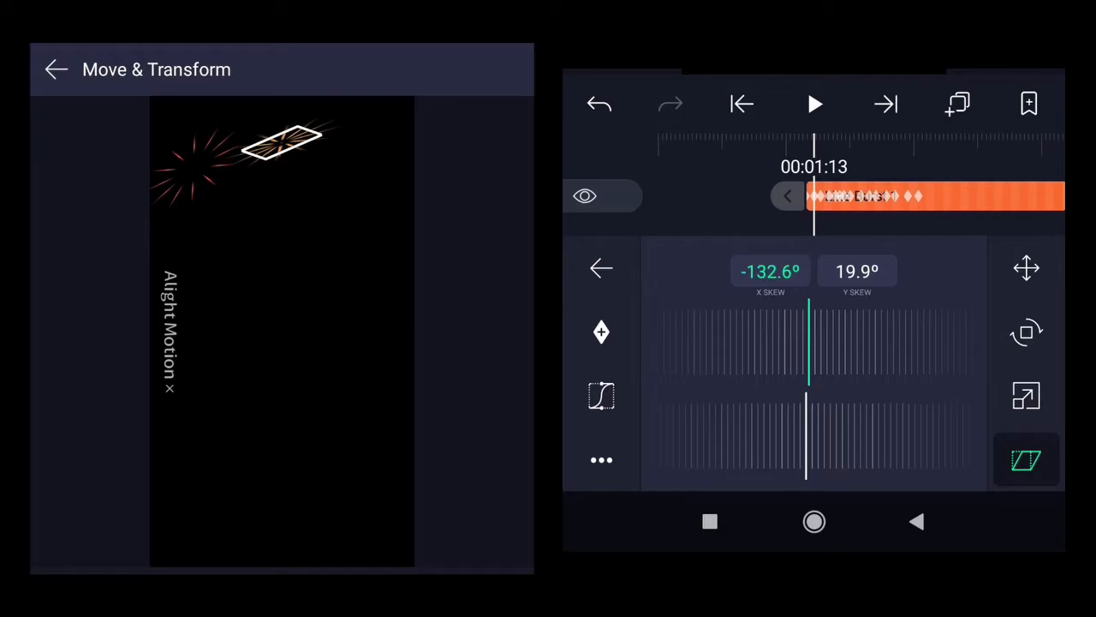
- Return to the Fireworks timeline and scroll the layer list to another Line Burst 1 layer
left_click(811, 104)
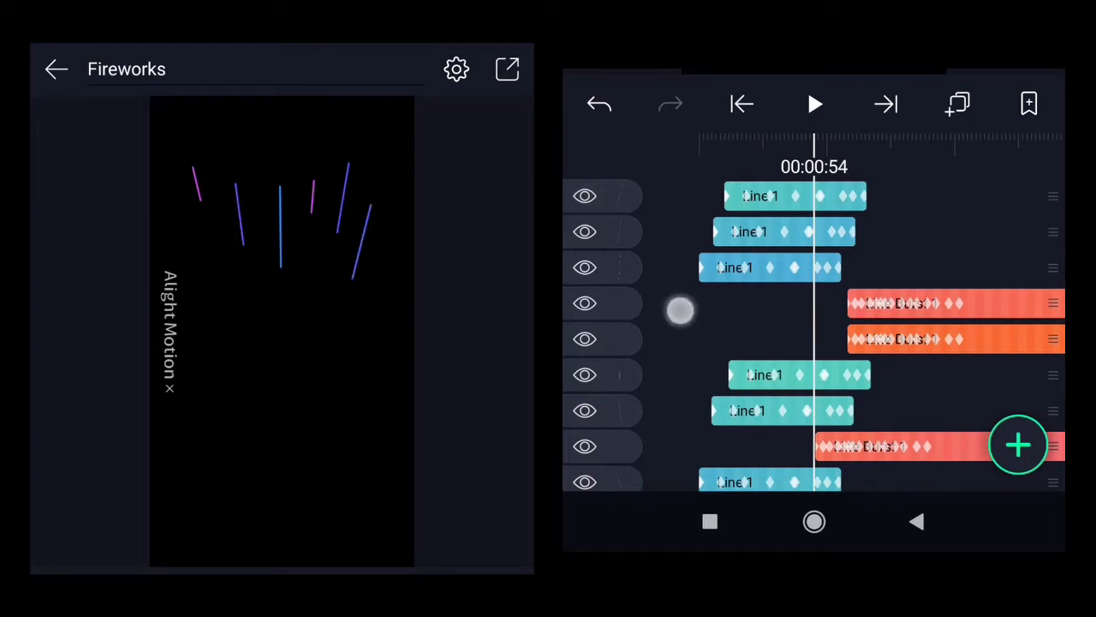
scroll("up", 3)
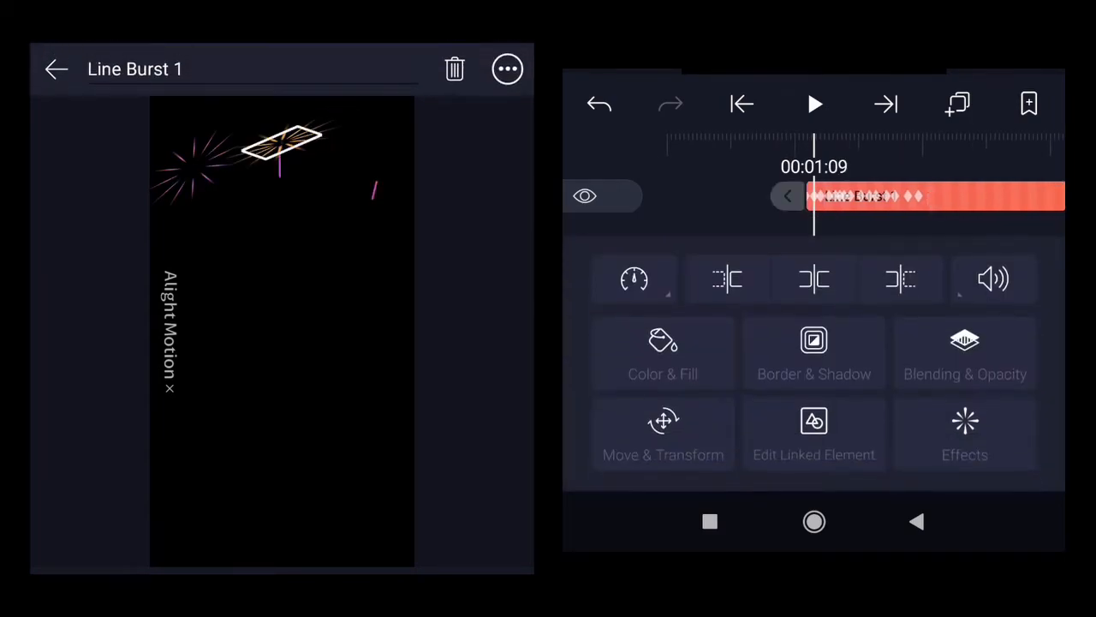
- Shift the burst layer to about X 623, Y 226 in the upper right
left_click(663, 435)
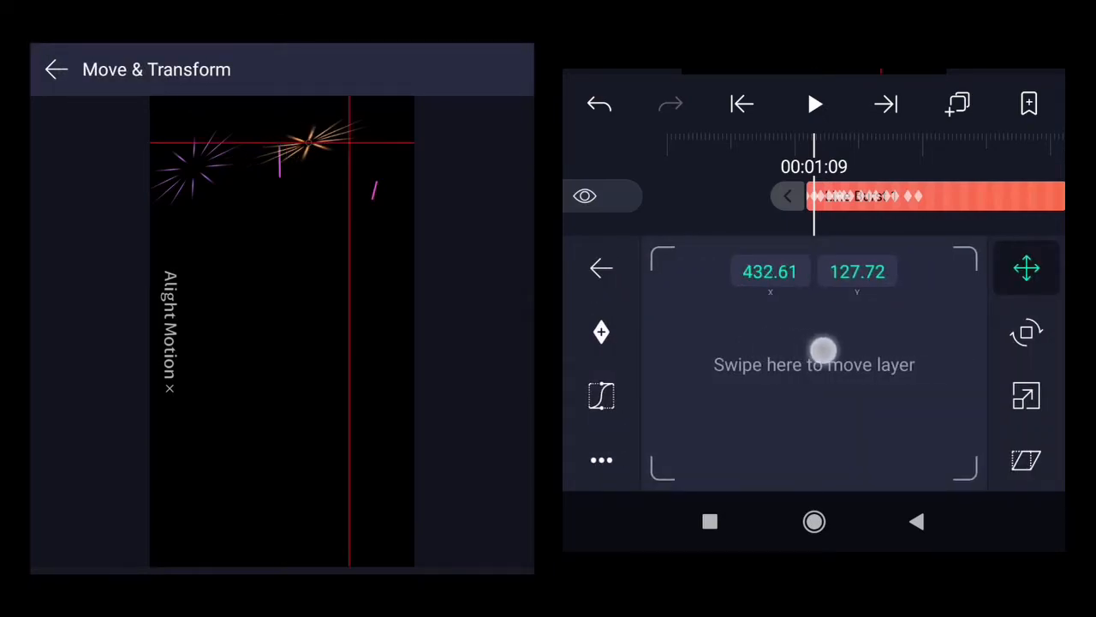
left_click_drag(822, 350, 897, 387)
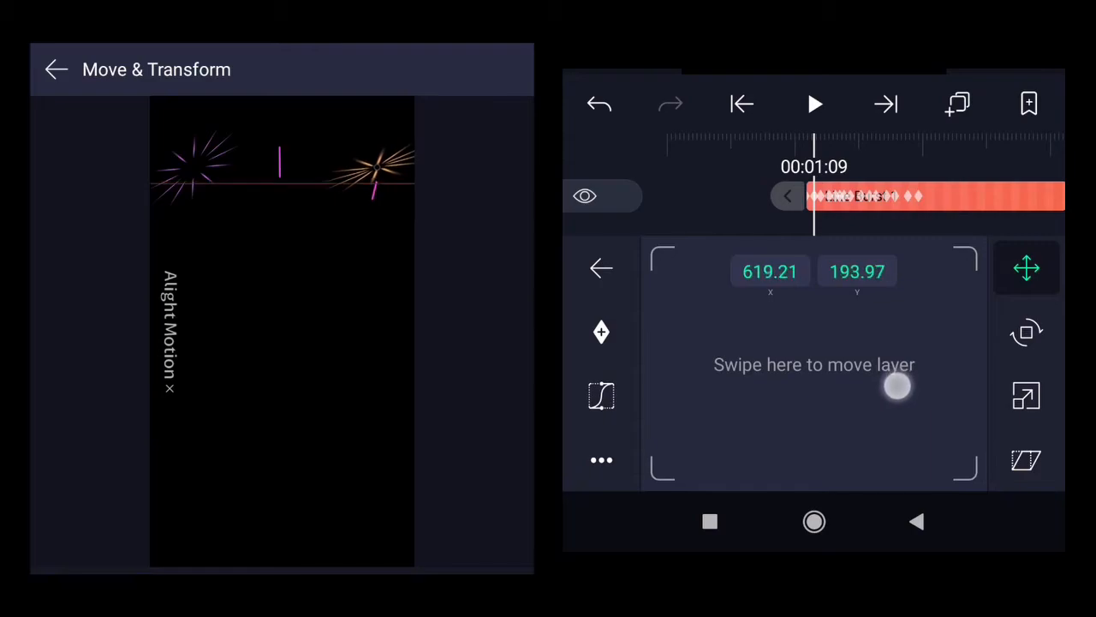
left_click_drag(897, 386, 824, 368)
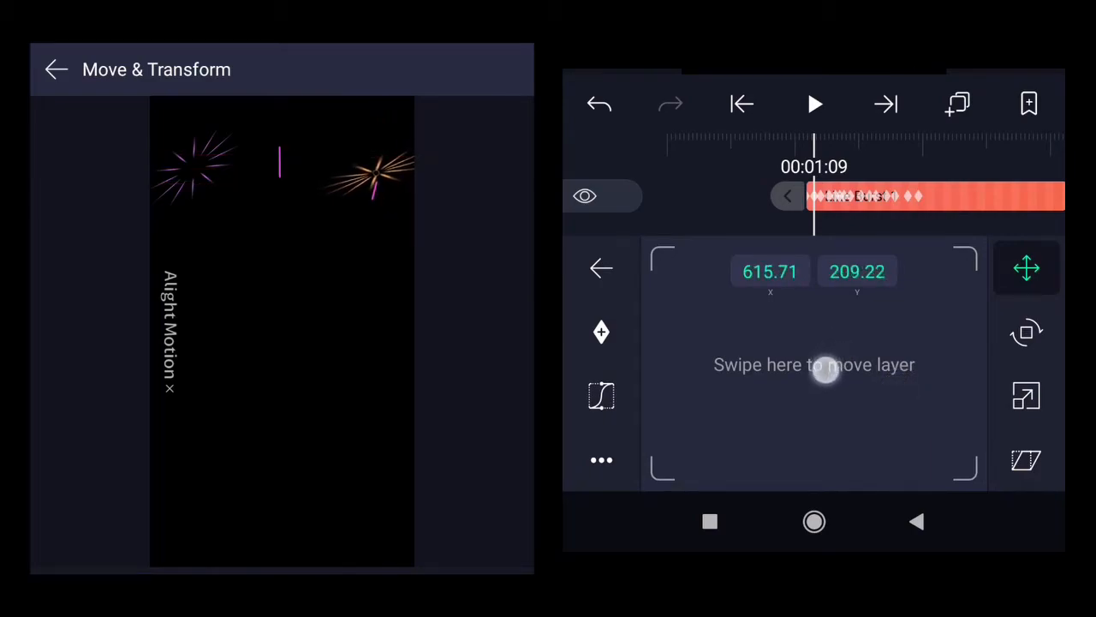
left_click_drag(825, 372, 828, 380)
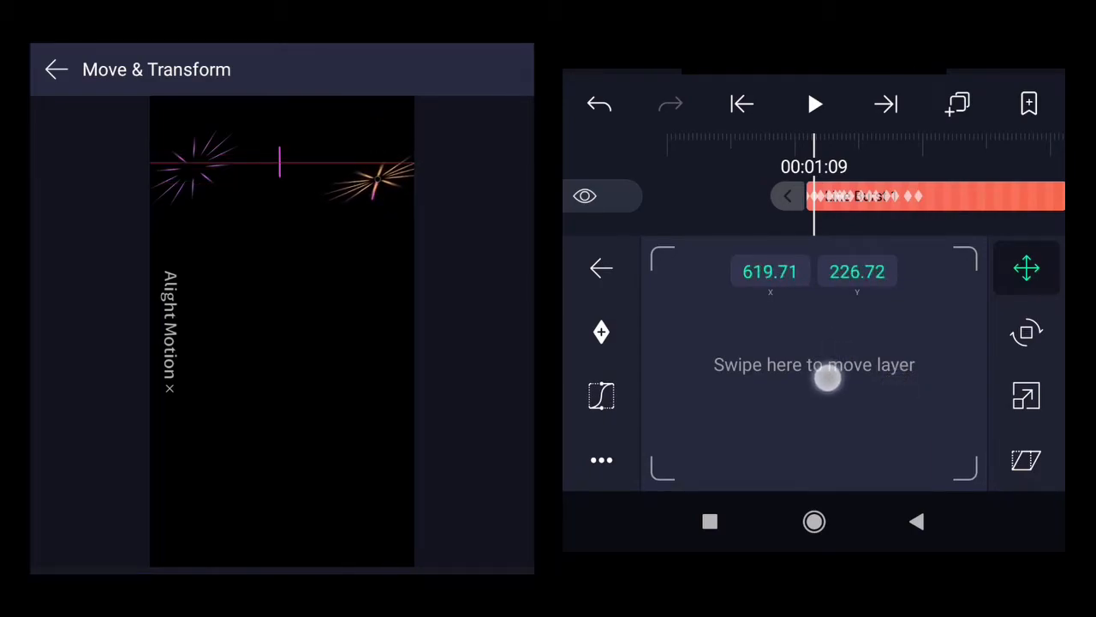
left_click_drag(826, 381, 822, 377)
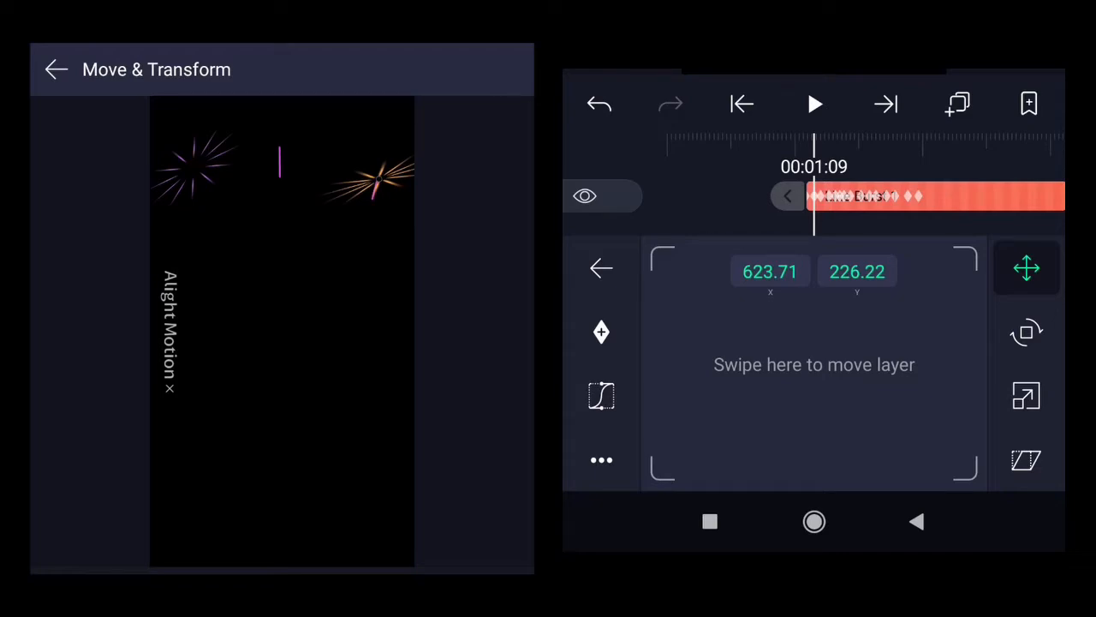
- Set the burst's X skew to 35.6°
left_click(1028, 459)
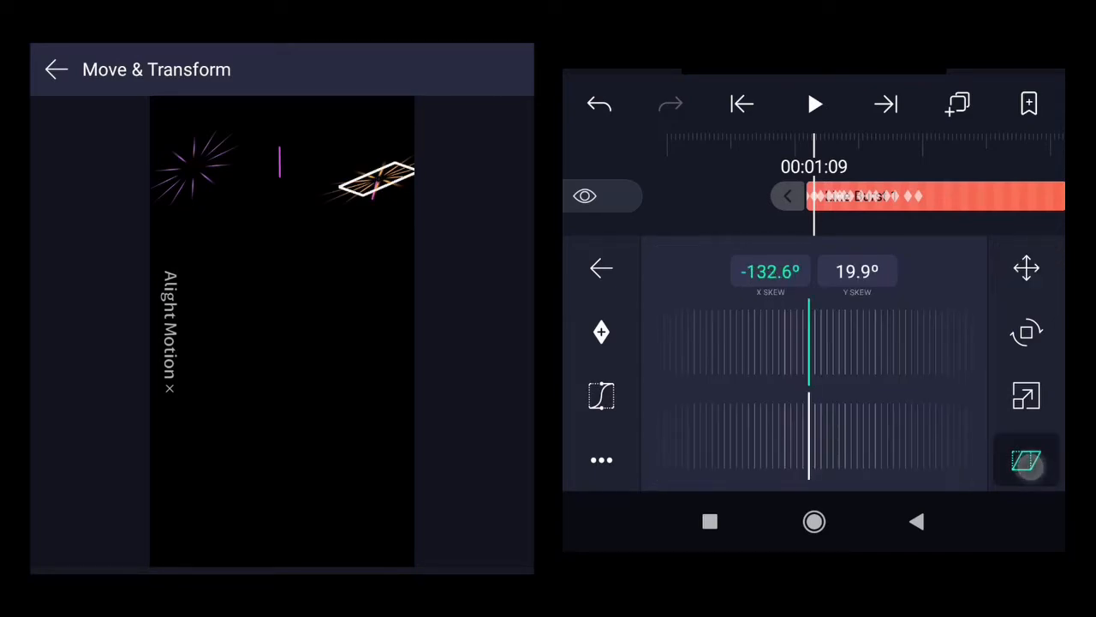
left_click_drag(808, 334, 785, 334)
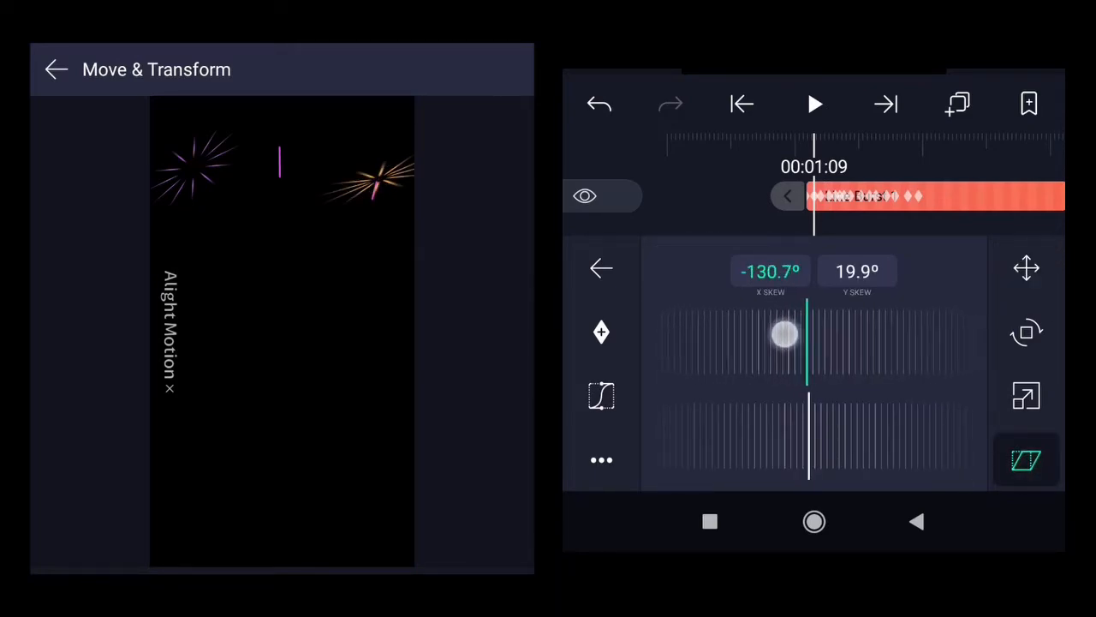
left_click_drag(784, 334, 808, 334)
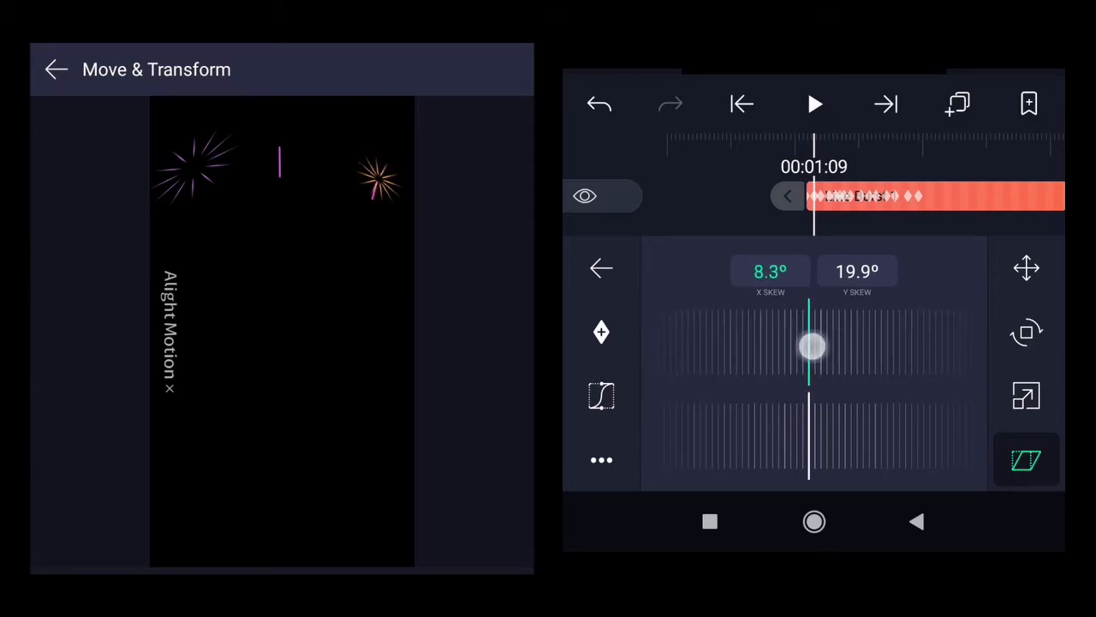
left_click_drag(812, 346, 846, 346)
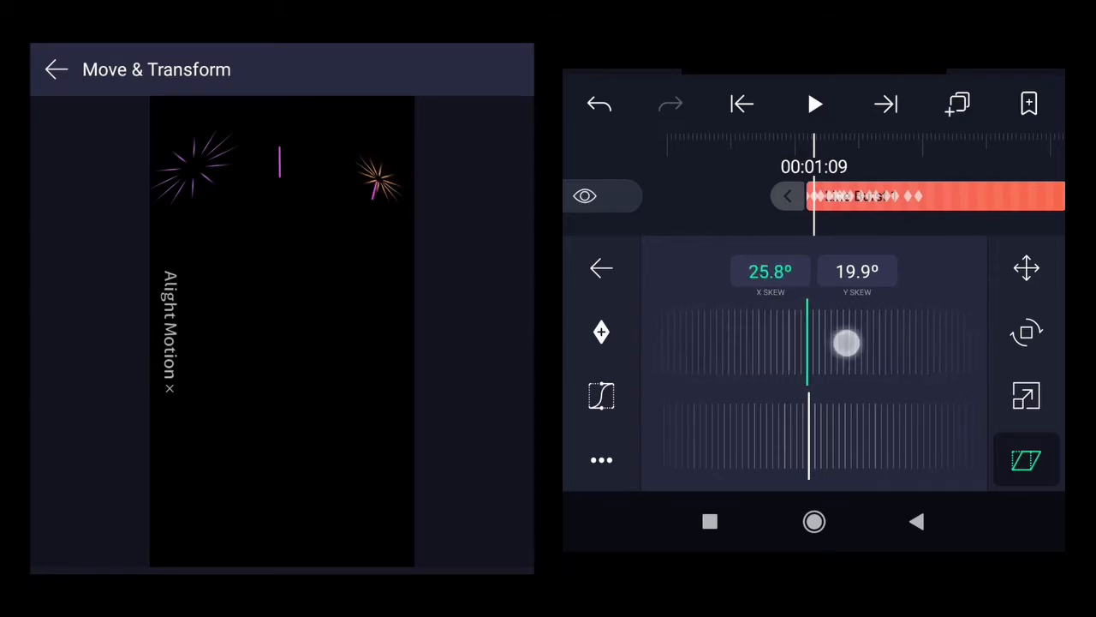
left_click_drag(846, 343, 767, 436)
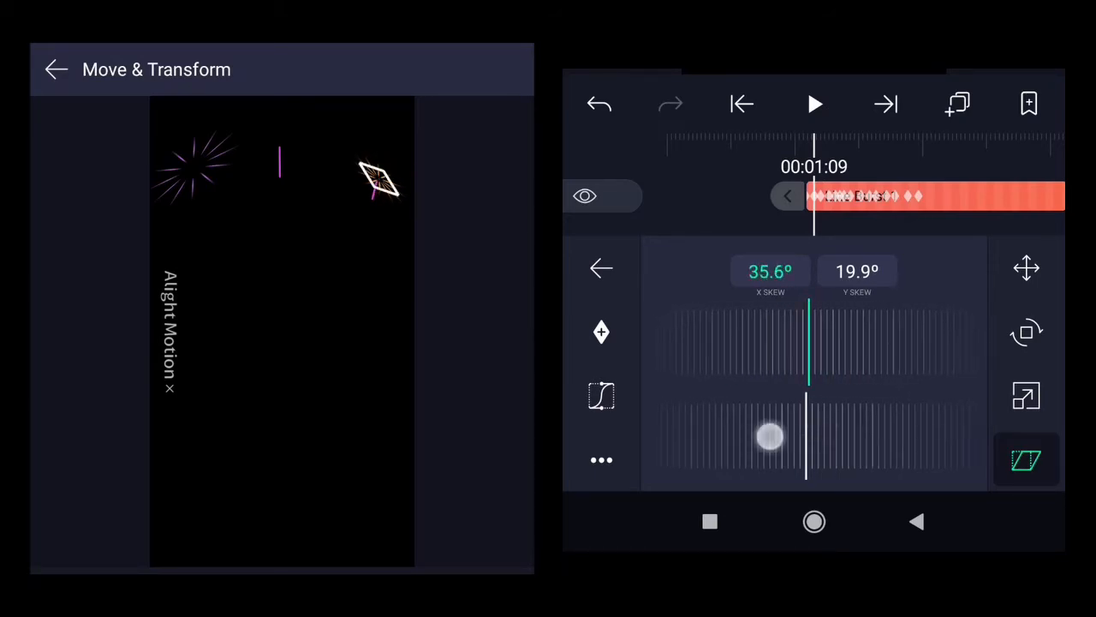
- Set the burst's Y skew to about -4.9°
left_click_drag(769, 437, 831, 439)
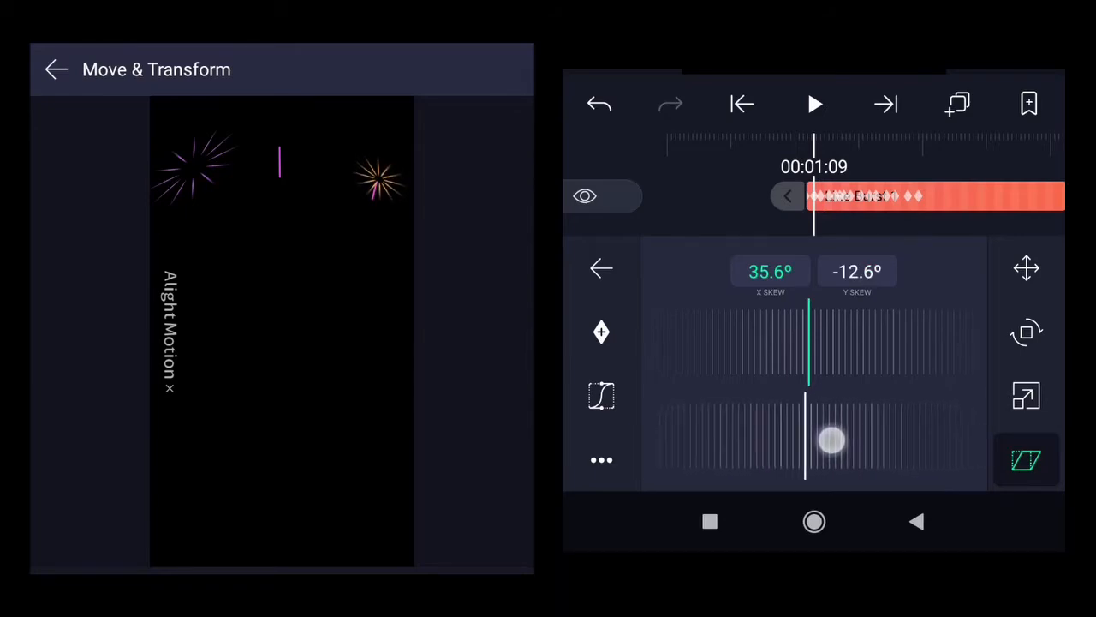
left_click_drag(831, 442, 785, 442)
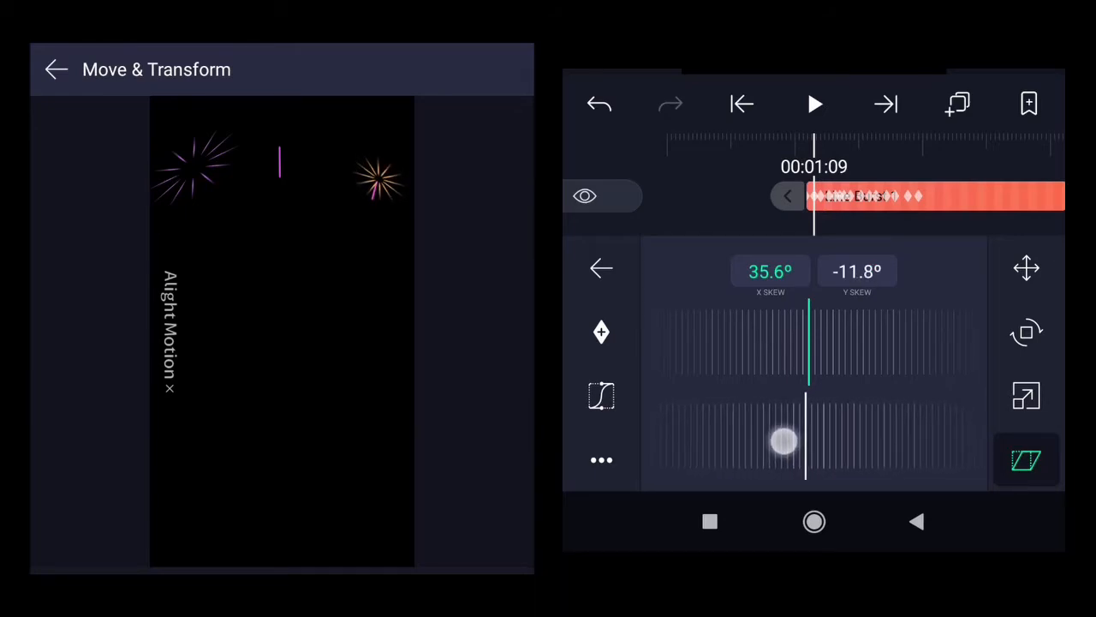
left_click_drag(784, 442, 853, 442)
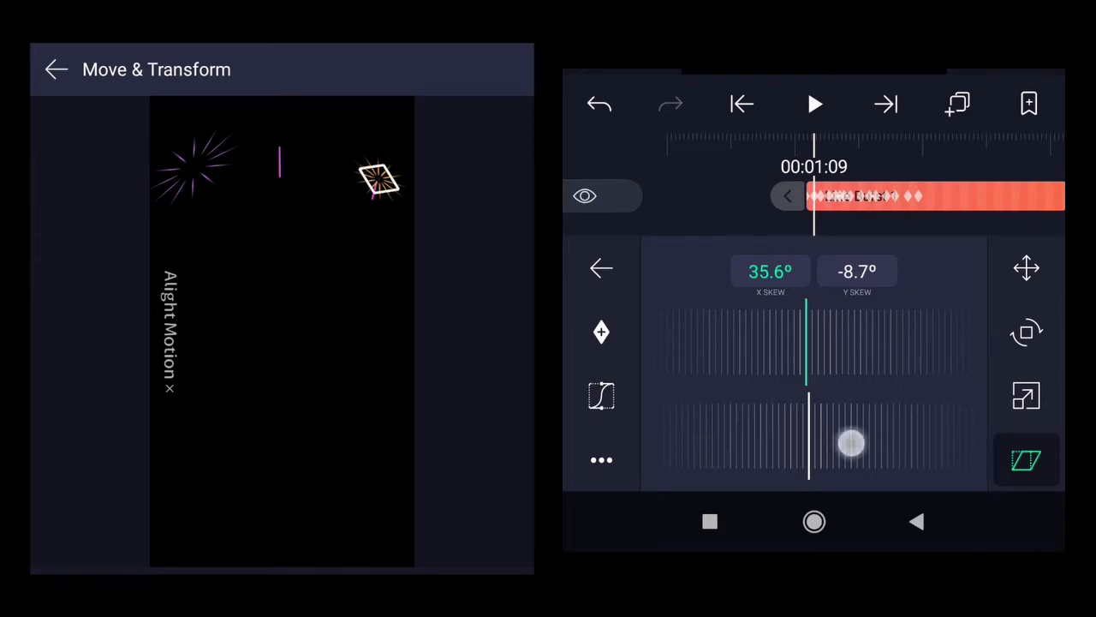
left_click_drag(853, 442, 733, 447)
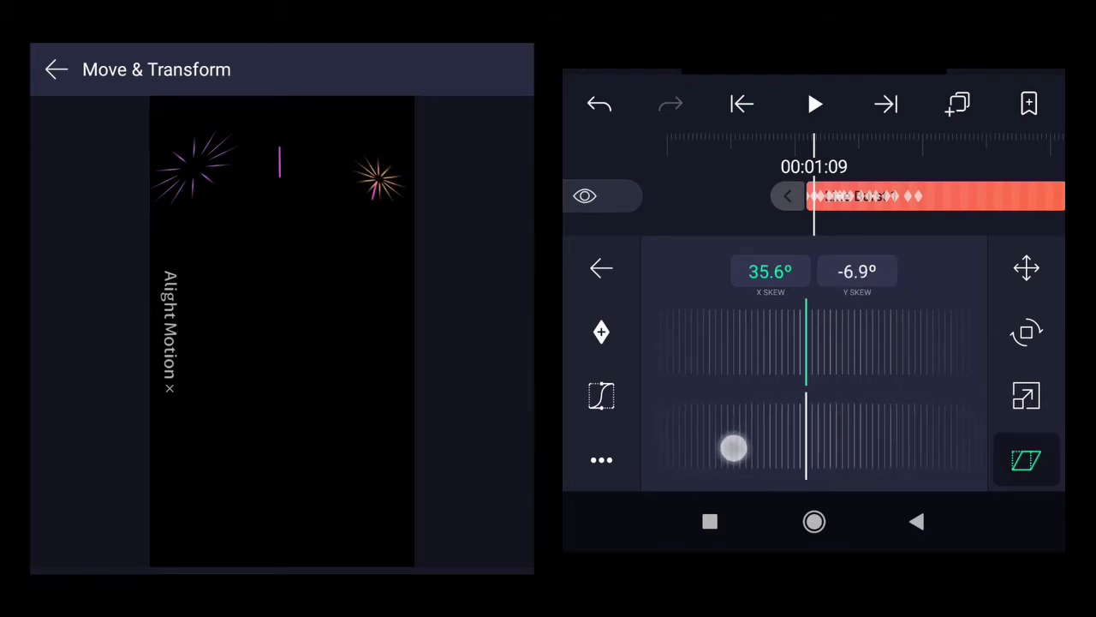
left_click_drag(733, 447, 762, 455)
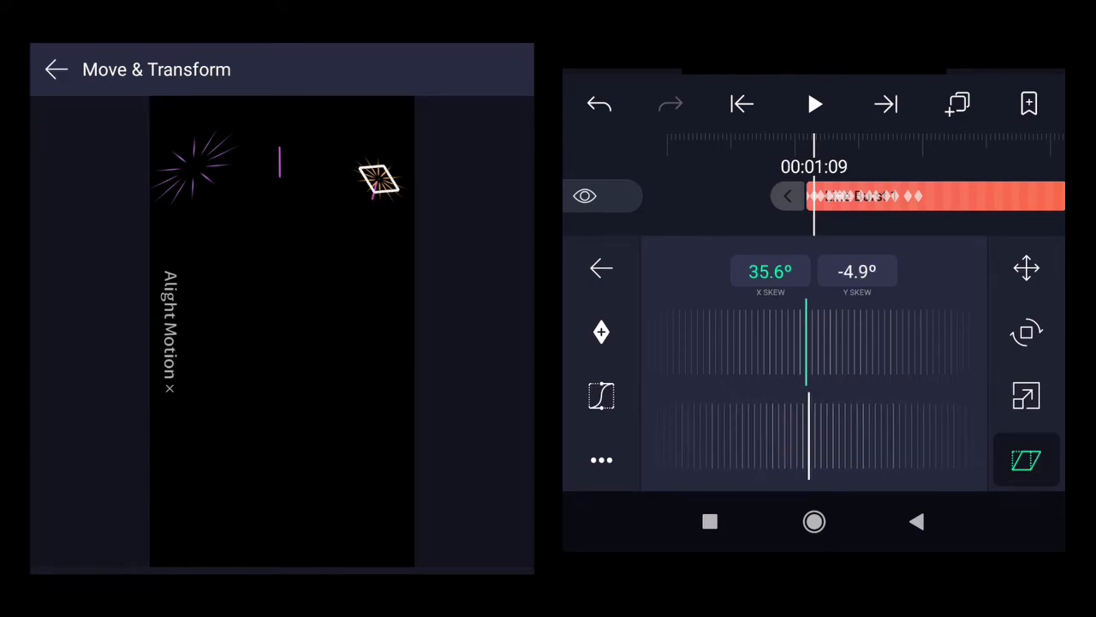
- Exit Move & Transform and rewind the timeline to 00:00:16
left_click(599, 268)
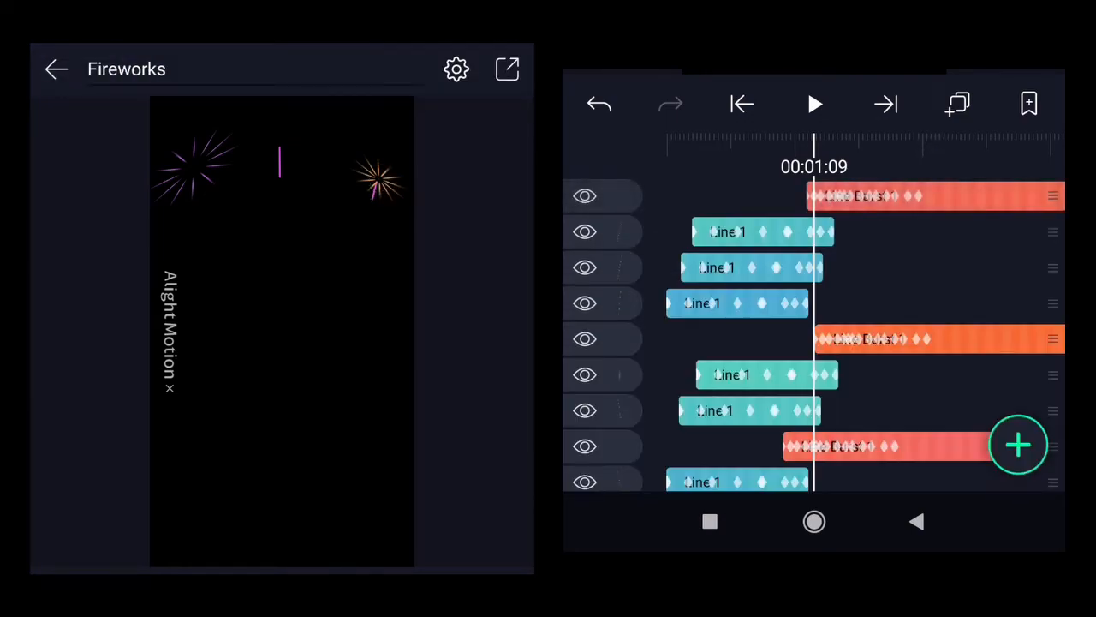
left_click(814, 104)
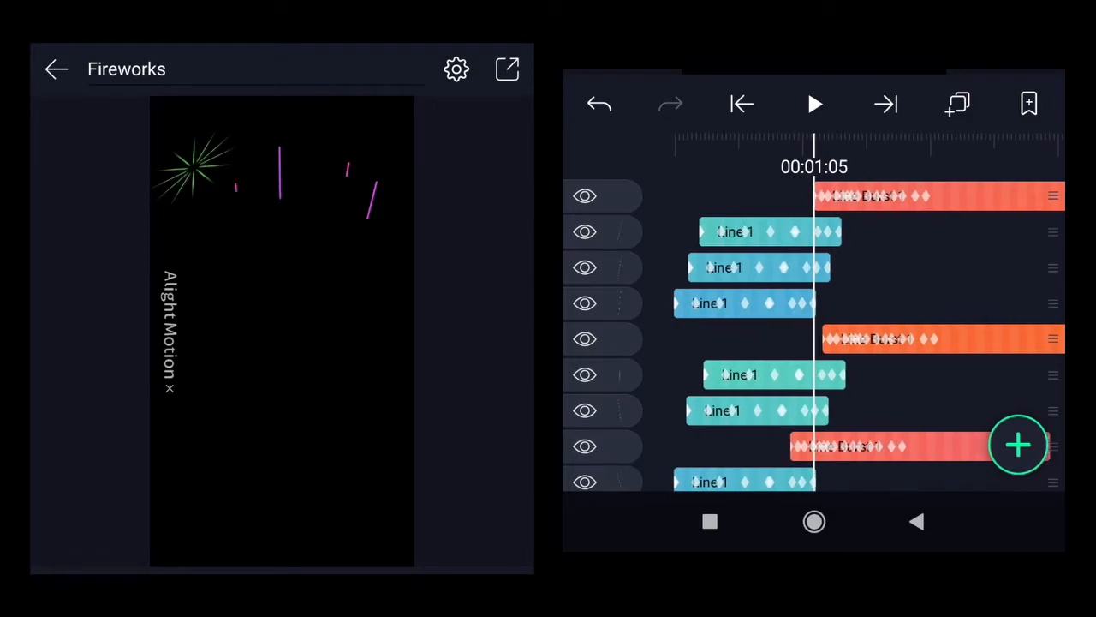
left_click(911, 339)
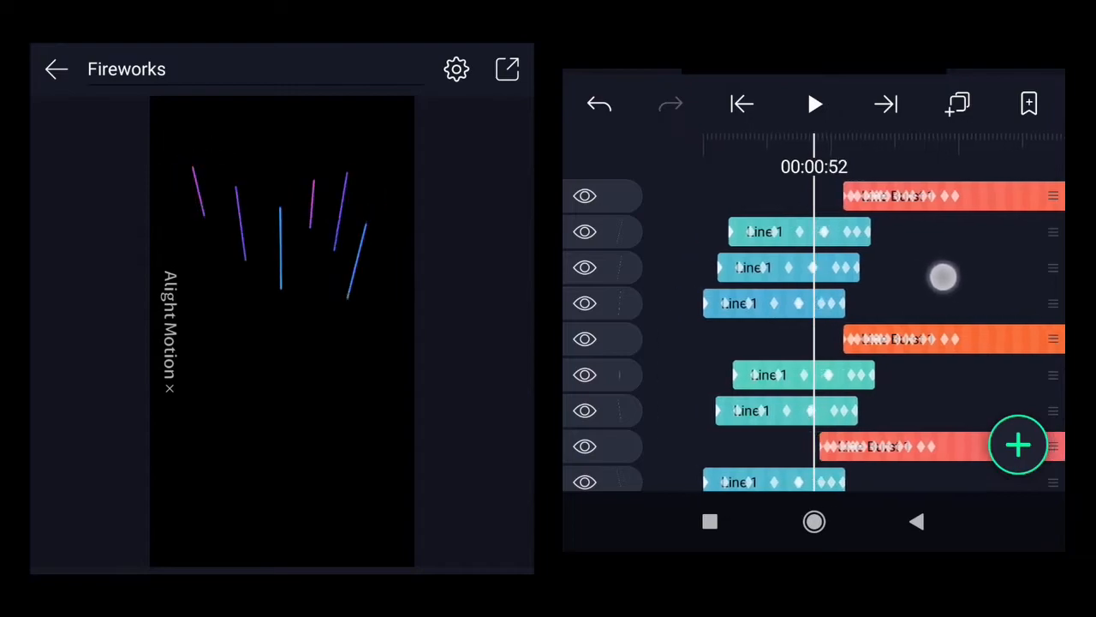
left_click(812, 105)
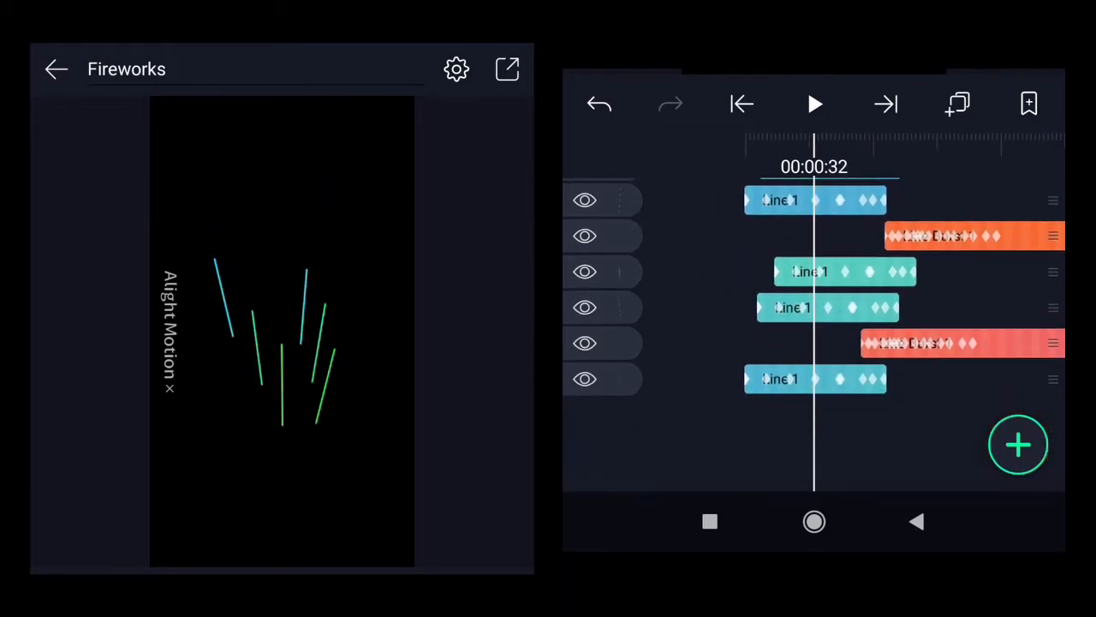
- Scroll the timeline and bring up the add-layer choices
scroll("down", 3)
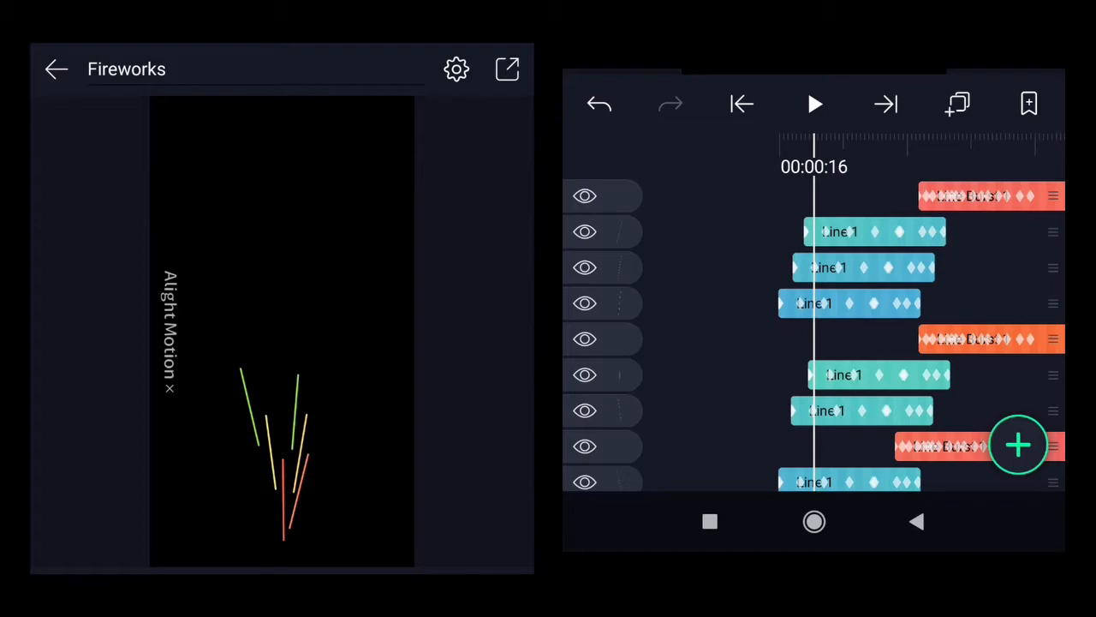
left_click(1017, 445)
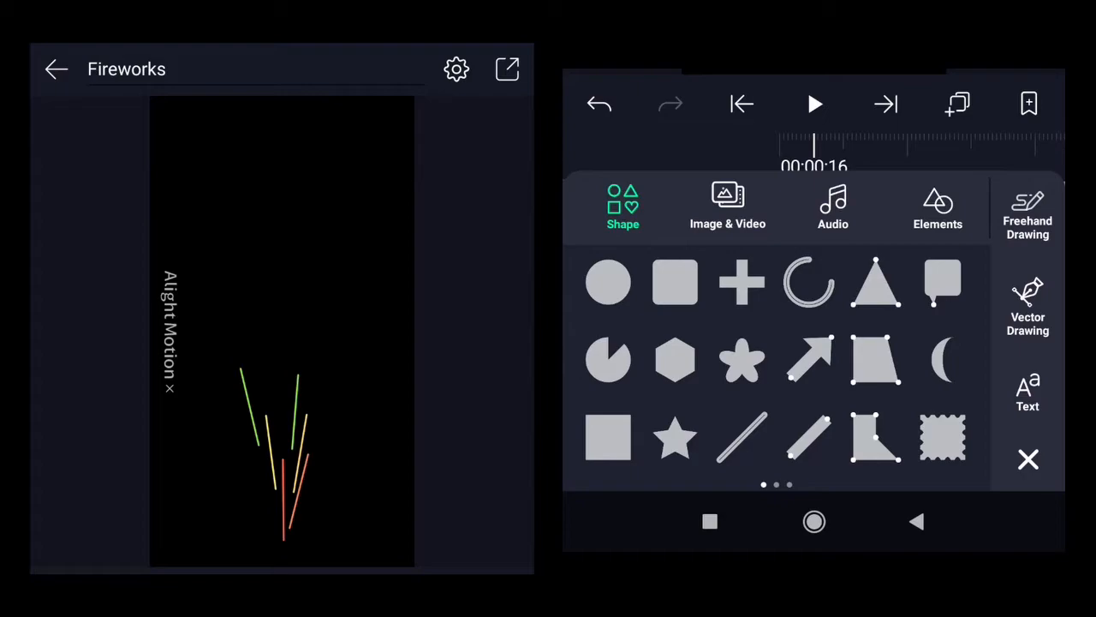
- Add a Double Dot Burst element from Elements and scrub to around 15 seconds
left_click(938, 205)
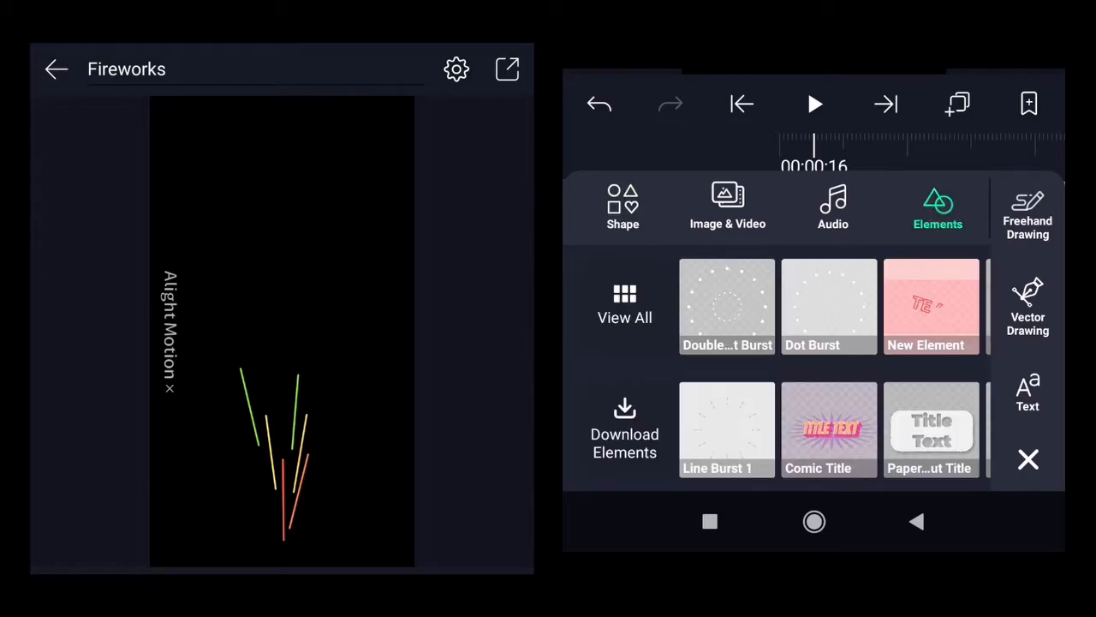
left_click(726, 305)
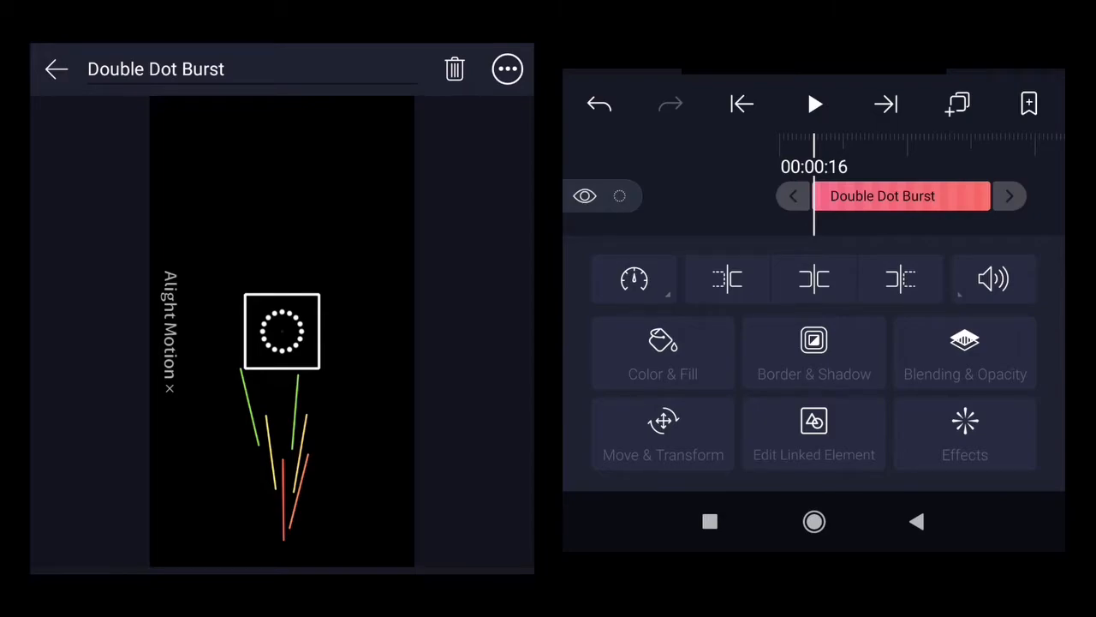
left_click_drag(813, 147, 934, 147)
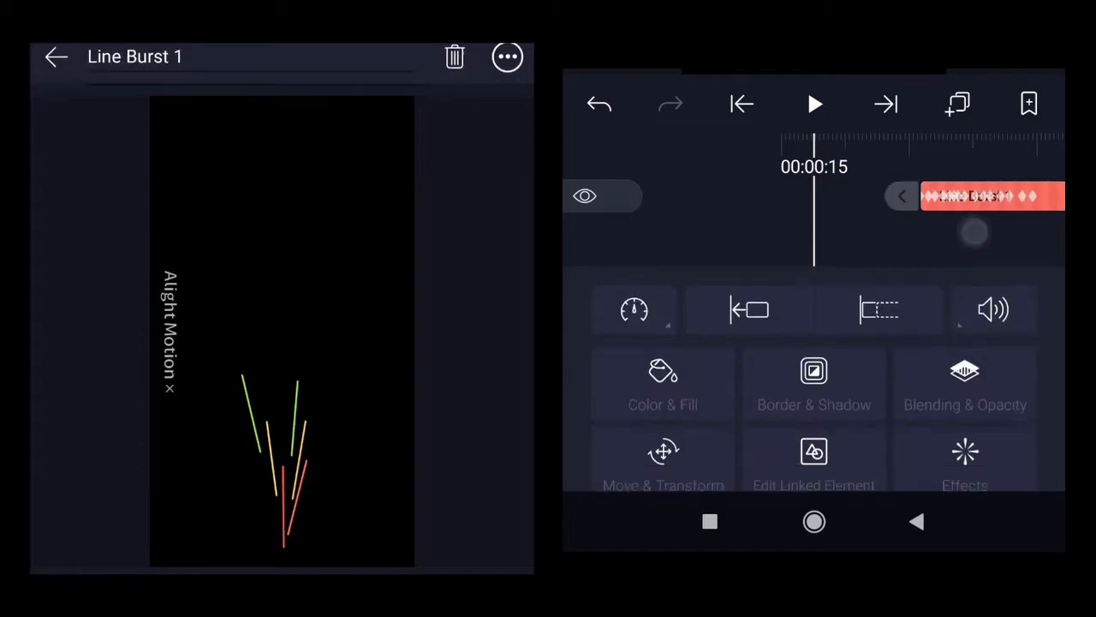
- Copy the Solid Color effect from the Line Burst 1 layer's effects
left_click(964, 463)
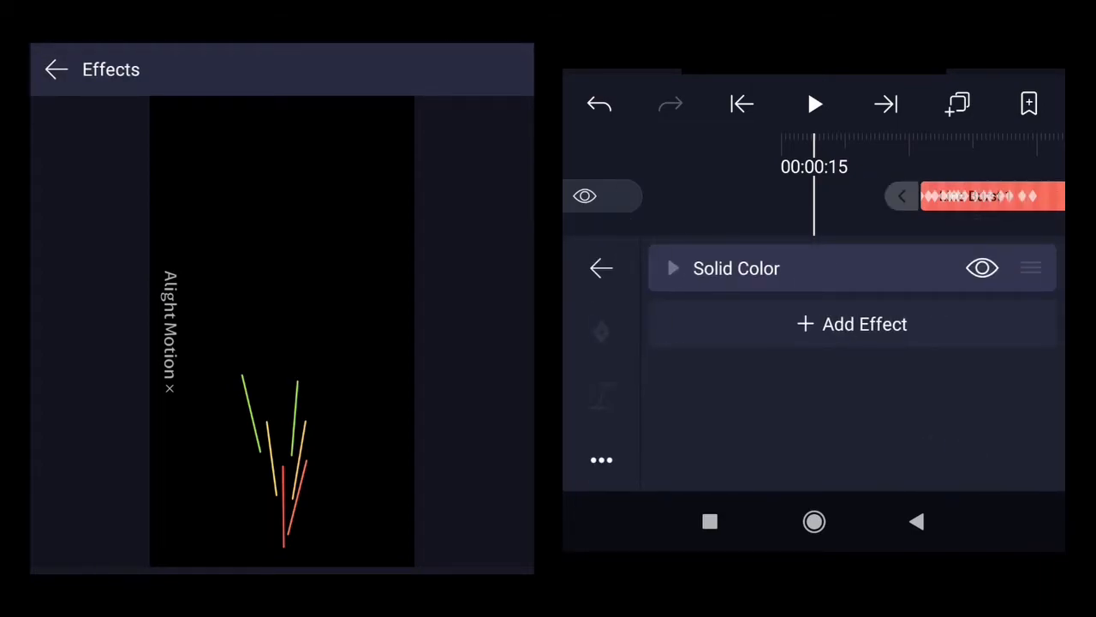
left_click(673, 268)
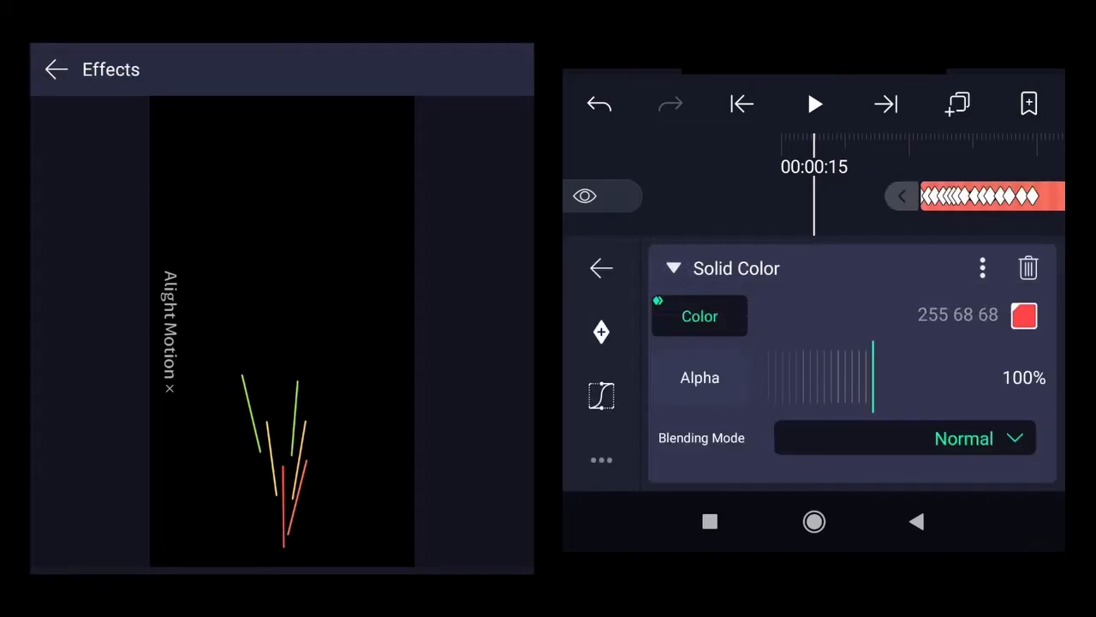
left_click(983, 267)
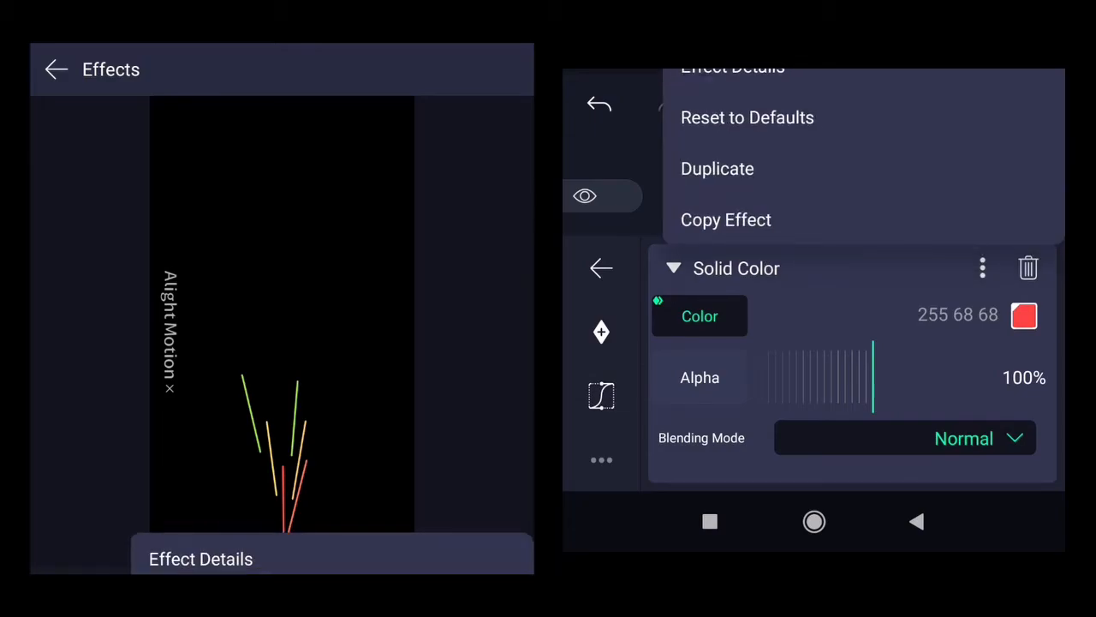
left_click(726, 220)
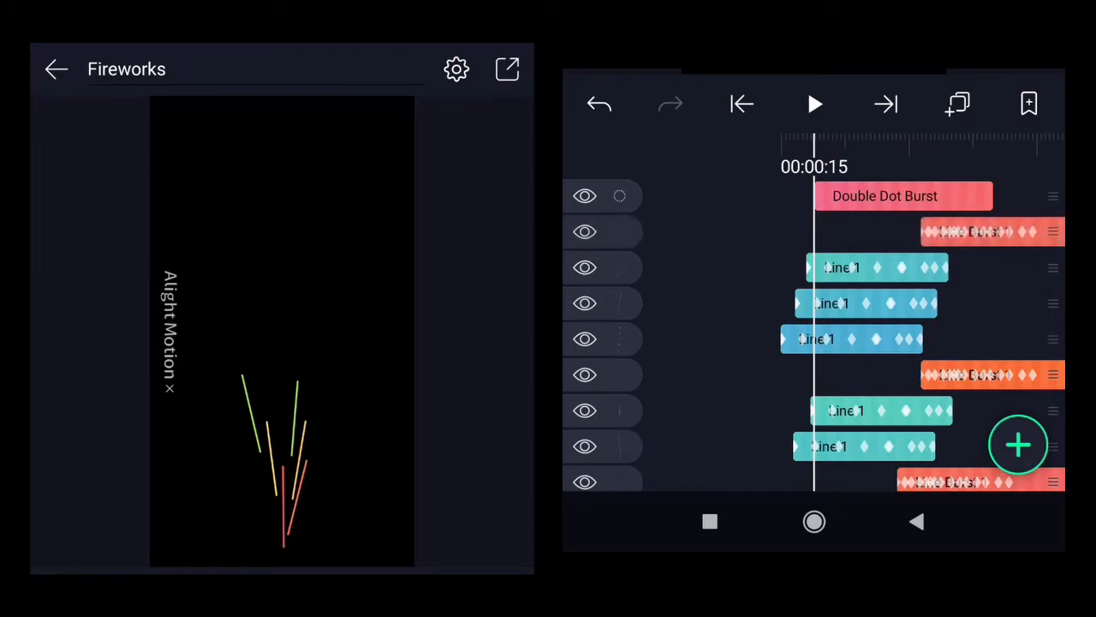
- Paste the copied Solid Color effect onto the Double Dot Burst and preview its colours
left_click(905, 195)
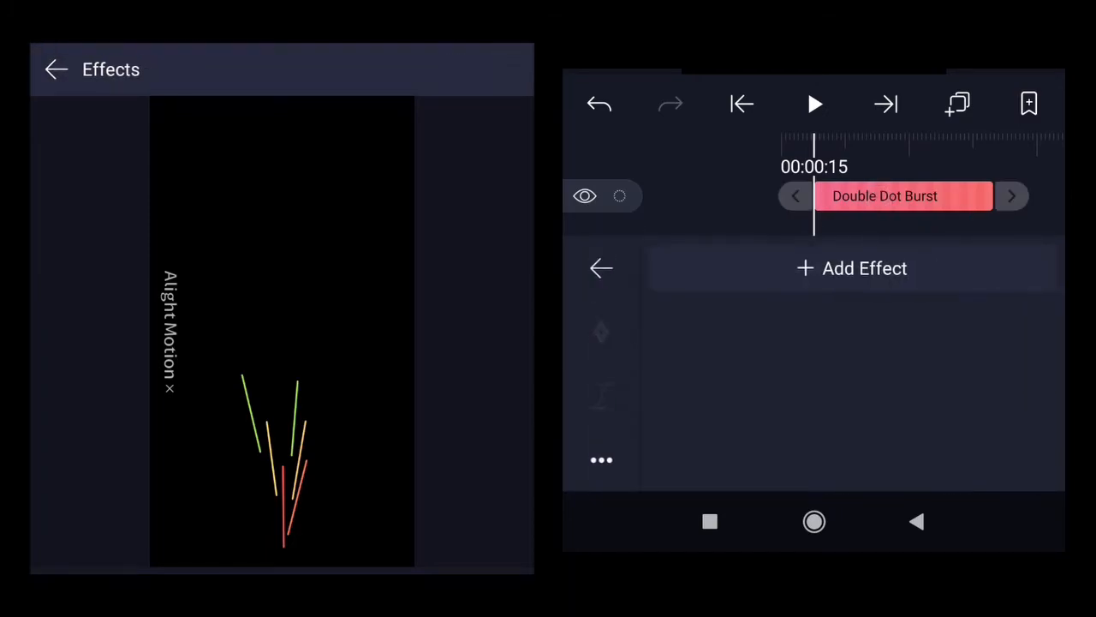
left_click(851, 267)
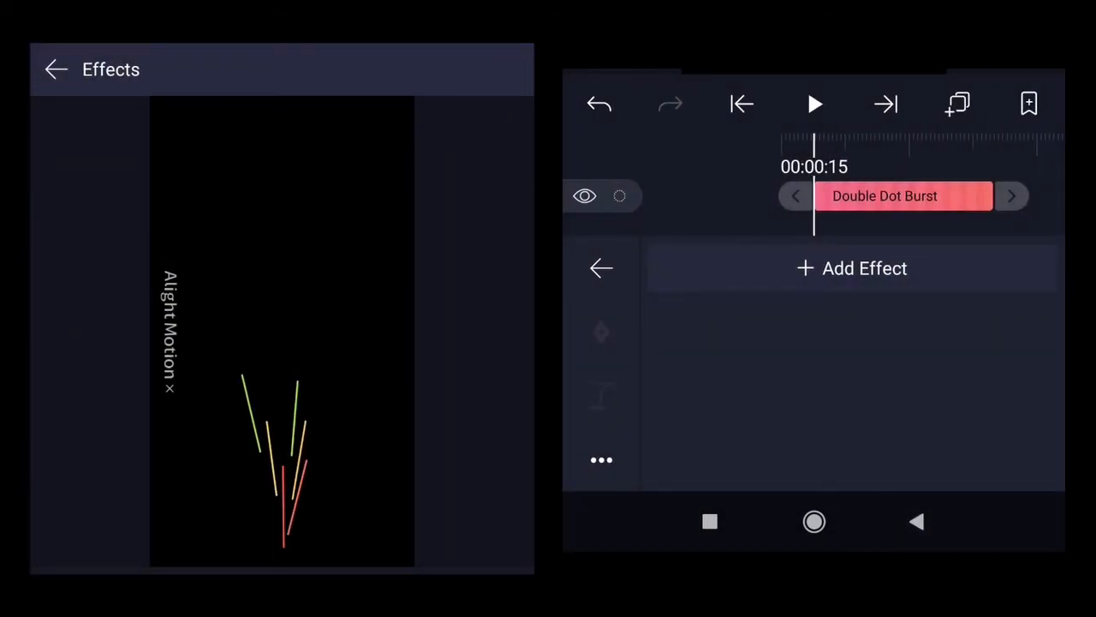
left_click(601, 459)
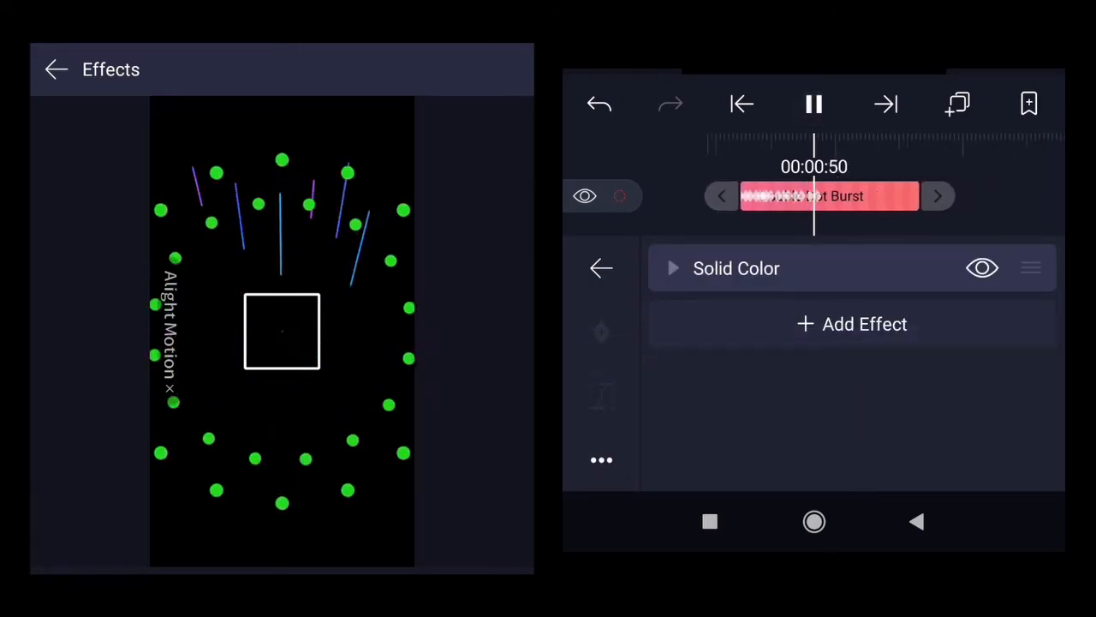
left_click(811, 104)
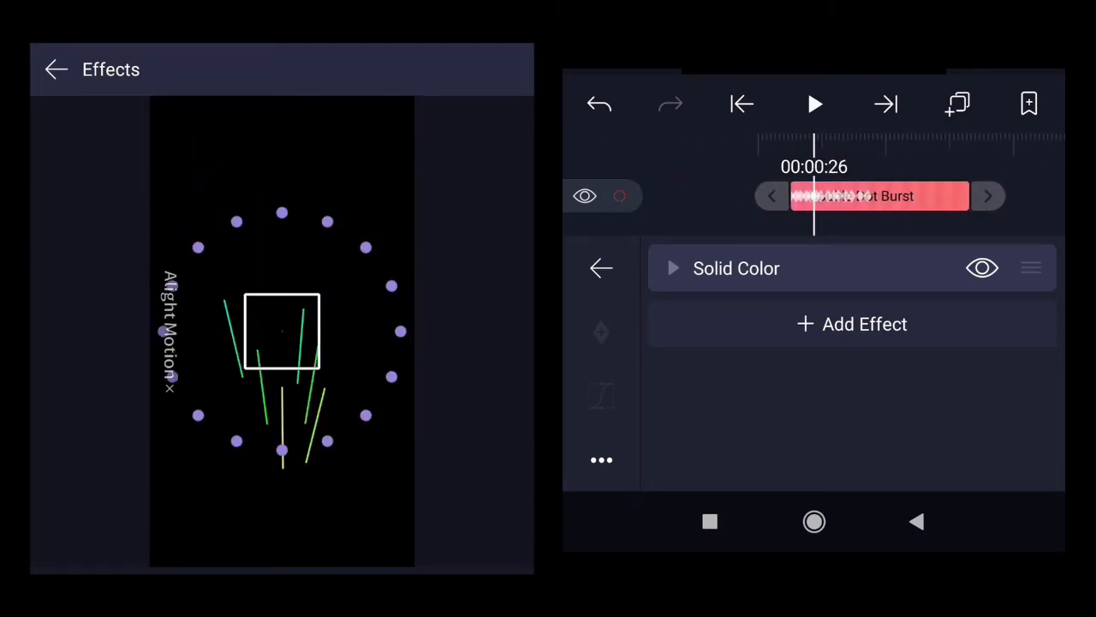
left_click_drag(814, 151, 949, 151)
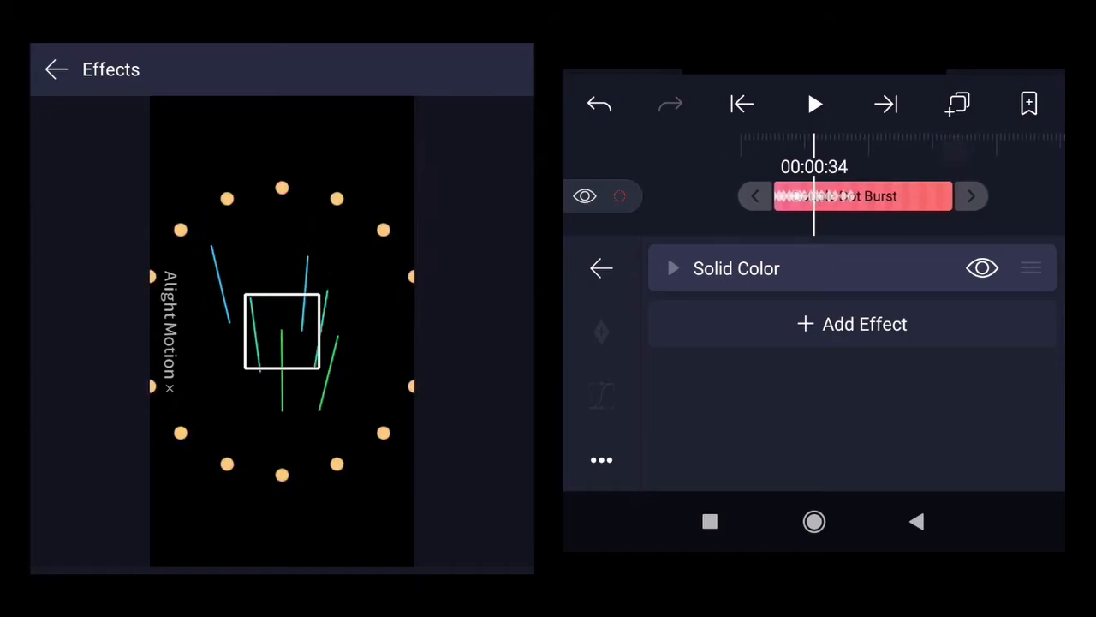
- Keyframe the Double Dot Burst's Solid Color over time and shift one colour keyframe later
left_click(673, 268)
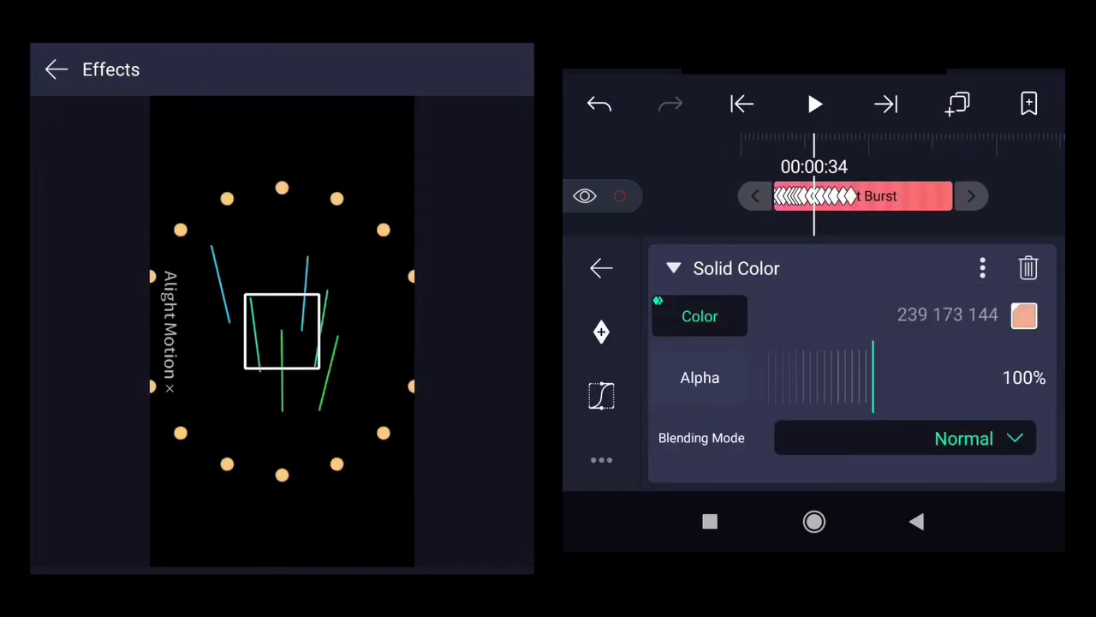
left_click_drag(813, 145, 958, 146)
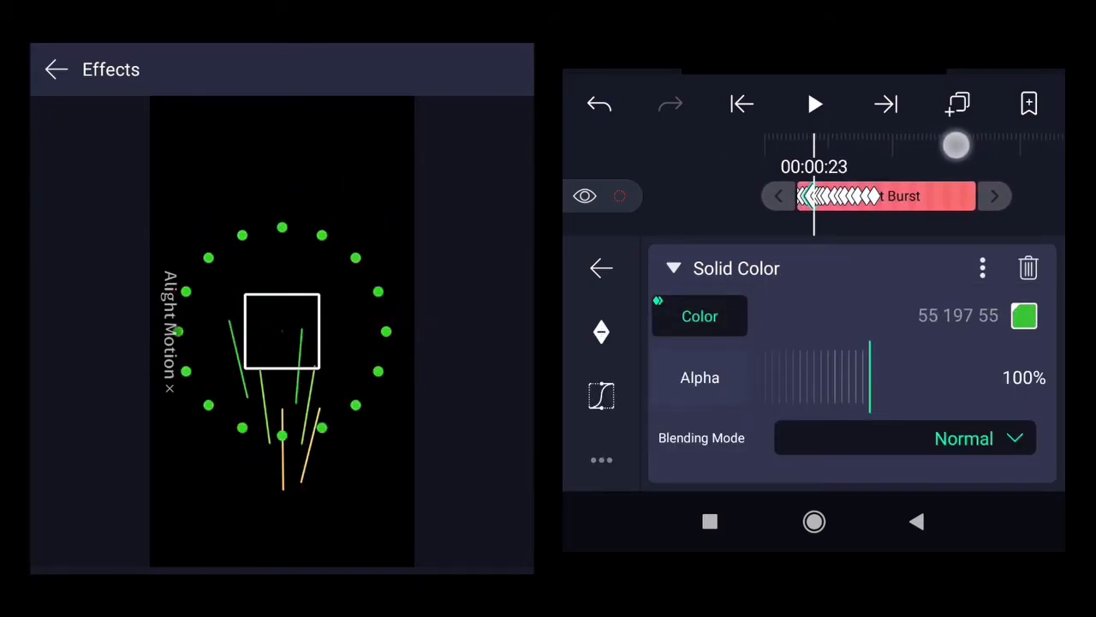
left_click_drag(955, 146, 863, 127)
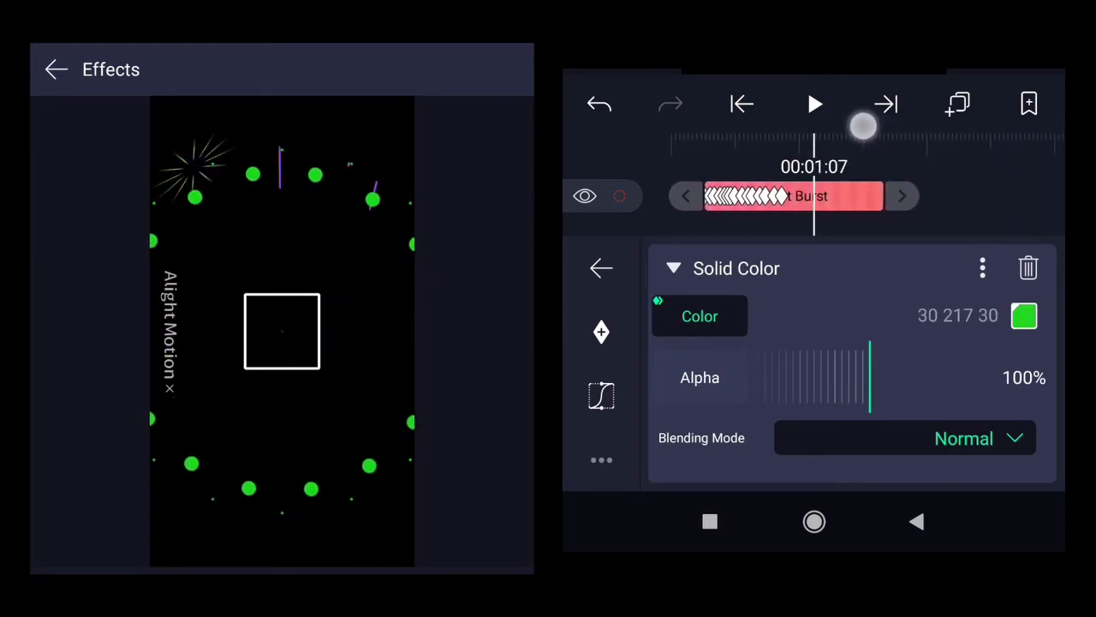
left_click_drag(863, 127, 813, 133)
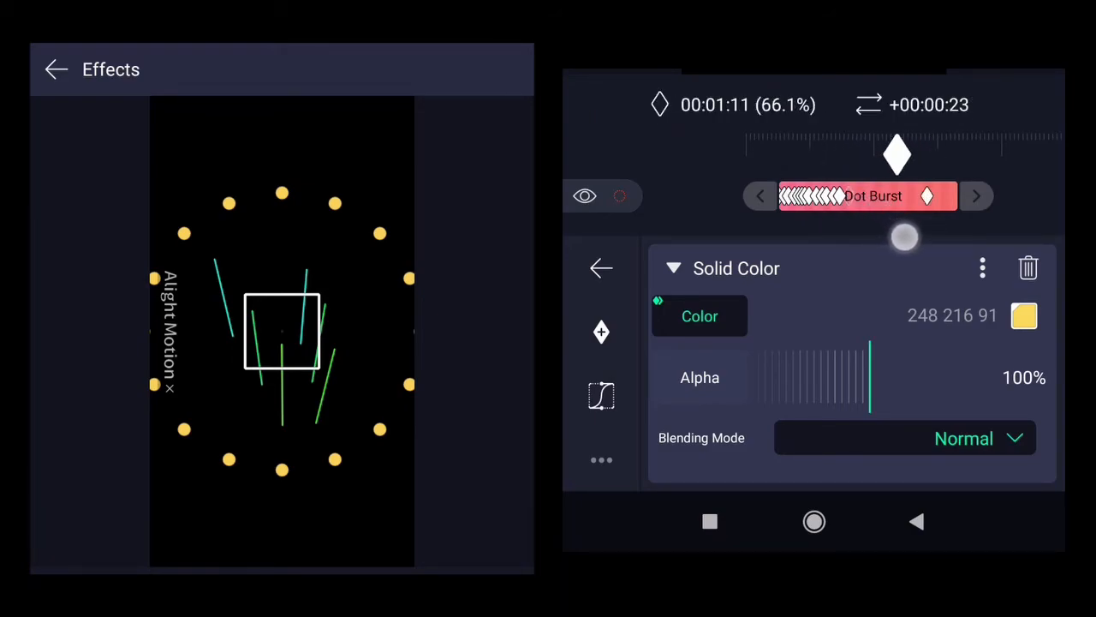
left_click_drag(904, 236, 867, 221)
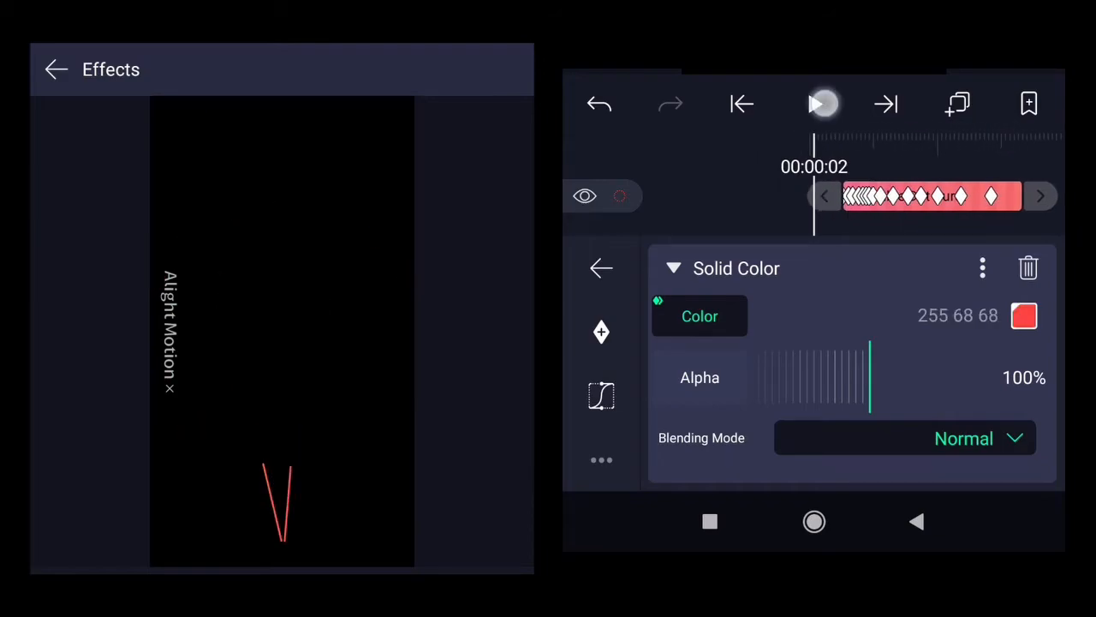
- Move Double Dot Burst lower in the layer stack, unhide it, and select it for editing
left_click(822, 104)
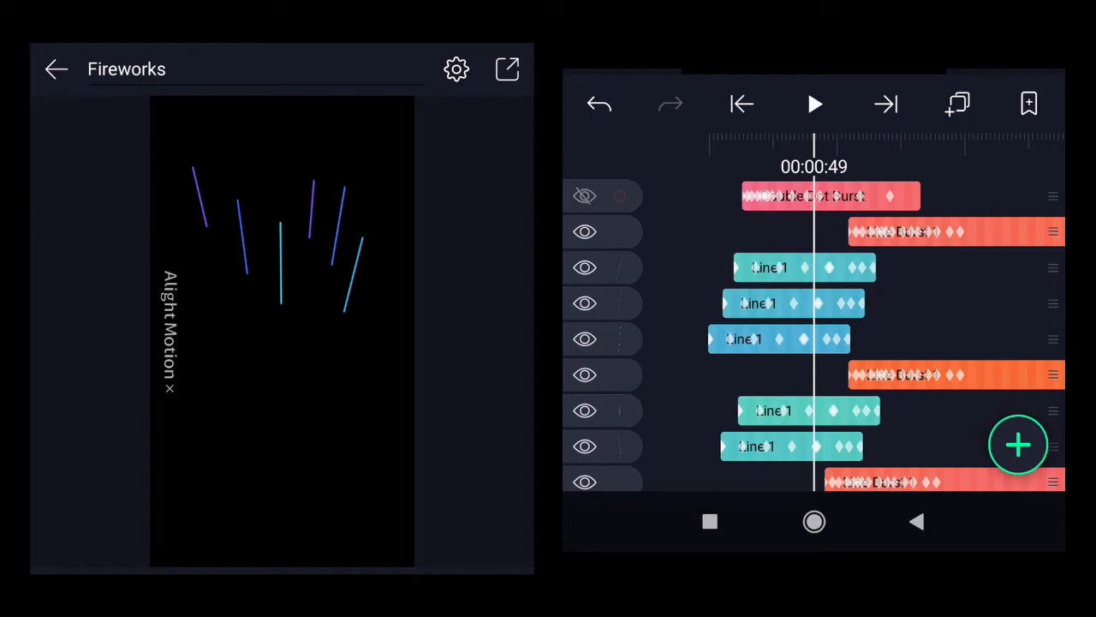
left_click(692, 192)
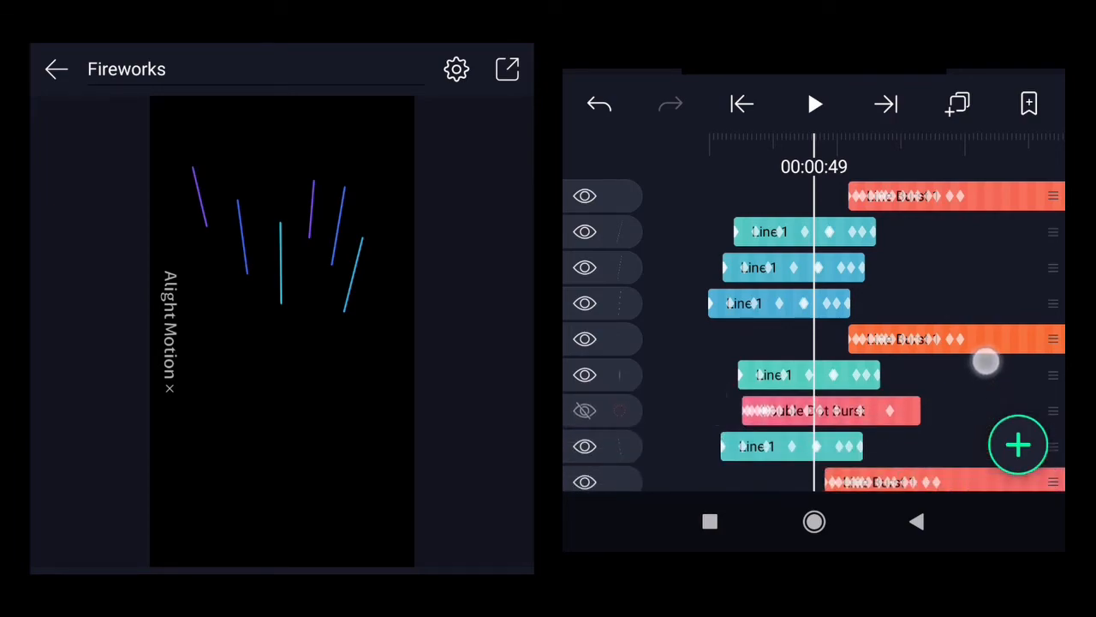
scroll("up", 3)
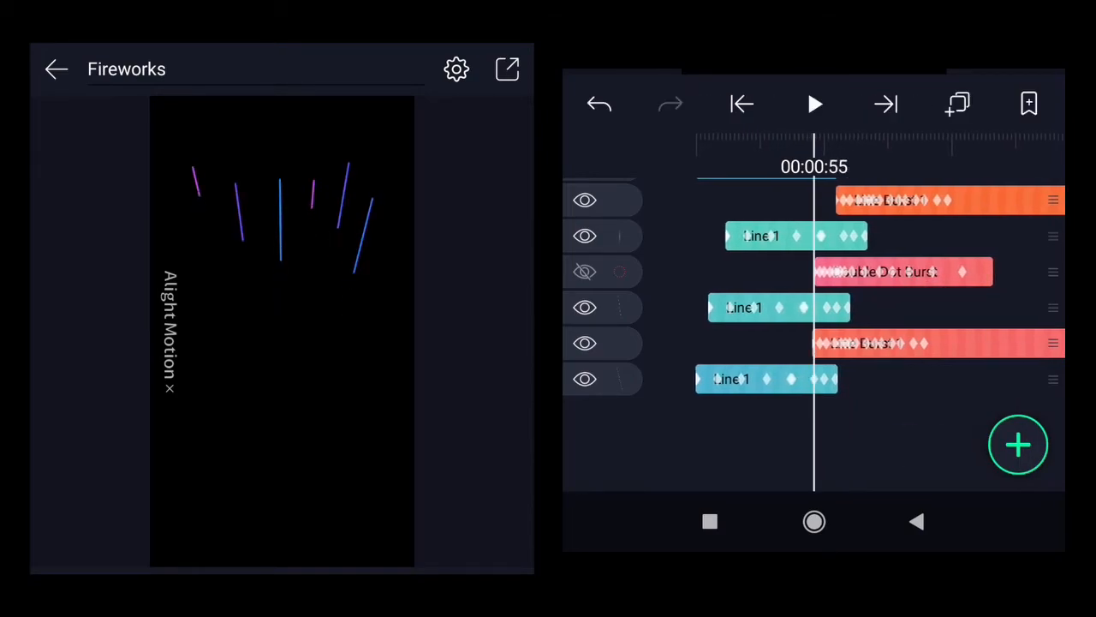
left_click(585, 270)
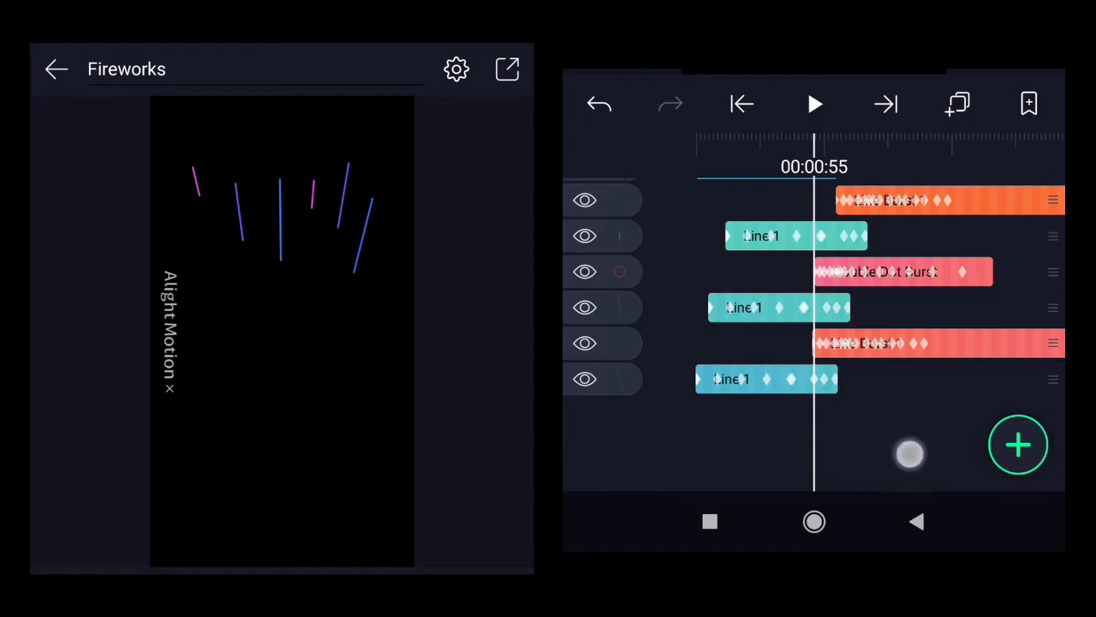
left_click(891, 271)
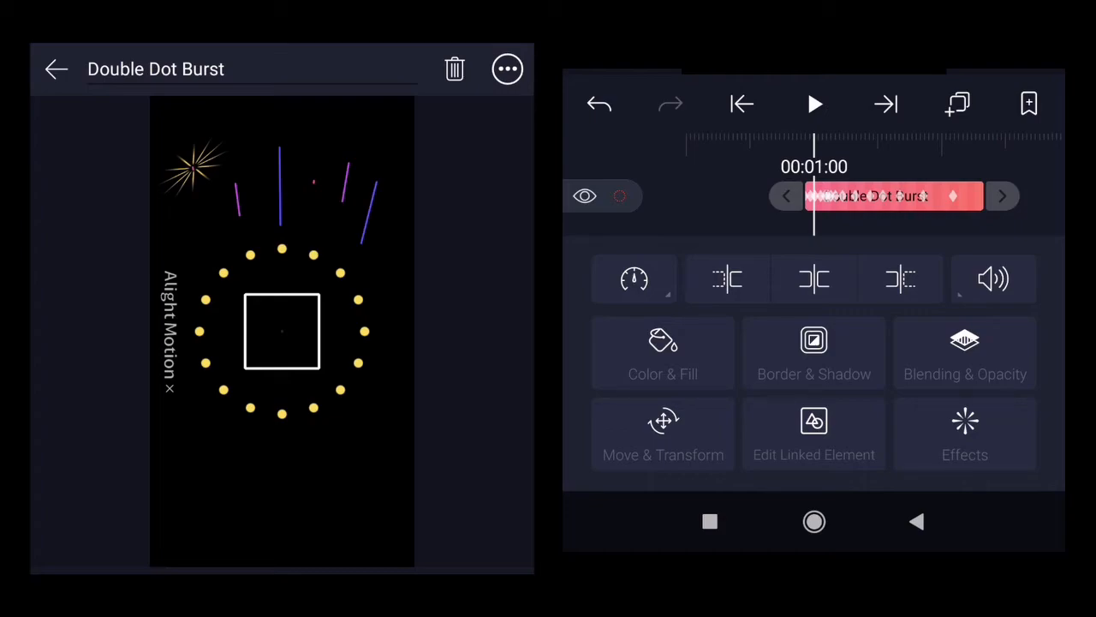
- Shift the Double Dot Burst ring up-left to sit around the first starburst
left_click(662, 432)
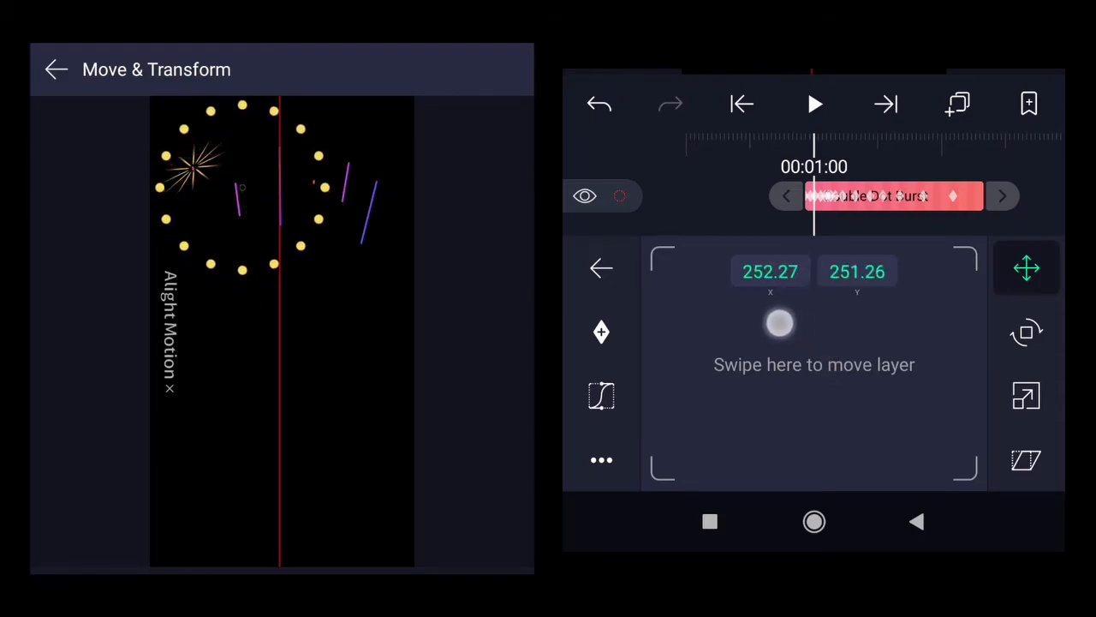
left_click_drag(779, 322, 757, 319)
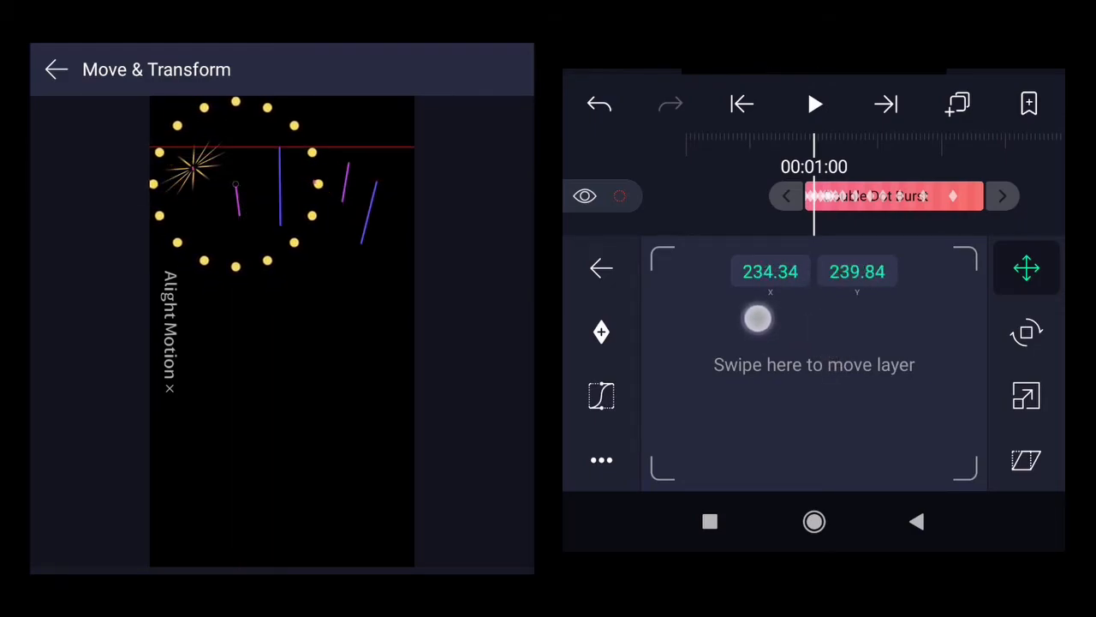
left_click_drag(757, 318, 745, 319)
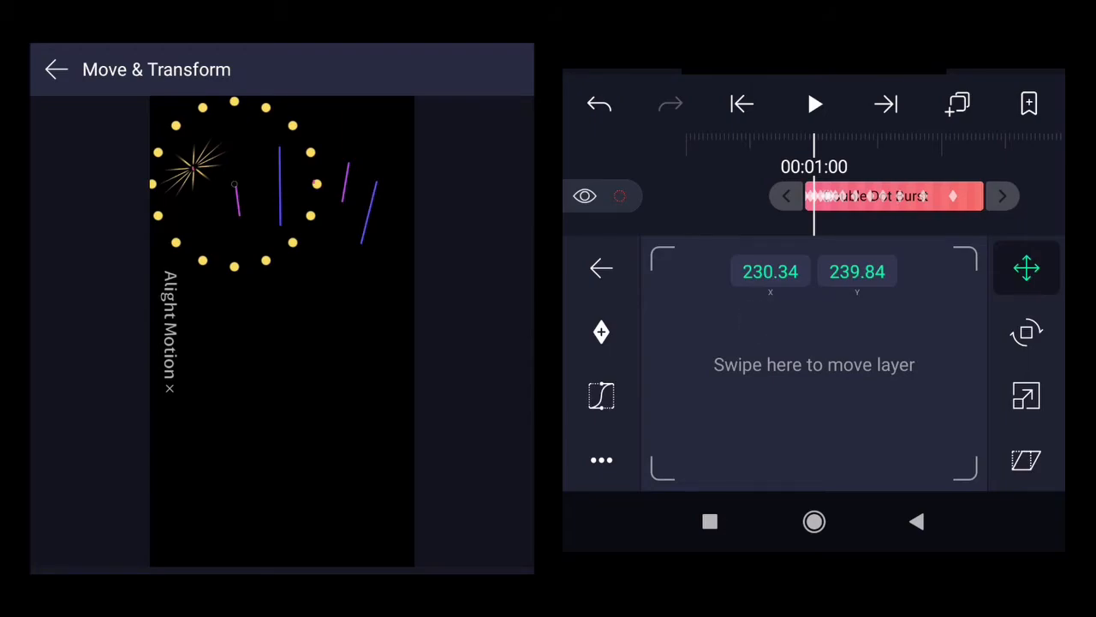
left_click(1026, 459)
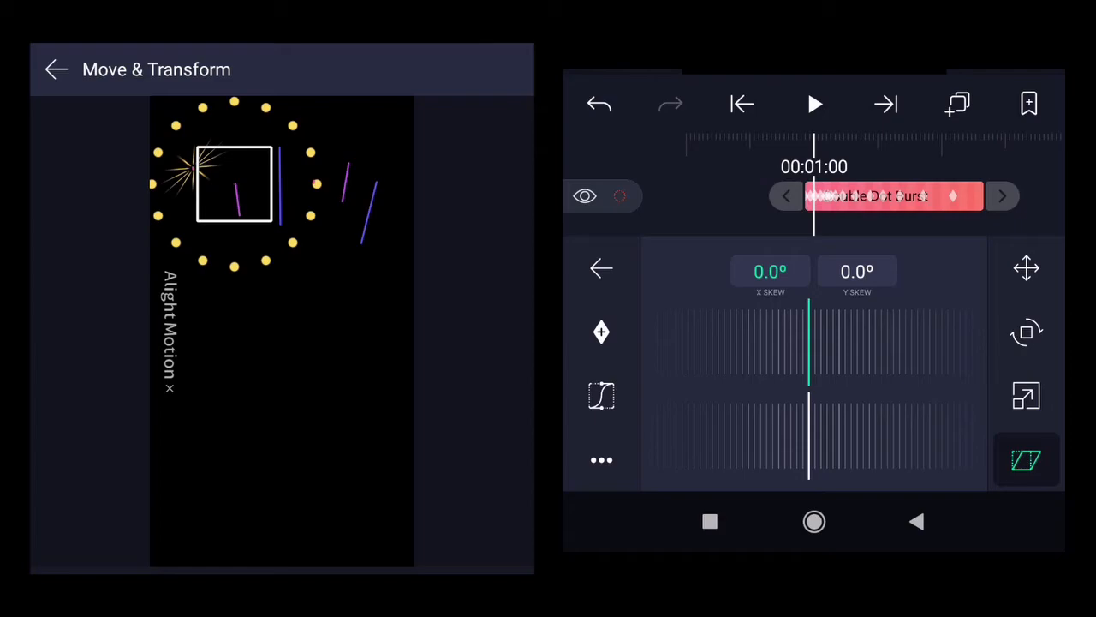
- Set the ring's horizontal X skew to about -30.0°
left_click_drag(808, 339, 877, 339)
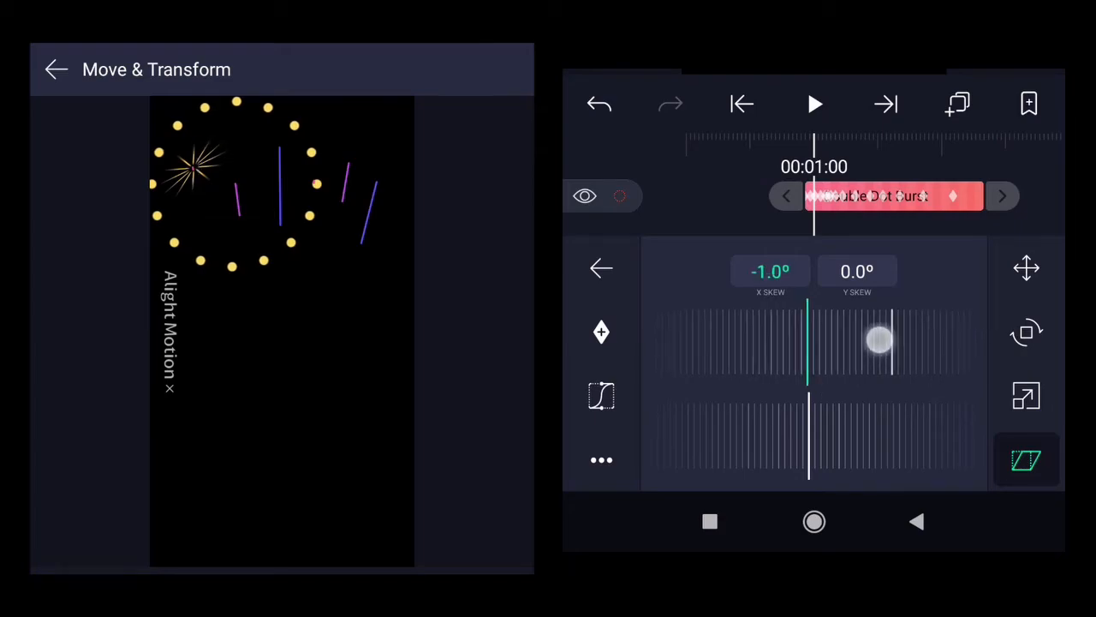
left_click_drag(881, 339, 870, 346)
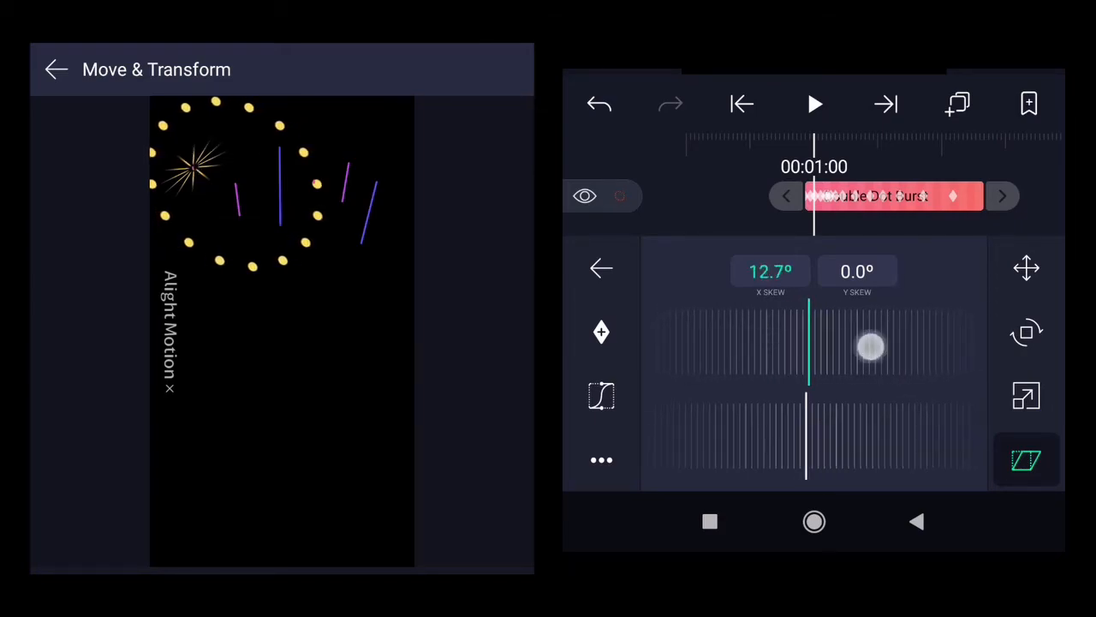
left_click_drag(870, 346, 842, 345)
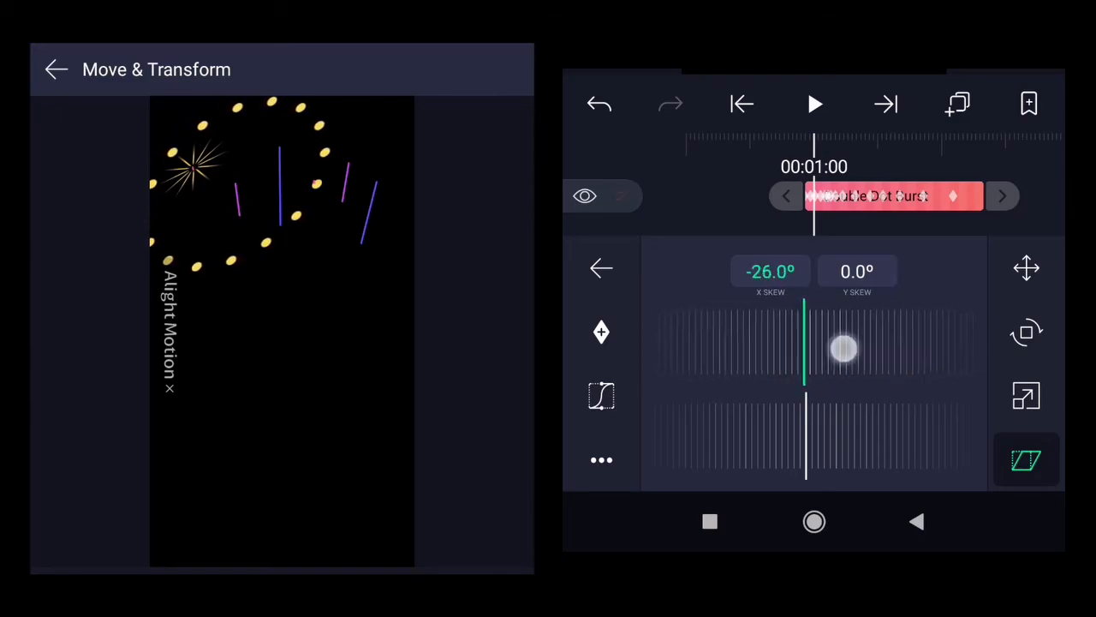
left_click_drag(842, 346, 805, 346)
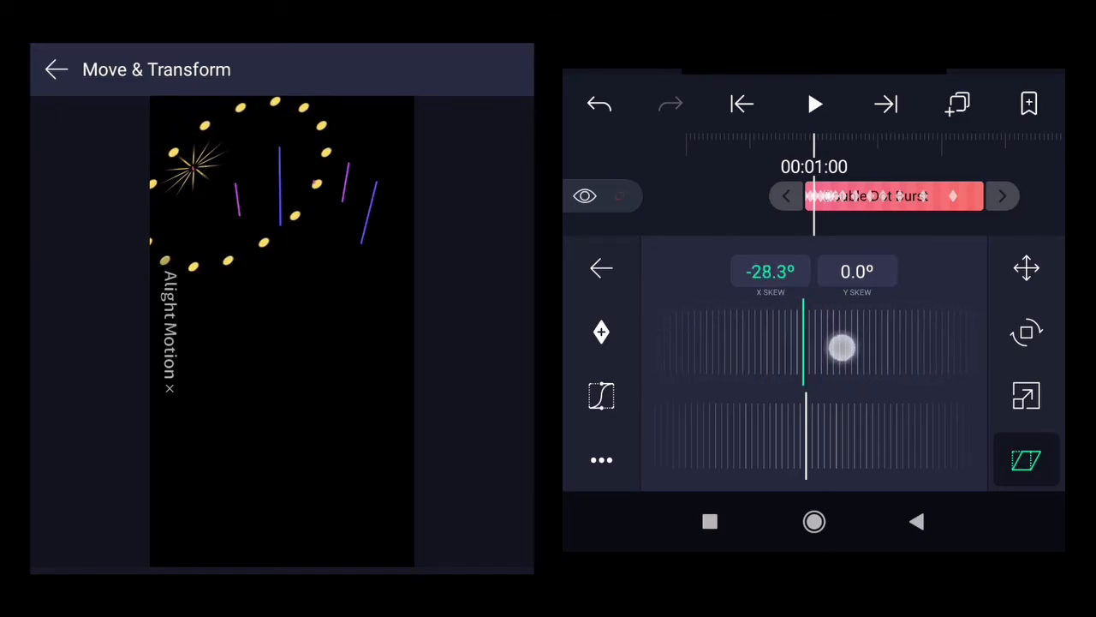
left_click_drag(840, 346, 887, 353)
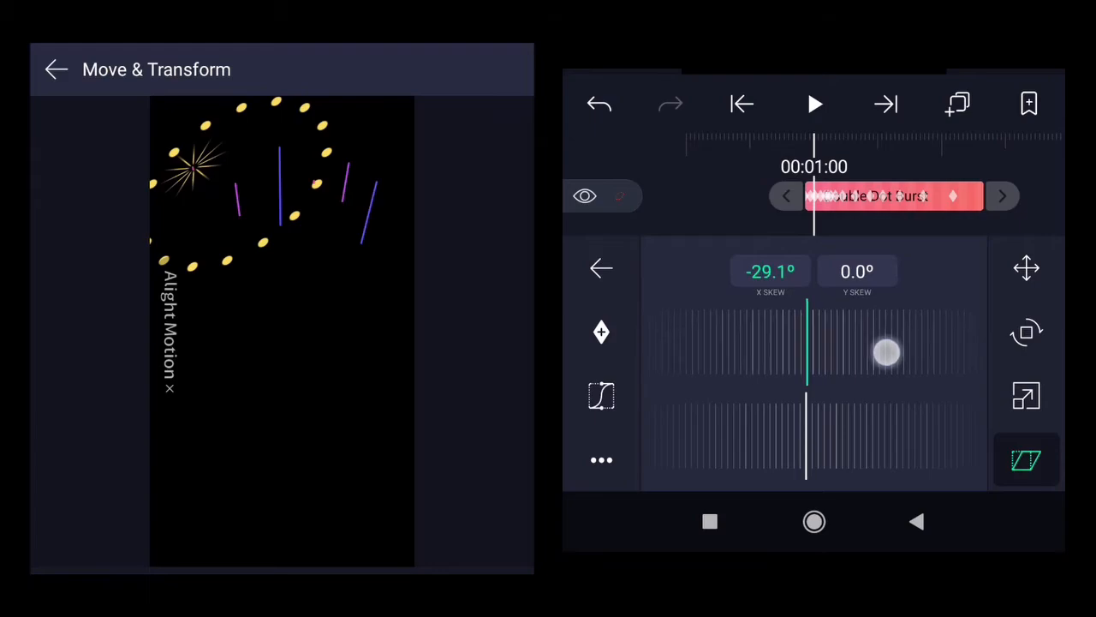
left_click_drag(887, 353, 925, 358)
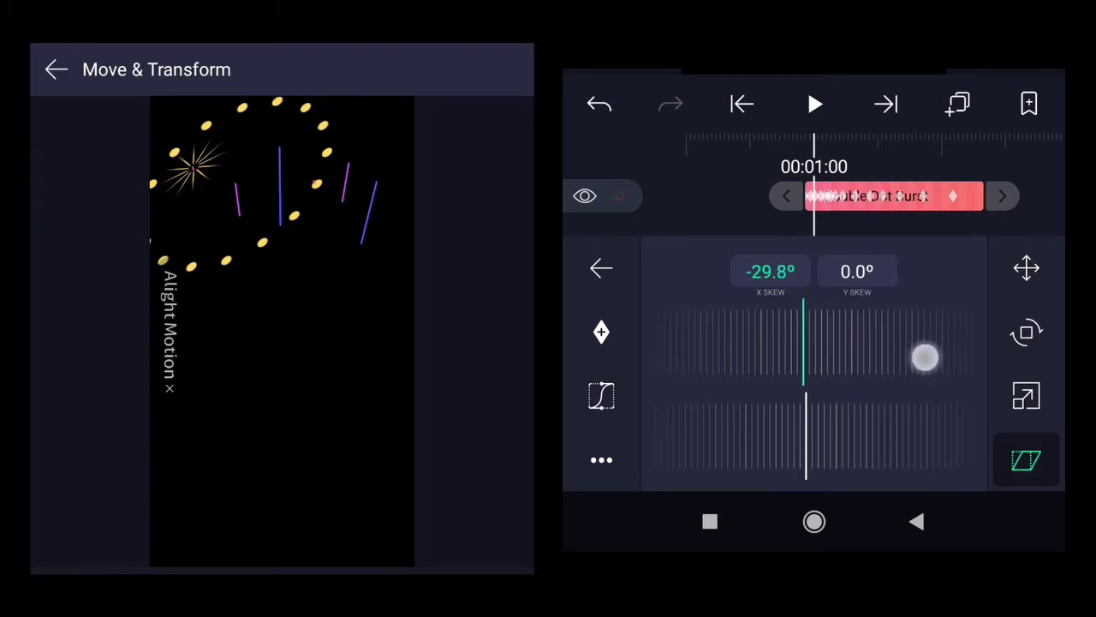
left_click_drag(925, 358, 894, 355)
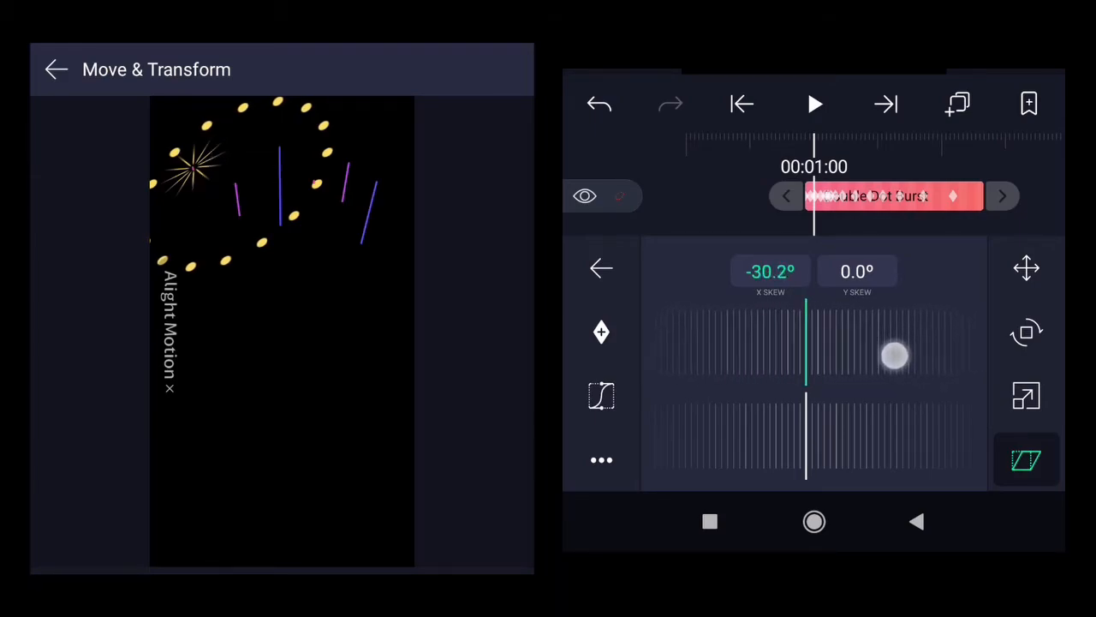
left_click_drag(894, 354, 805, 355)
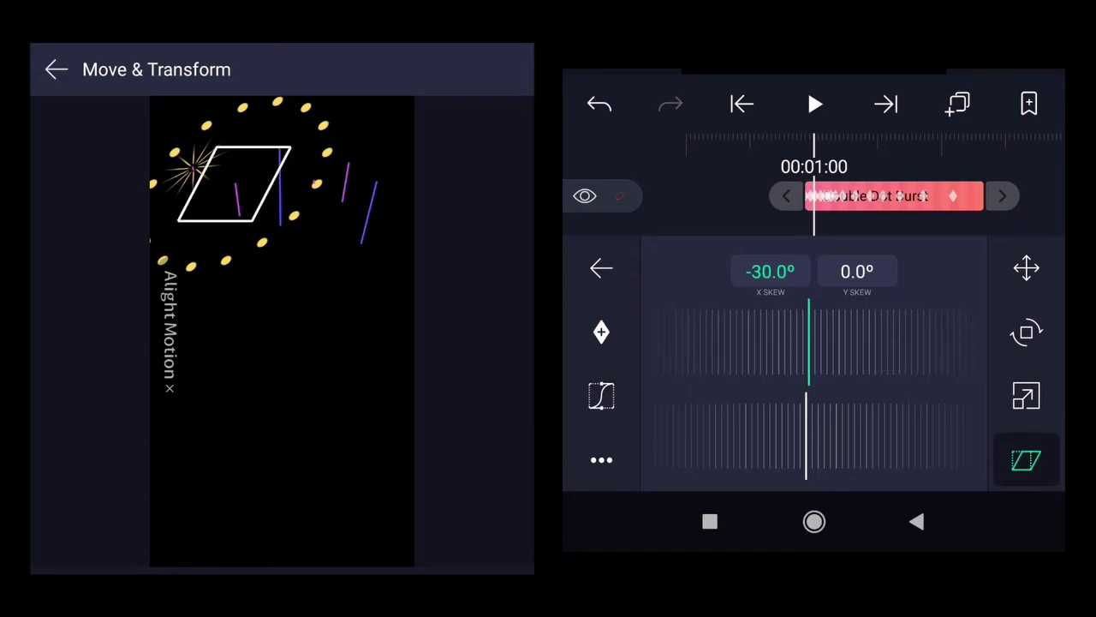
- Set the ring's vertical Y skew to about -4.9°
left_click_drag(805, 437, 921, 438)
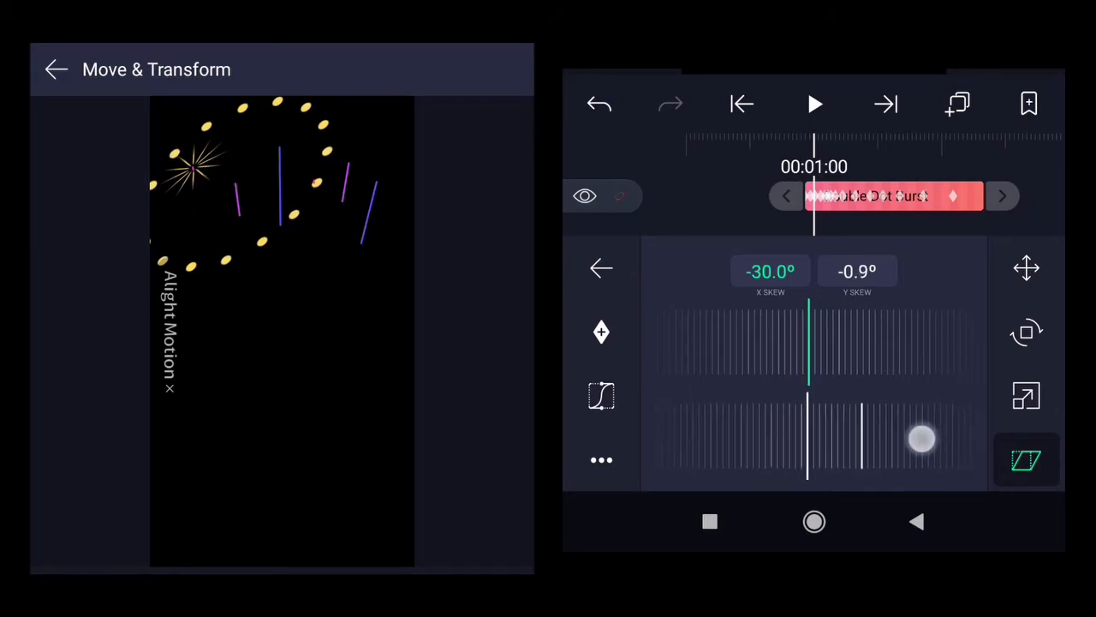
left_click_drag(921, 439, 904, 441)
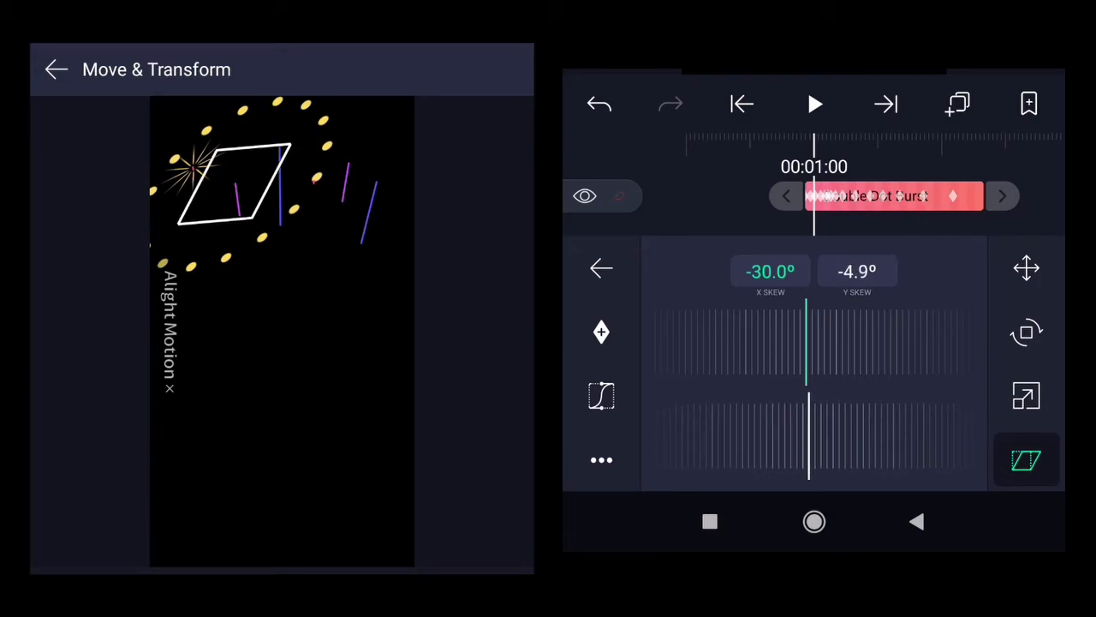
- Scale the burst ring down to about 118 × 84 px and return to the timeline
left_click(1026, 394)
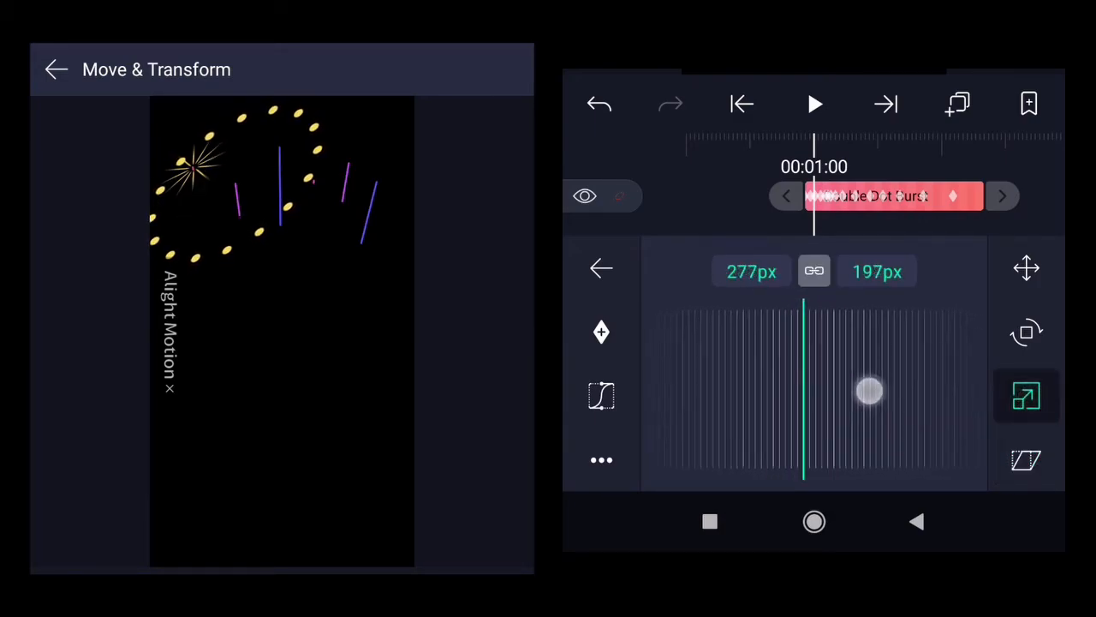
left_click_drag(870, 391, 739, 390)
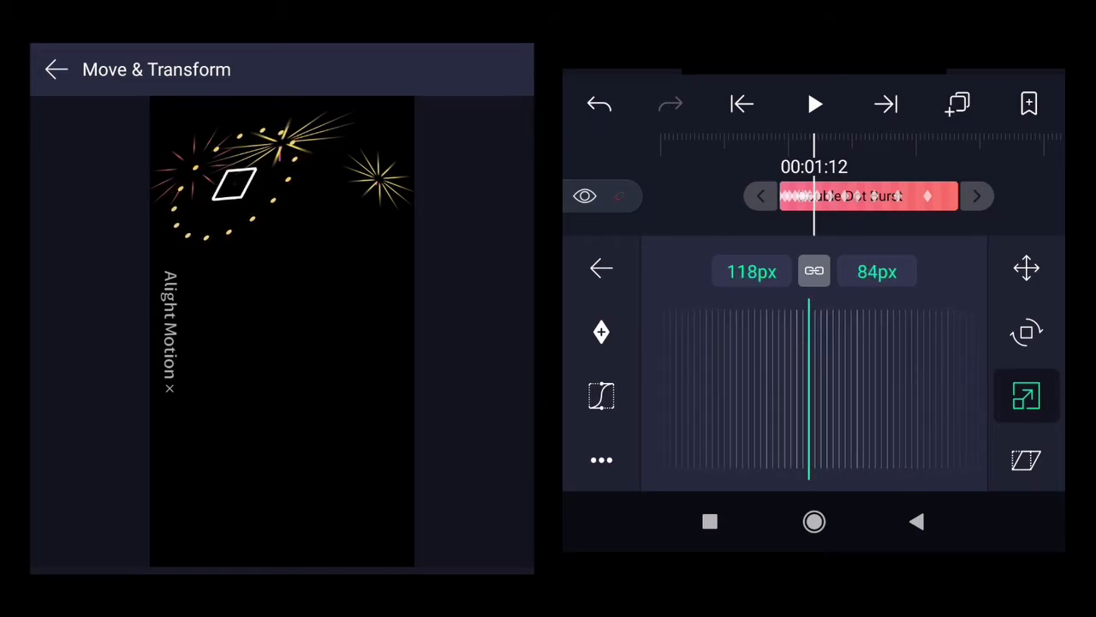
left_click(55, 69)
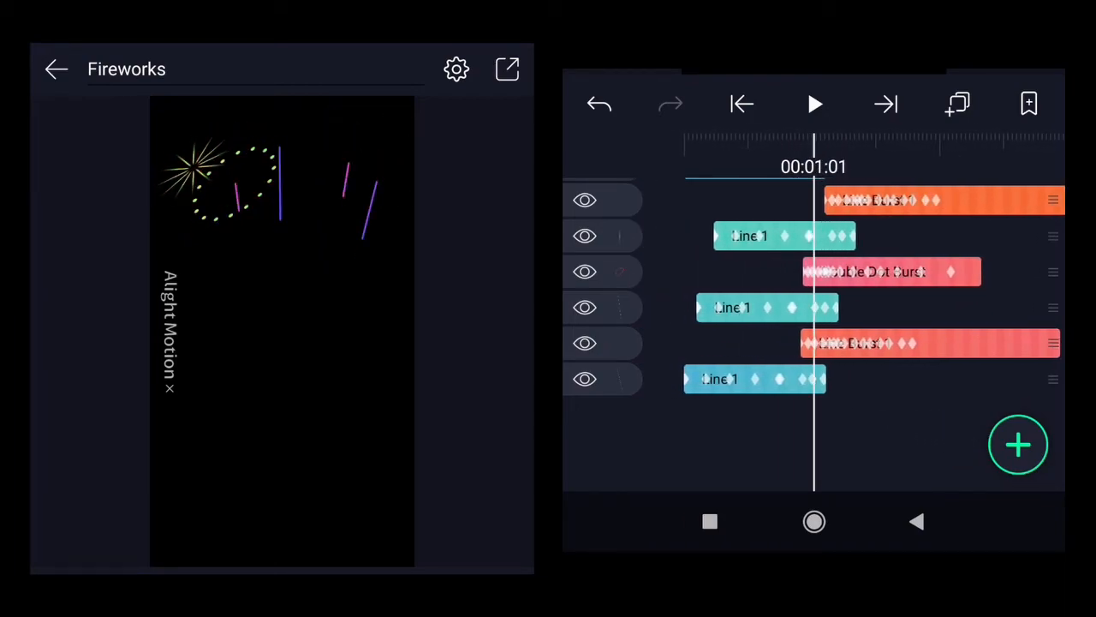
- Duplicate Double Dot Burst, rewind to about 0:57, and select the copy for editing
left_click(891, 270)
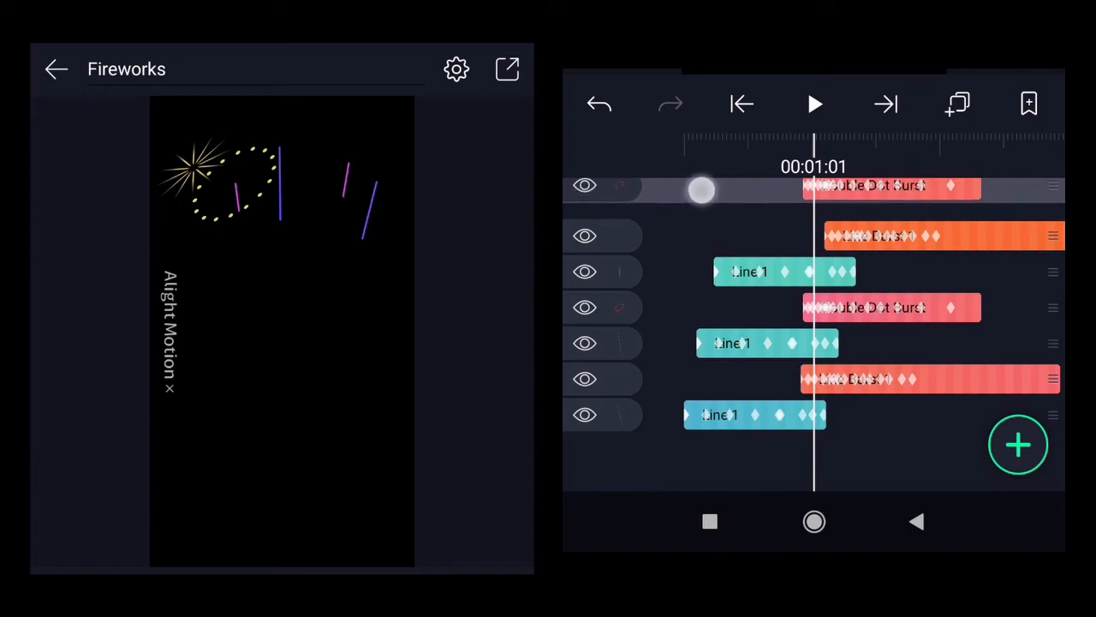
scroll("down", 3)
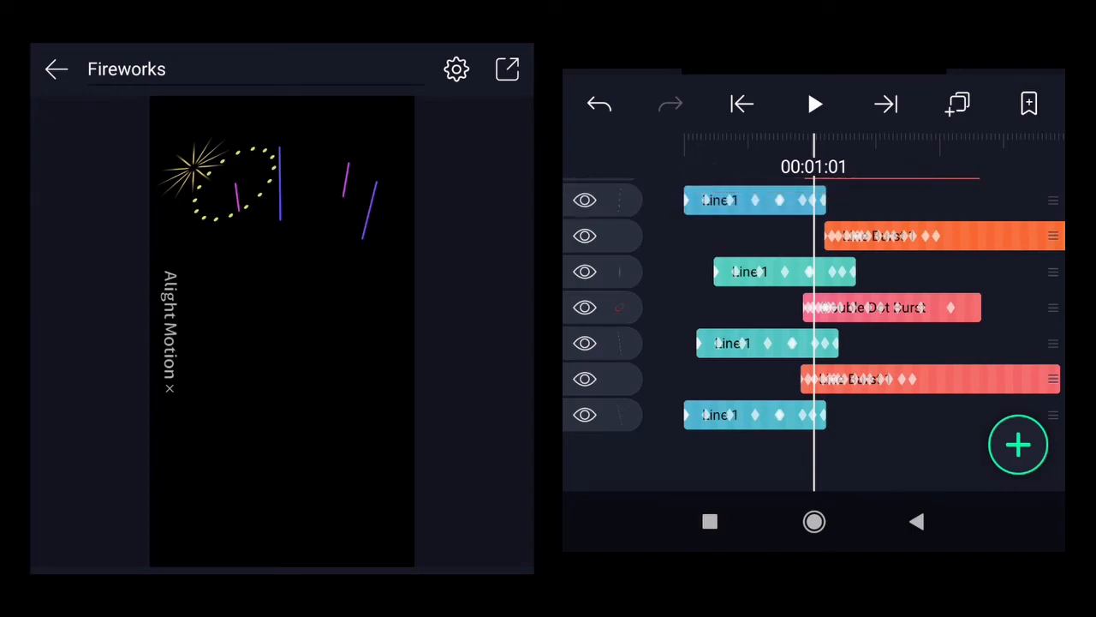
scroll("down", 3)
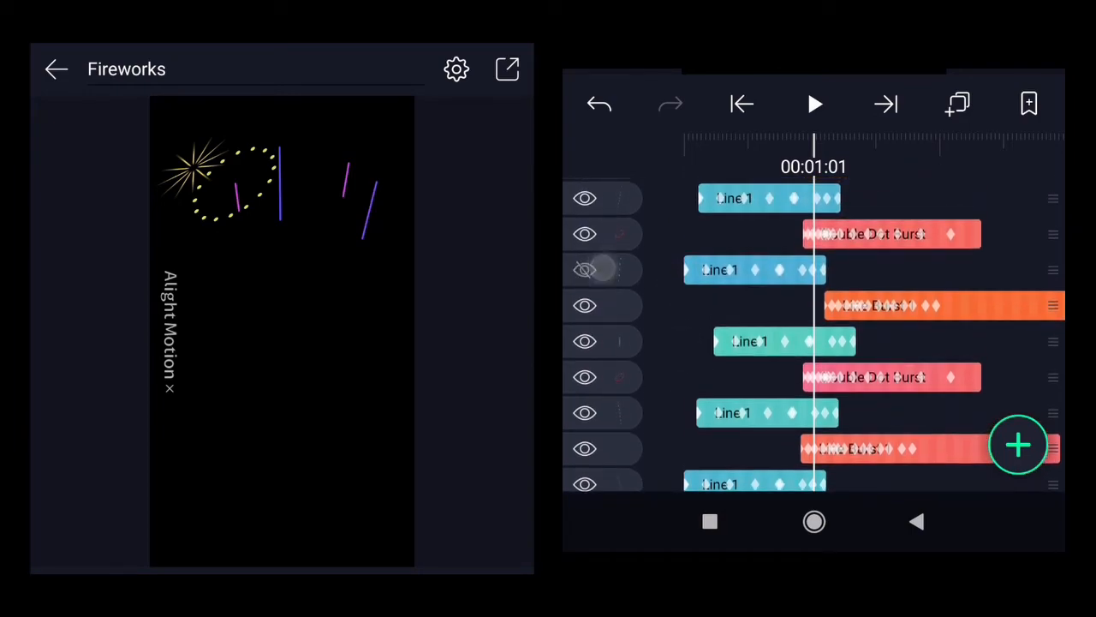
left_click(585, 271)
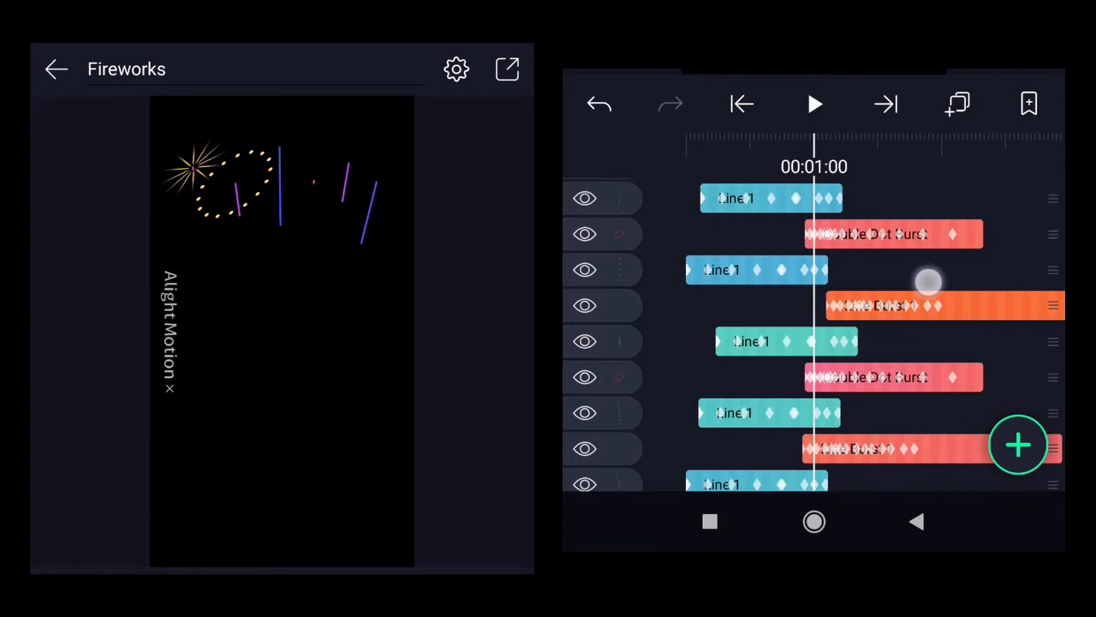
left_click_drag(928, 283, 813, 283)
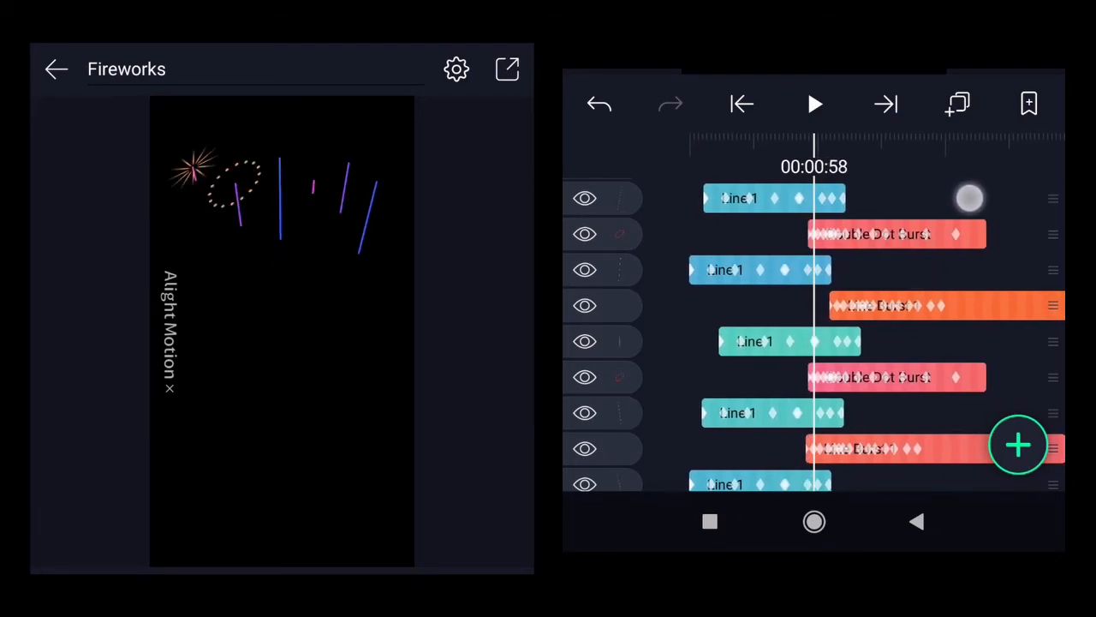
left_click(898, 233)
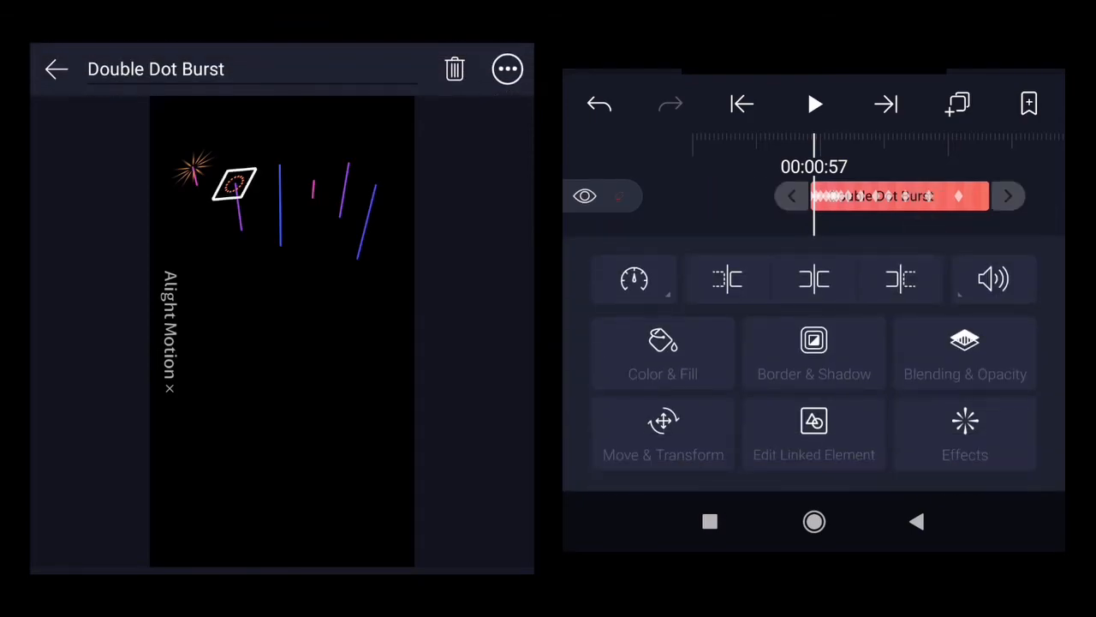
- Move the burst copy right from about x 264 to x 453, over another rising line
left_click(663, 435)
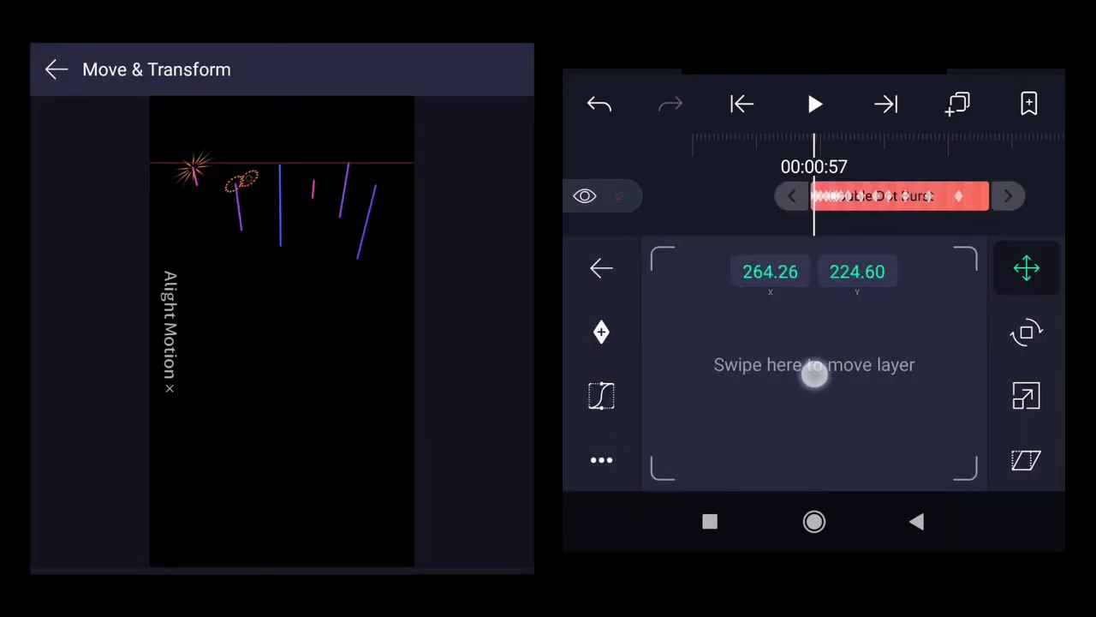
left_click_drag(813, 375, 853, 380)
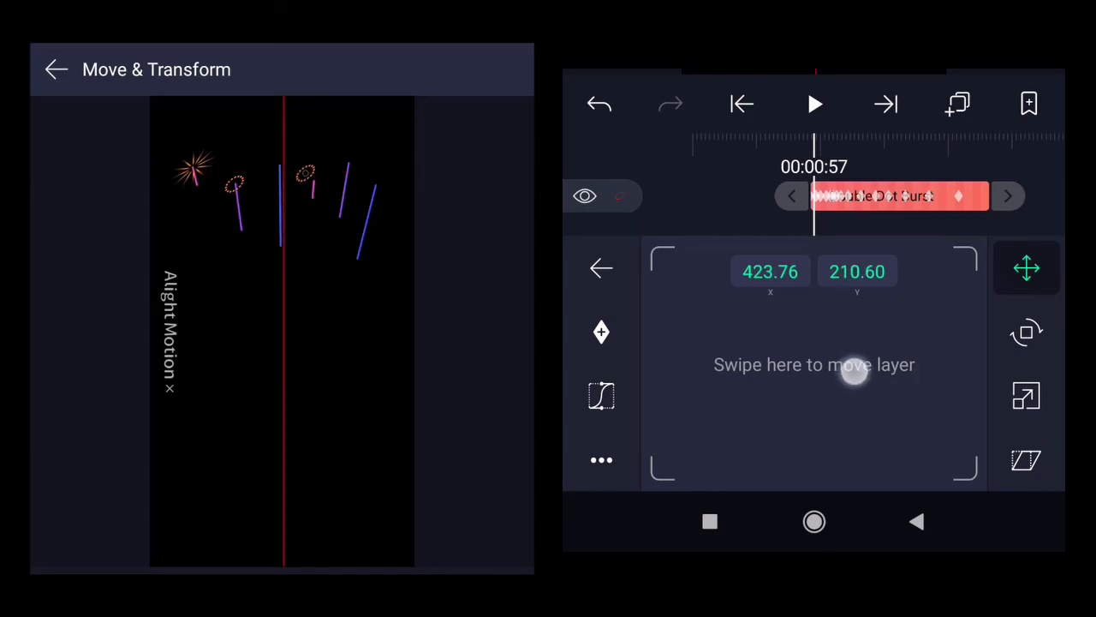
left_click_drag(853, 380, 904, 380)
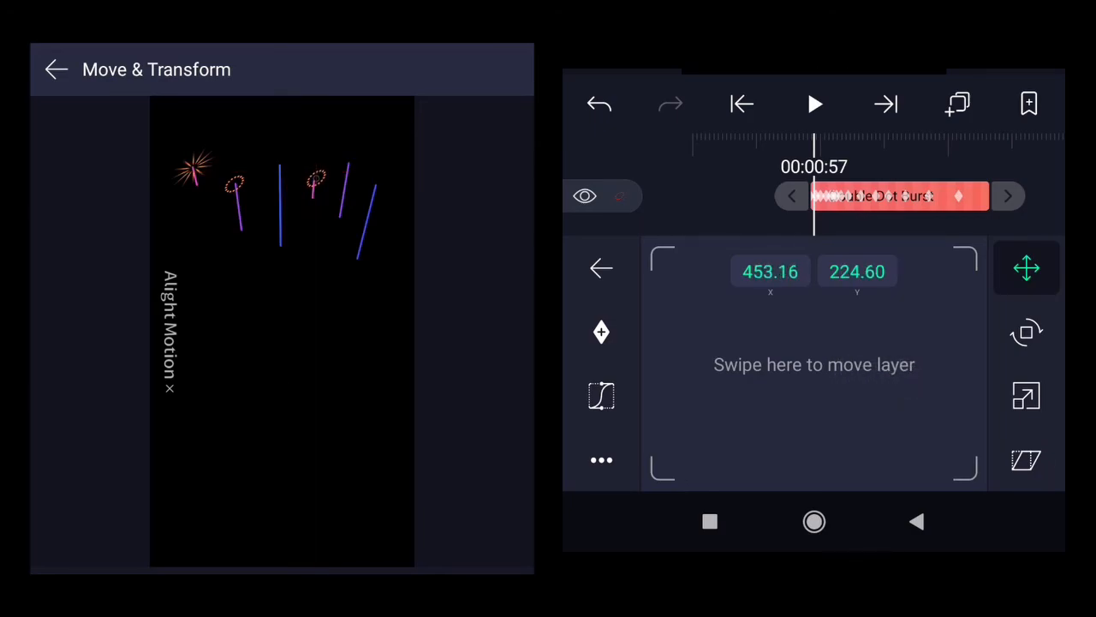
- Skew the burst copy to about -116.2° horizontal and 4.5° vertical, flattening it into a slanted sliver
left_click(1027, 459)
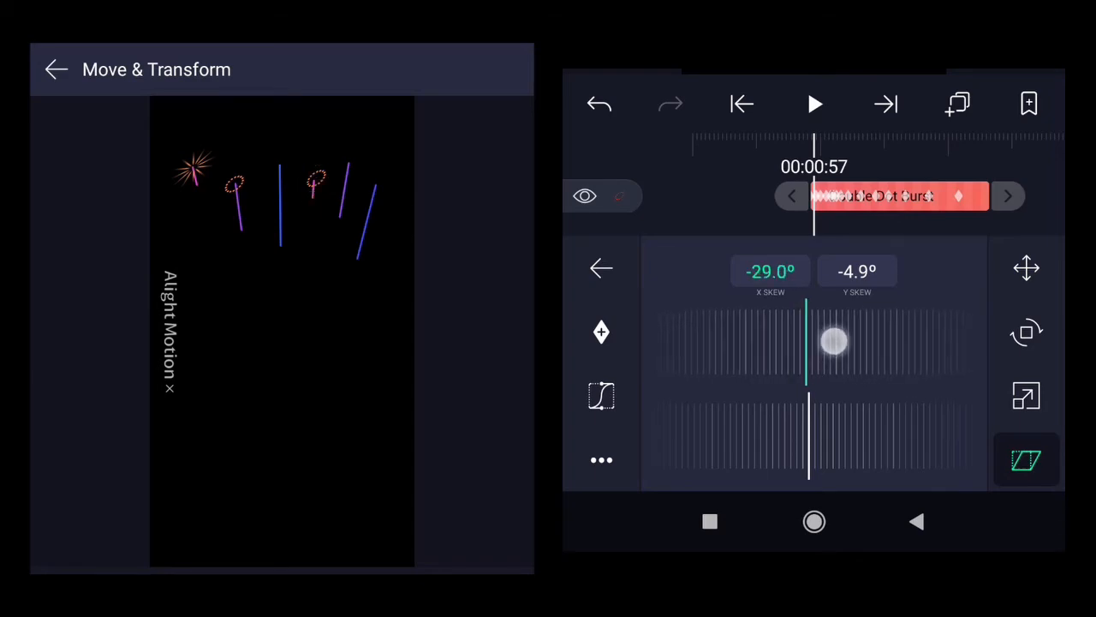
left_click_drag(836, 341, 808, 340)
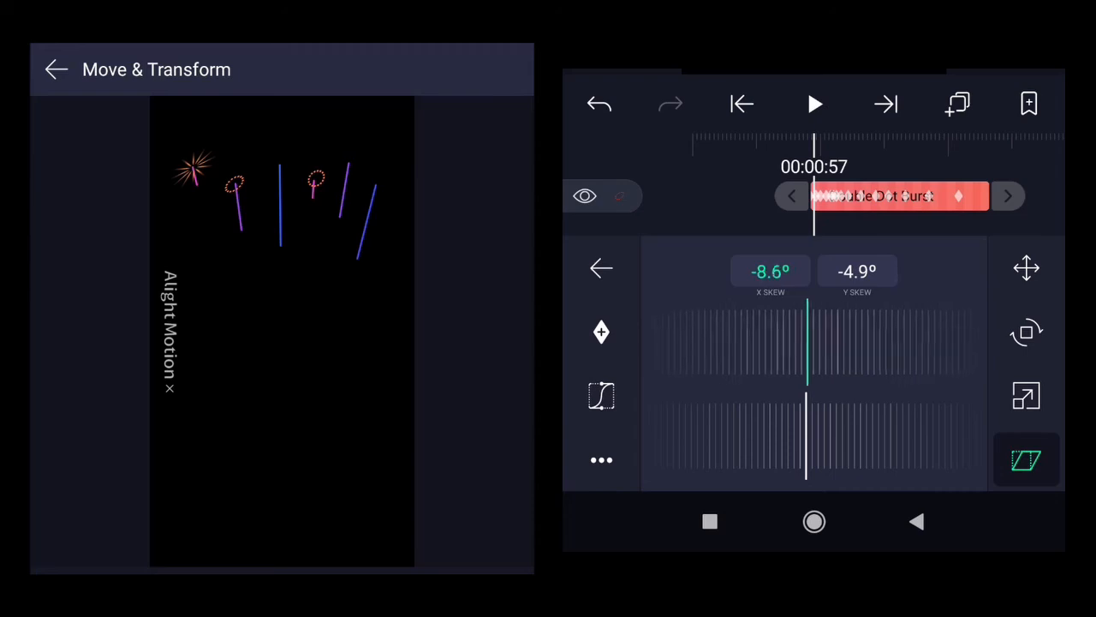
left_click_drag(805, 334, 848, 334)
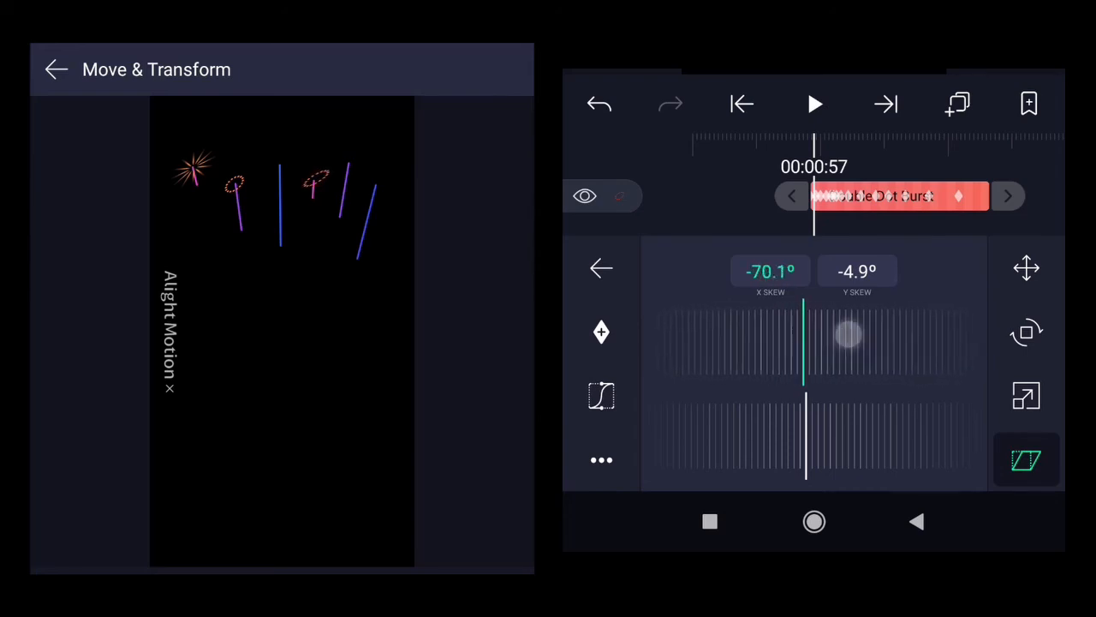
left_click_drag(847, 334, 840, 346)
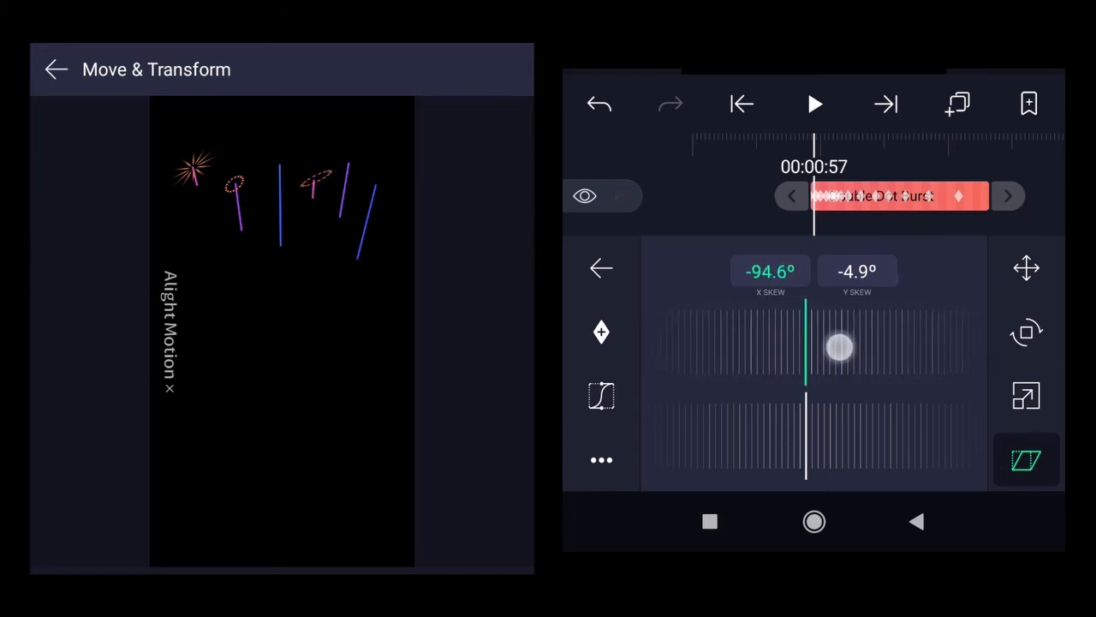
left_click_drag(839, 346, 805, 346)
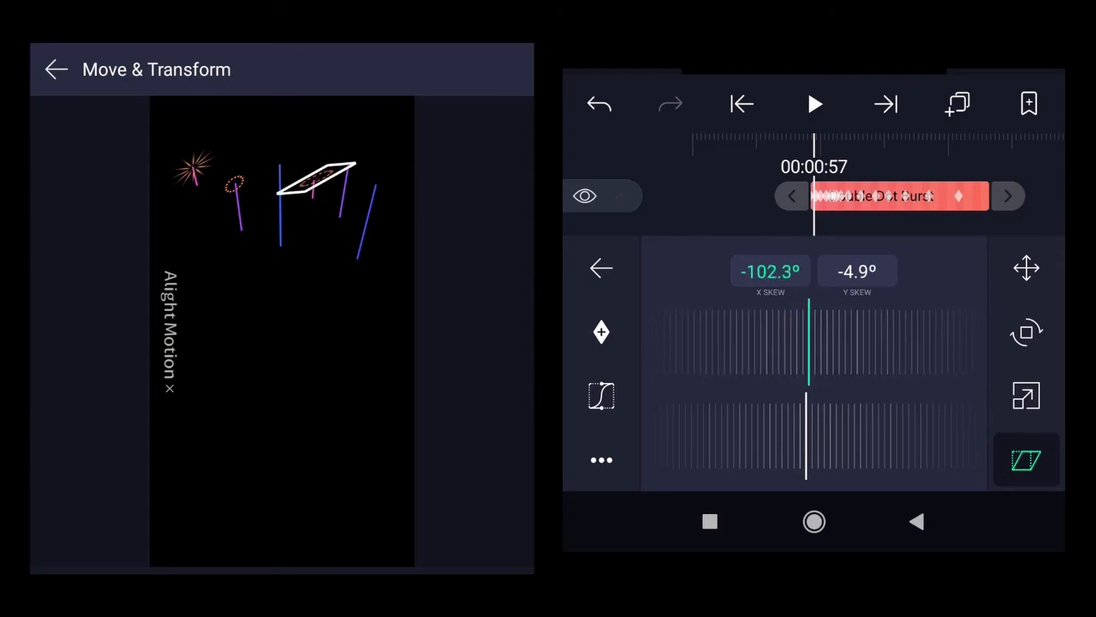
left_click_drag(808, 432, 836, 435)
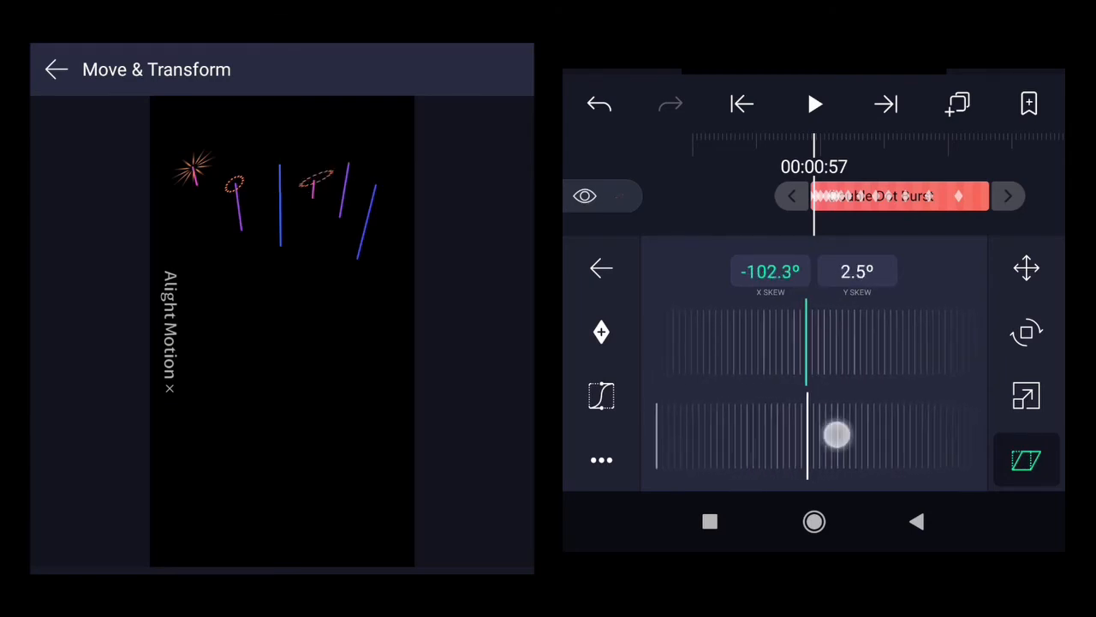
left_click_drag(836, 432, 825, 346)
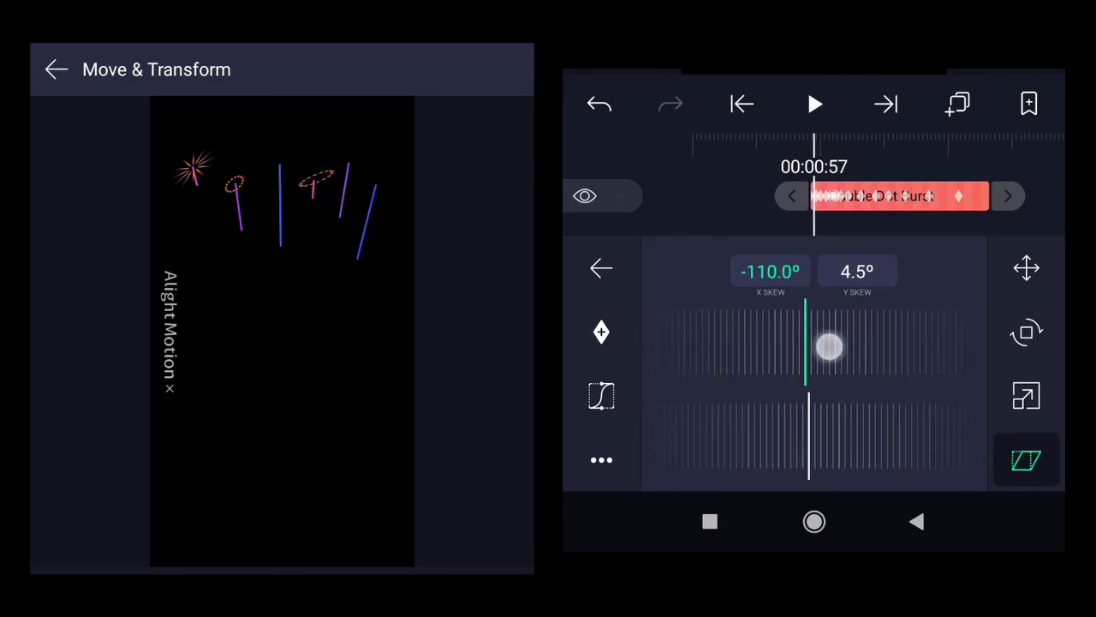
left_click_drag(829, 346, 808, 346)
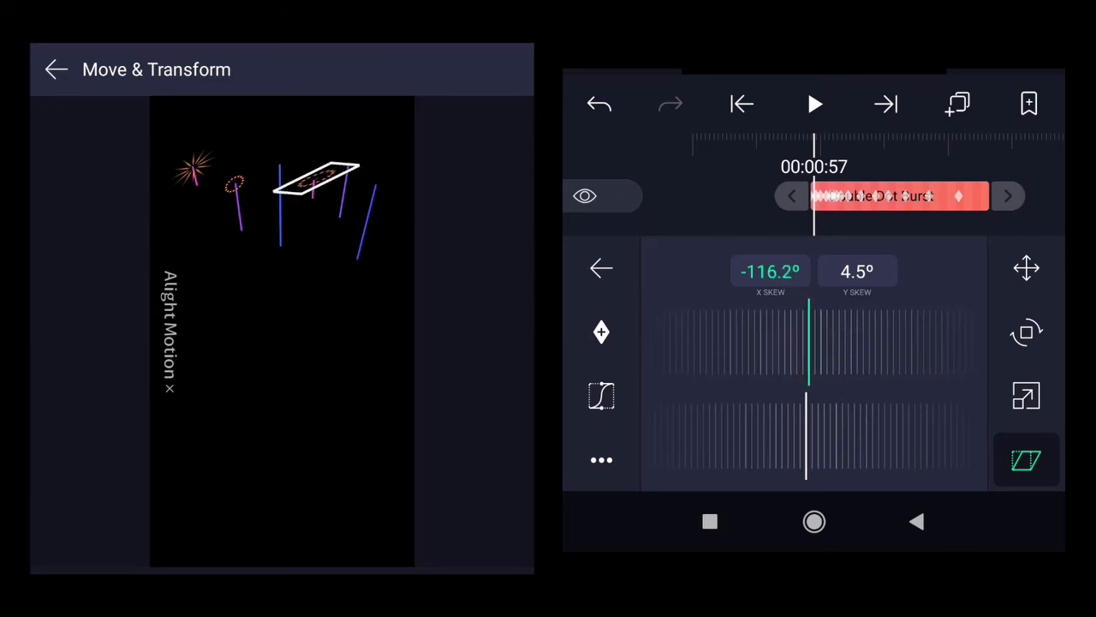
left_click(601, 267)
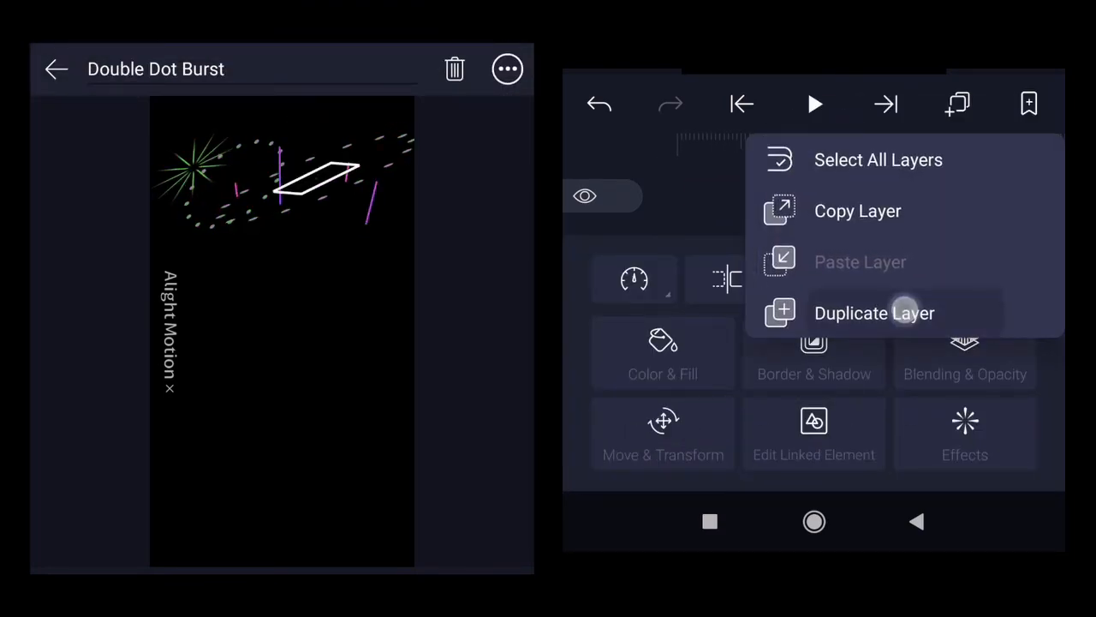
- Duplicate the skewed burst and move the copy up and right to about x 546, y 181
left_click(874, 311)
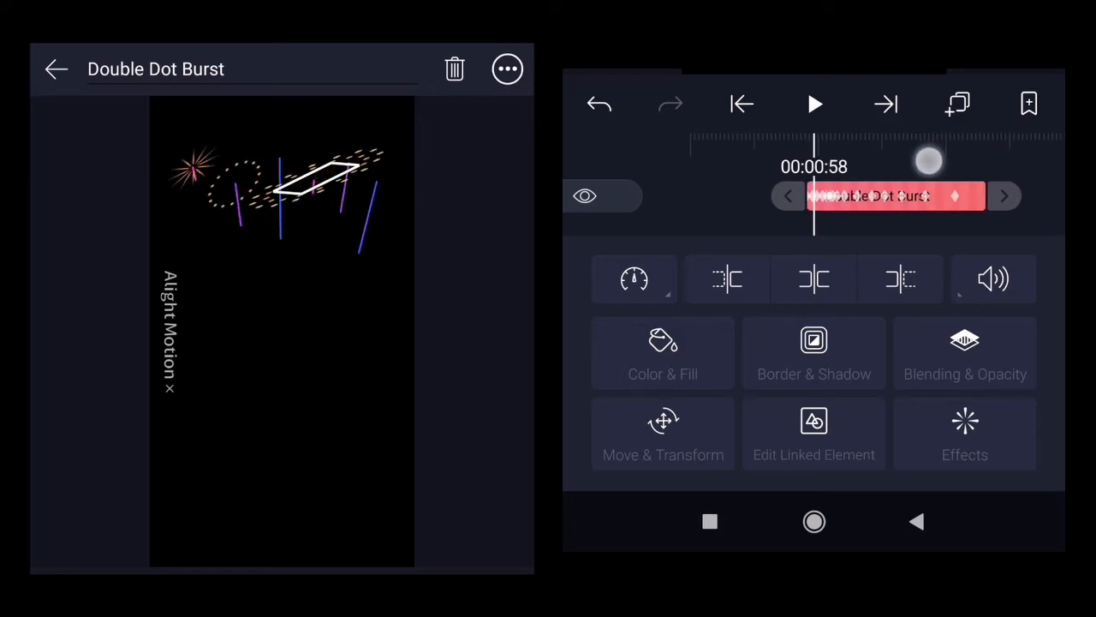
left_click(663, 435)
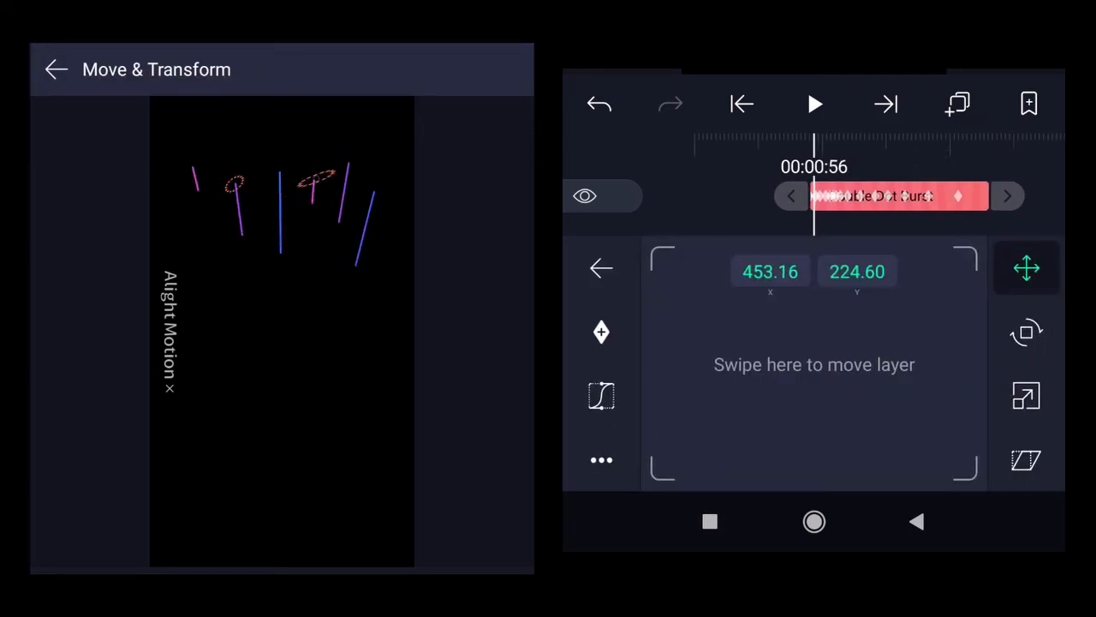
left_click_drag(801, 380, 814, 380)
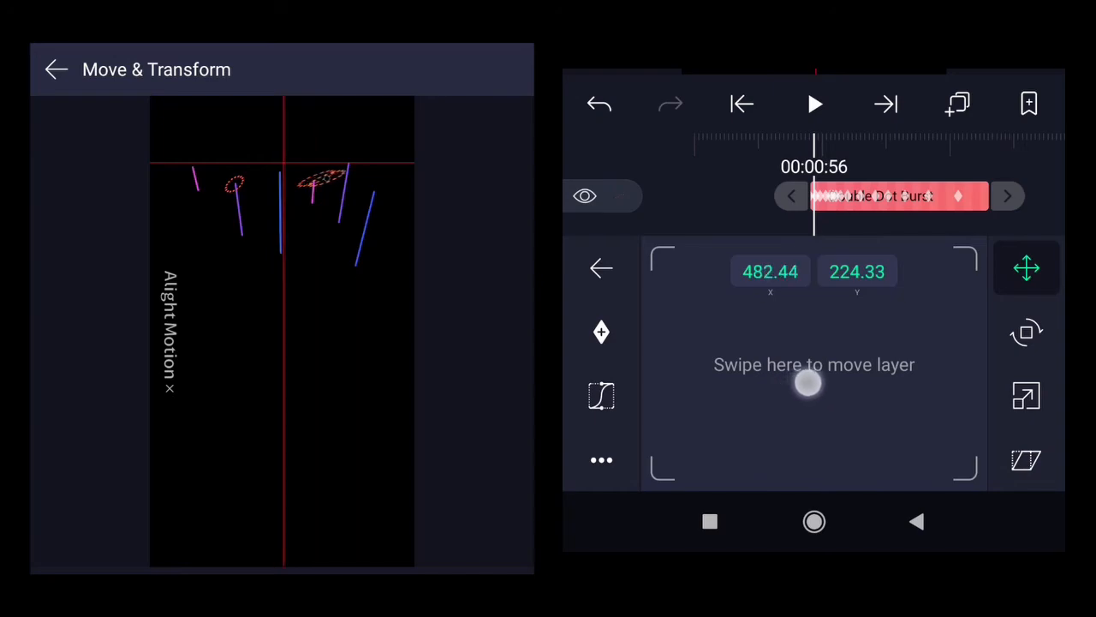
left_click_drag(808, 384, 918, 363)
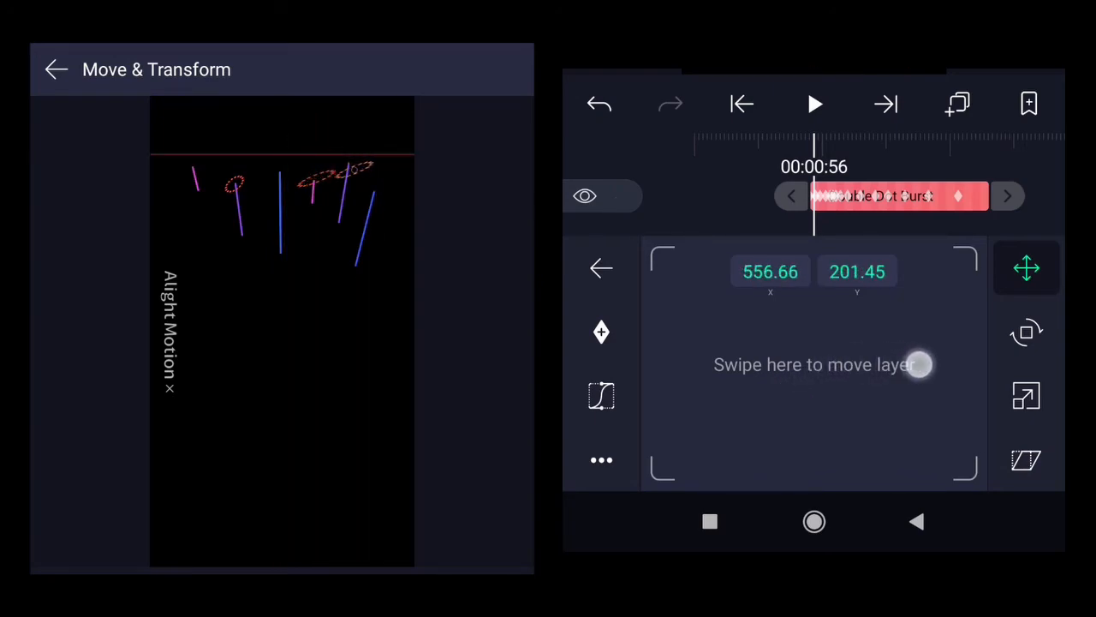
left_click_drag(921, 363, 911, 341)
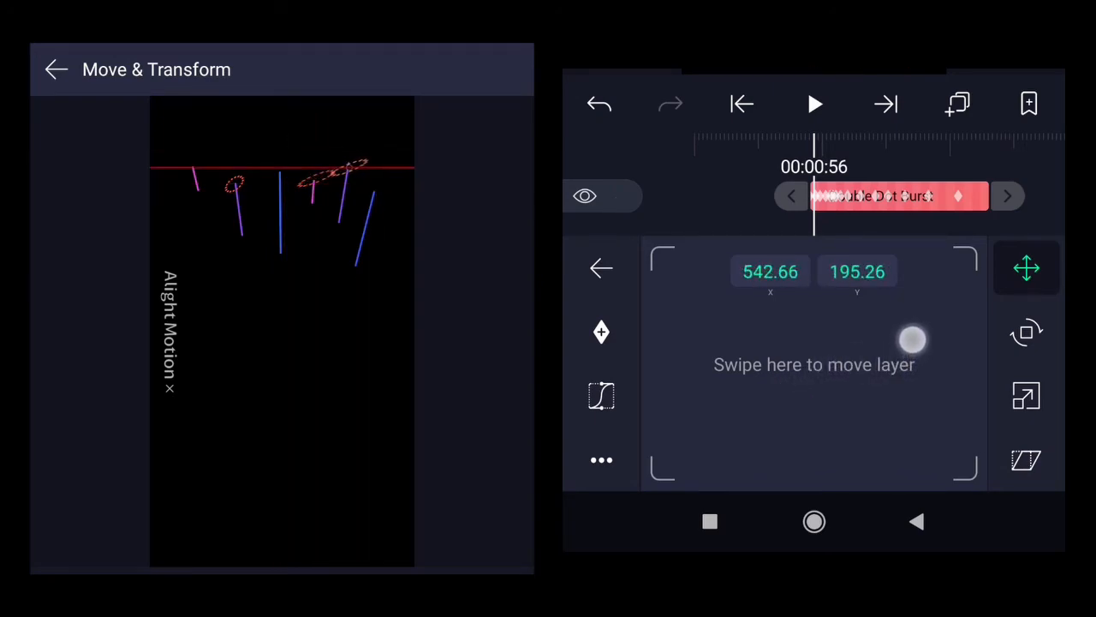
left_click_drag(911, 340, 911, 334)
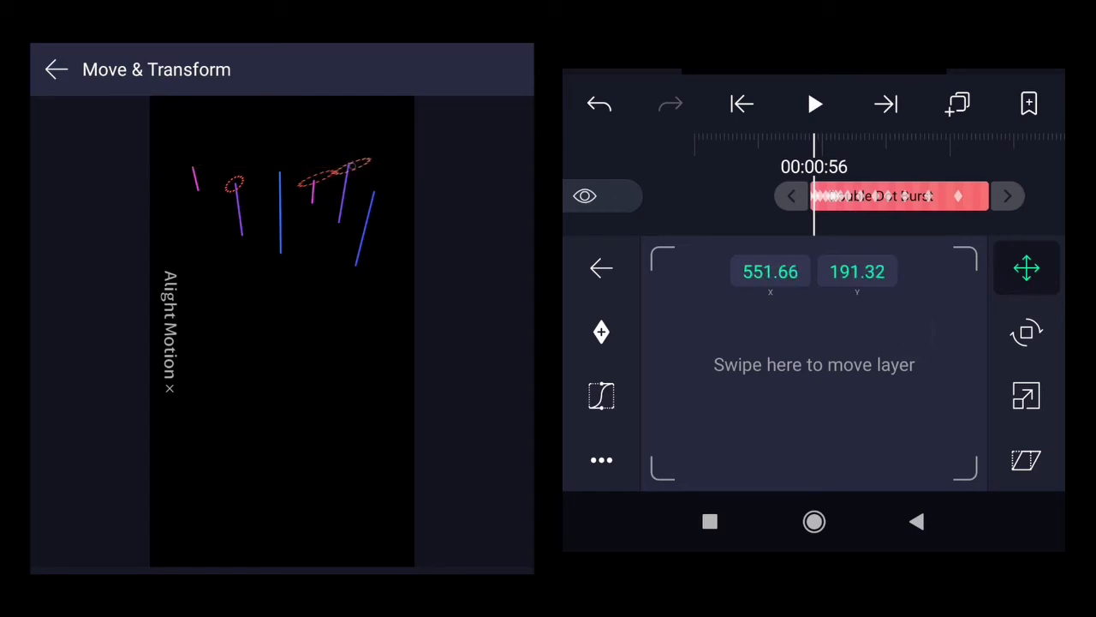
left_click_drag(814, 363, 802, 354)
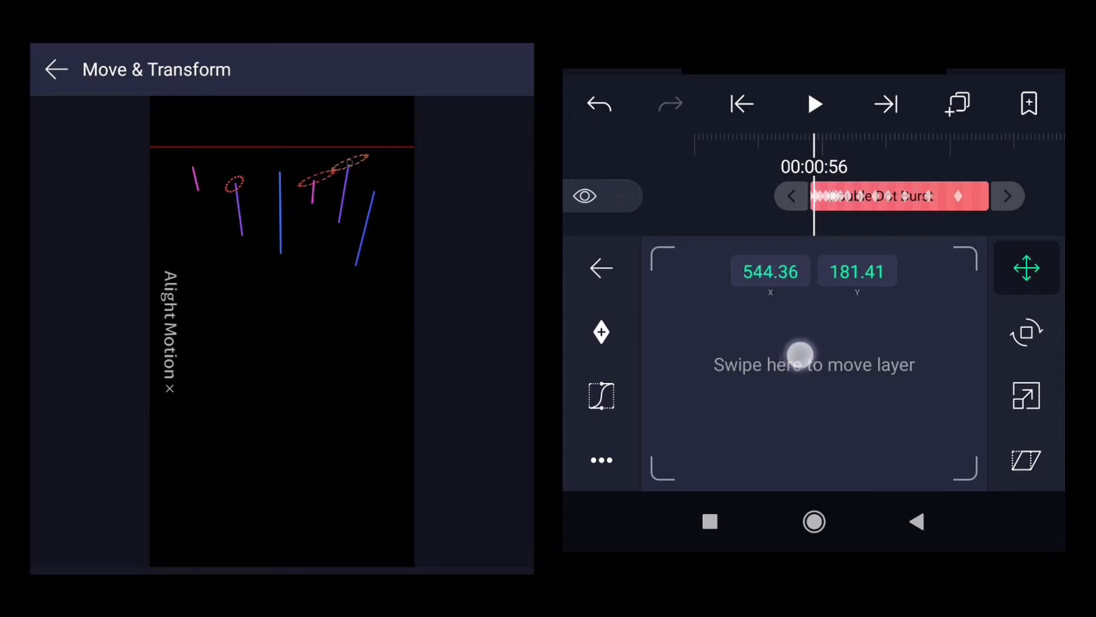
left_click_drag(802, 355, 805, 358)
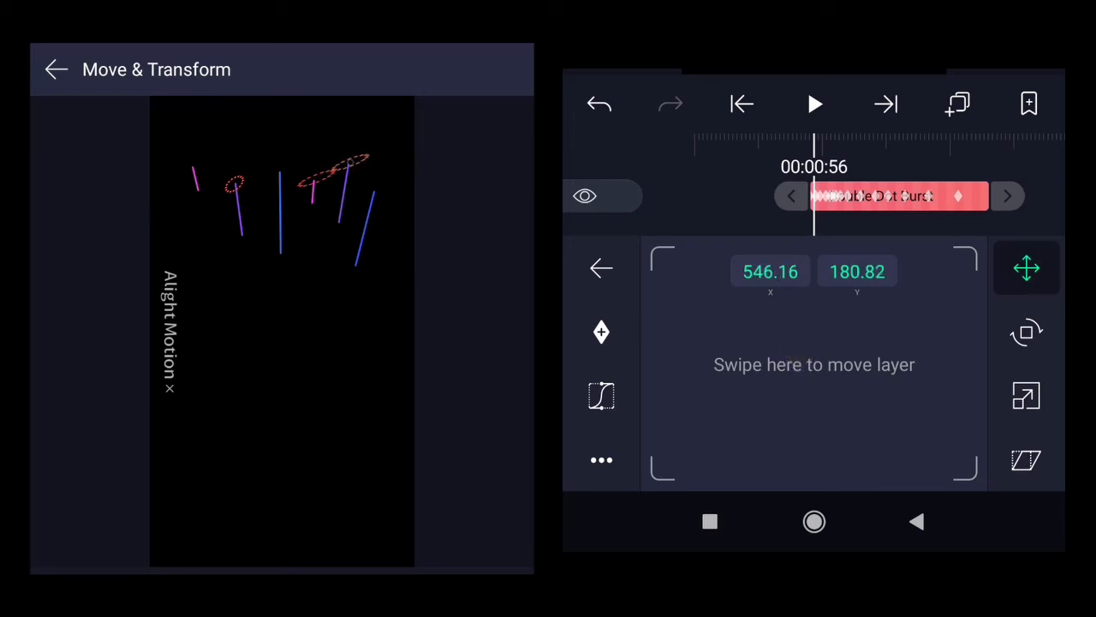
- Reskew the copied burst to about 29.9° horizontal and -2° vertical
left_click(1025, 459)
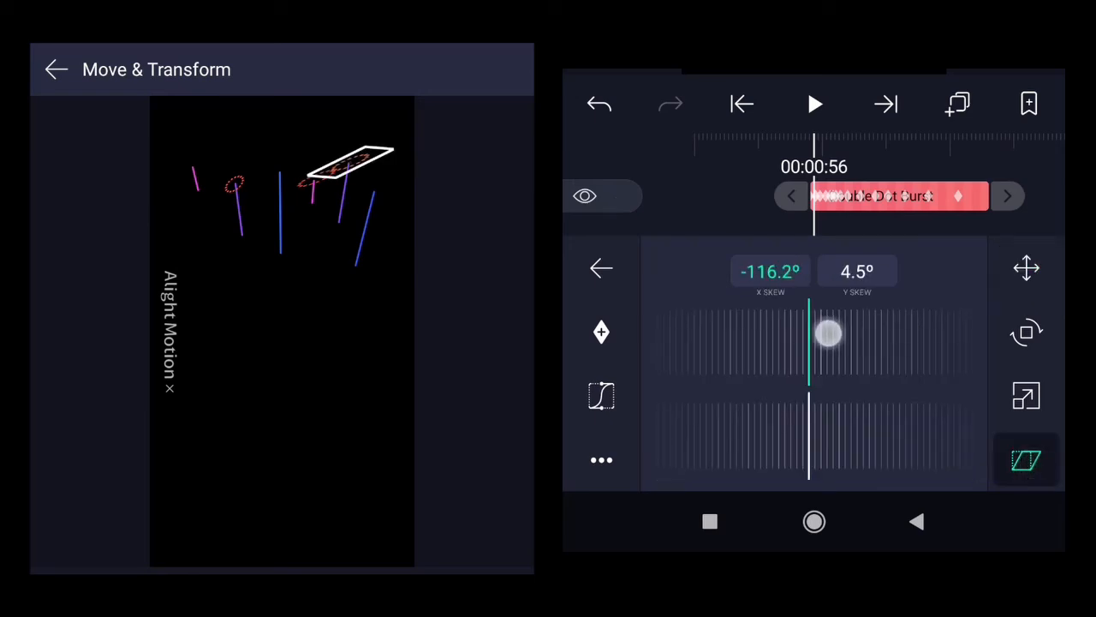
left_click_drag(829, 334, 779, 334)
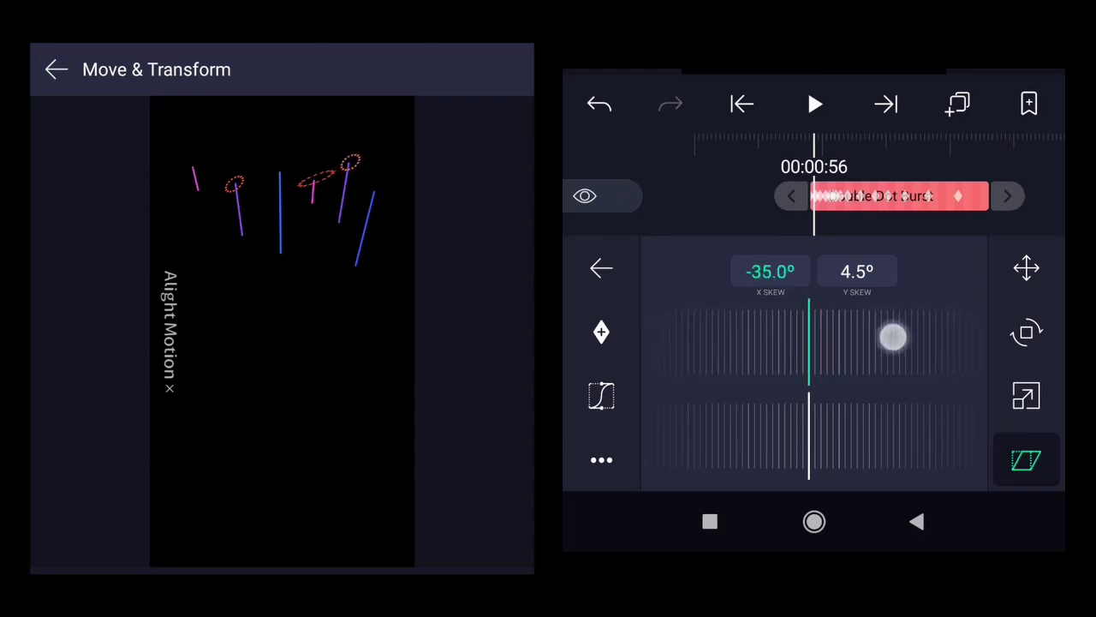
left_click_drag(894, 336, 768, 343)
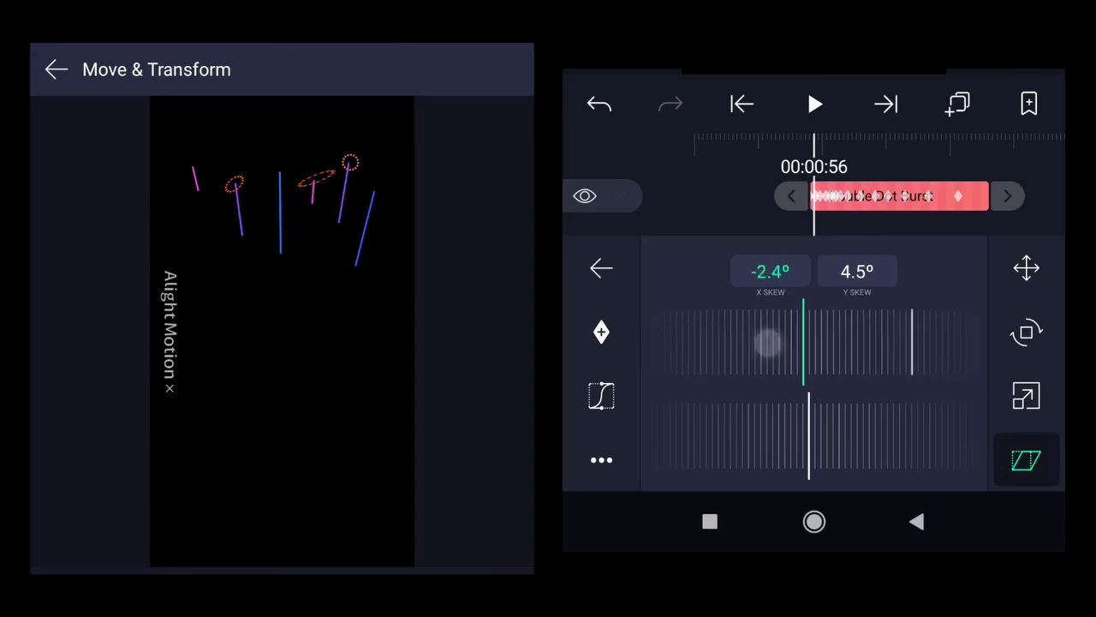
left_click_drag(768, 345, 826, 350)
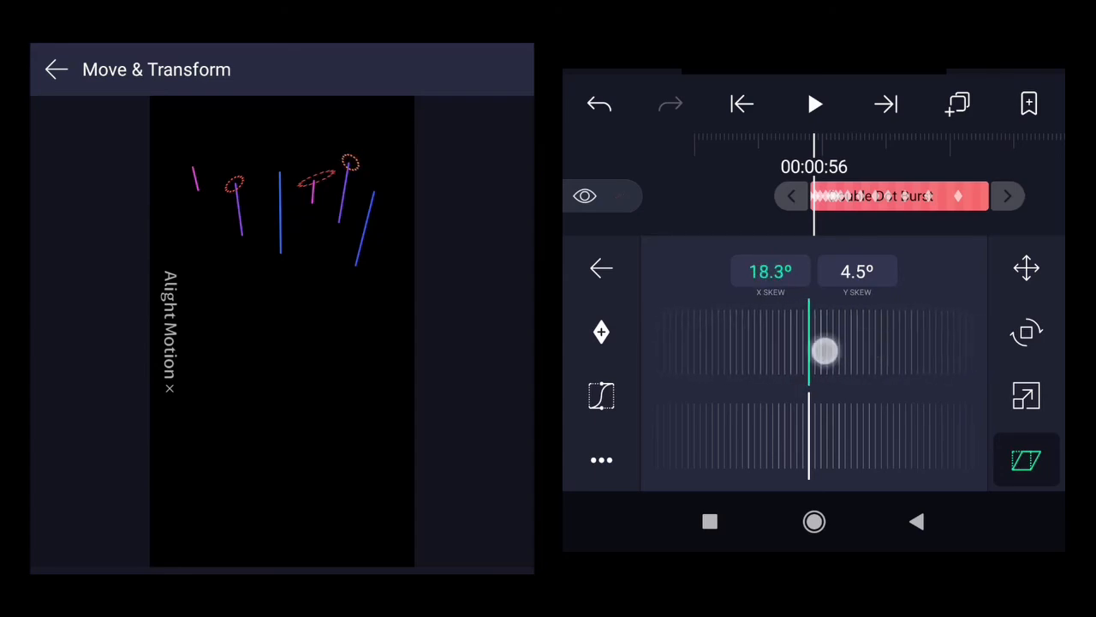
left_click_drag(825, 350, 815, 346)
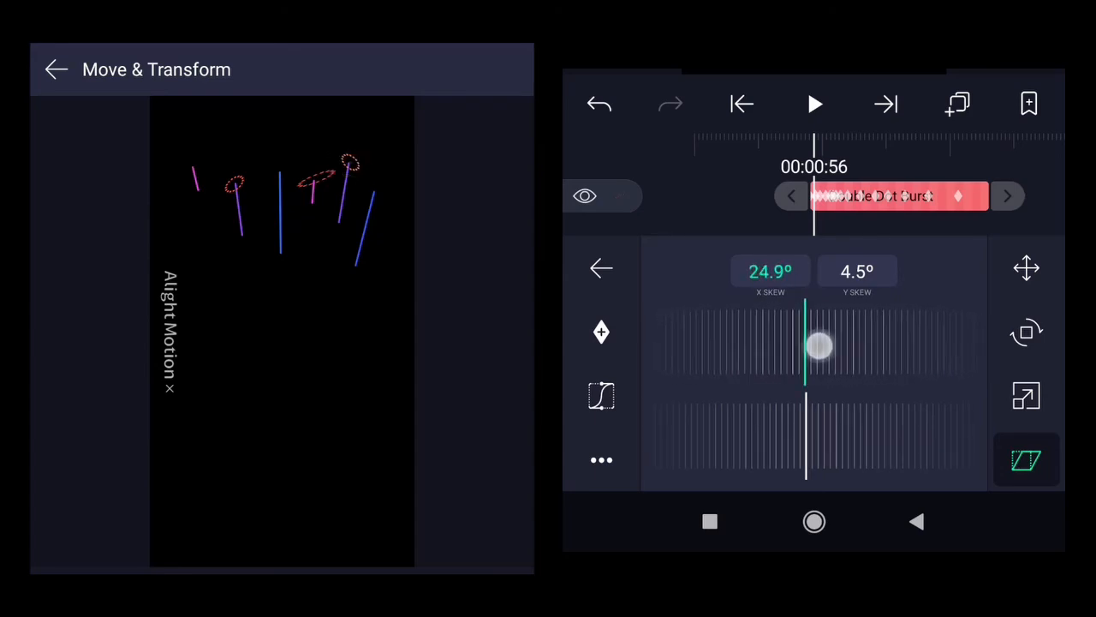
left_click_drag(815, 346, 843, 346)
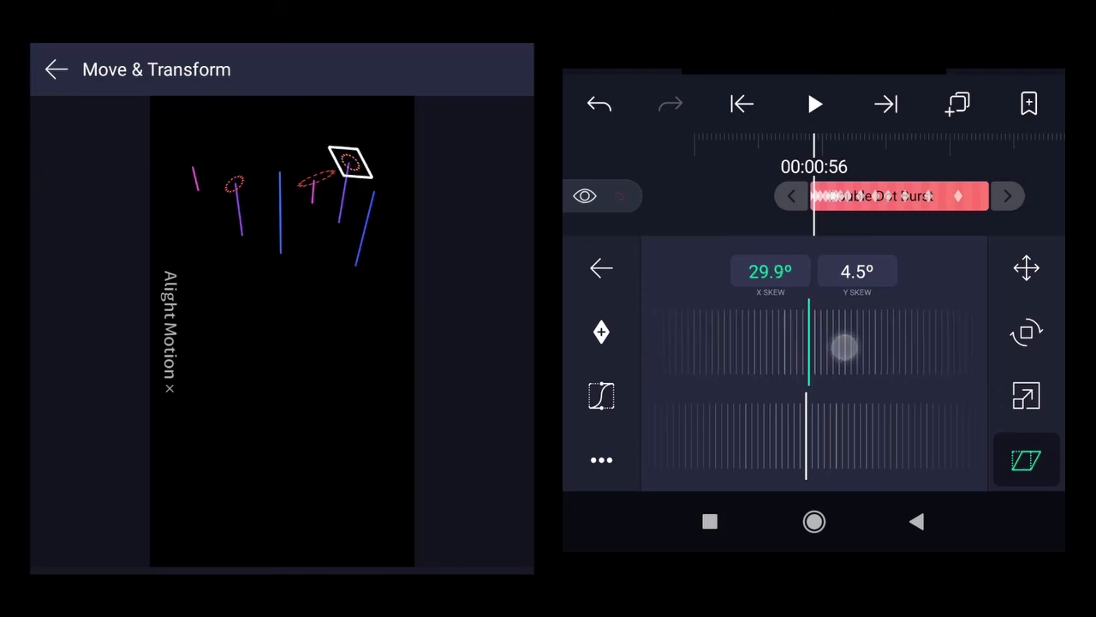
left_click_drag(843, 346, 875, 437)
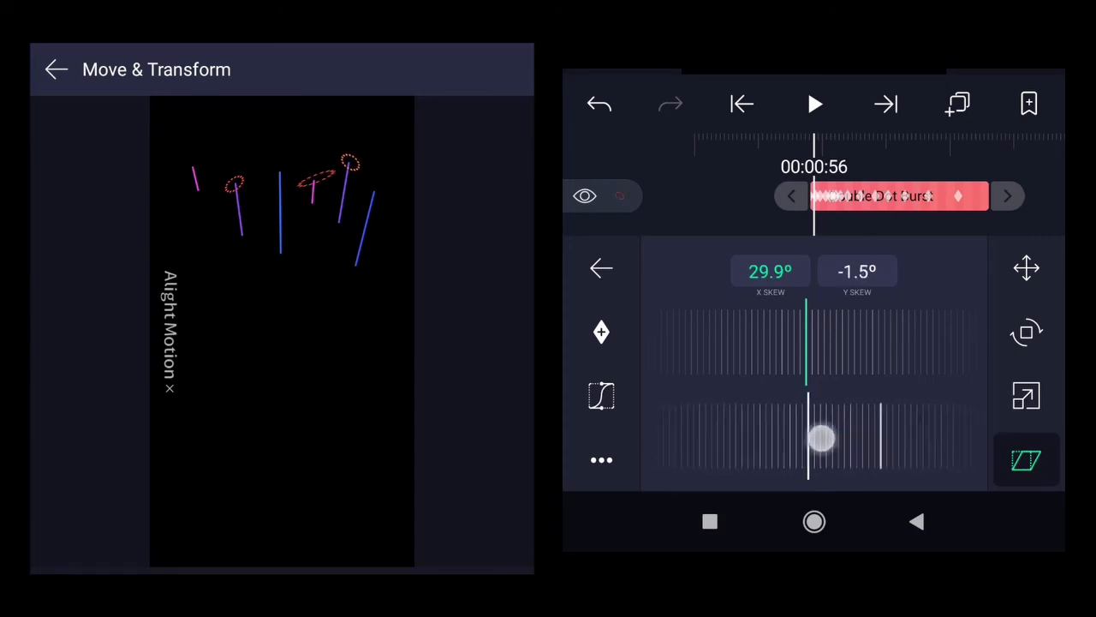
left_click_drag(820, 438, 904, 439)
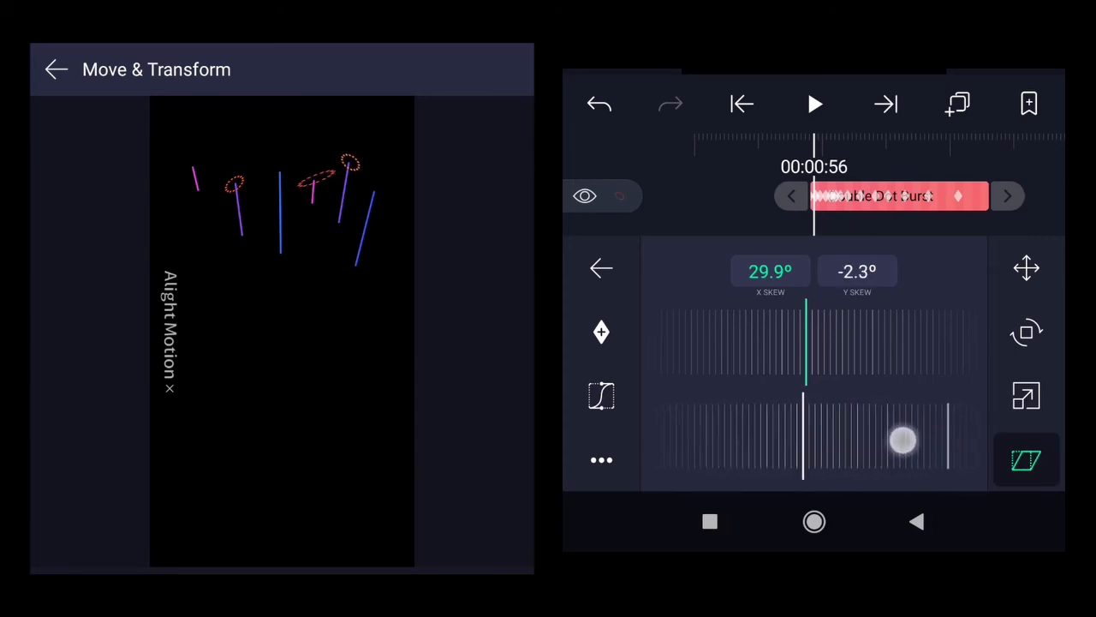
- Preview the sparkling firework bursts from the start of the Fireworks timeline, then rewind
left_click(601, 268)
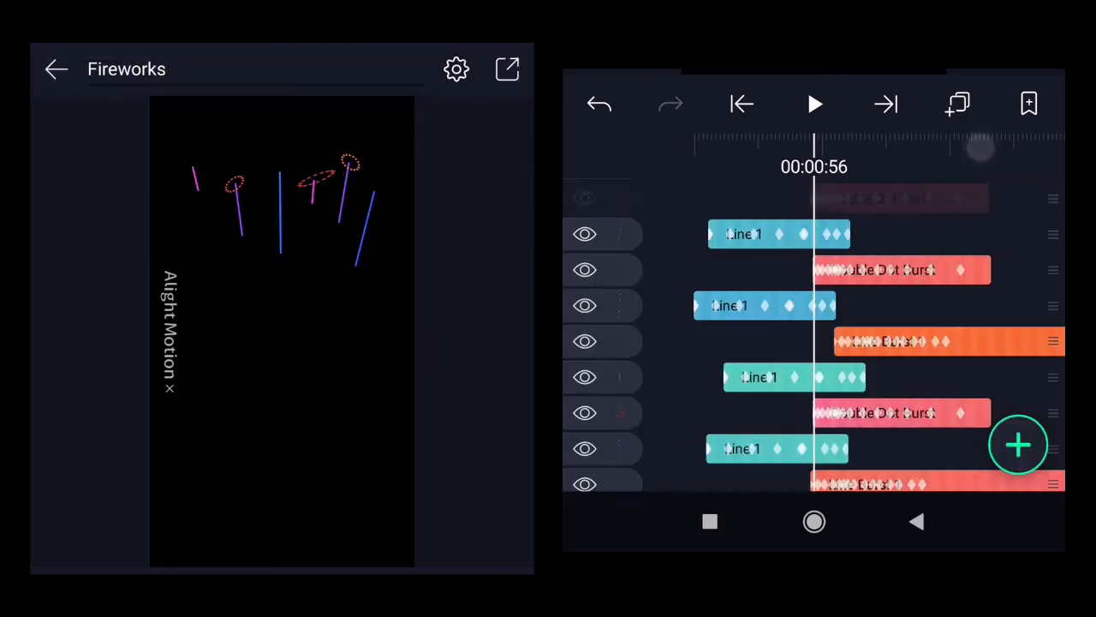
left_click(742, 104)
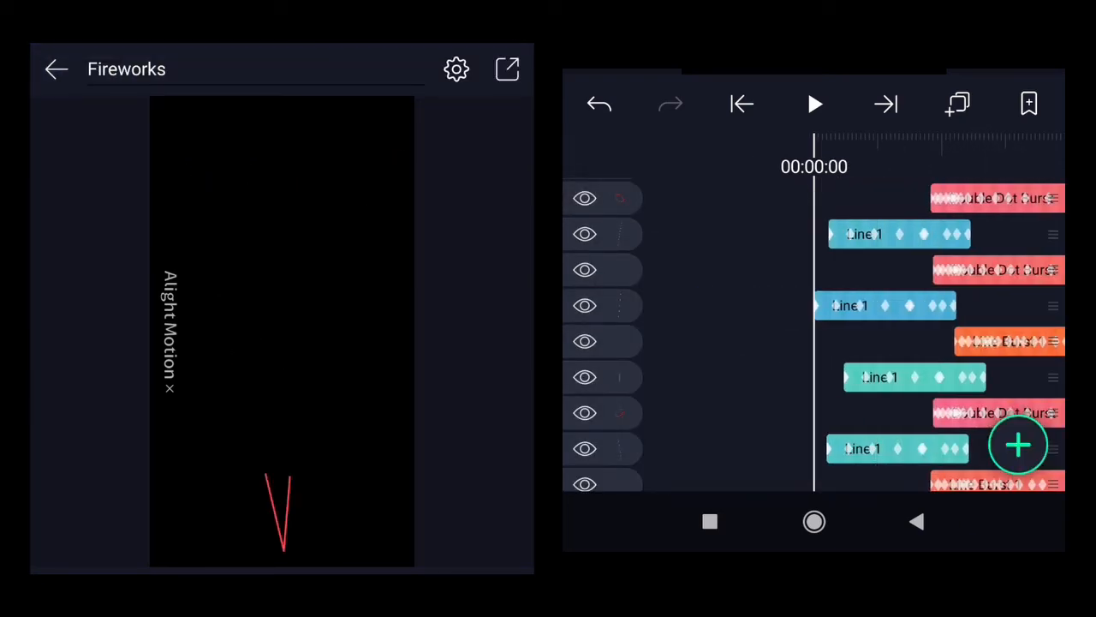
left_click(813, 105)
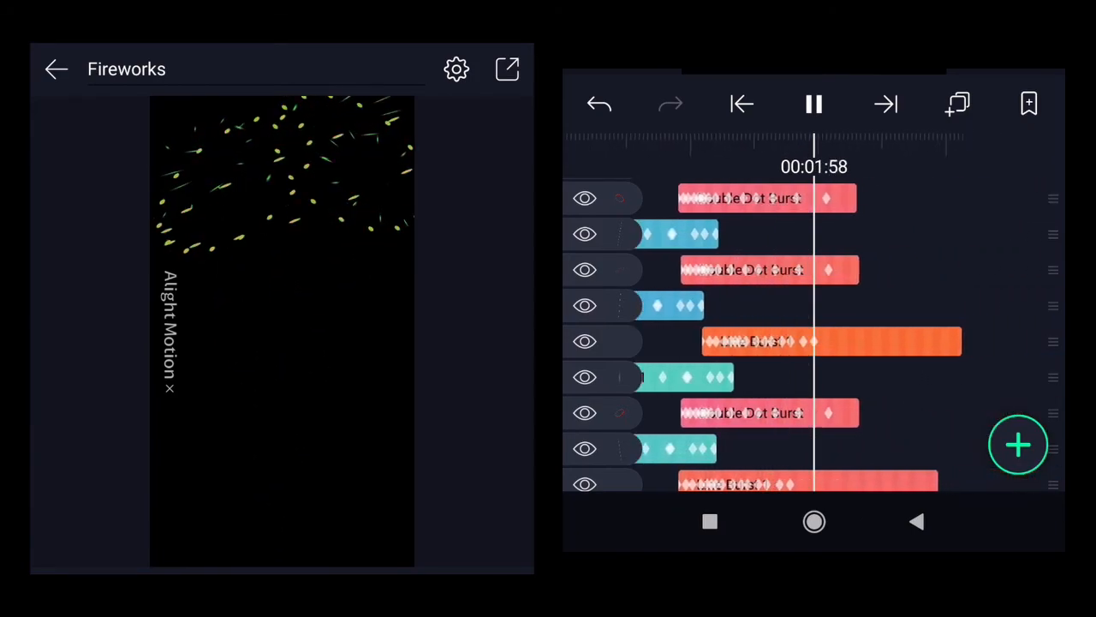
left_click(812, 104)
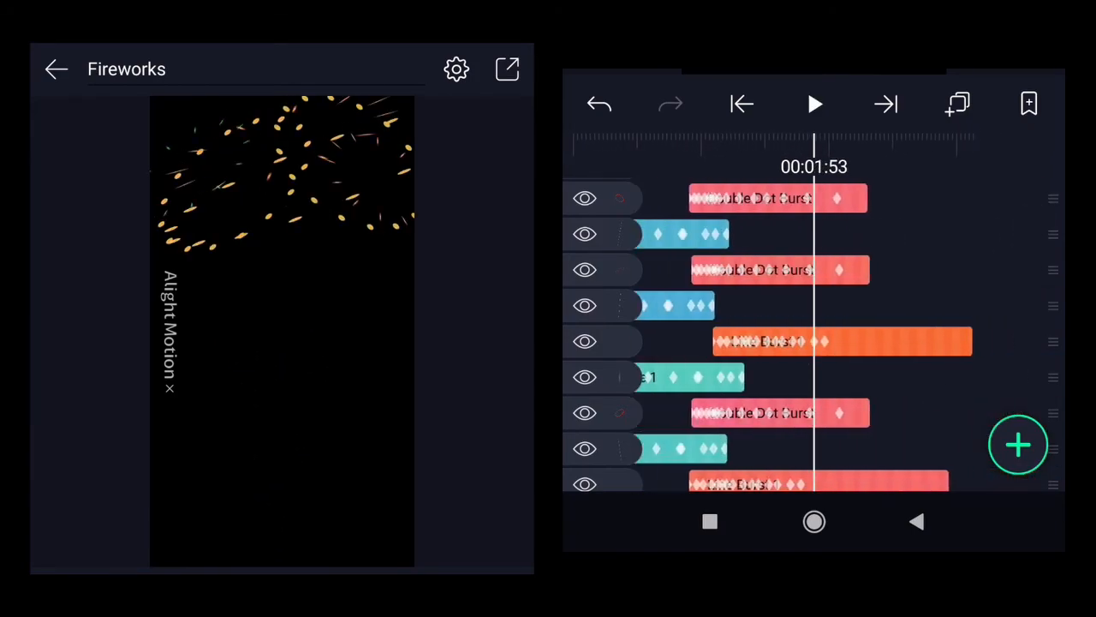
left_click(740, 105)
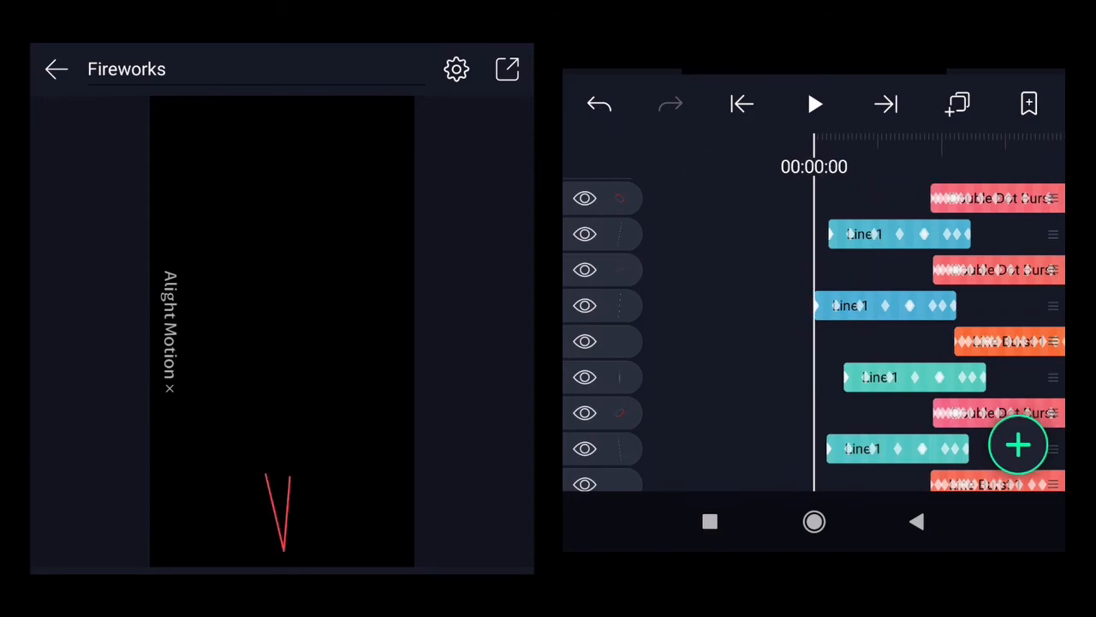
left_click(814, 104)
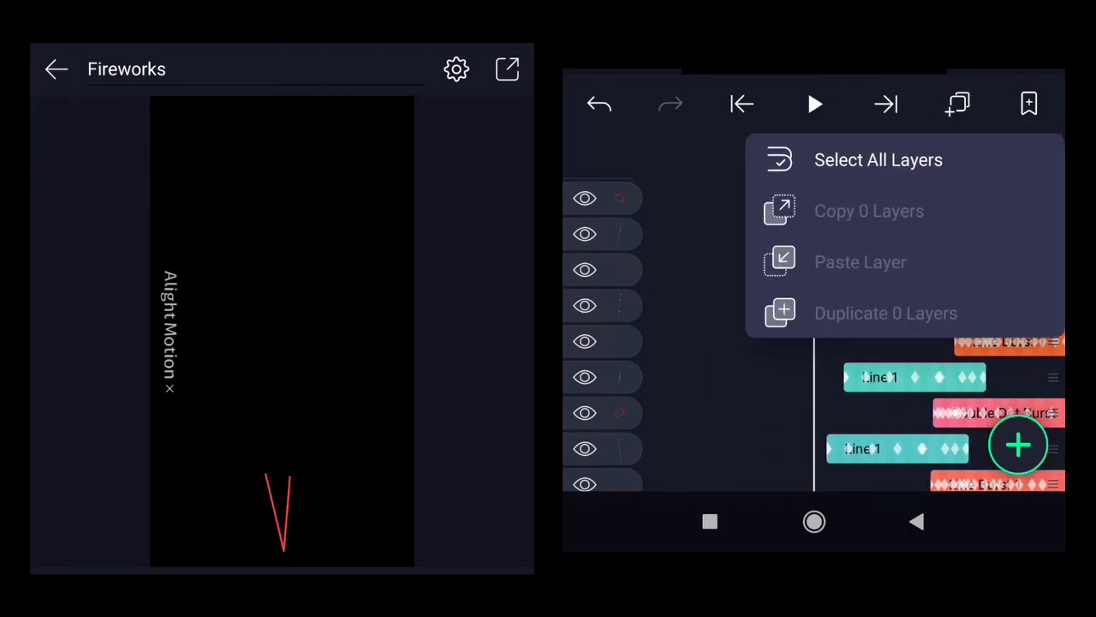
- Select all line and burst layers, group them as Group 1, and preview the group
left_click(877, 160)
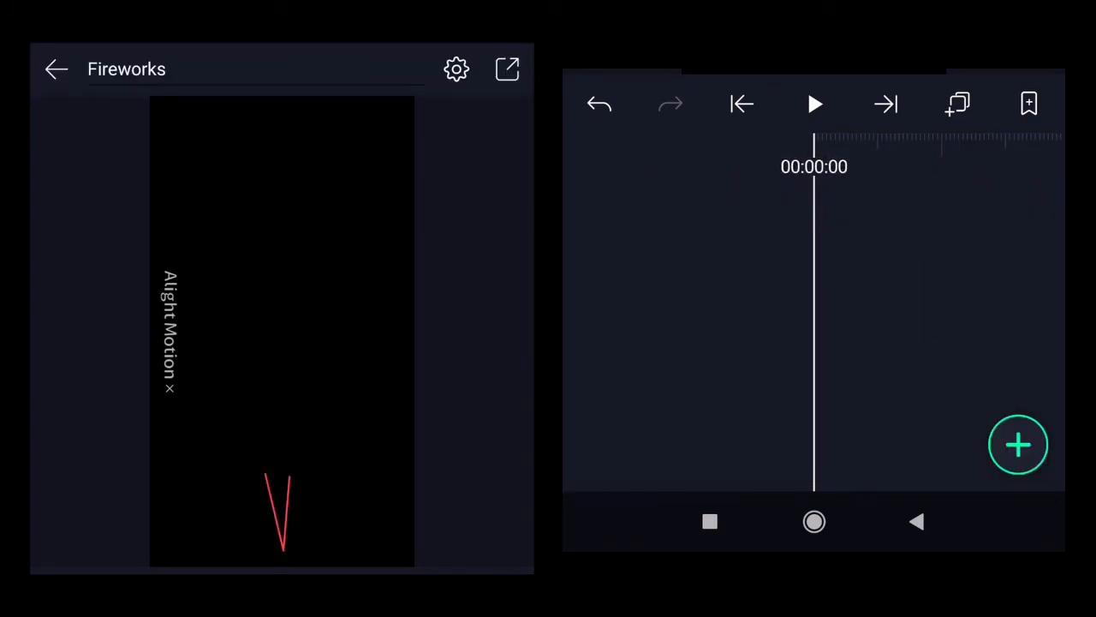
left_click(812, 105)
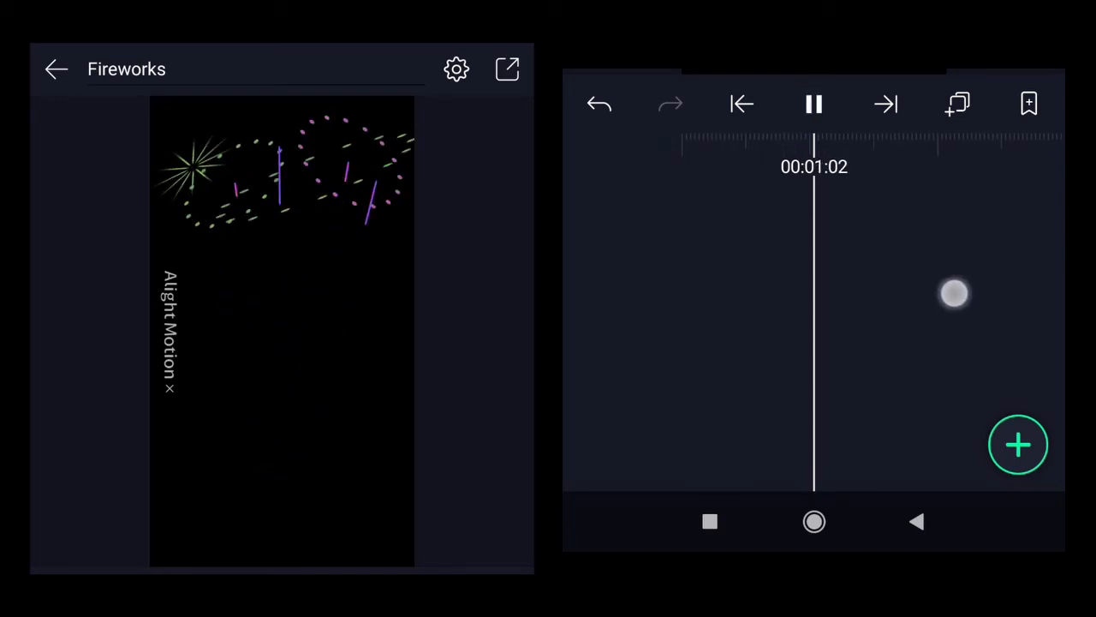
left_click(811, 104)
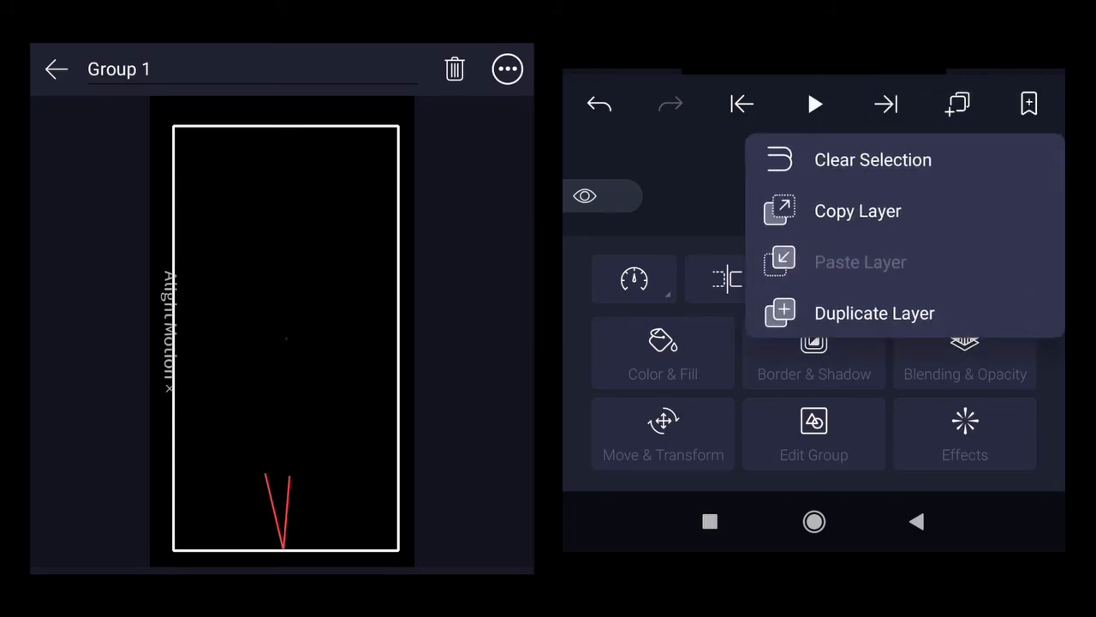
- Duplicate Group 1 and set the copy's playback speed to exactly 2.00x
left_click(874, 311)
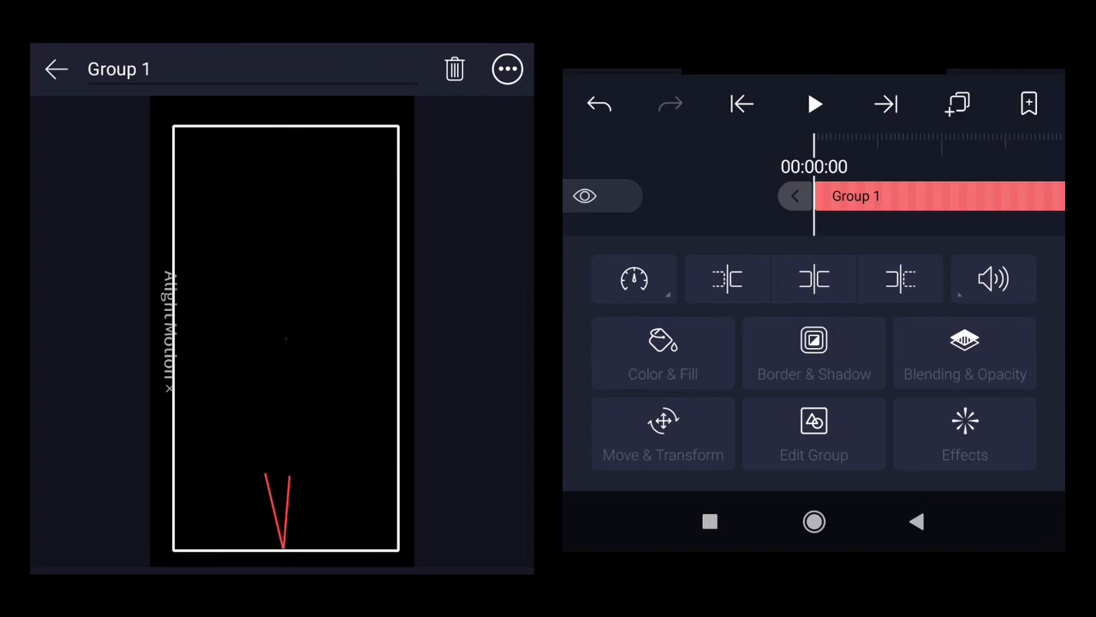
left_click(634, 277)
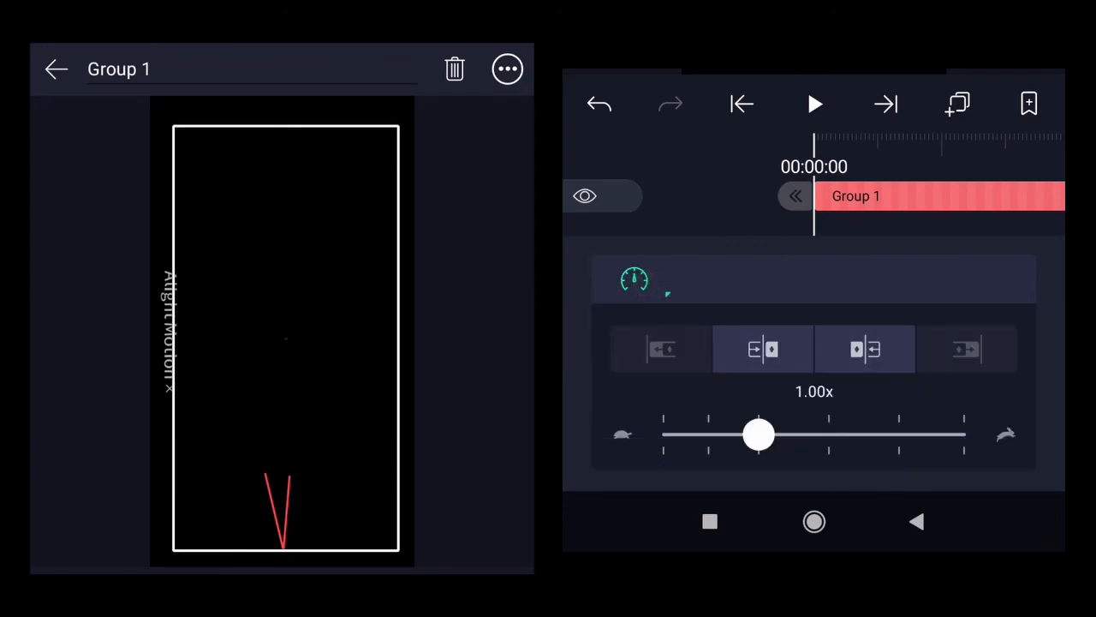
left_click_drag(757, 435, 843, 435)
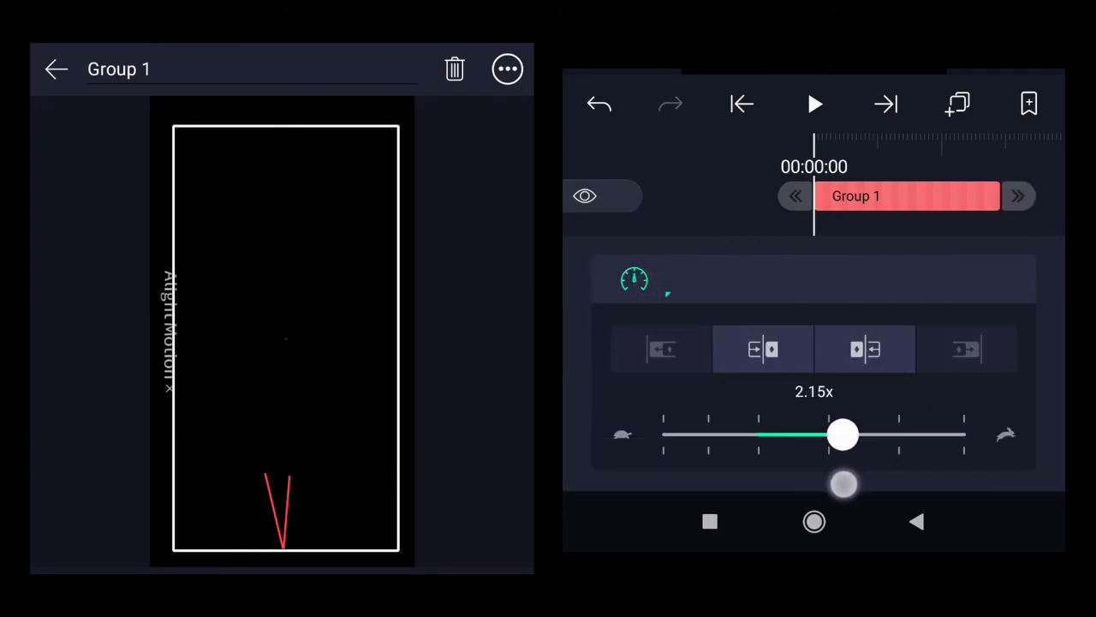
left_click_drag(843, 435, 829, 435)
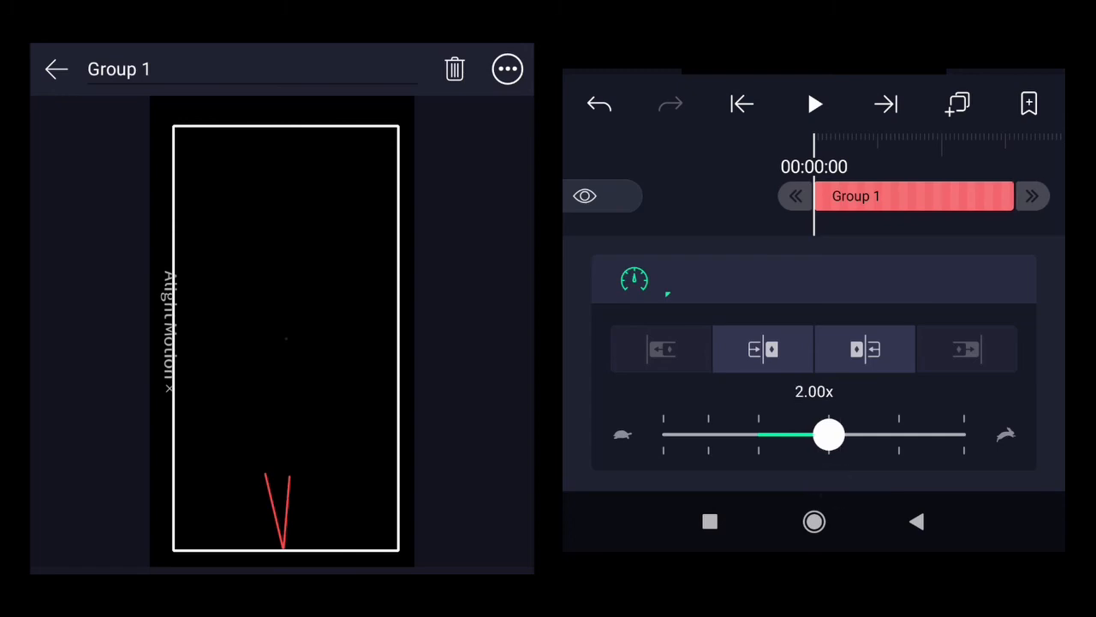
- Preview the sped-up copy from the start of the timeline
left_click(814, 104)
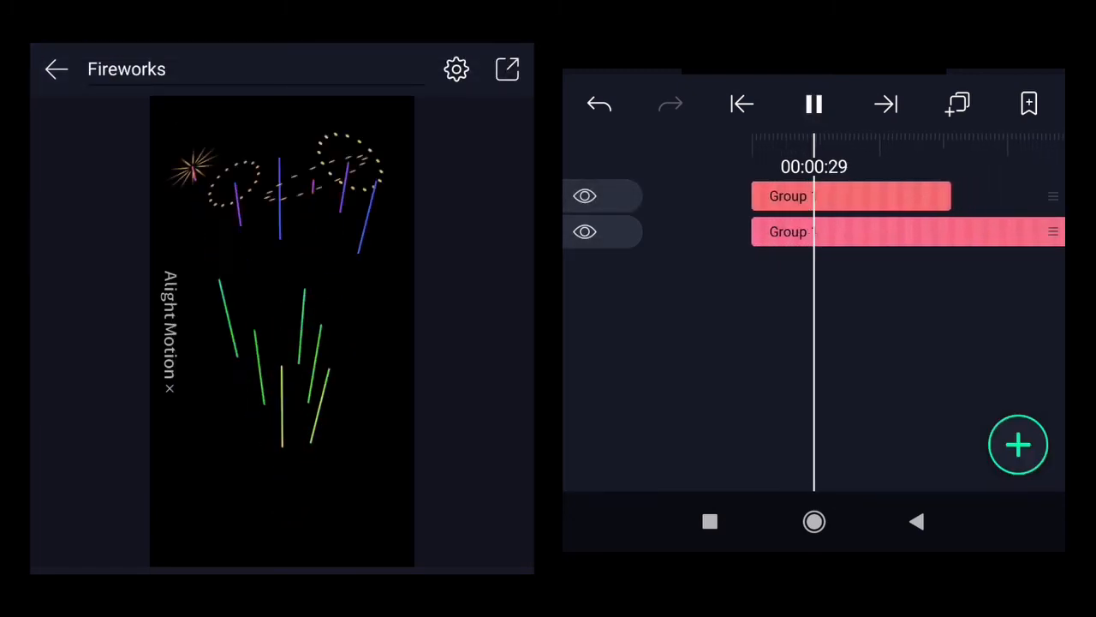
left_click(811, 105)
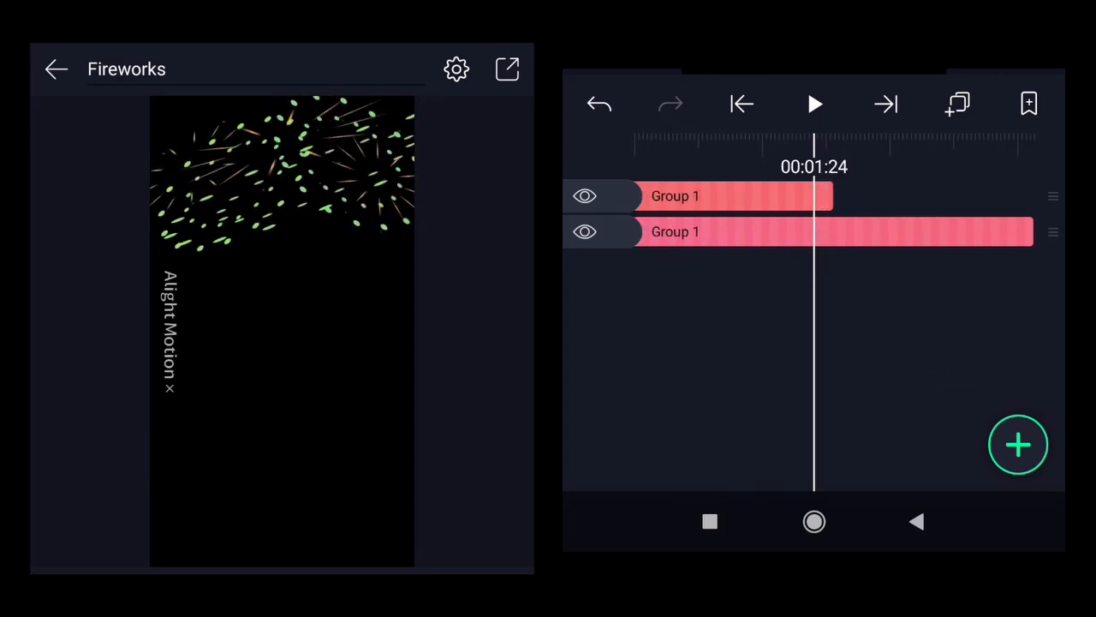
left_click(740, 105)
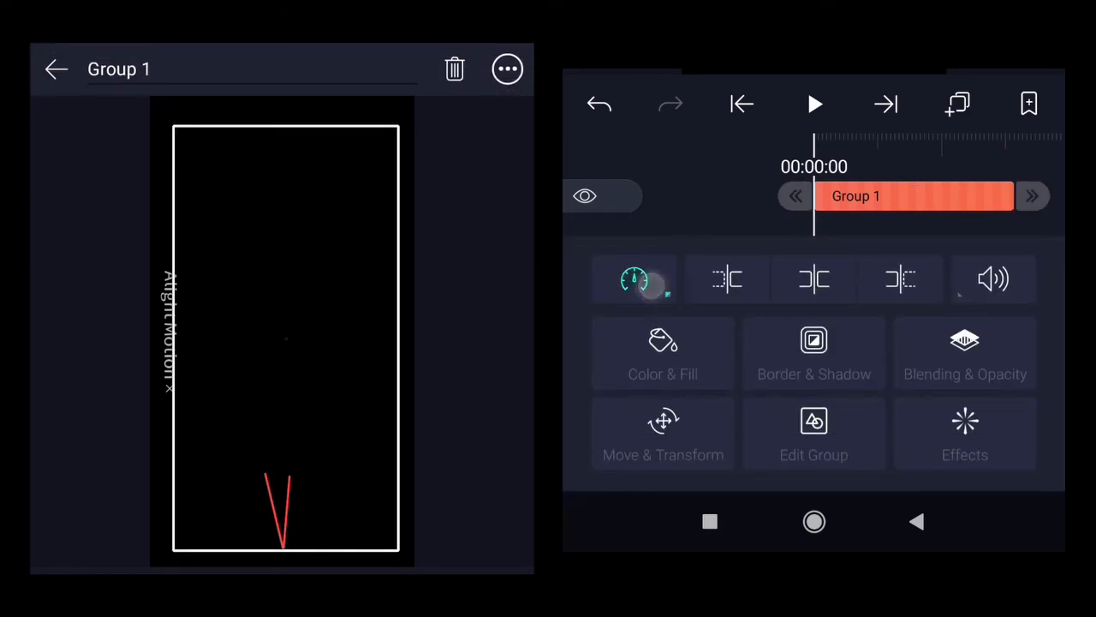
- Set the newest group copy's speed to about 2.70x and preview the shorter clip
left_click(634, 278)
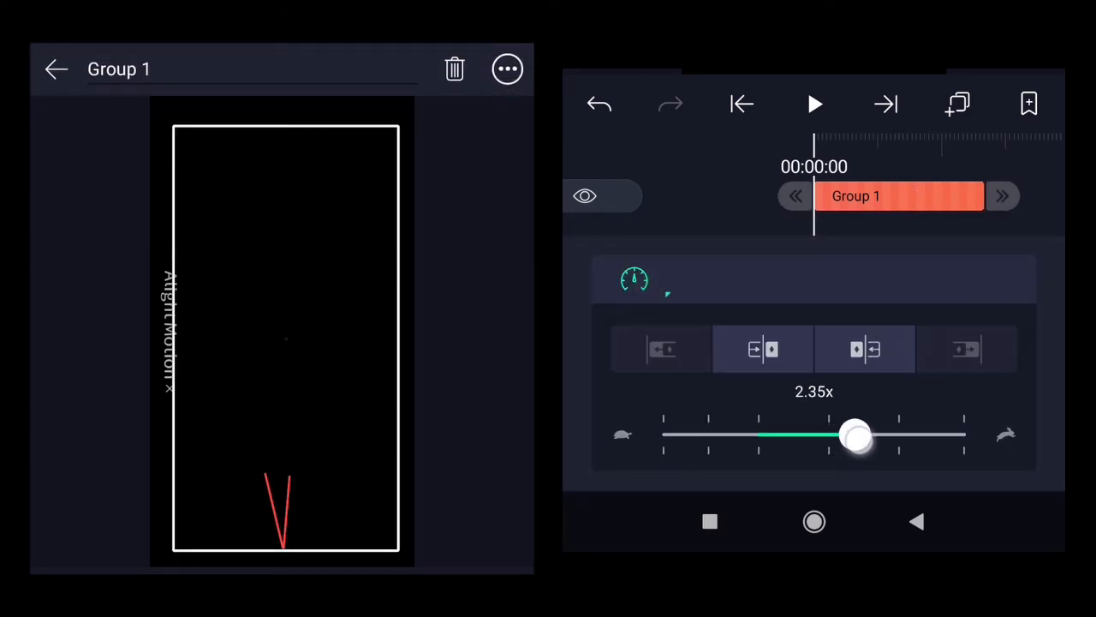
left_click_drag(854, 435, 875, 435)
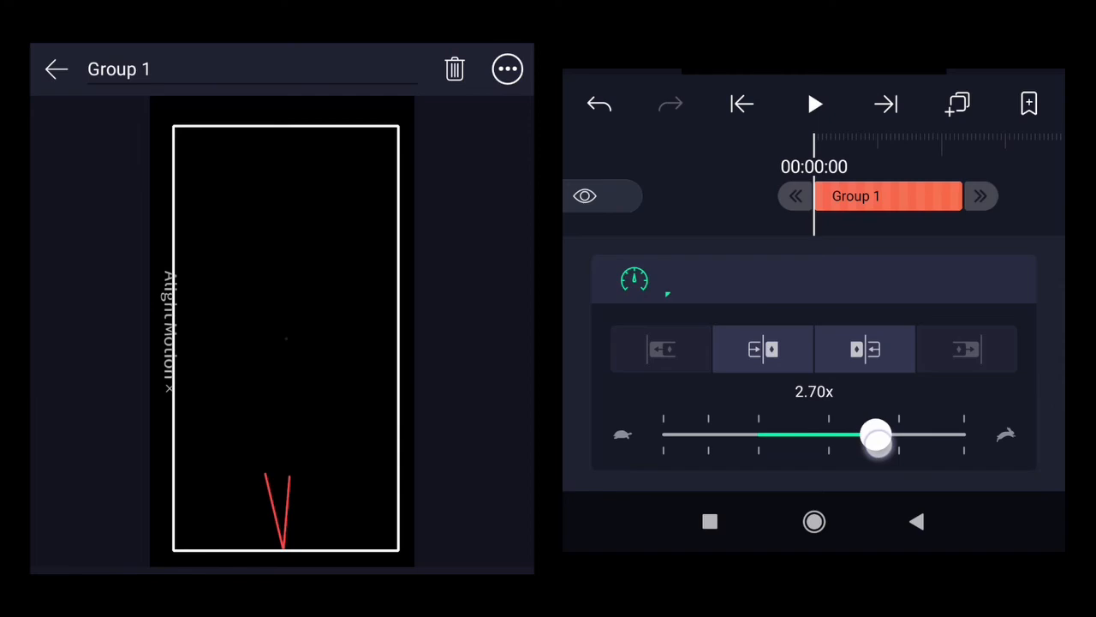
left_click(814, 105)
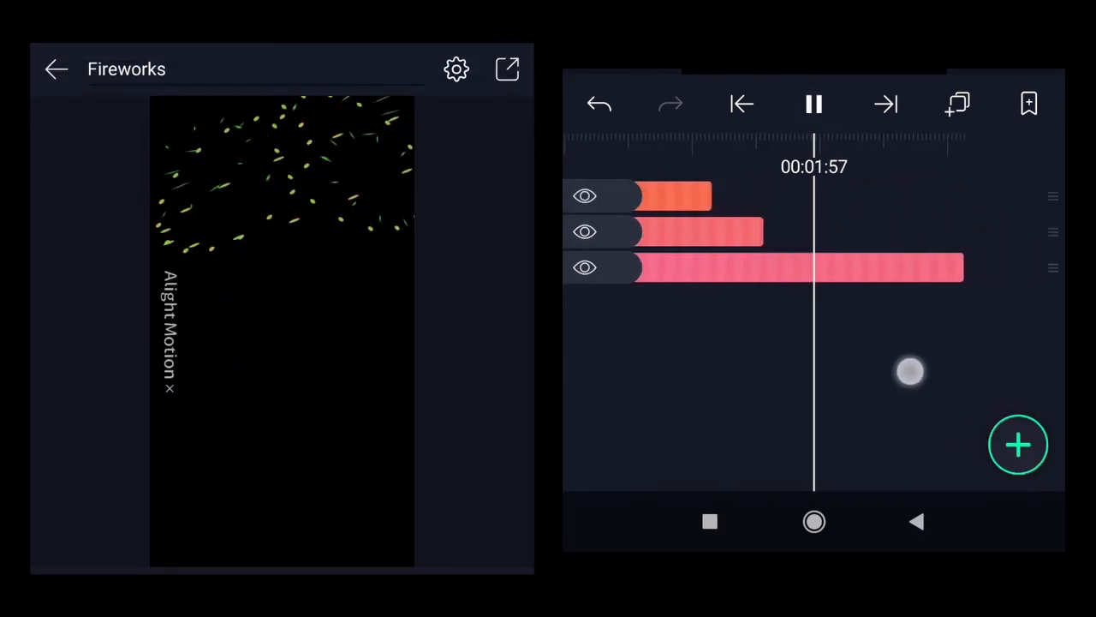
left_click(812, 105)
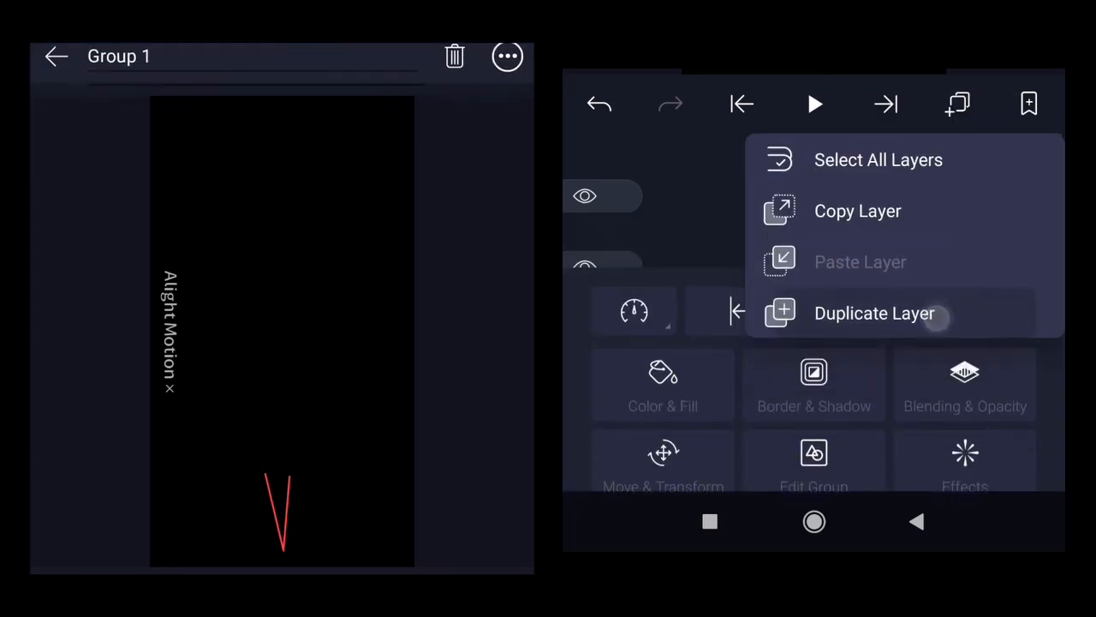
- Duplicate the group again so five copies sit staggered on the timeline
left_click(873, 312)
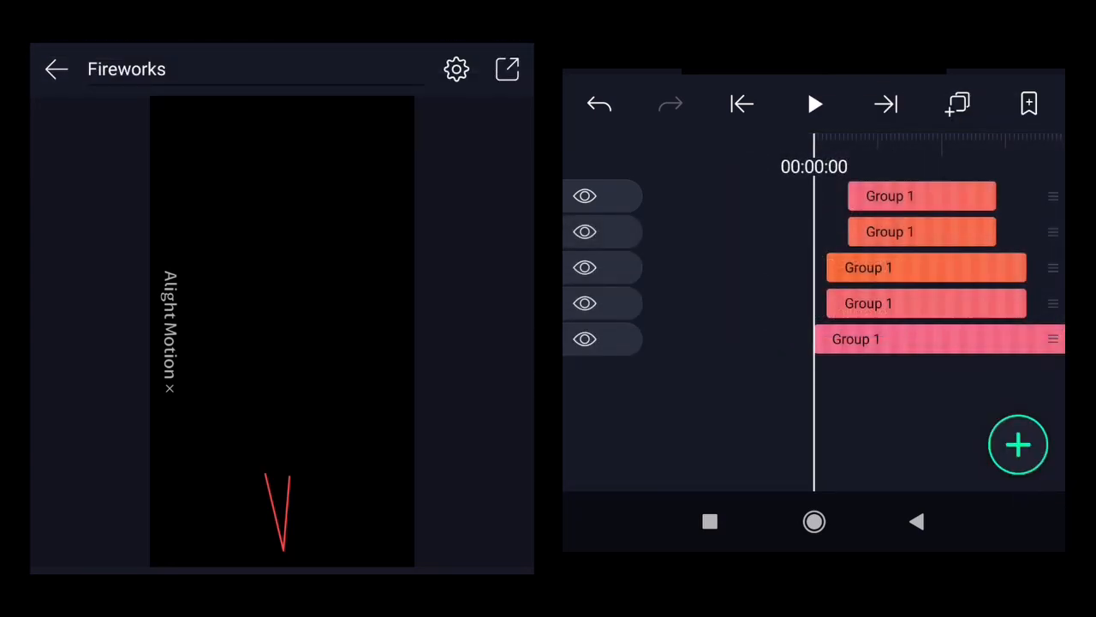
left_click(925, 195)
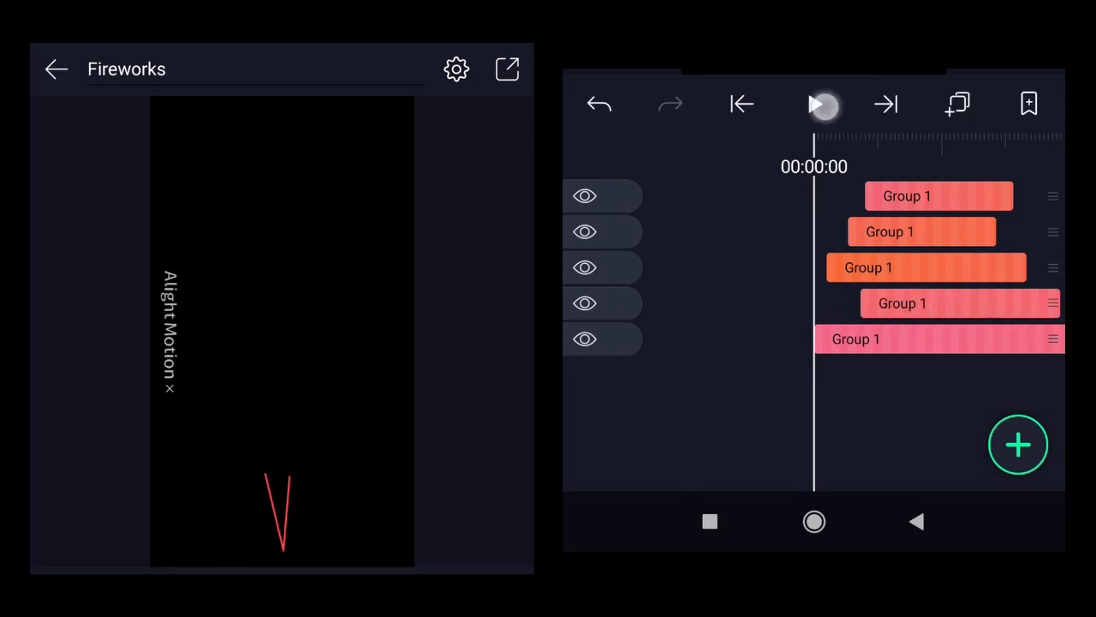
left_click(821, 104)
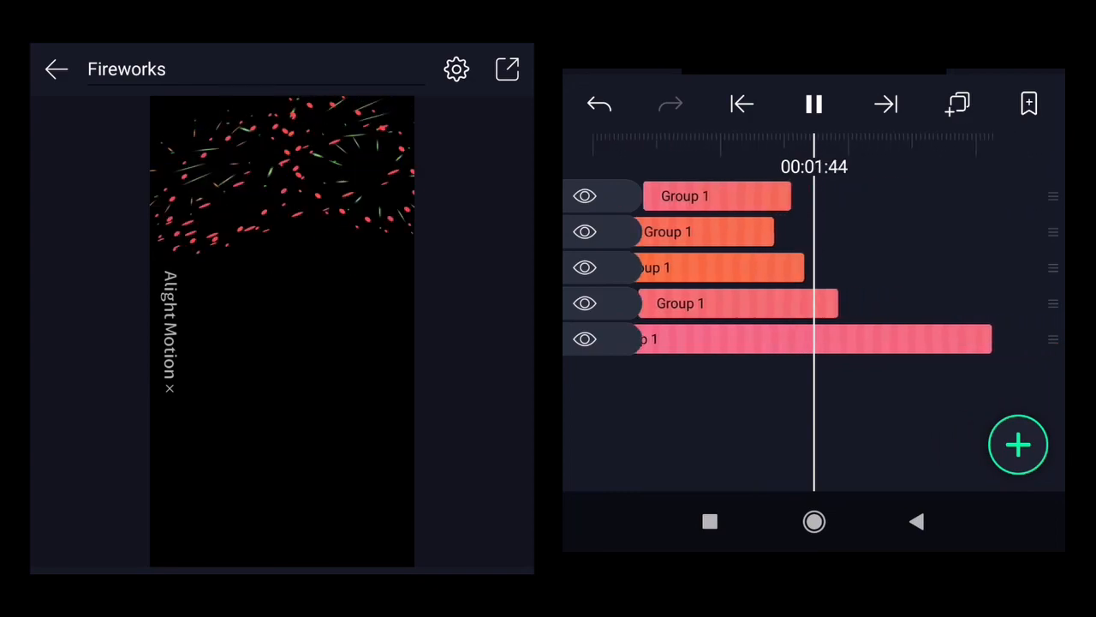
left_click(812, 104)
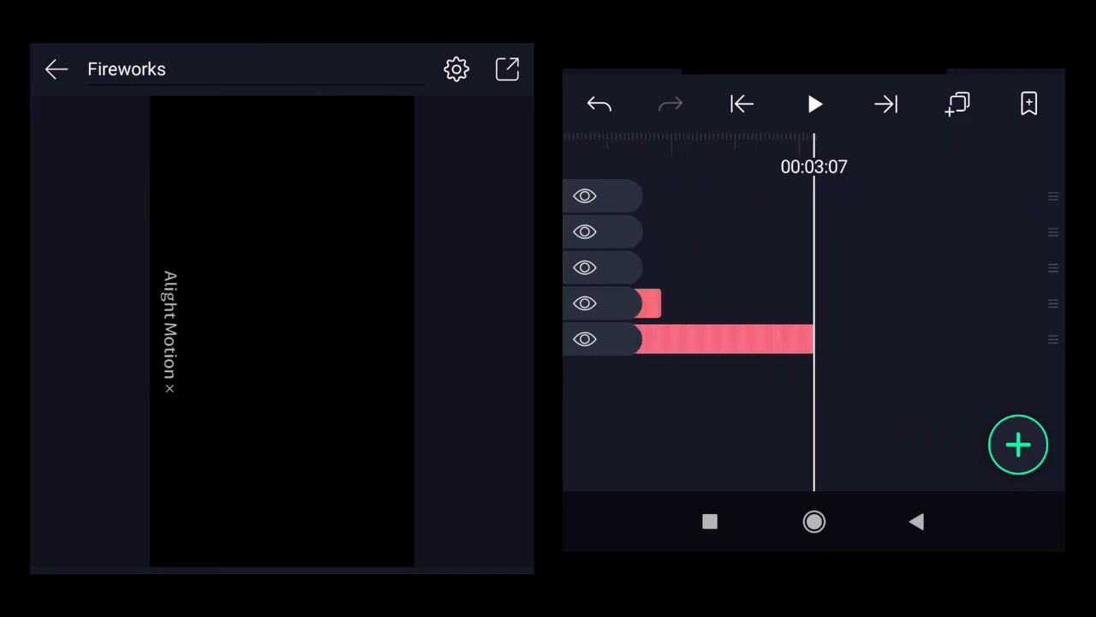
left_click(813, 104)
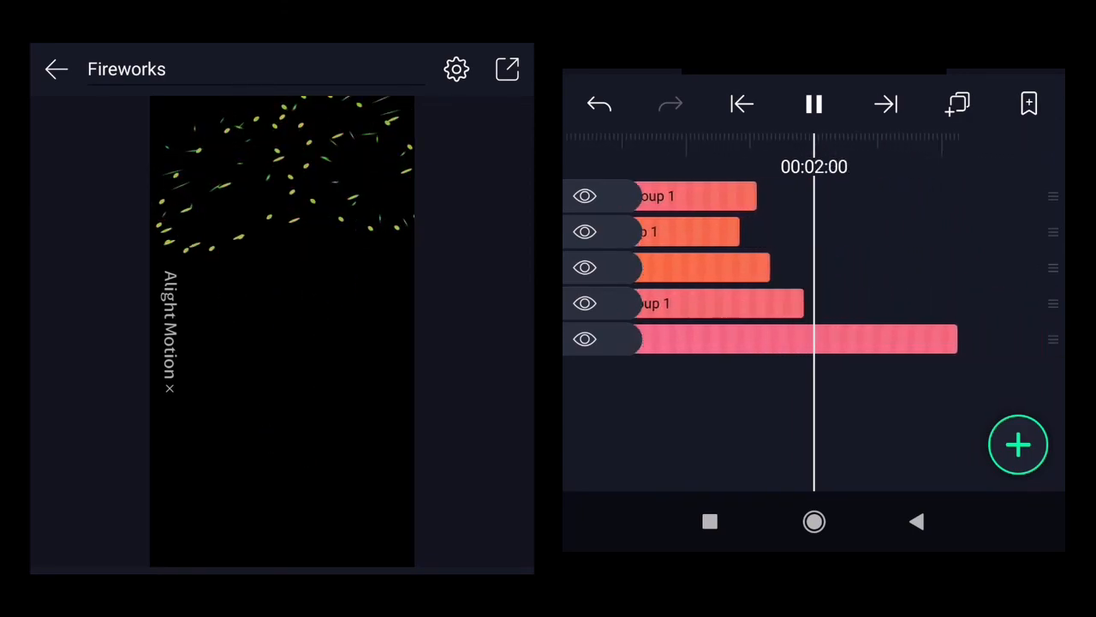
left_click(813, 104)
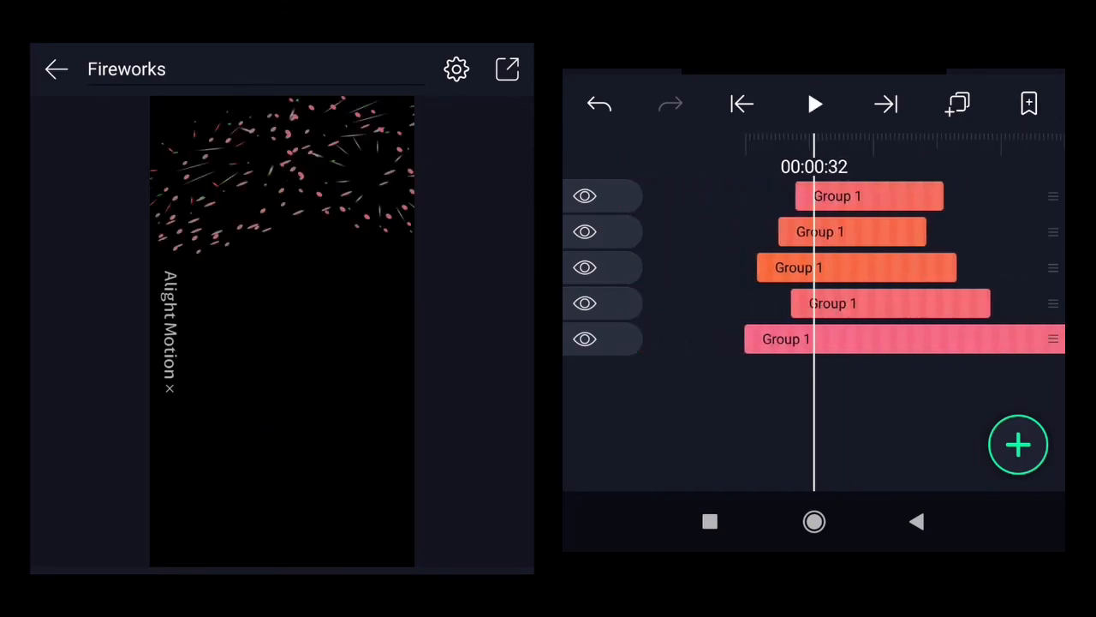
left_click(814, 105)
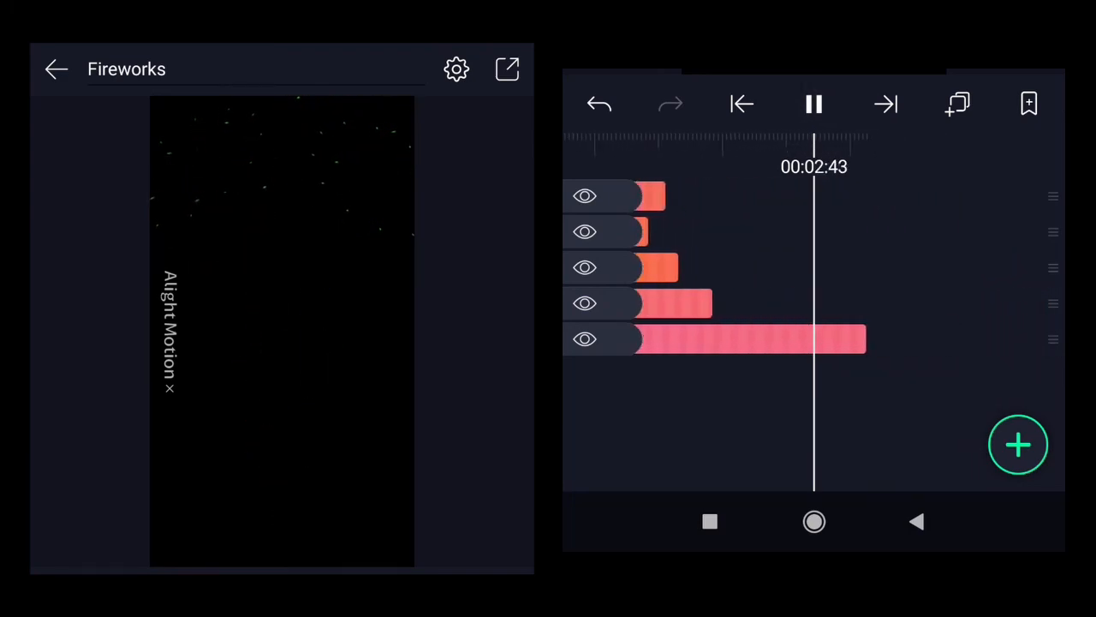
left_click(812, 105)
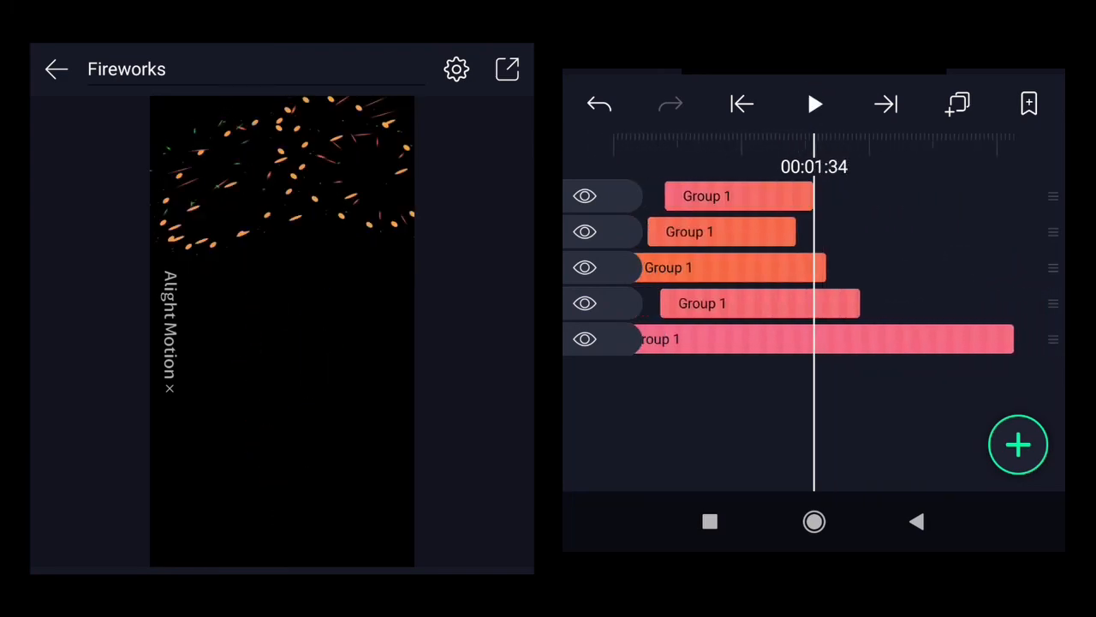